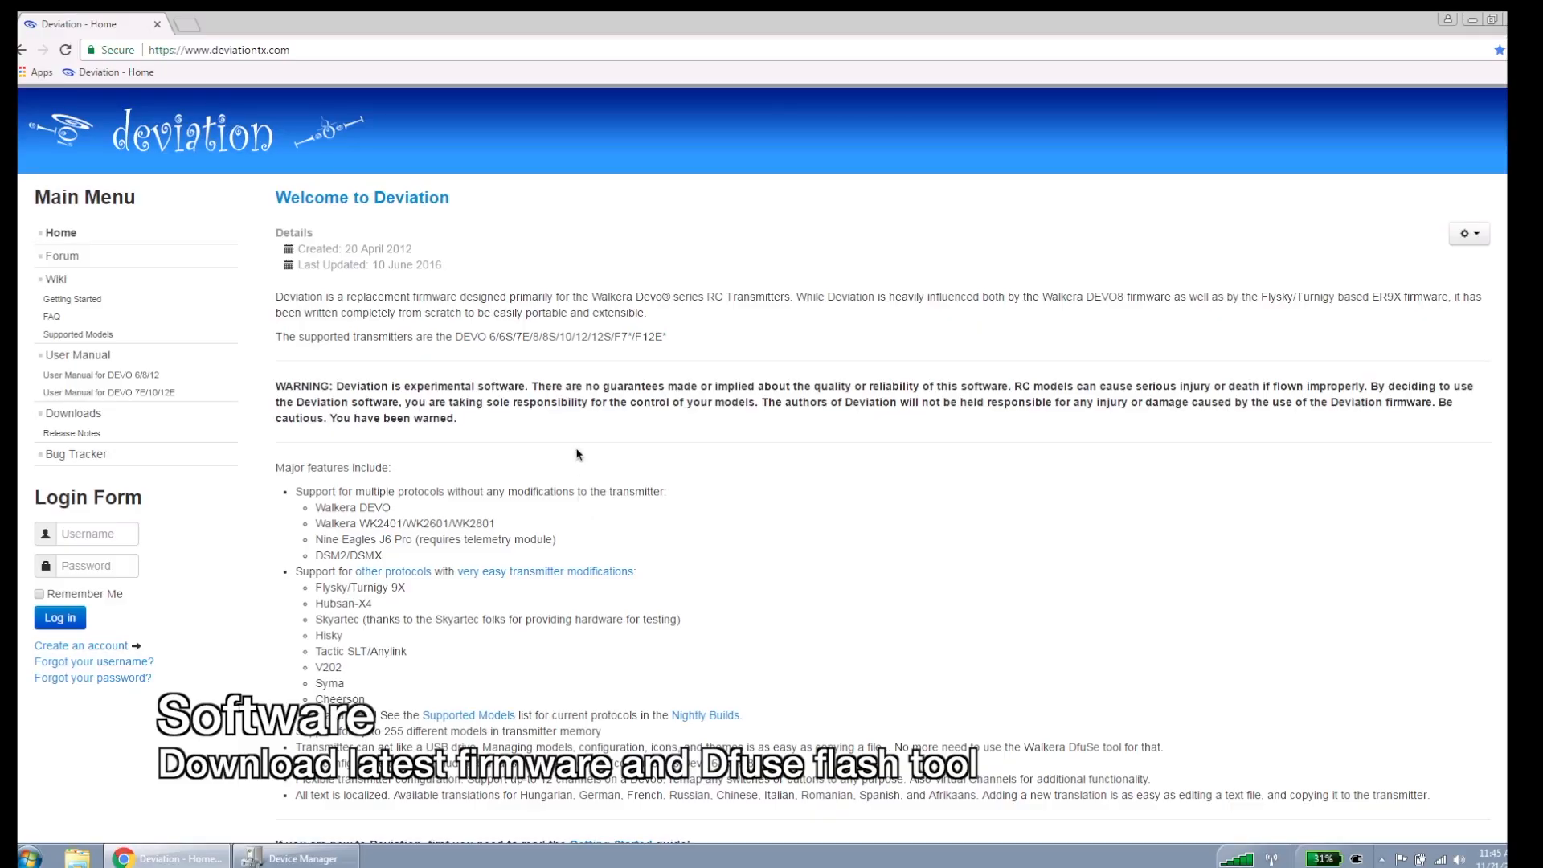
pyautogui.moveTo(338, 491)
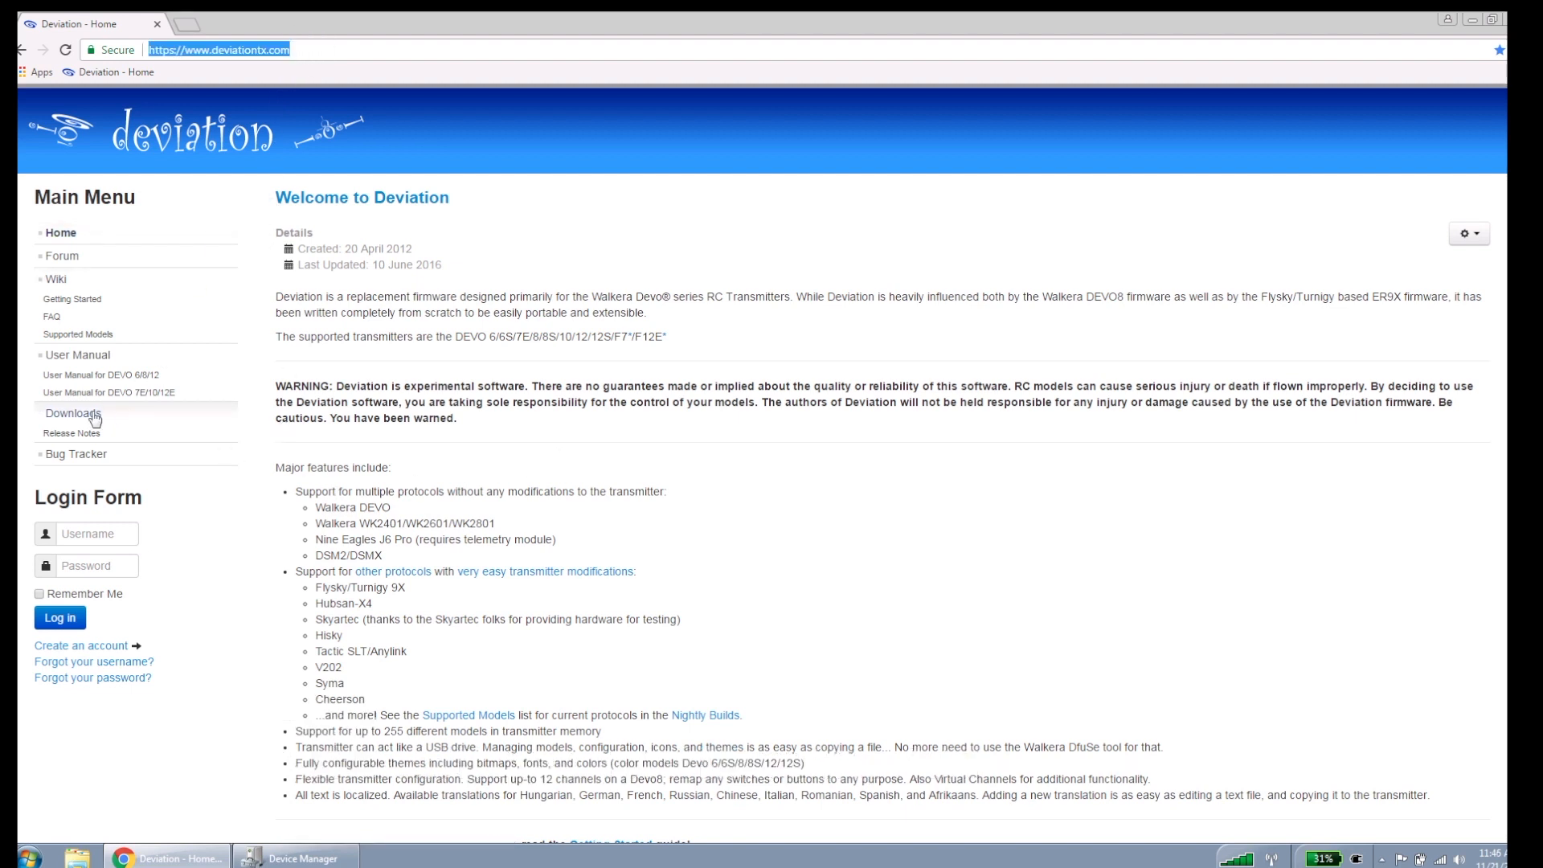
# Step: Go to Downloads and open the Walkera DFU USB Tool page in a new tab
pyautogui.click(73, 413)
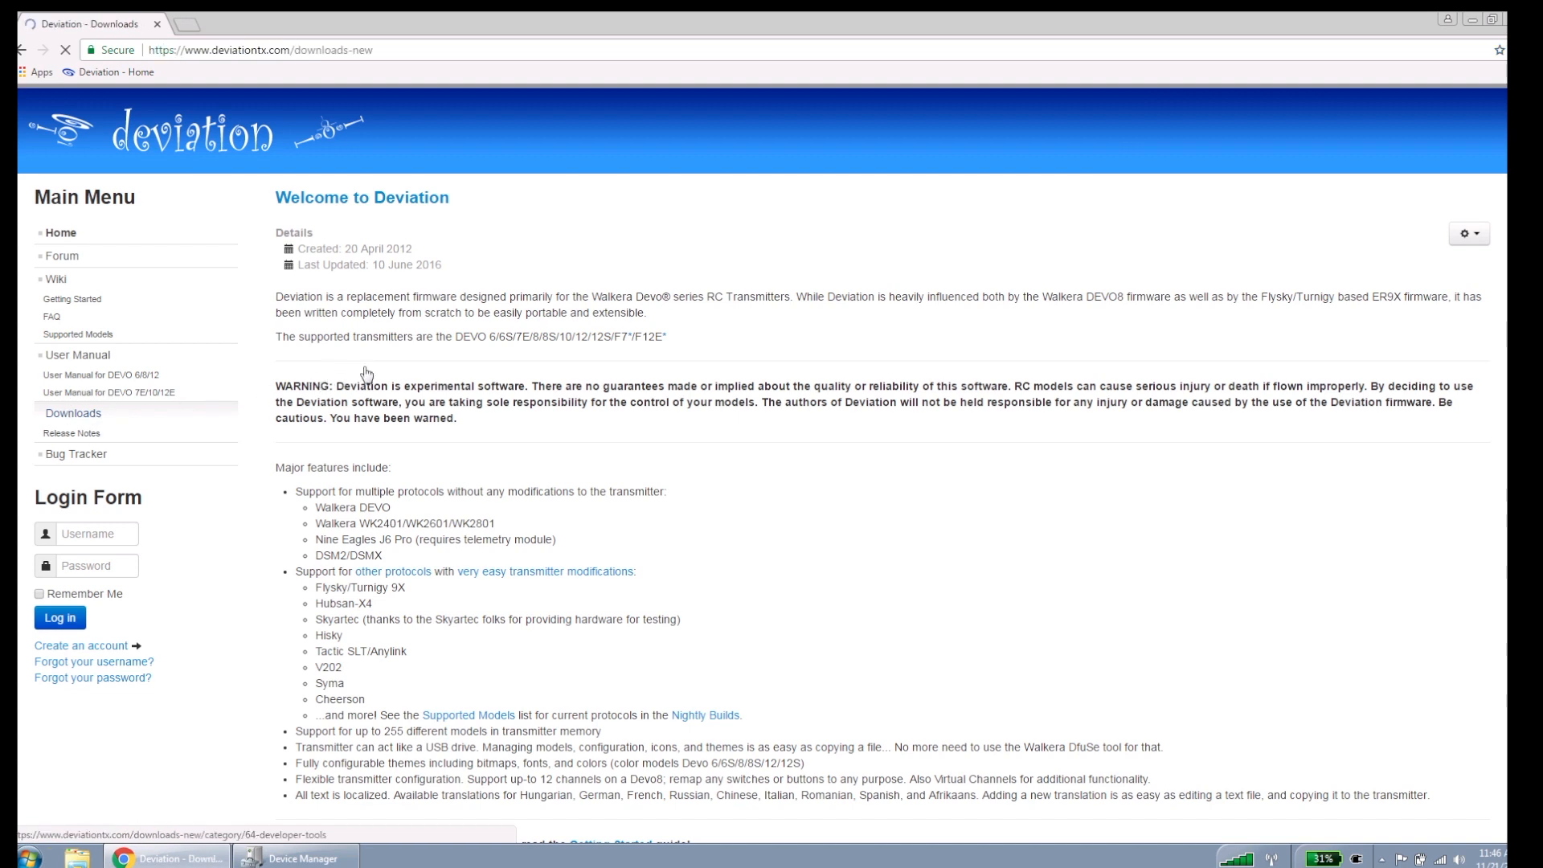
pyautogui.click(73, 412)
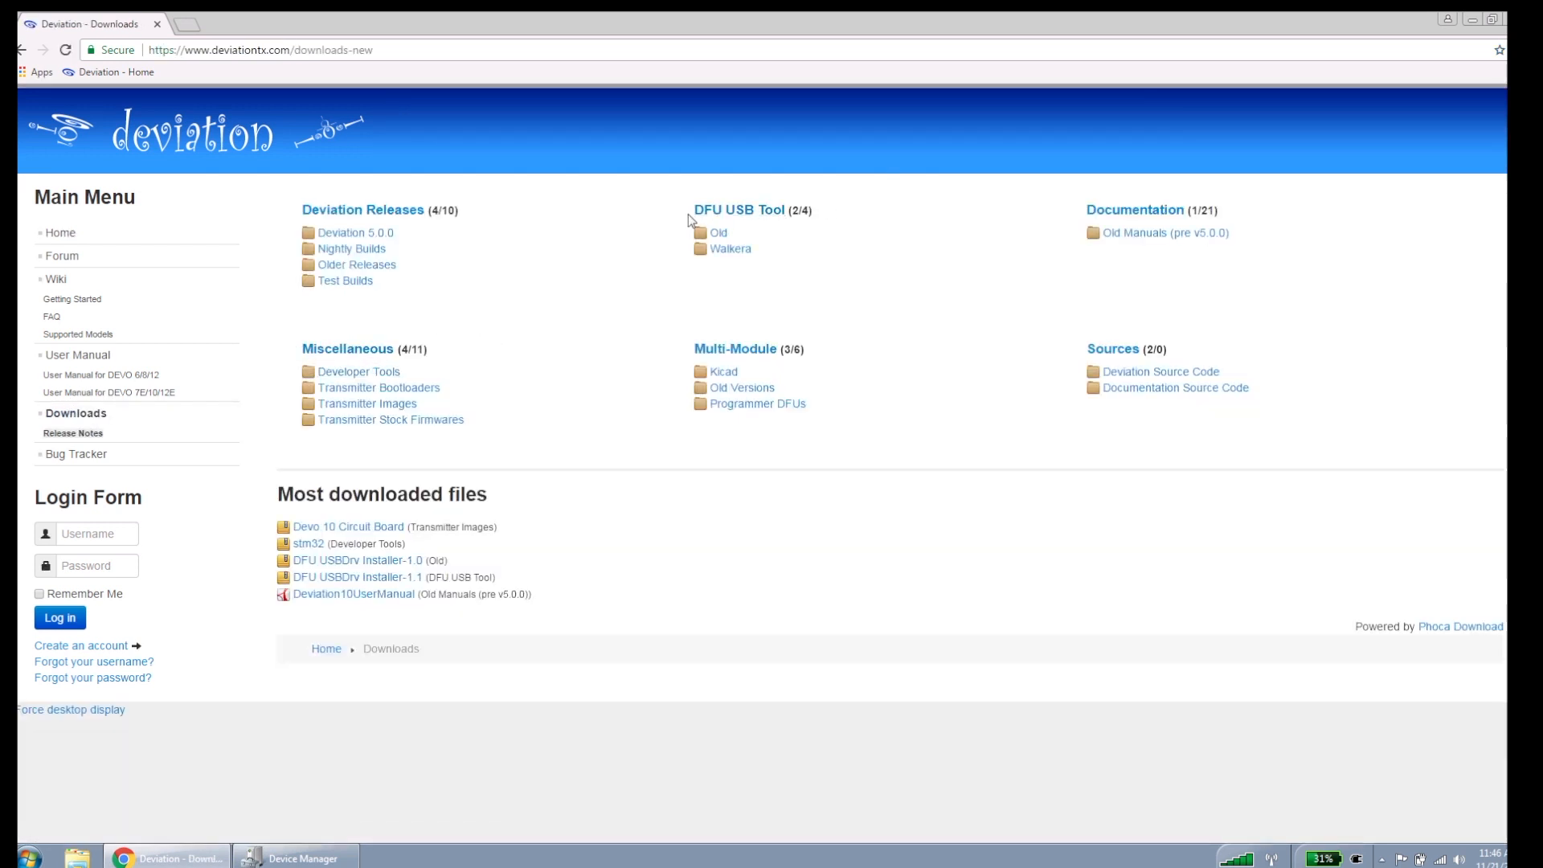
pyautogui.moveTo(729, 250)
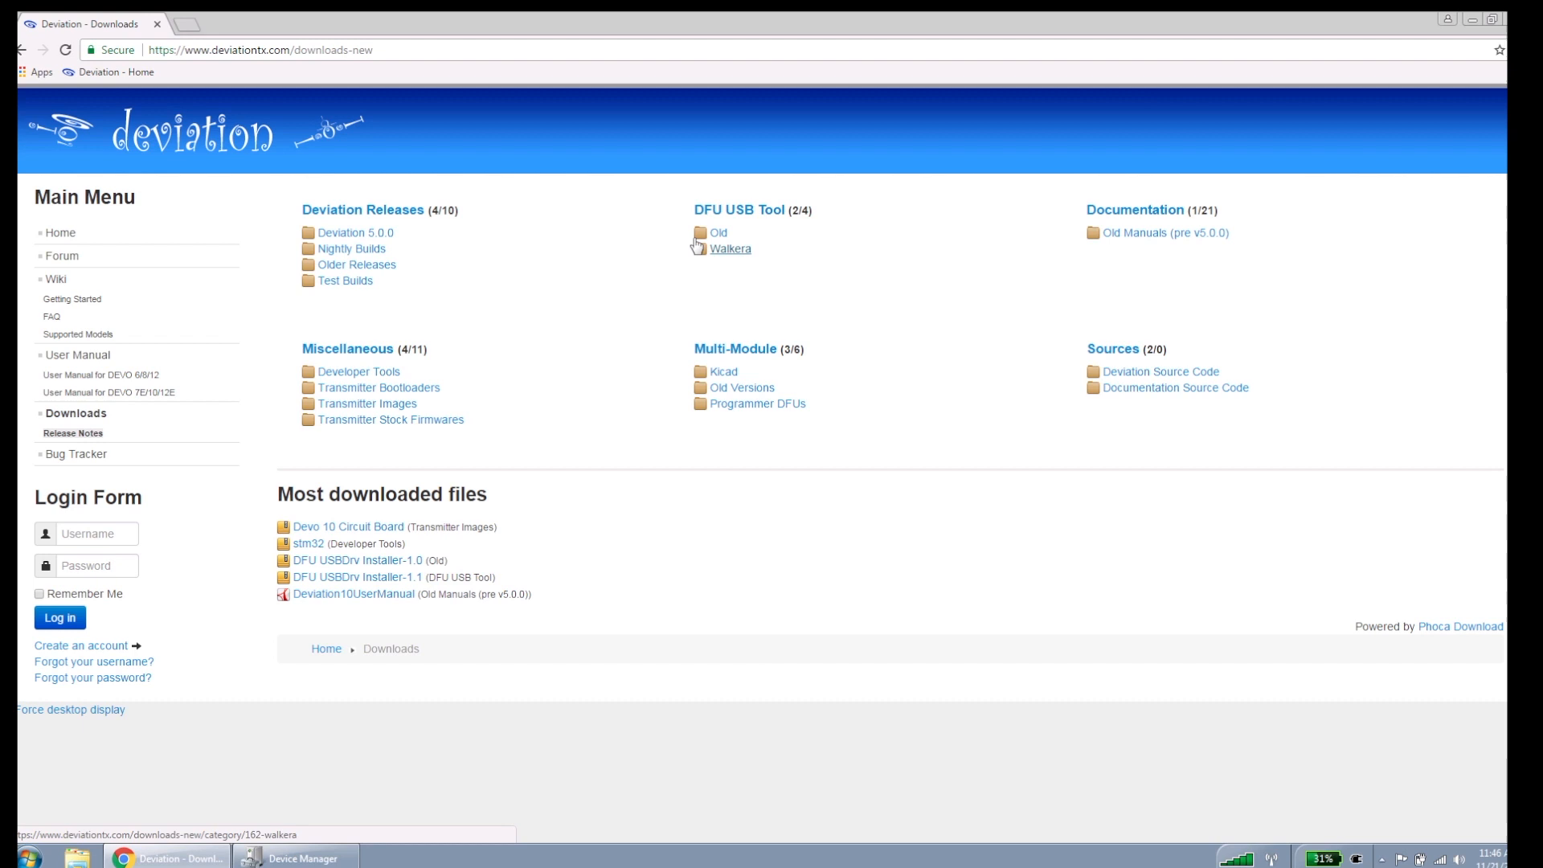
pyautogui.middleClick(731, 249)
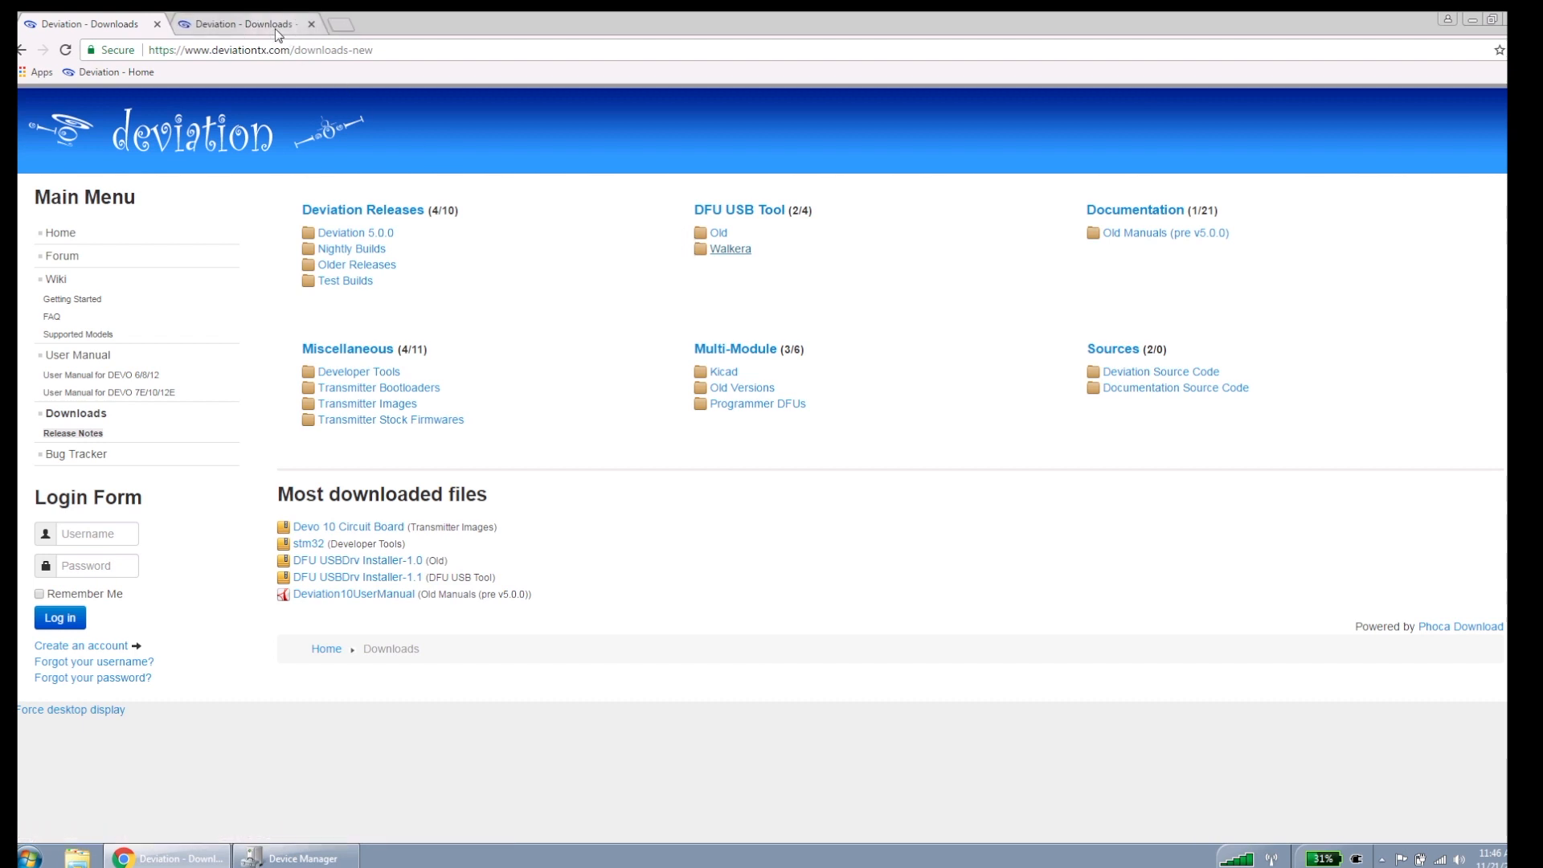
pyautogui.click(730, 249)
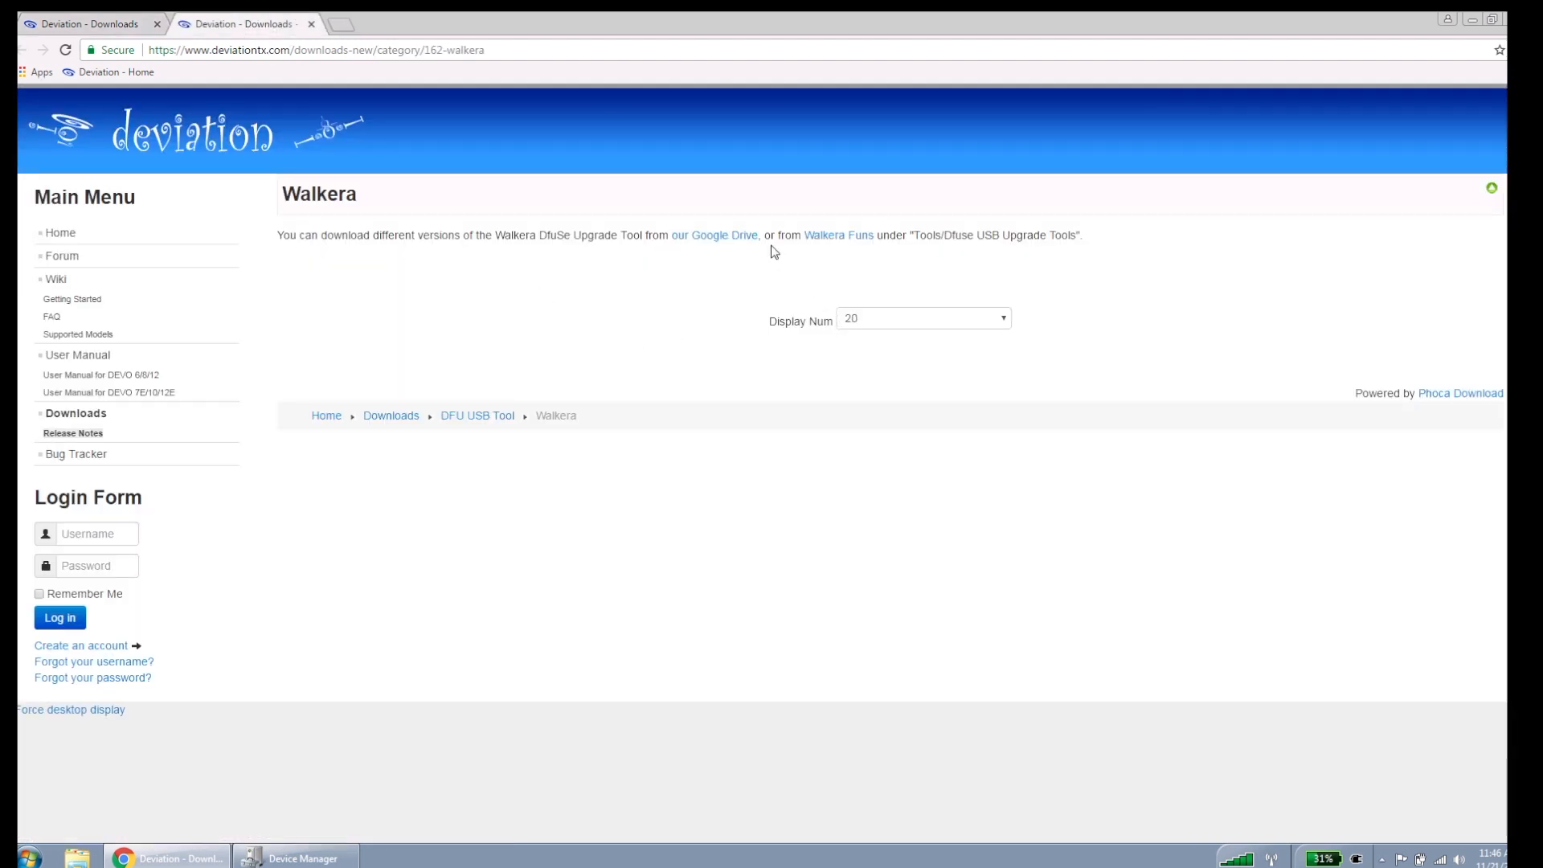
pyautogui.moveTo(714, 235)
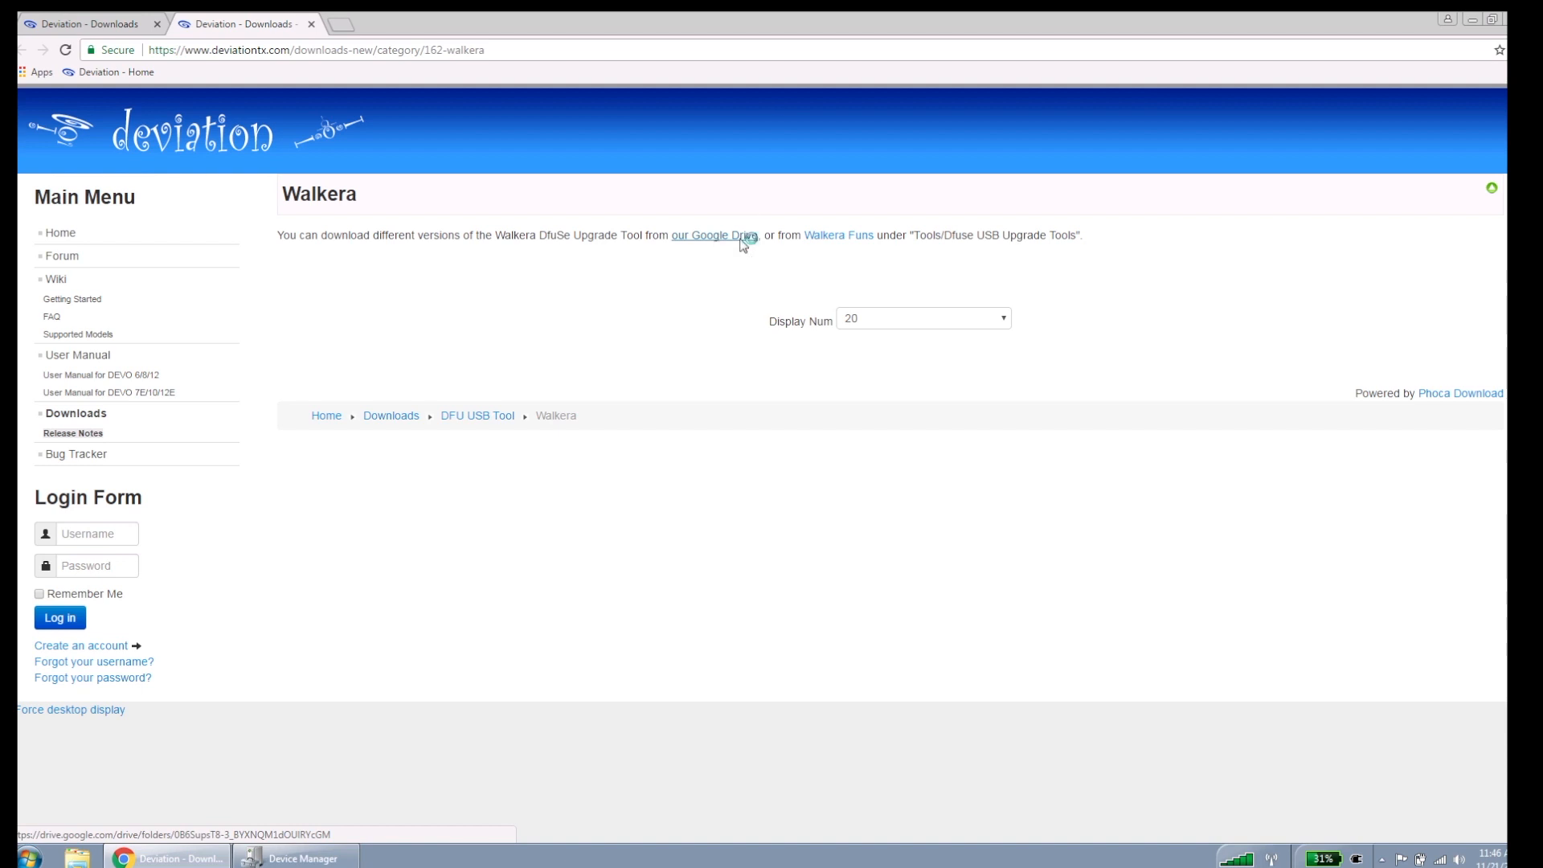
# Step: Follow the 'our Google Drive' link to the DfuSe tools folder listing versions 1.4–2.31
pyautogui.click(714, 235)
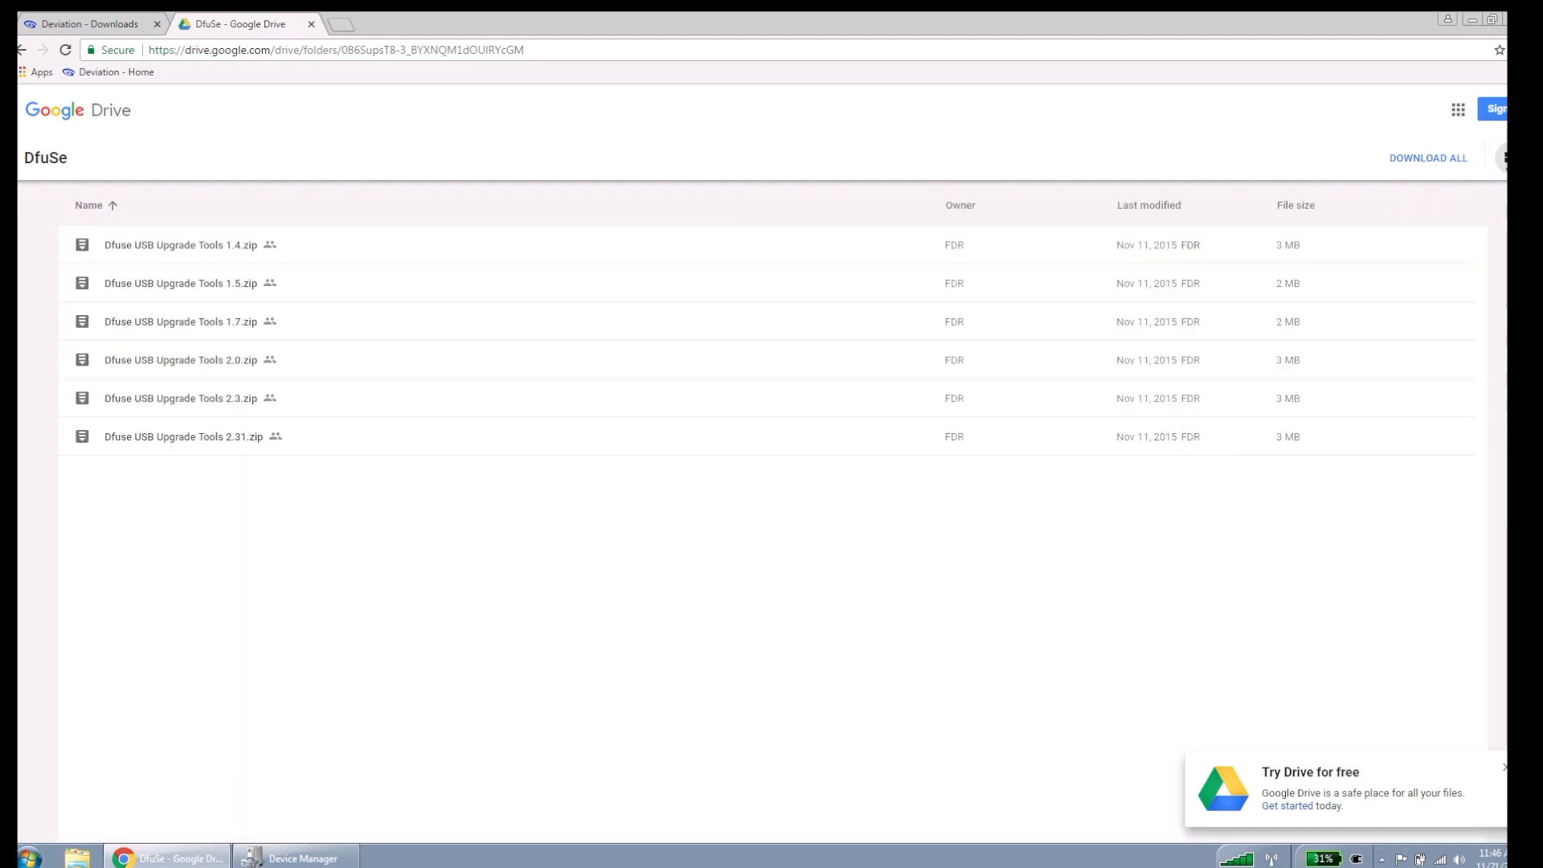
pyautogui.moveTo(98, 443)
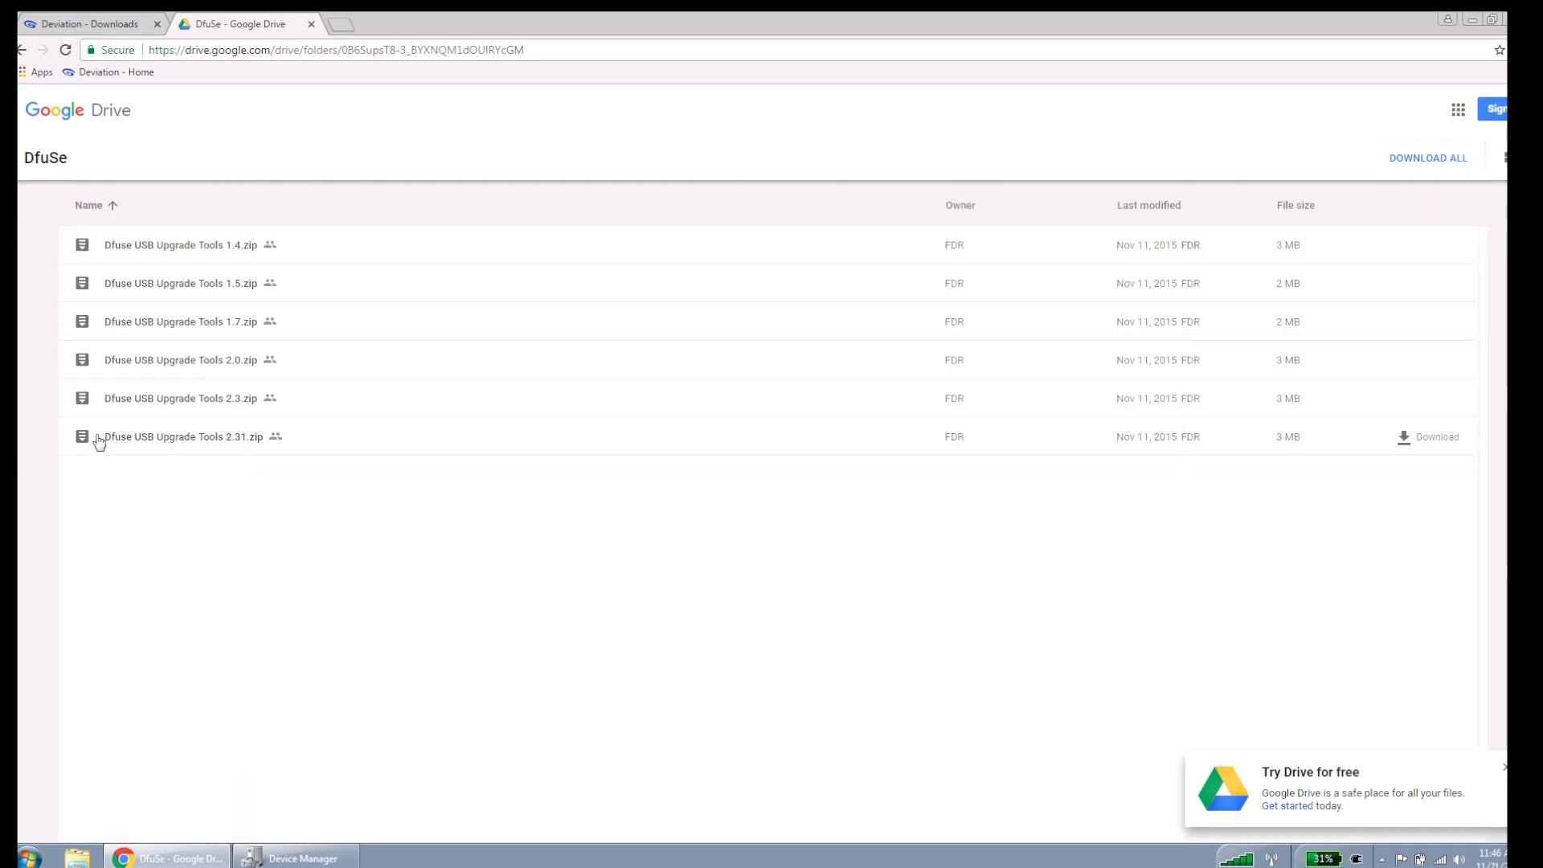
pyautogui.moveTo(320, 457)
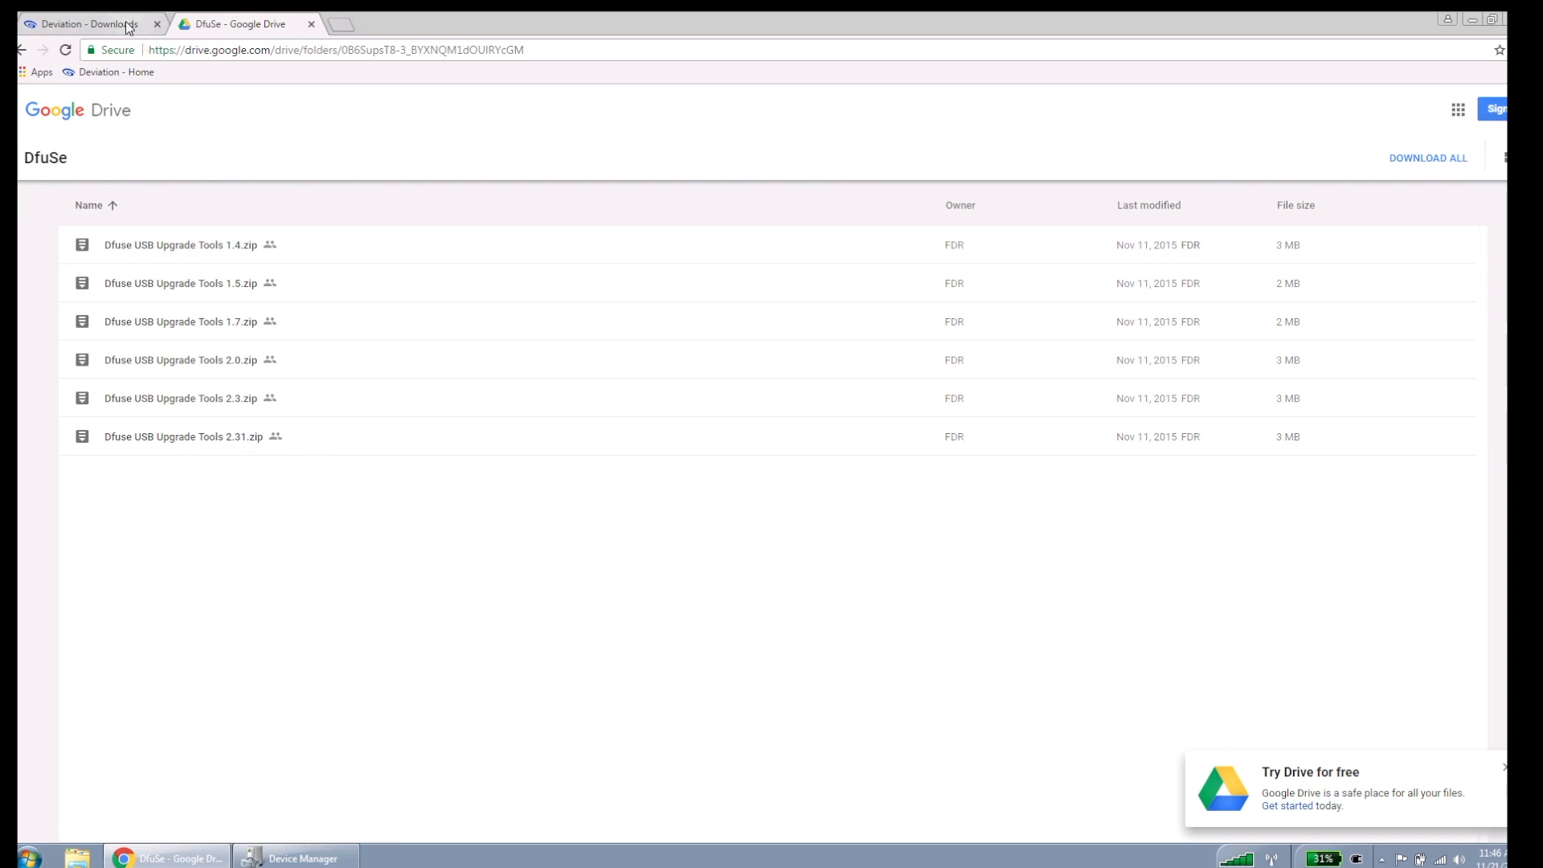
# Step: Back on Downloads, open Nightly Builds and the 2018-09-06 folder with v5.0.0 firmware zips
pyautogui.click(89, 23)
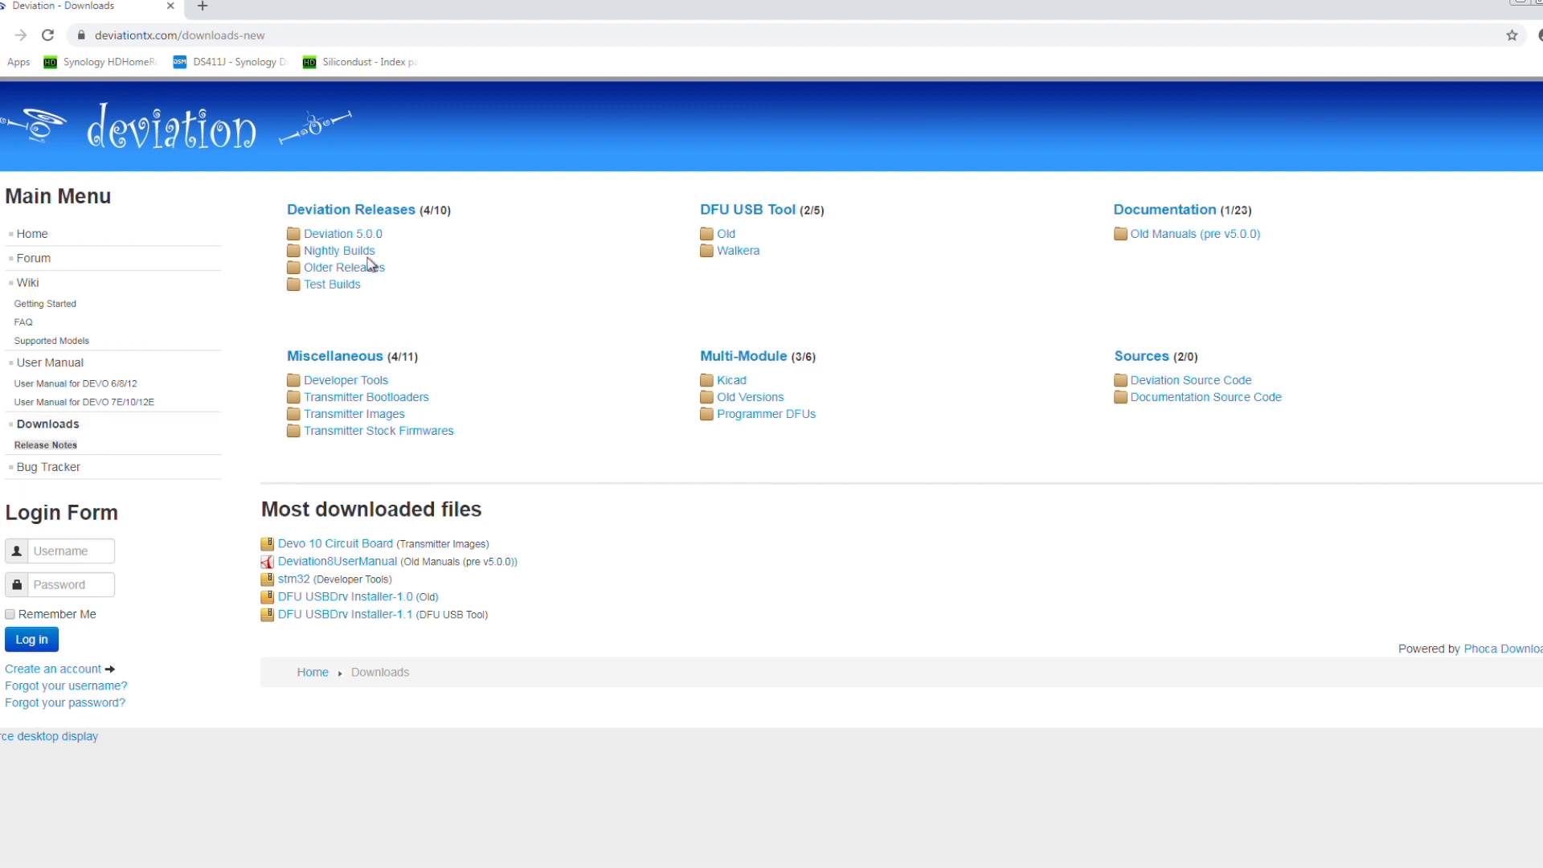
pyautogui.click(338, 250)
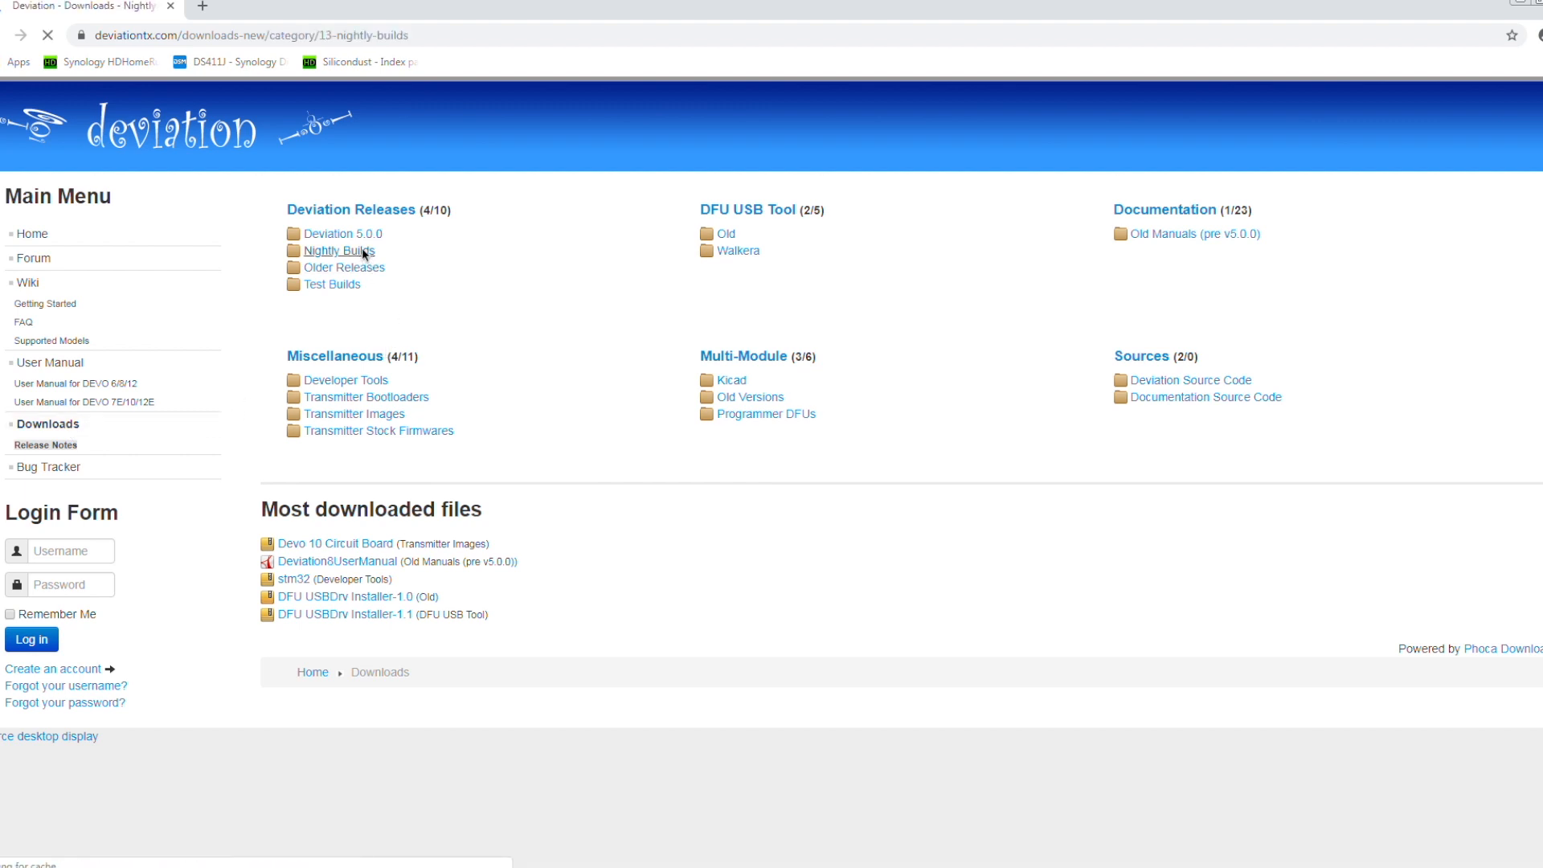
pyautogui.click(337, 250)
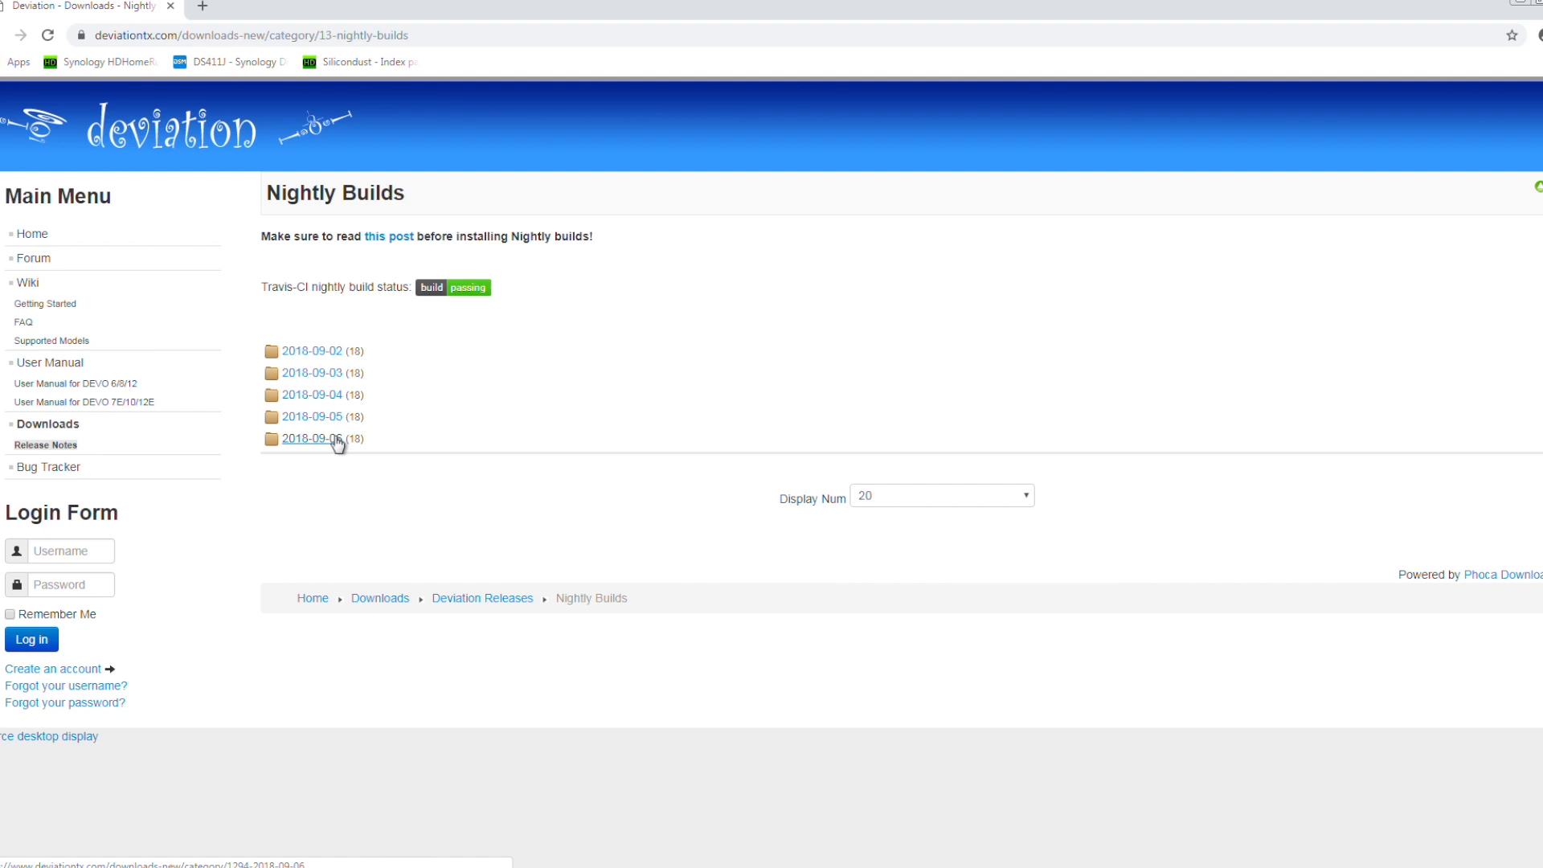
pyautogui.click(312, 439)
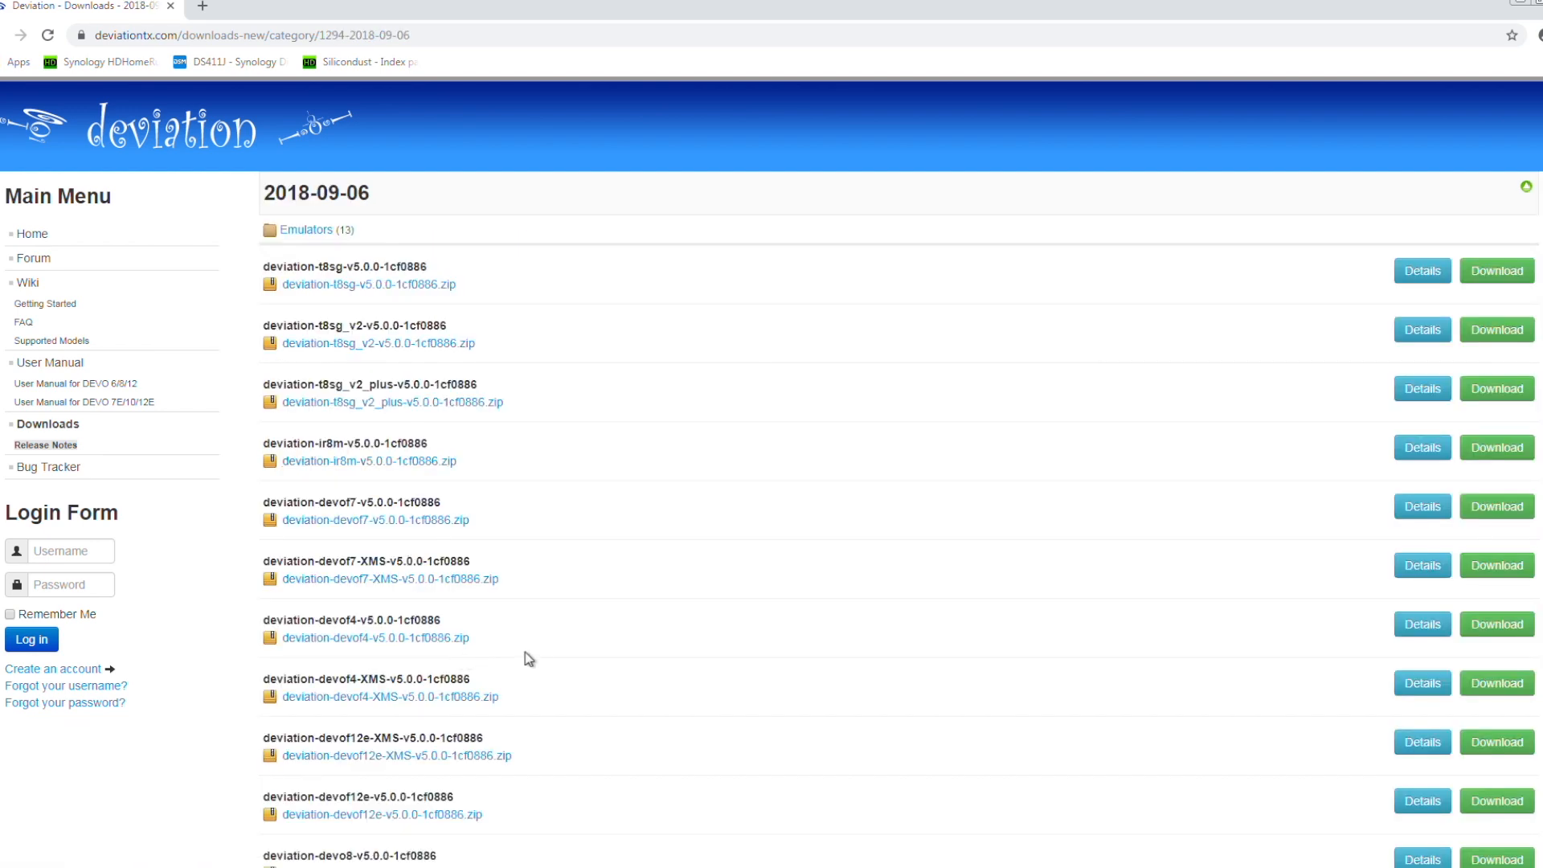
pyautogui.moveTo(383, 356)
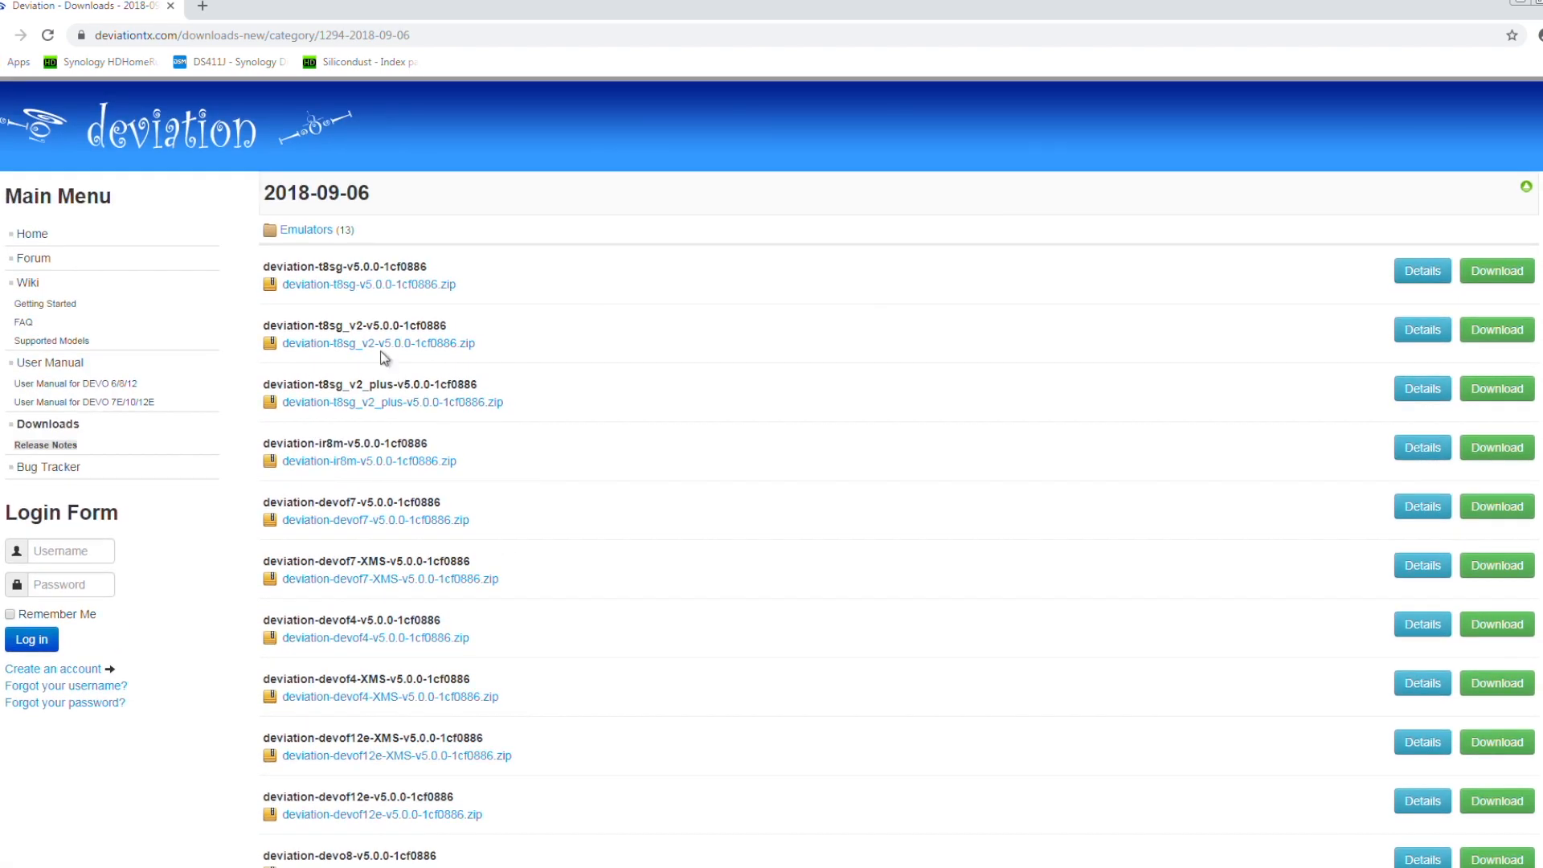
pyautogui.moveTo(372, 382)
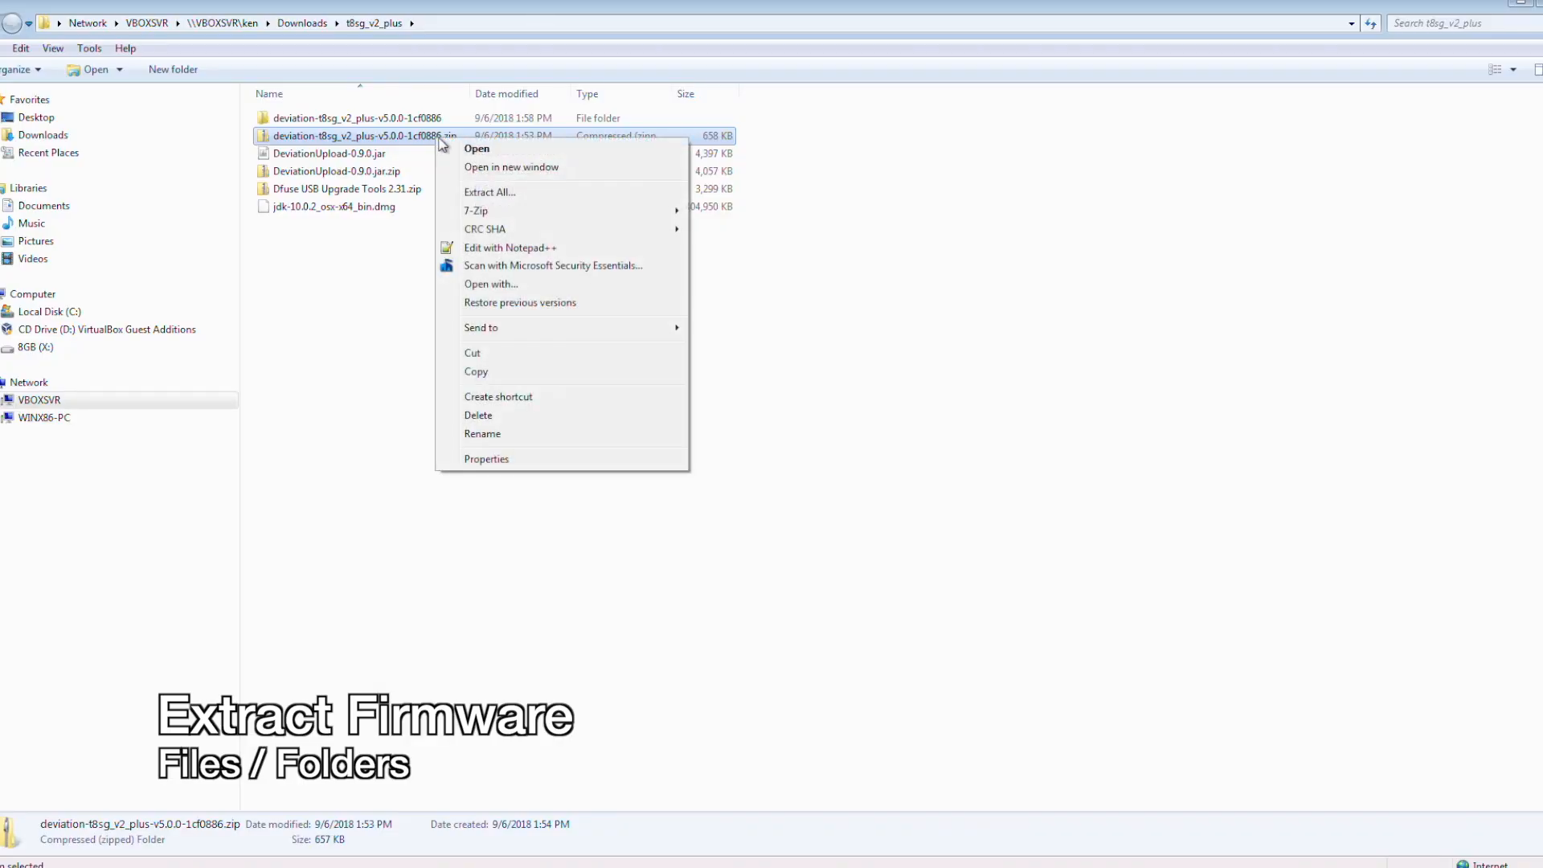
pyautogui.moveTo(490, 193)
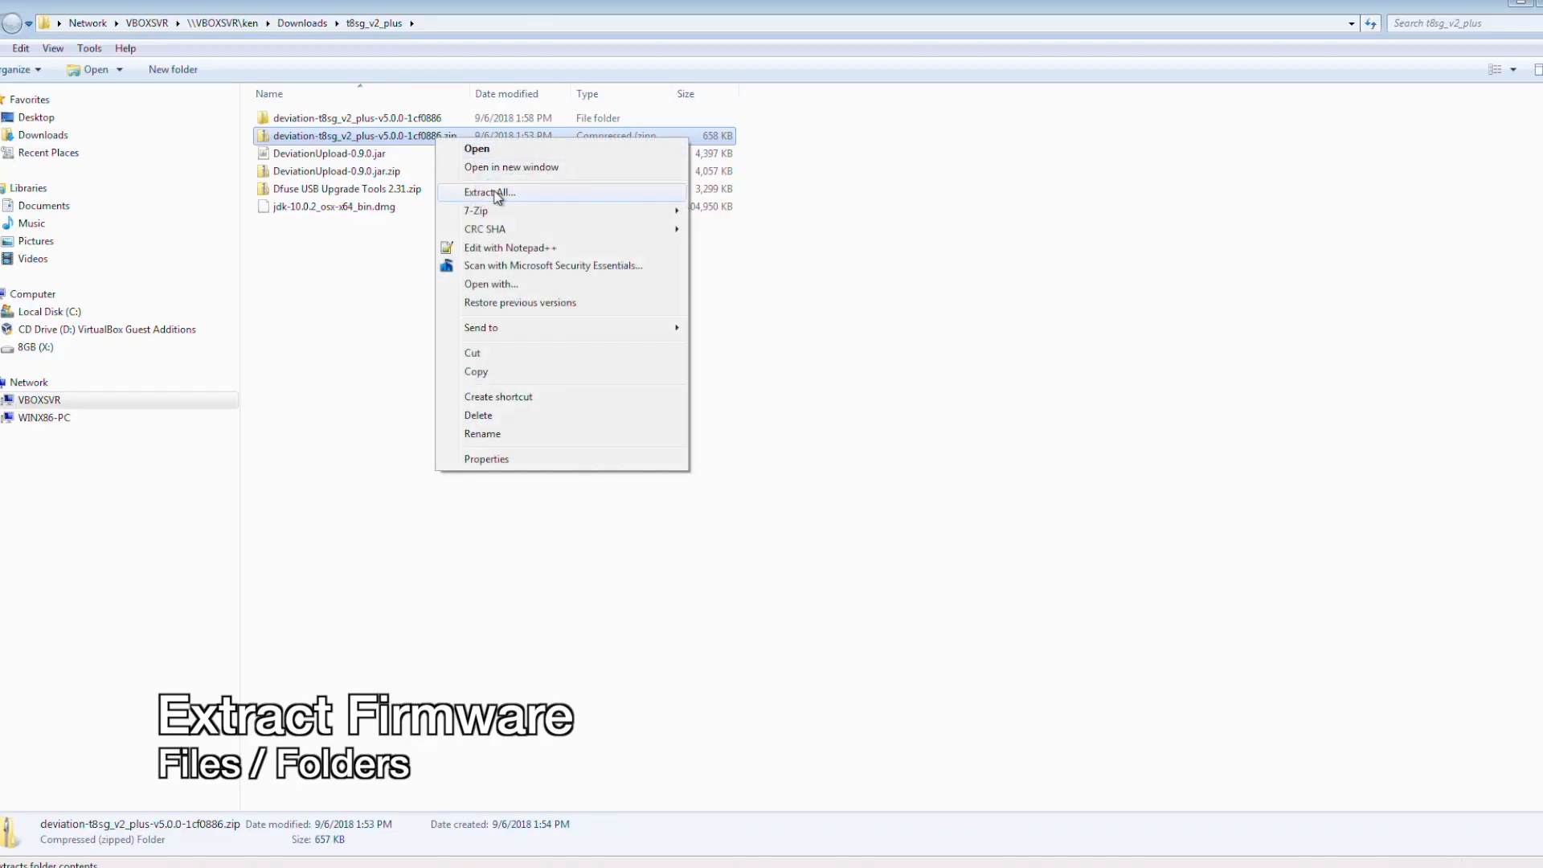
pyautogui.moveTo(470, 199)
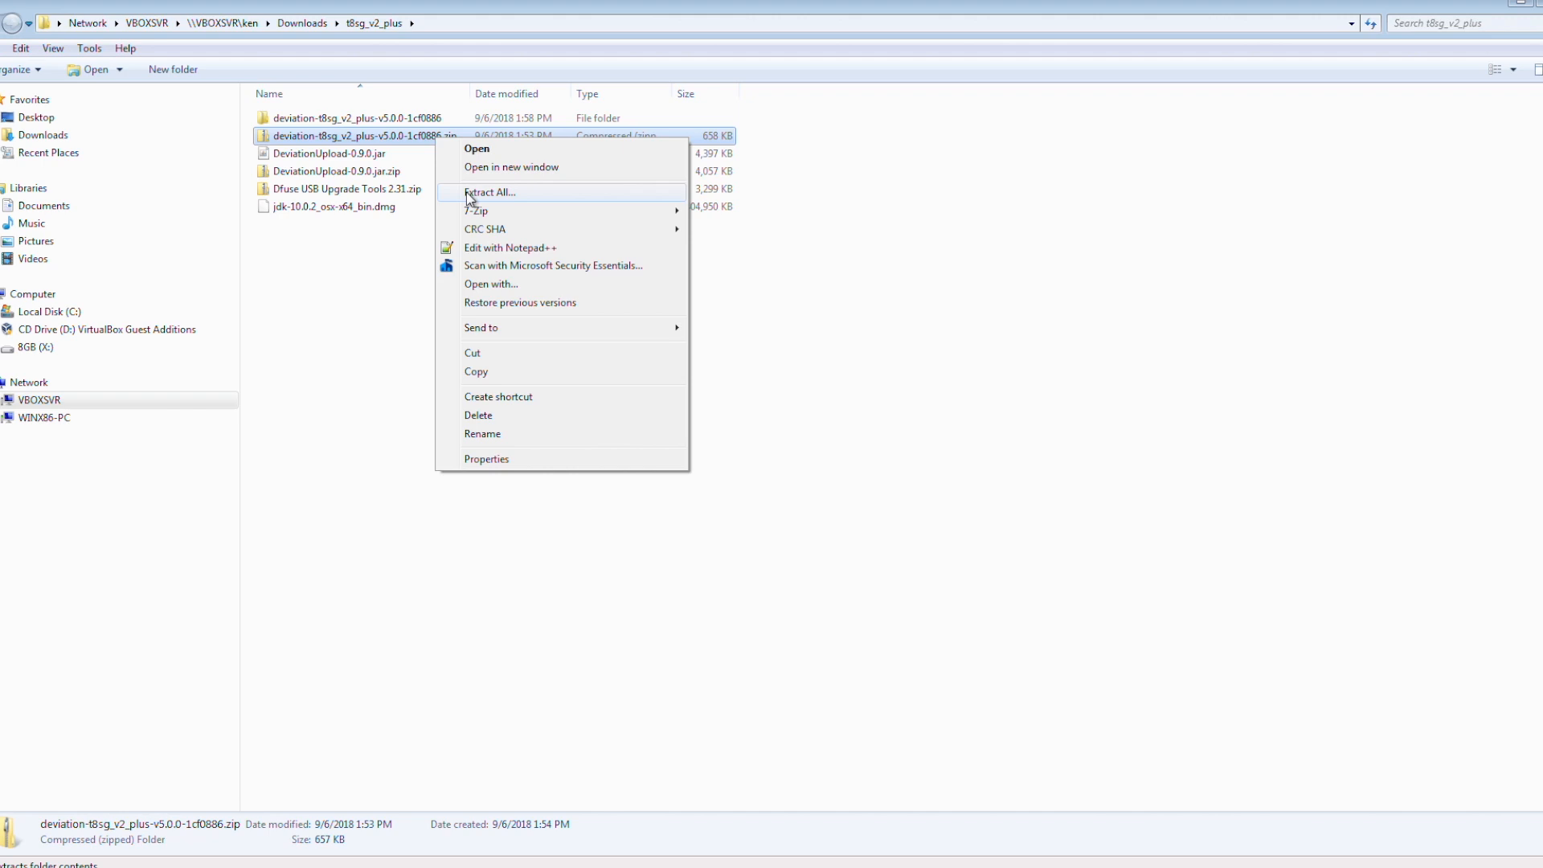
pyautogui.moveTo(390, 268)
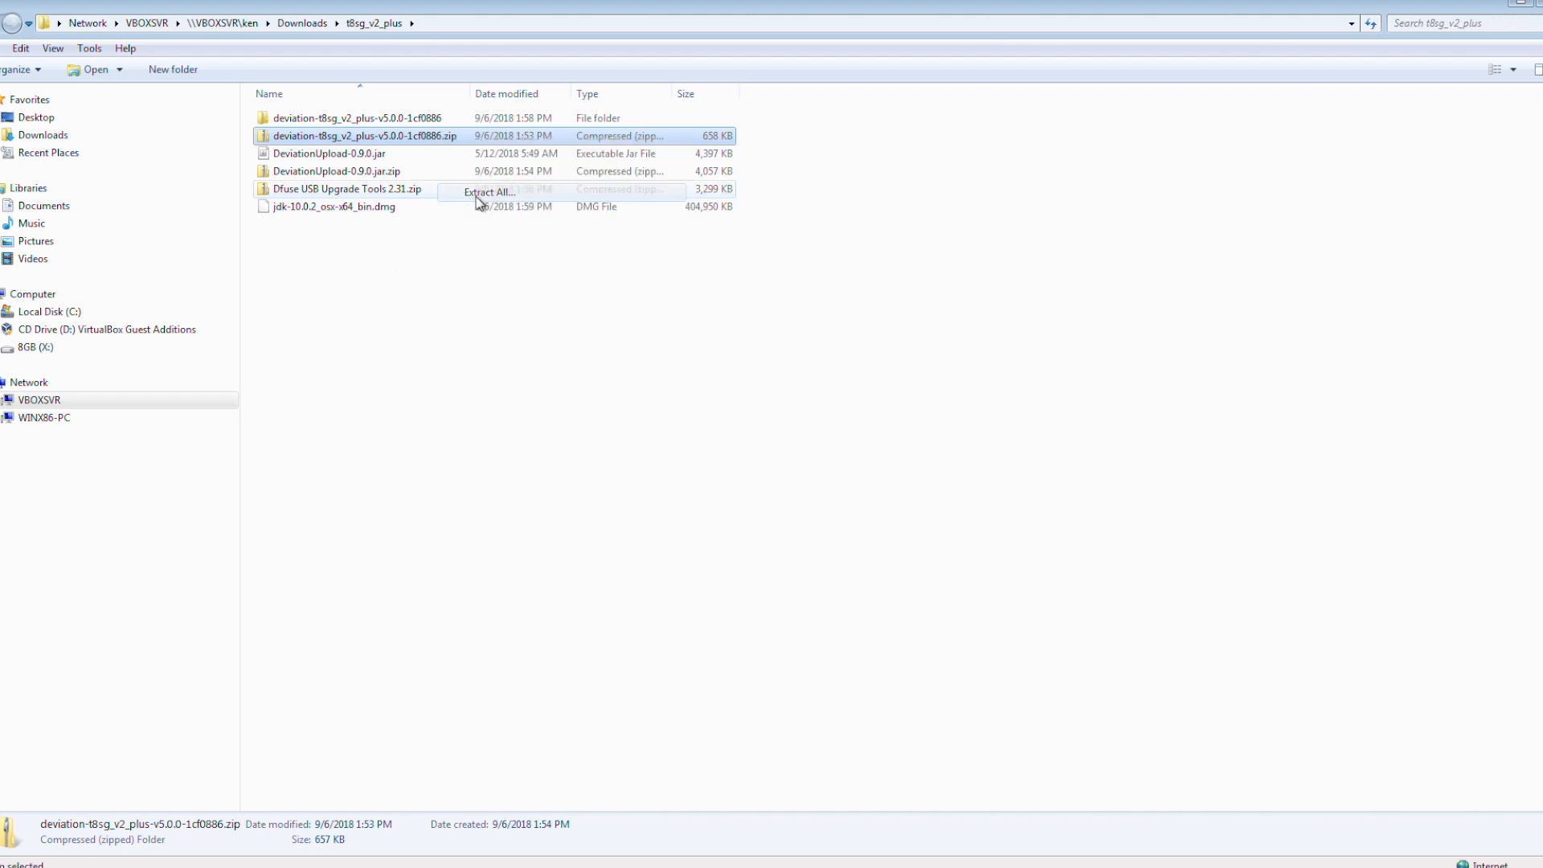
# Step: Extract the deviation-t8sg_v2_plus zip into its own folder in deviationtx
pyautogui.click(490, 192)
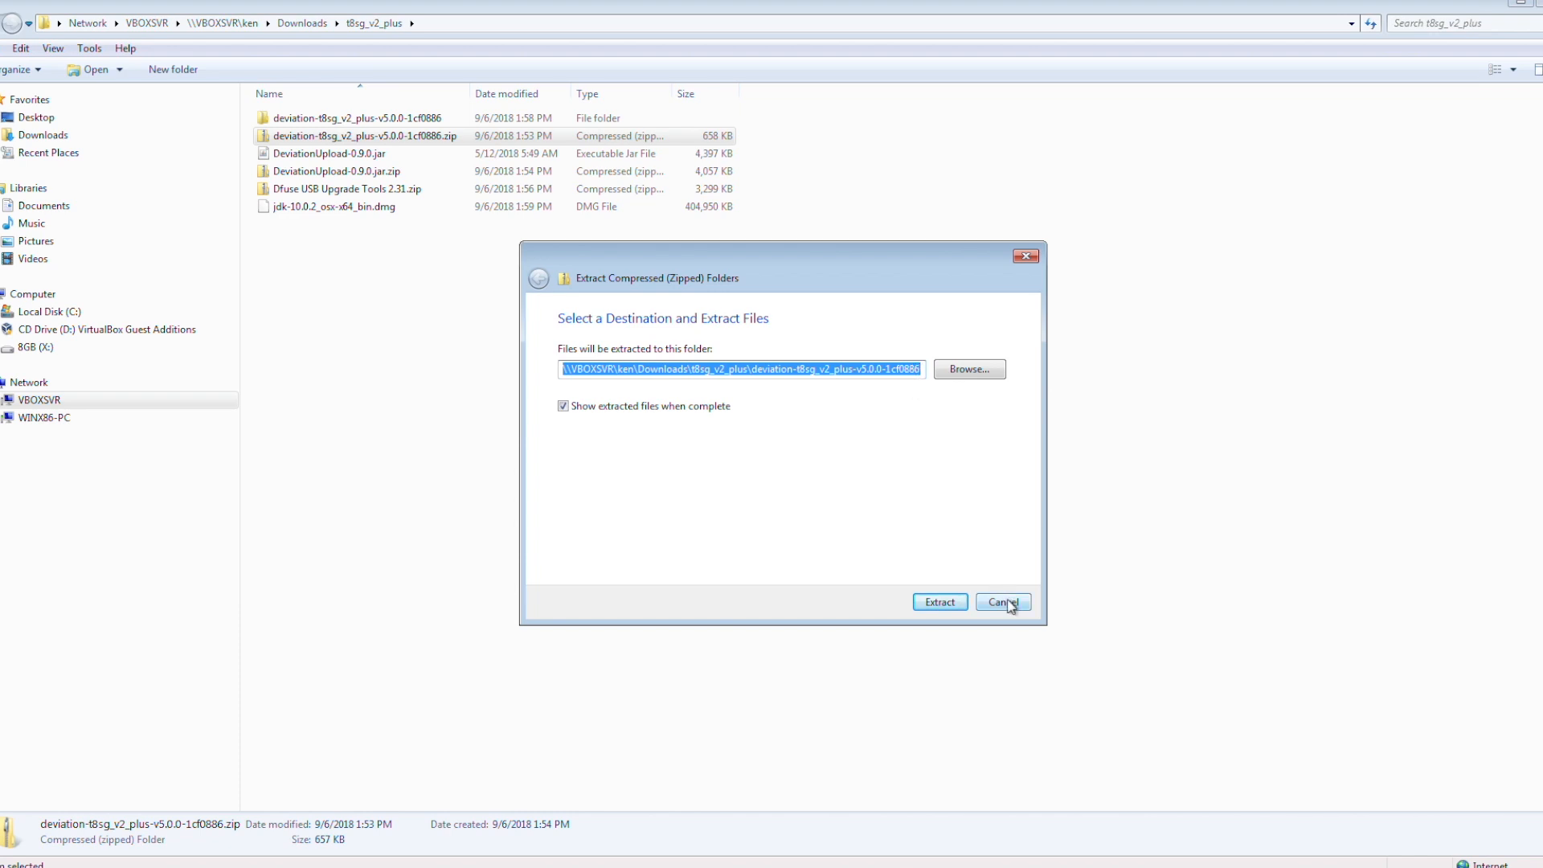
pyautogui.click(938, 601)
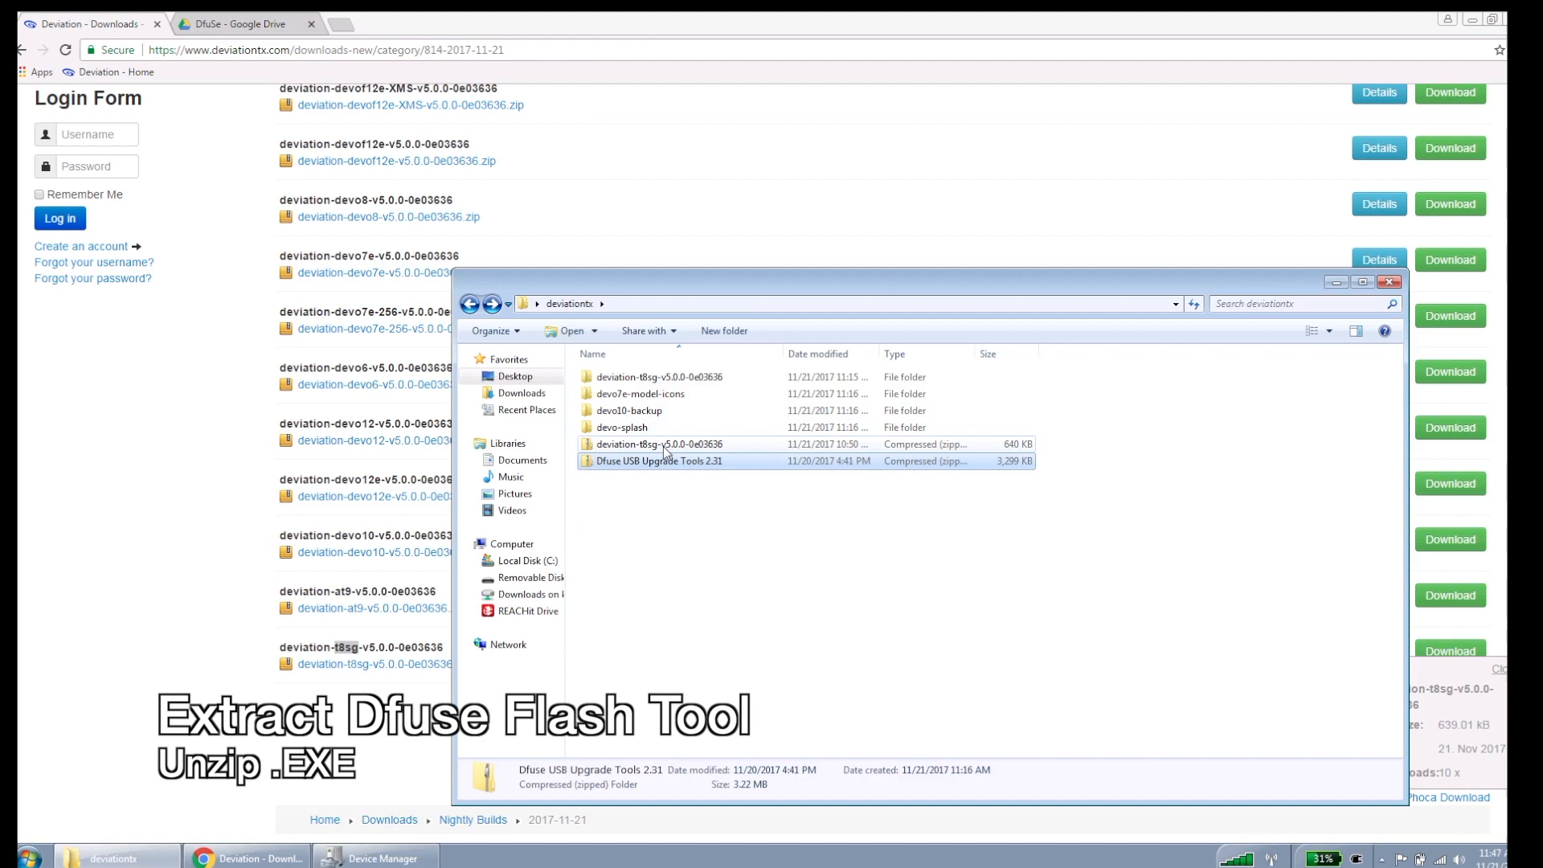
# Step: Extract Dfuse USB Upgrade Tools 2.31, run its setup, and finish to launch DfuSe
pyautogui.rightClick(657, 460)
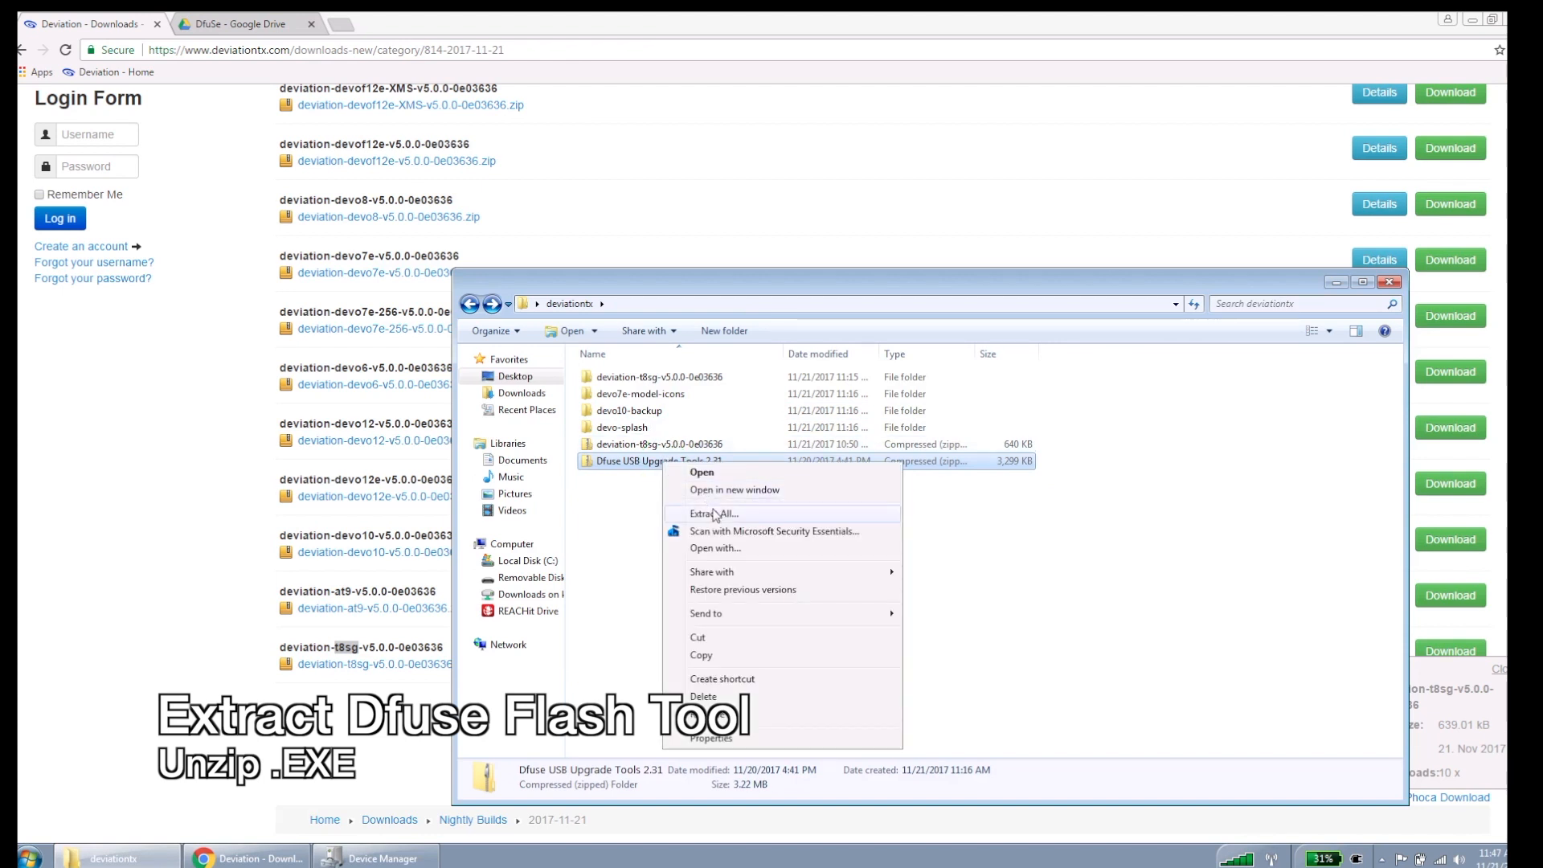
pyautogui.click(713, 513)
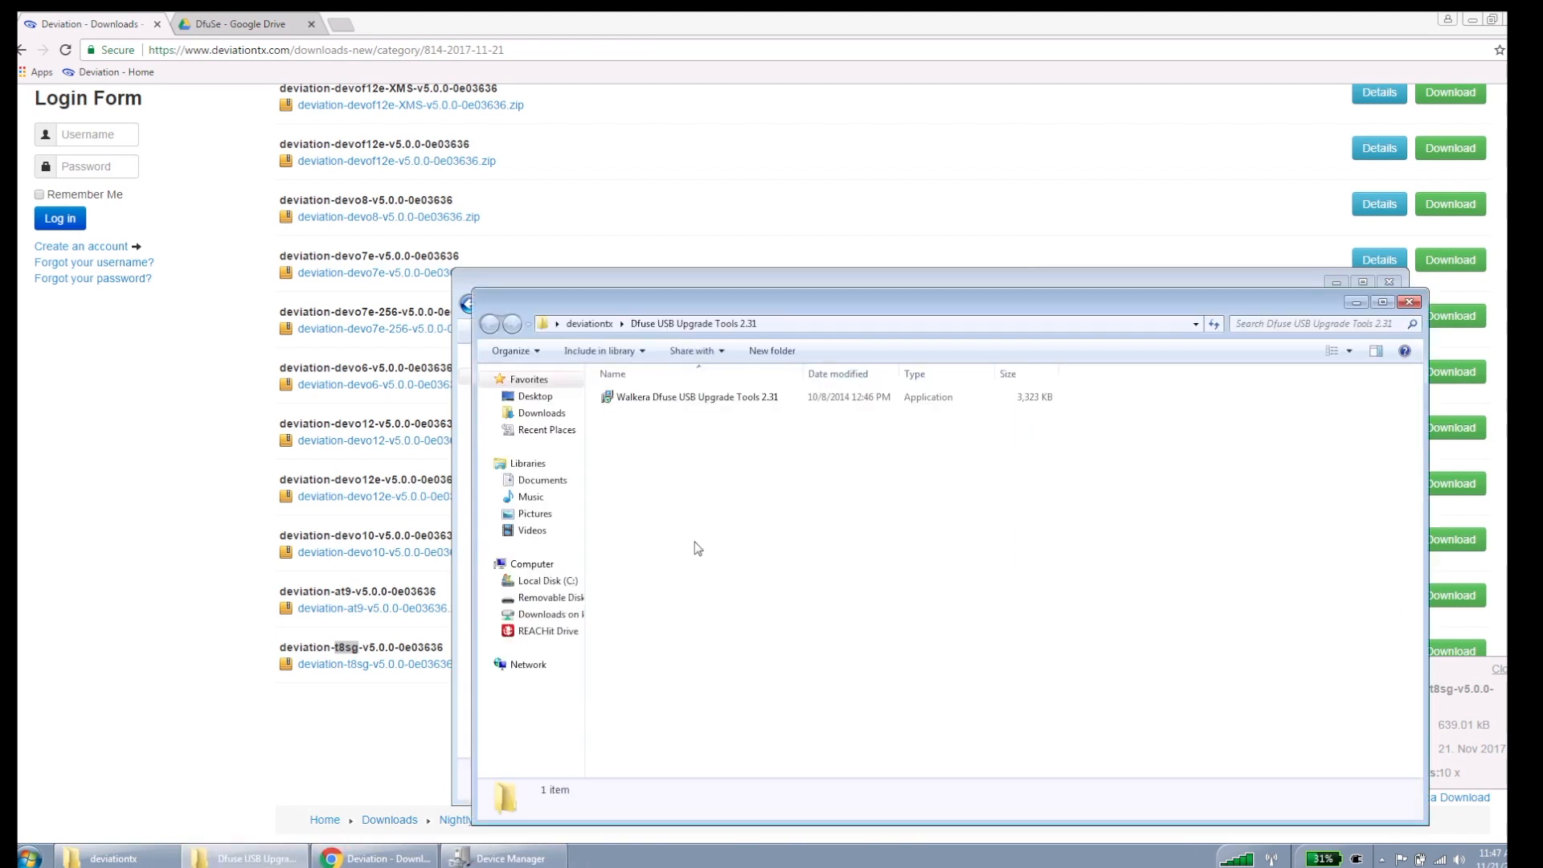
pyautogui.moveTo(667, 414)
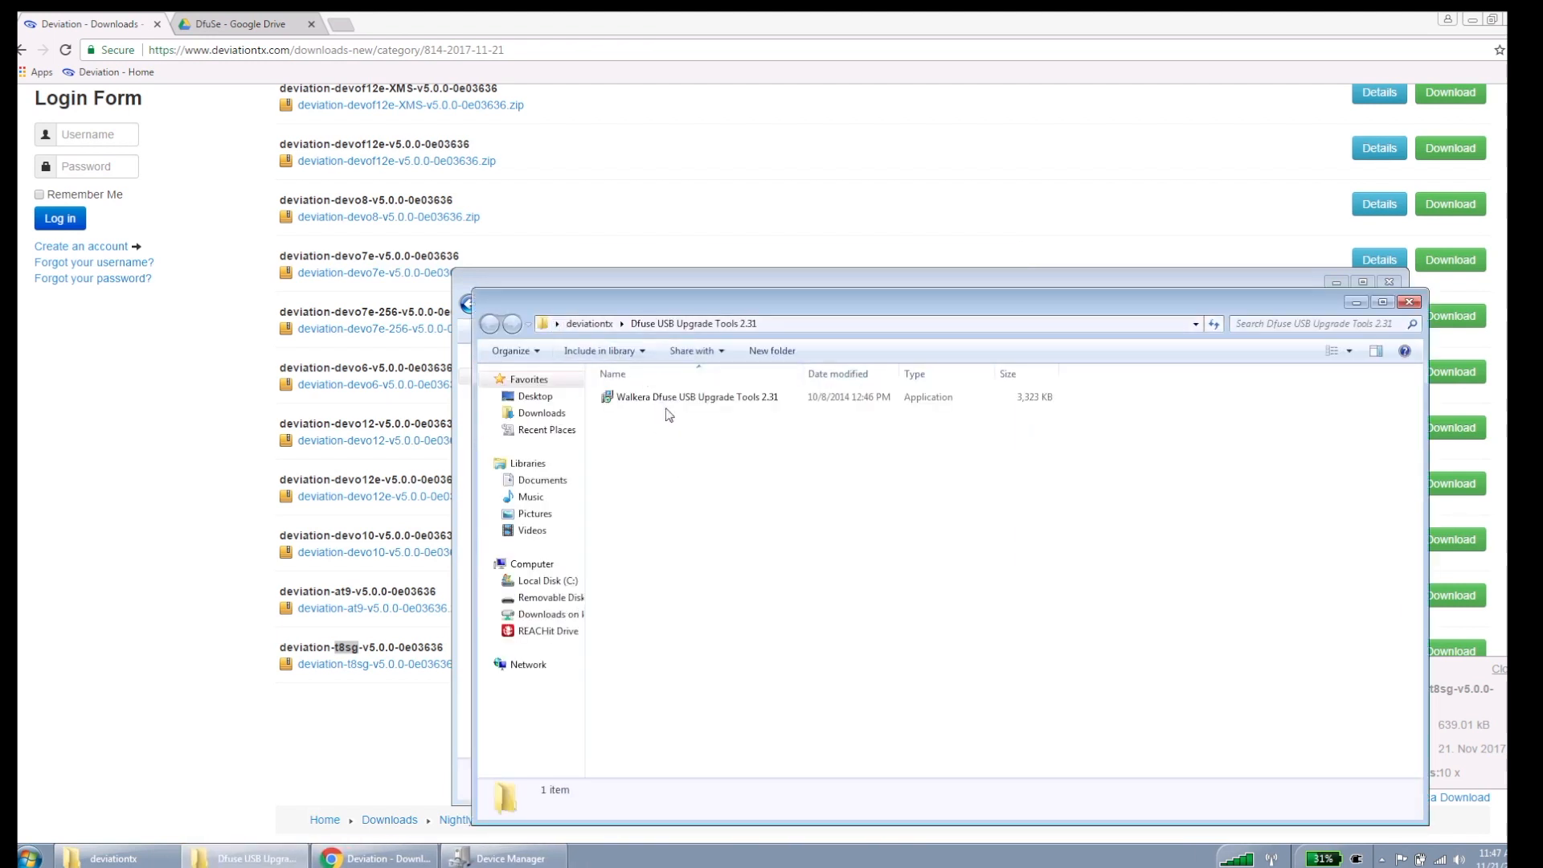
pyautogui.click(695, 397)
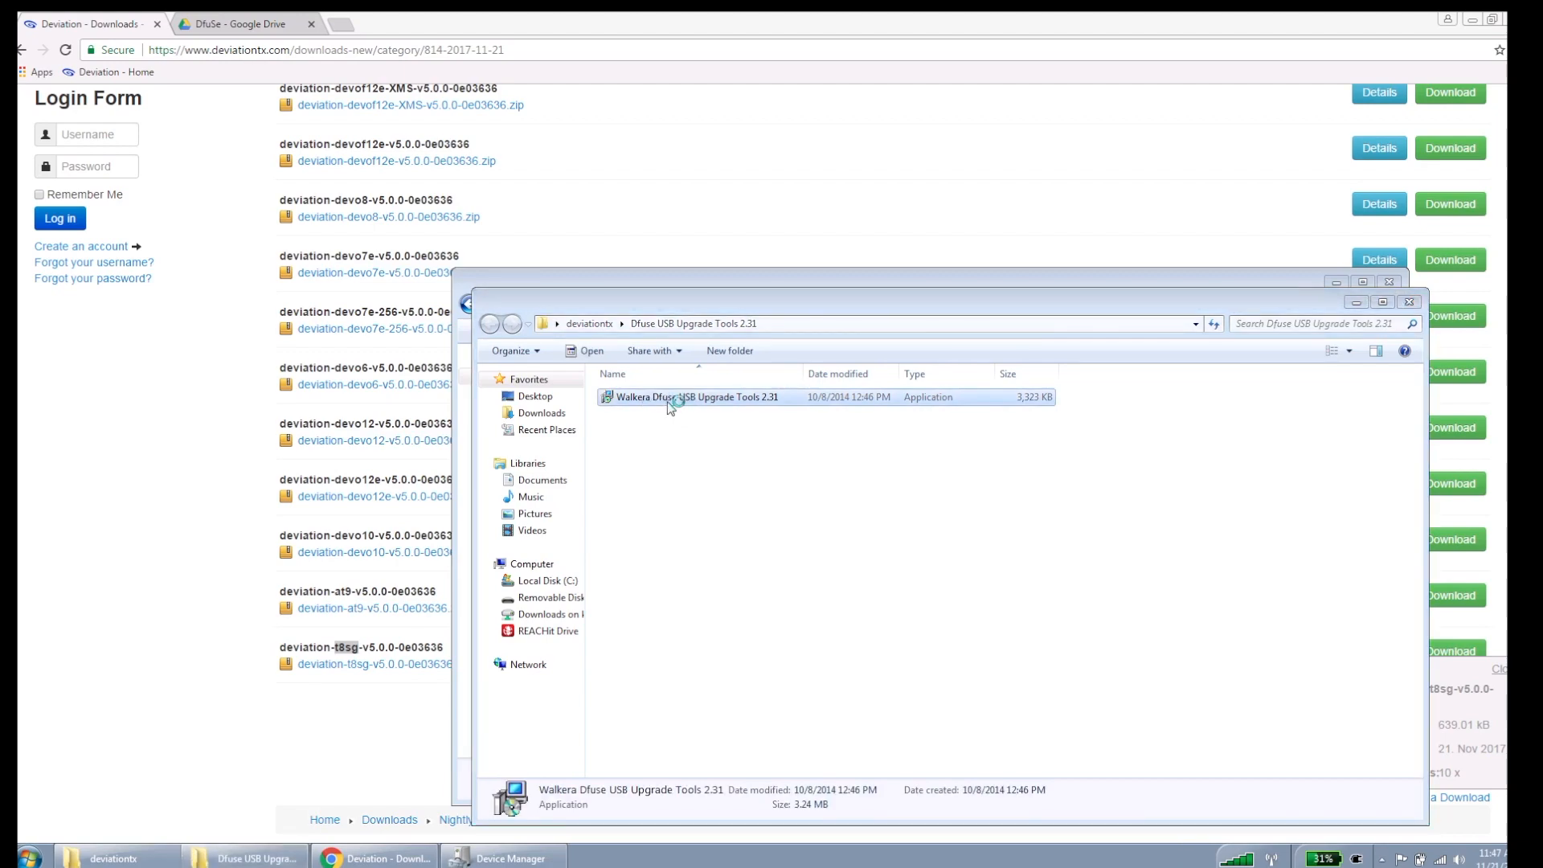
pyautogui.doubleClick(696, 397)
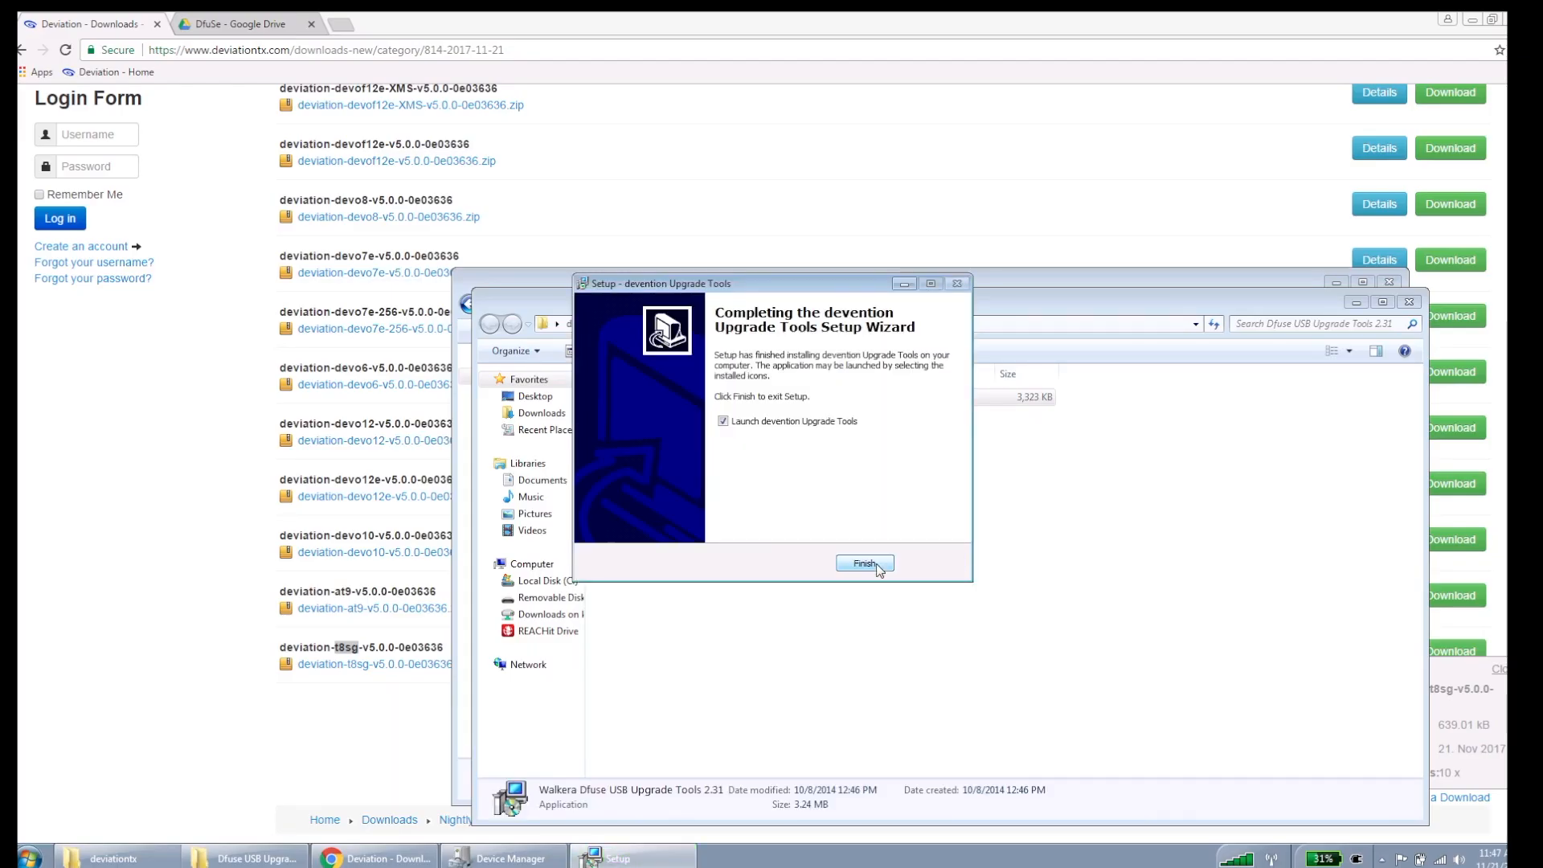
pyautogui.click(864, 563)
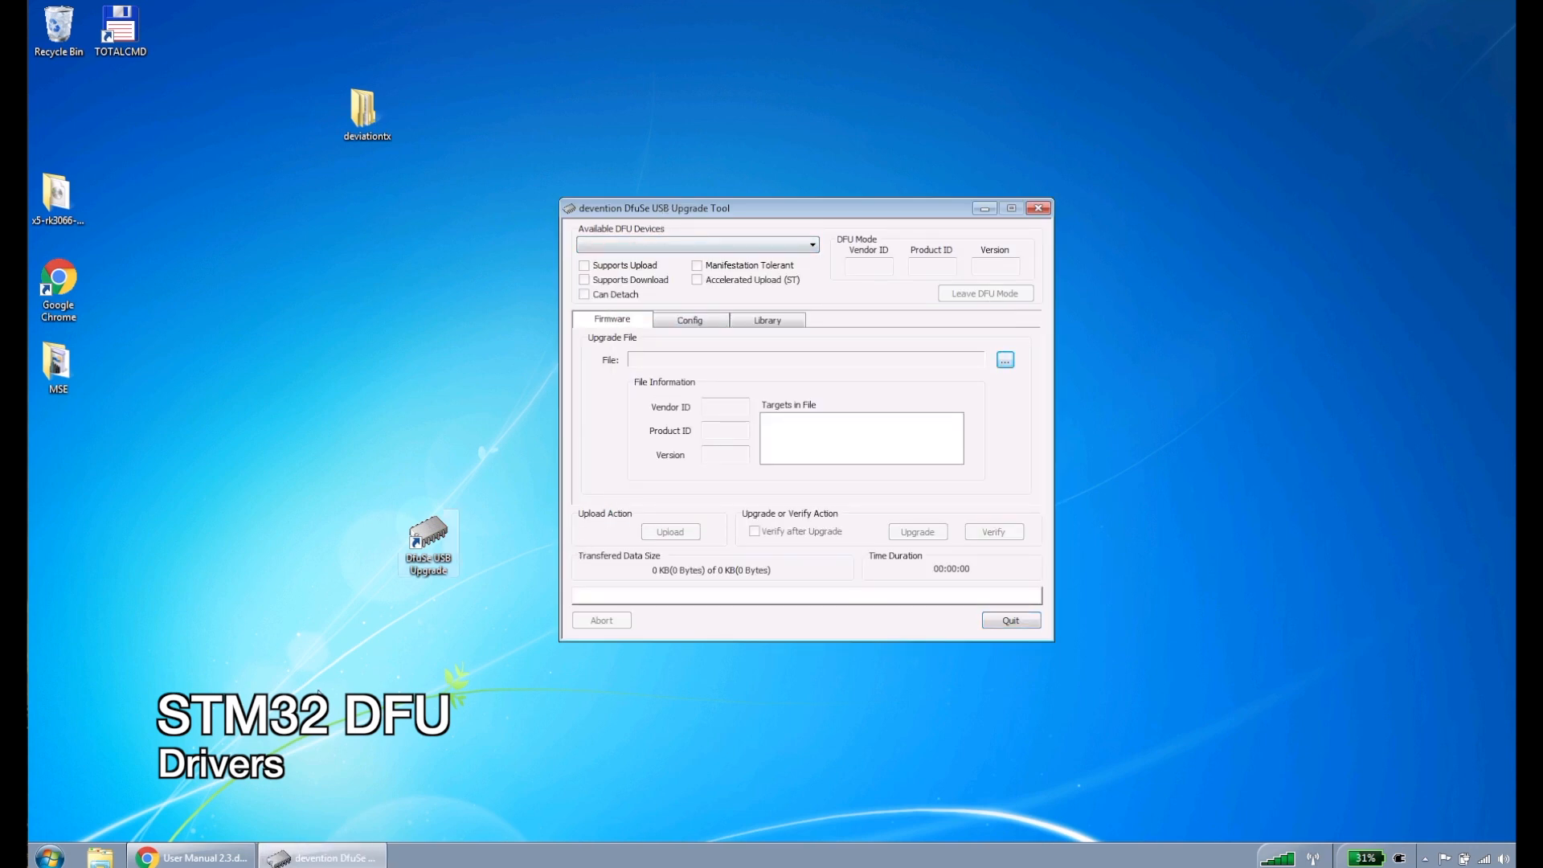
# Step: Open Device Manager and expand Other devices to reveal the driverless STM32 DFU entry
pyautogui.click(47, 852)
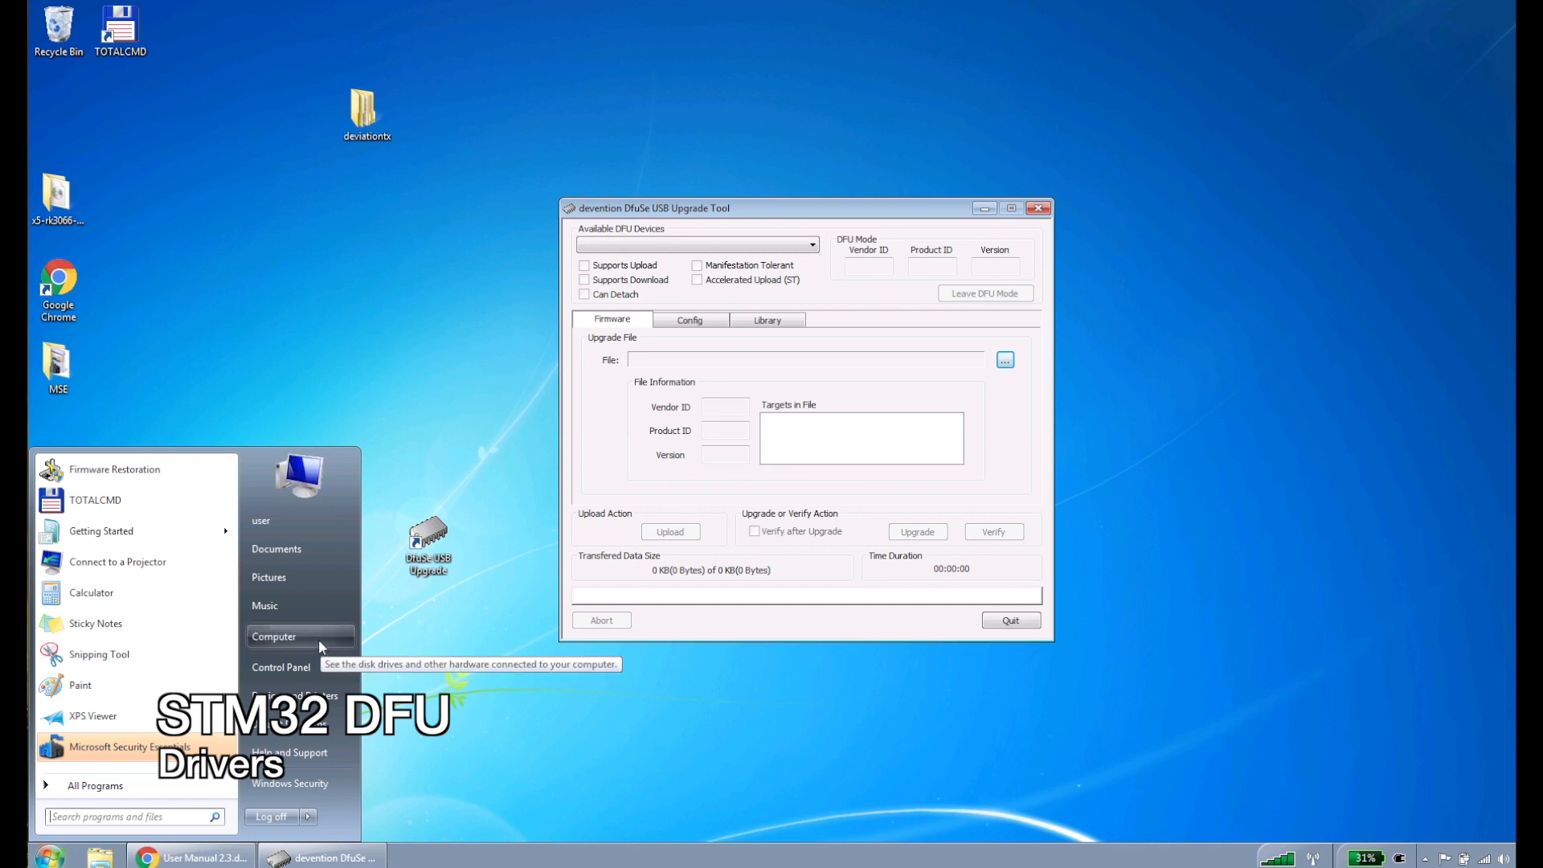
pyautogui.click(281, 666)
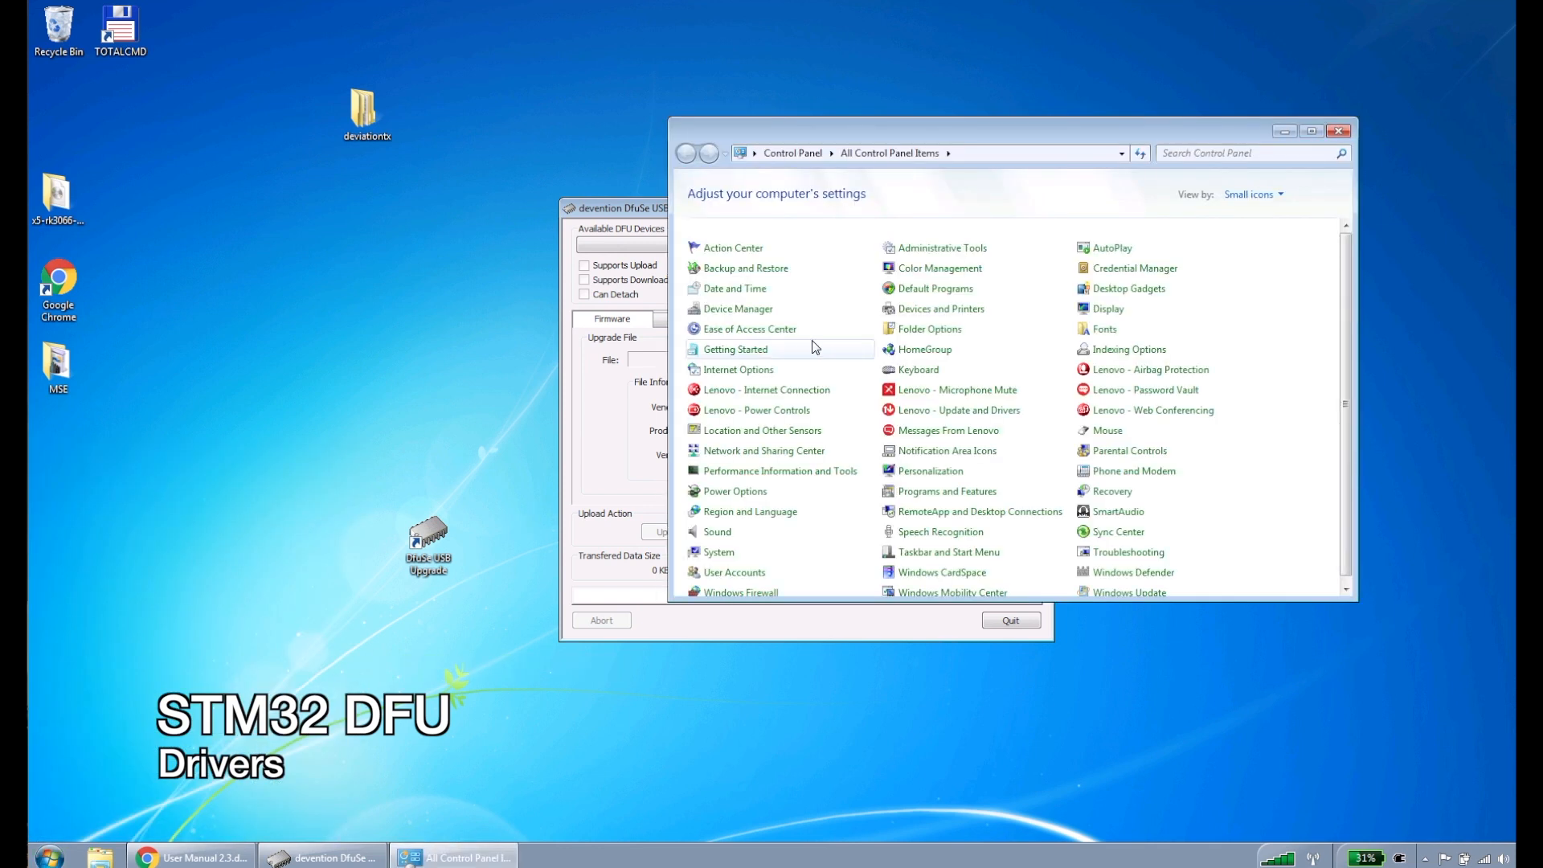
pyautogui.moveTo(750, 329)
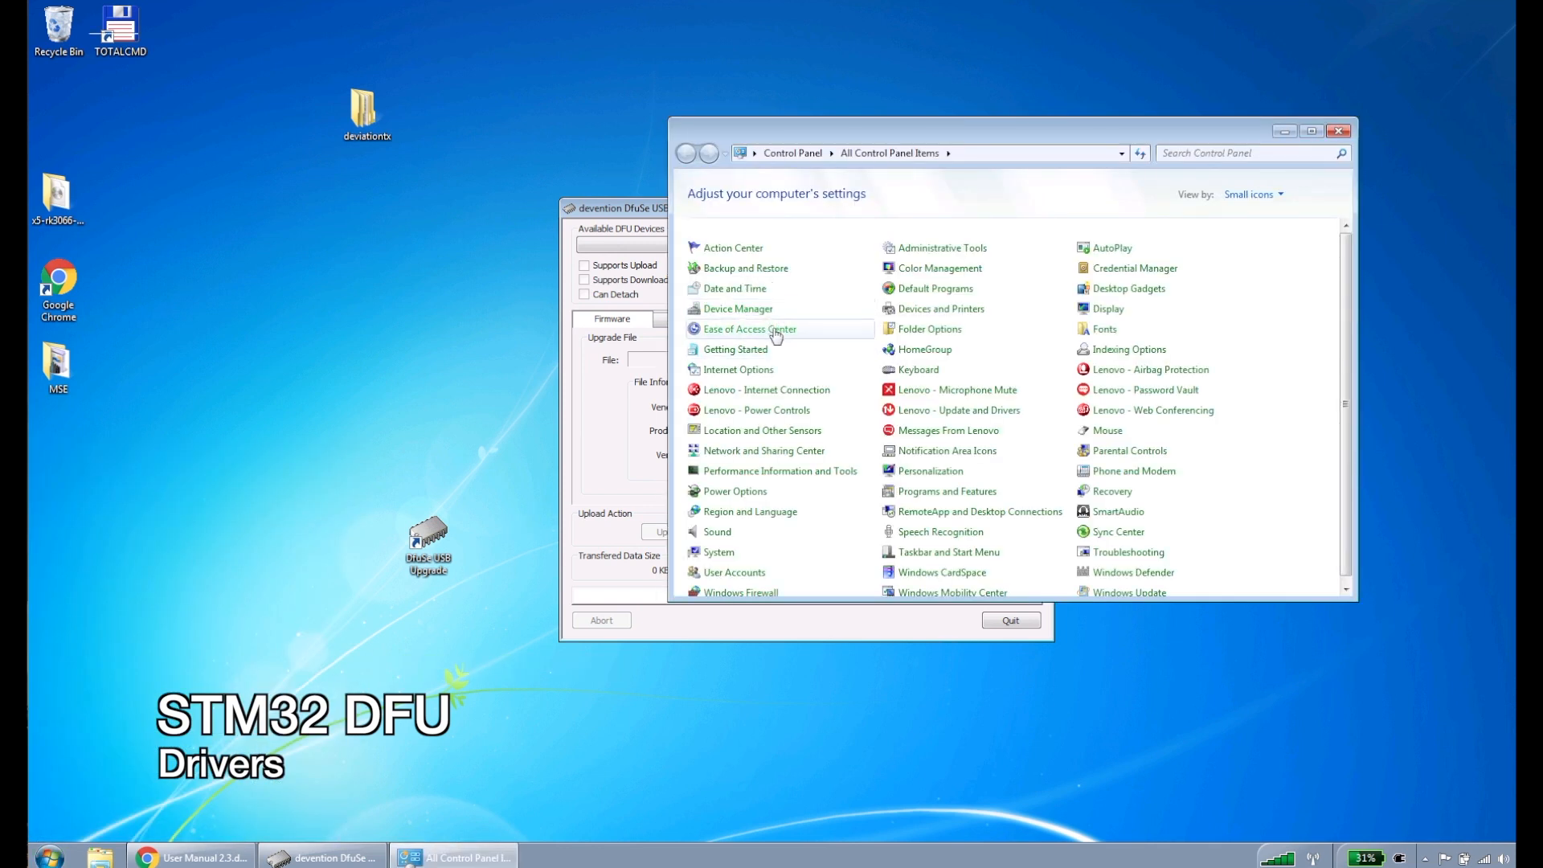
pyautogui.click(737, 307)
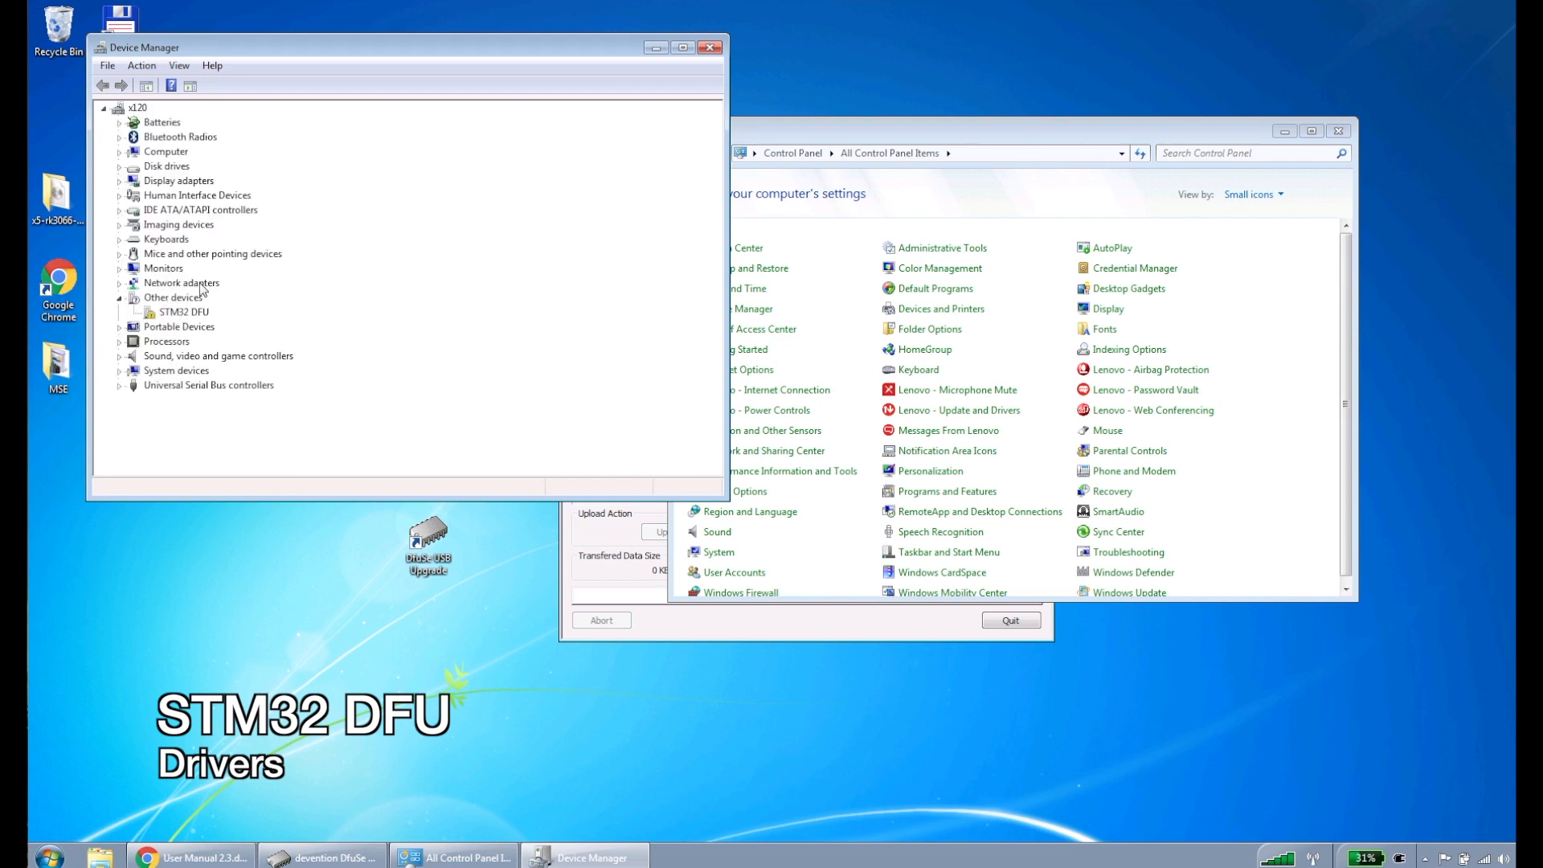
pyautogui.click(183, 312)
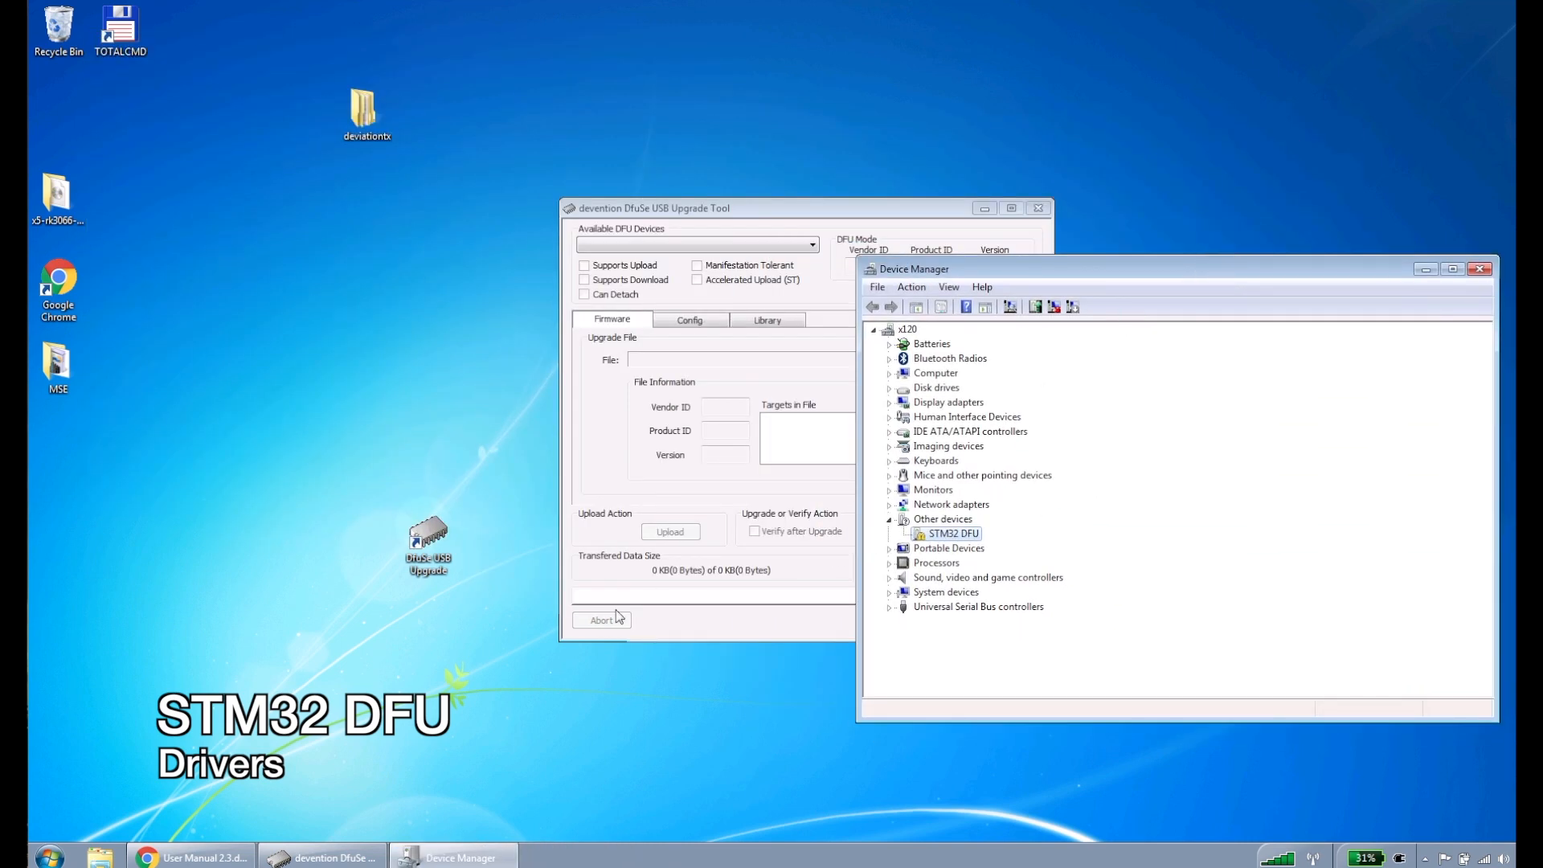
# Step: Browse C:\Program Files (x86)\devention Upgrade Tools and open its Driver folder
pyautogui.click(98, 857)
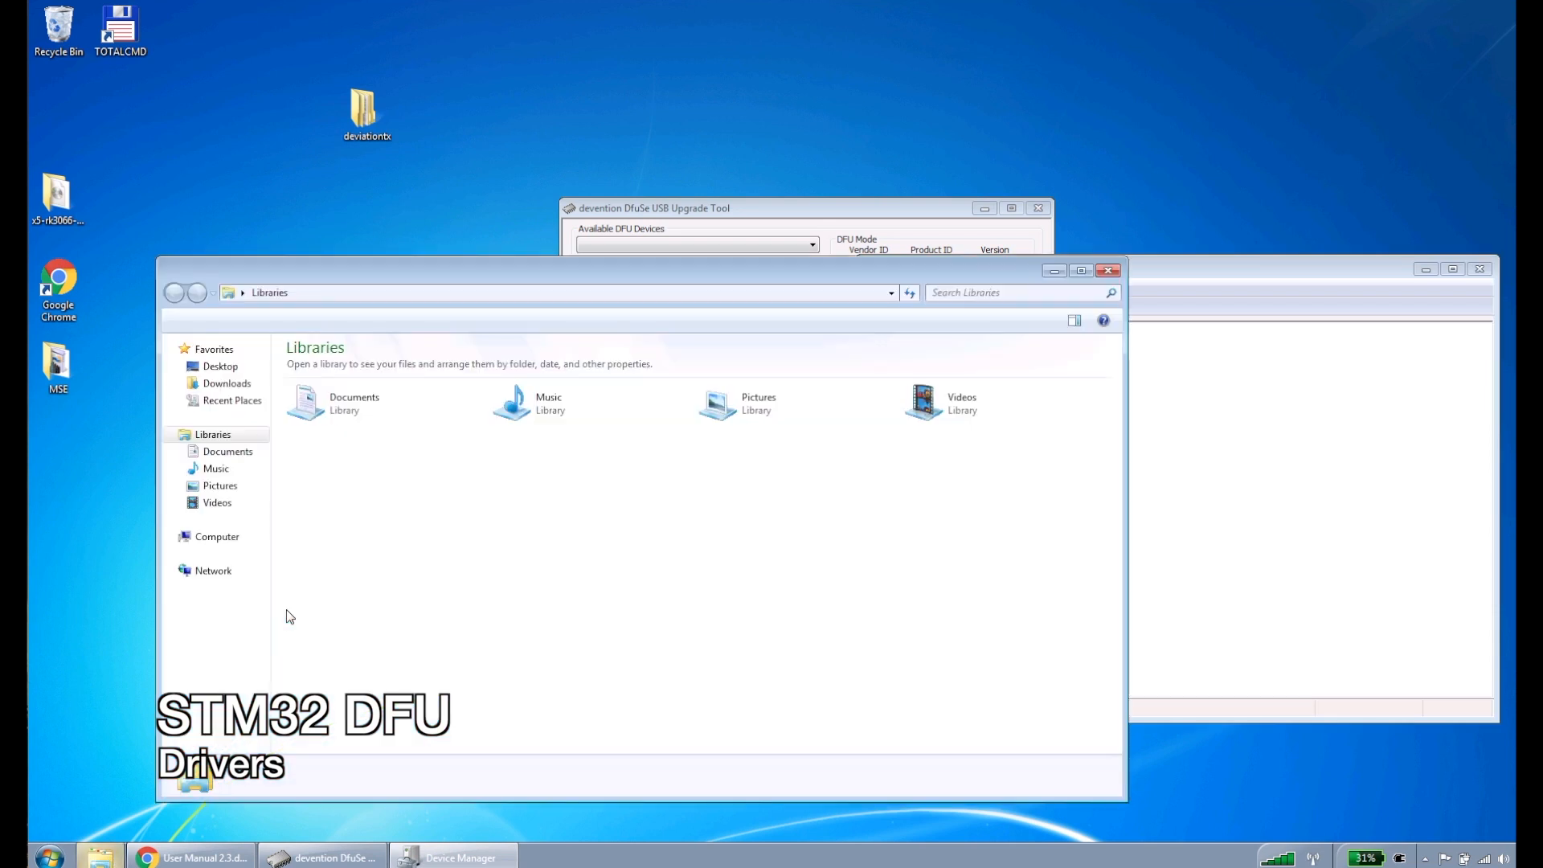
pyautogui.click(233, 553)
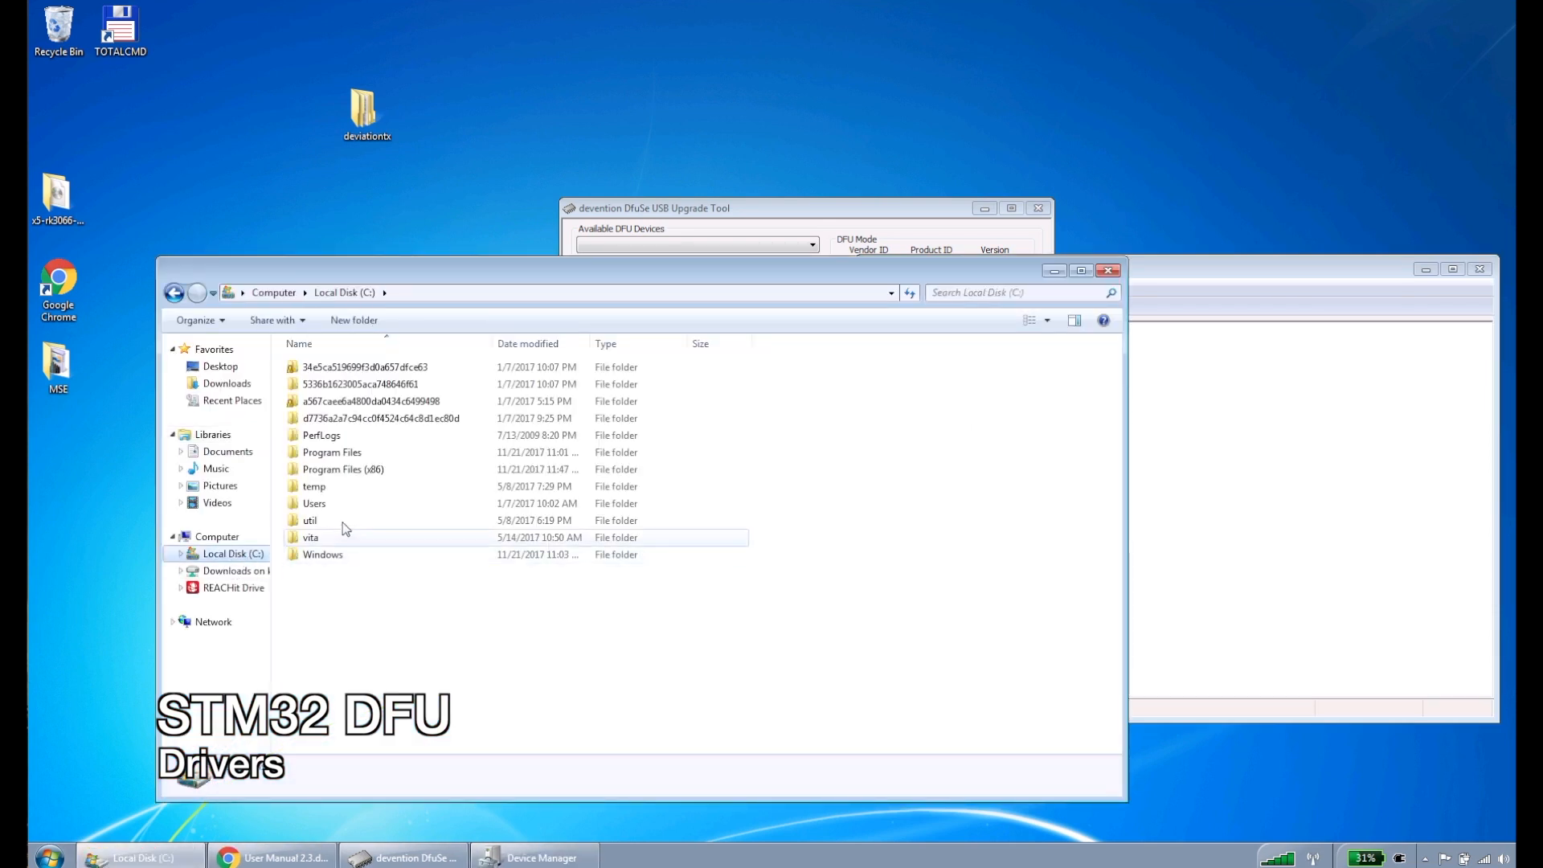
pyautogui.doubleClick(342, 469)
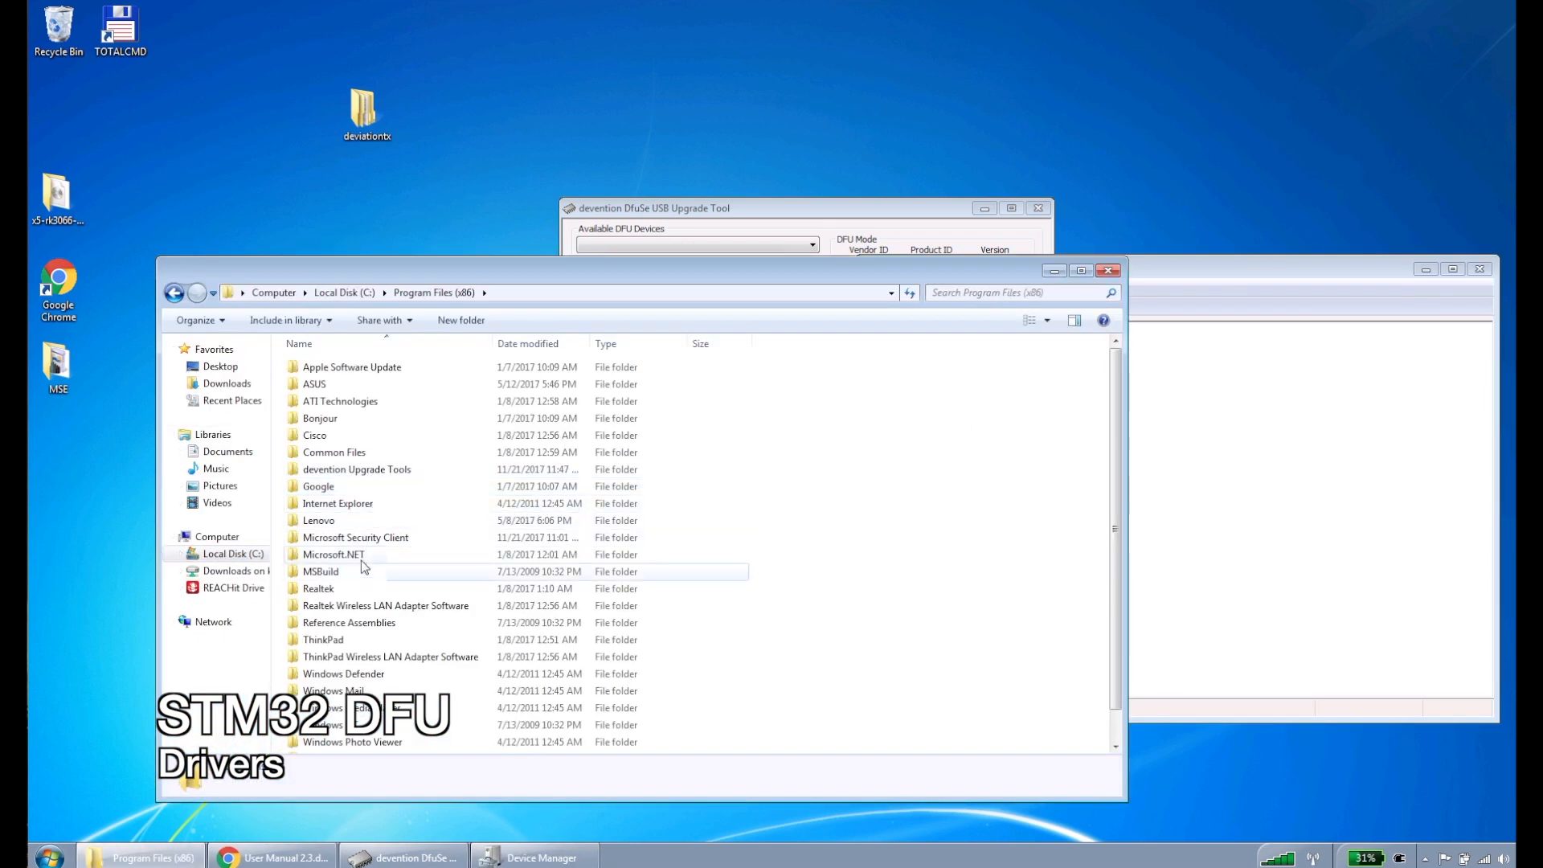
pyautogui.doubleClick(356, 469)
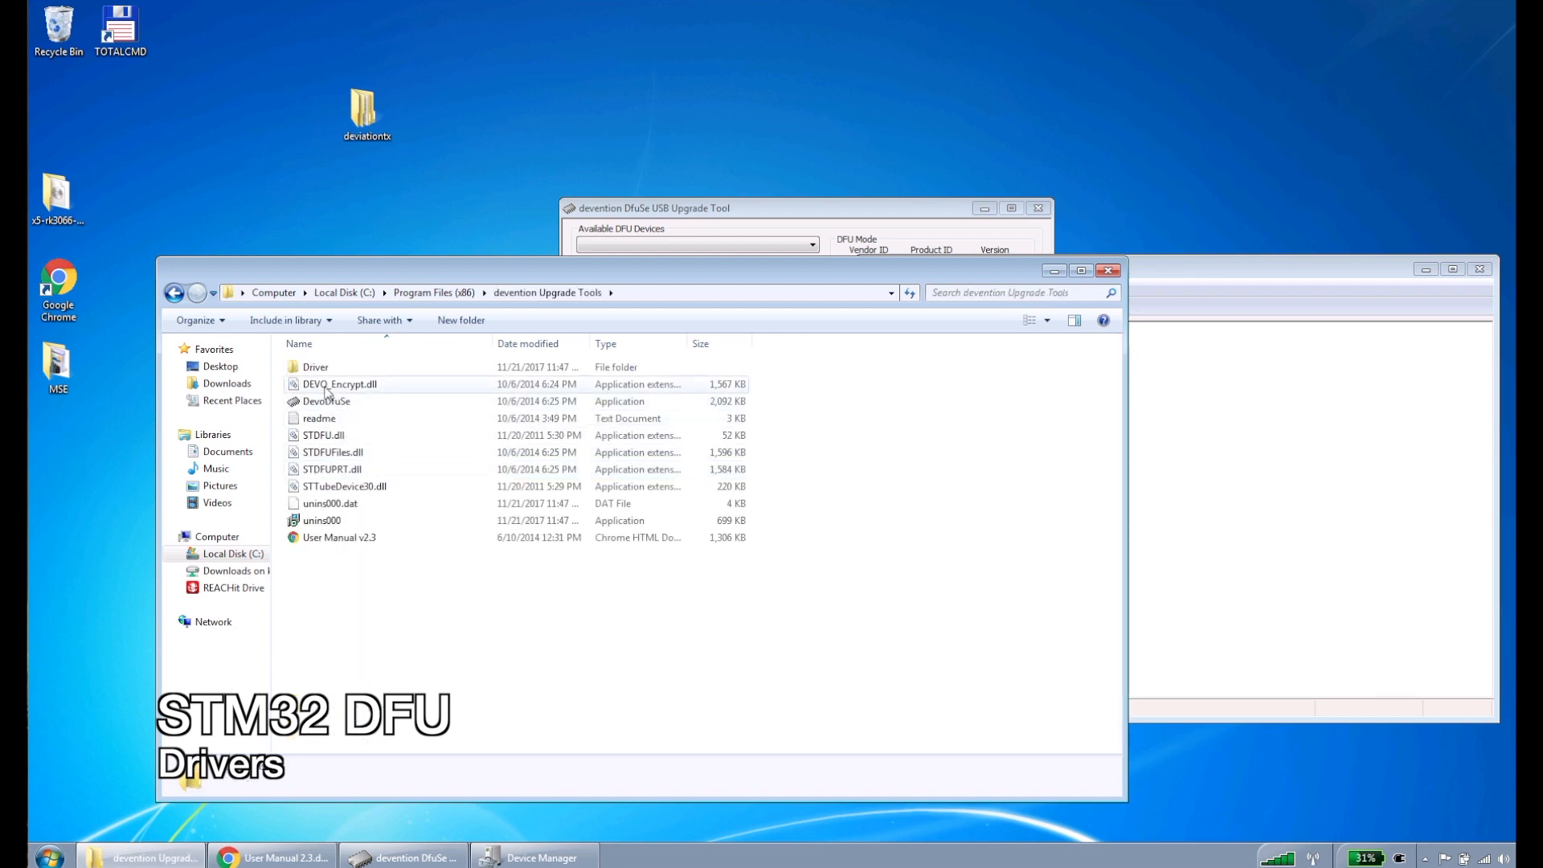
pyautogui.click(315, 367)
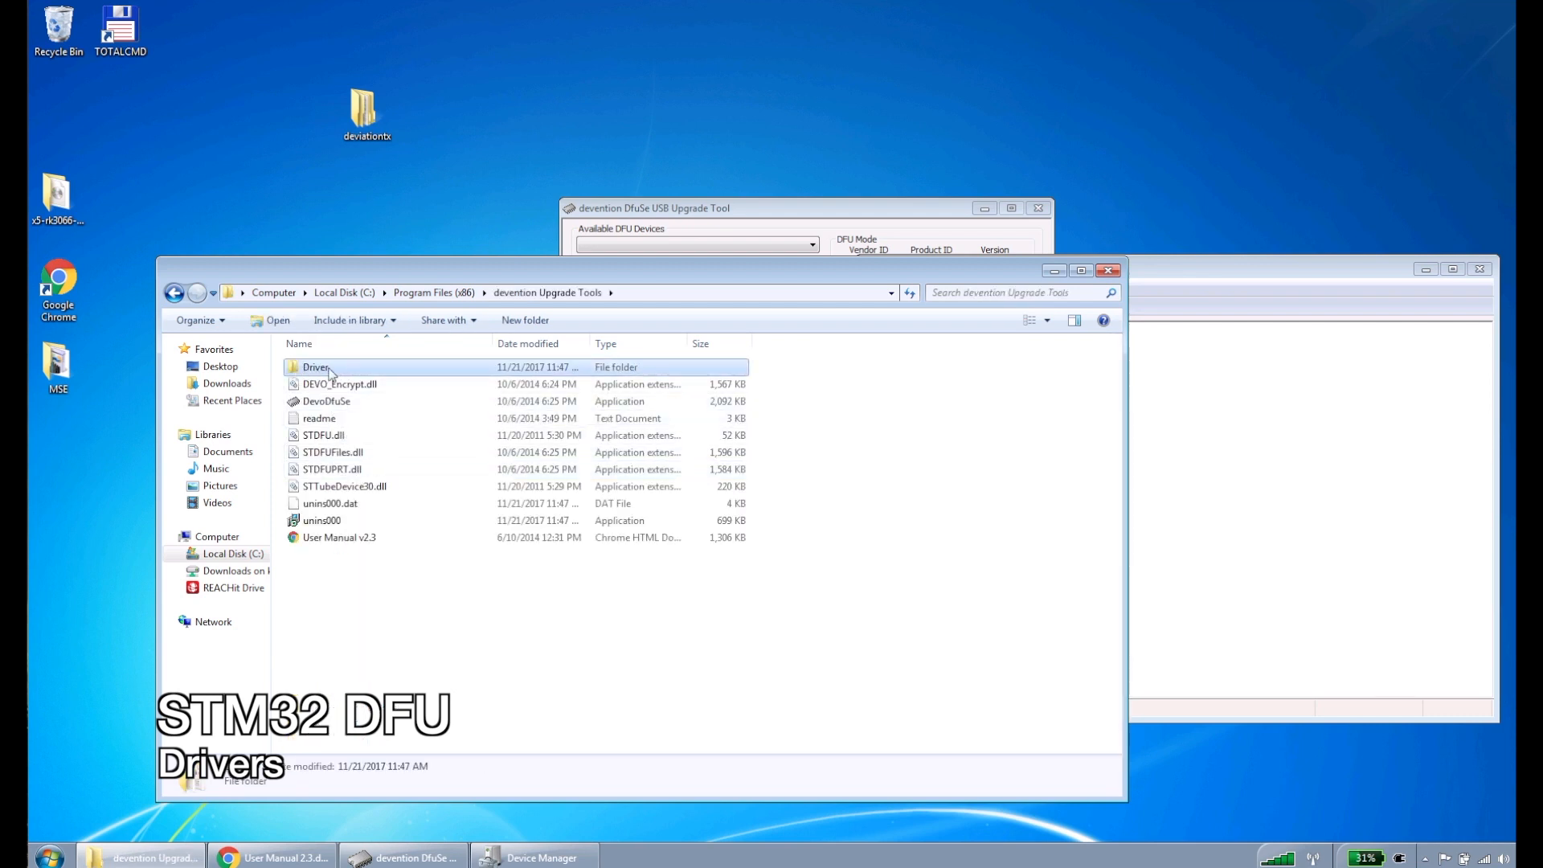
pyautogui.doubleClick(316, 366)
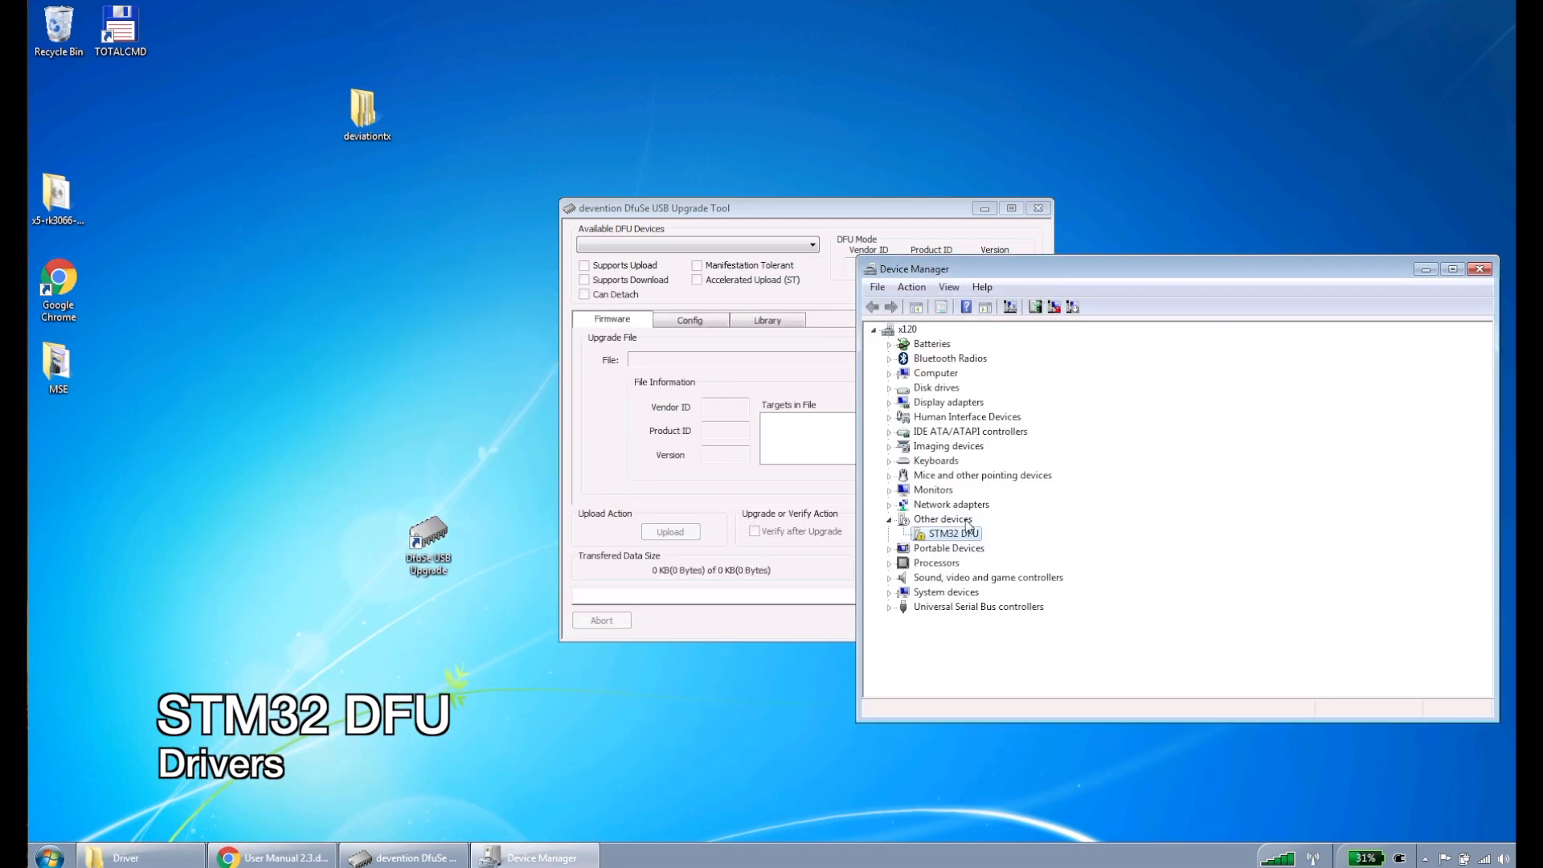
# Step: Start a manual driver update for STM32 DFU, browsing the computer for driver software
pyautogui.rightClick(949, 532)
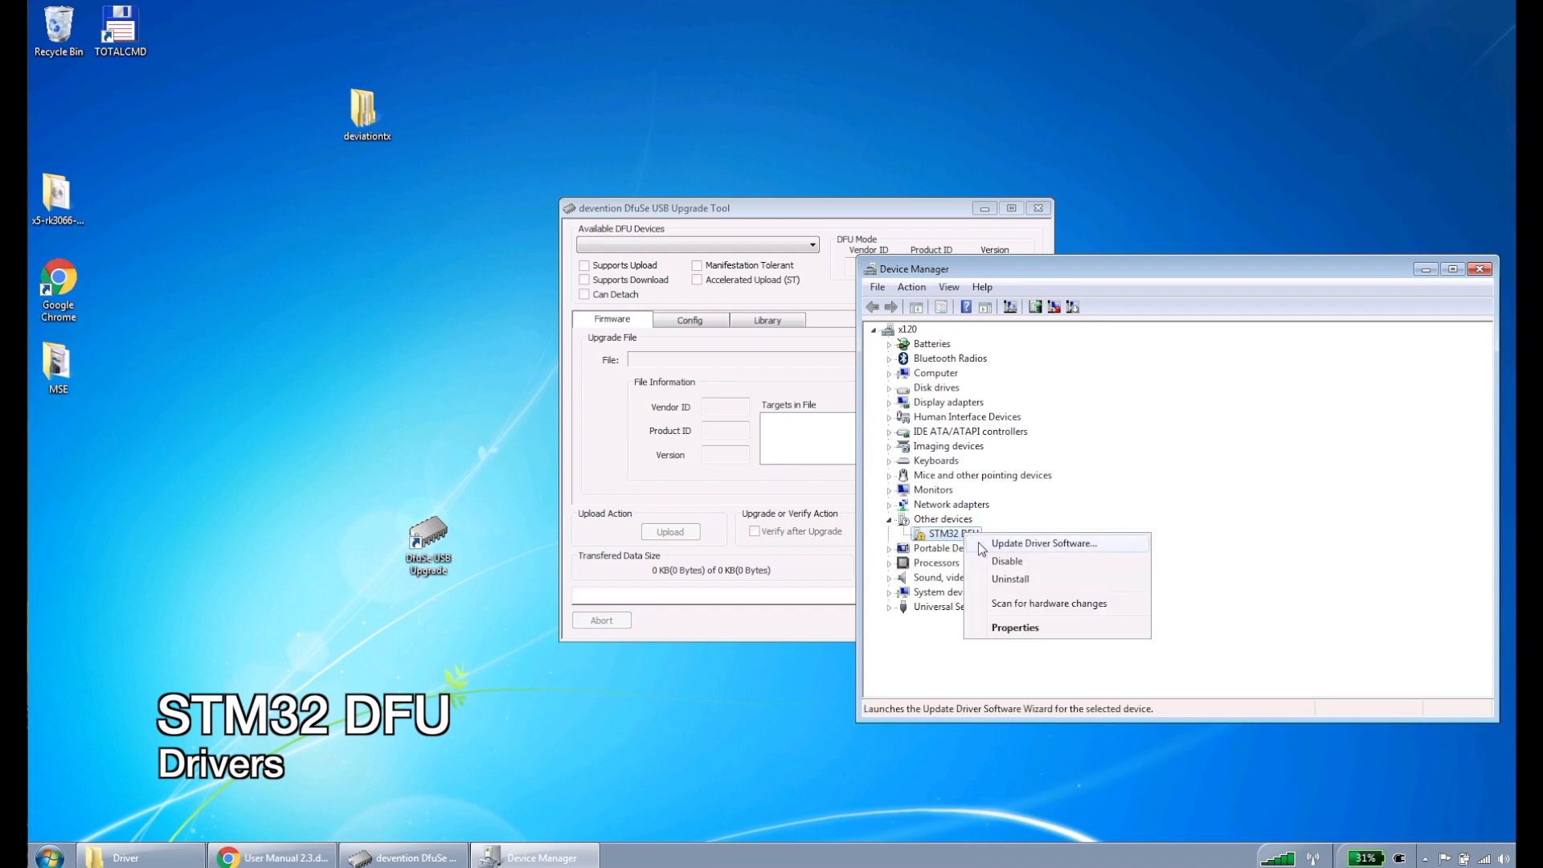
pyautogui.click(1043, 543)
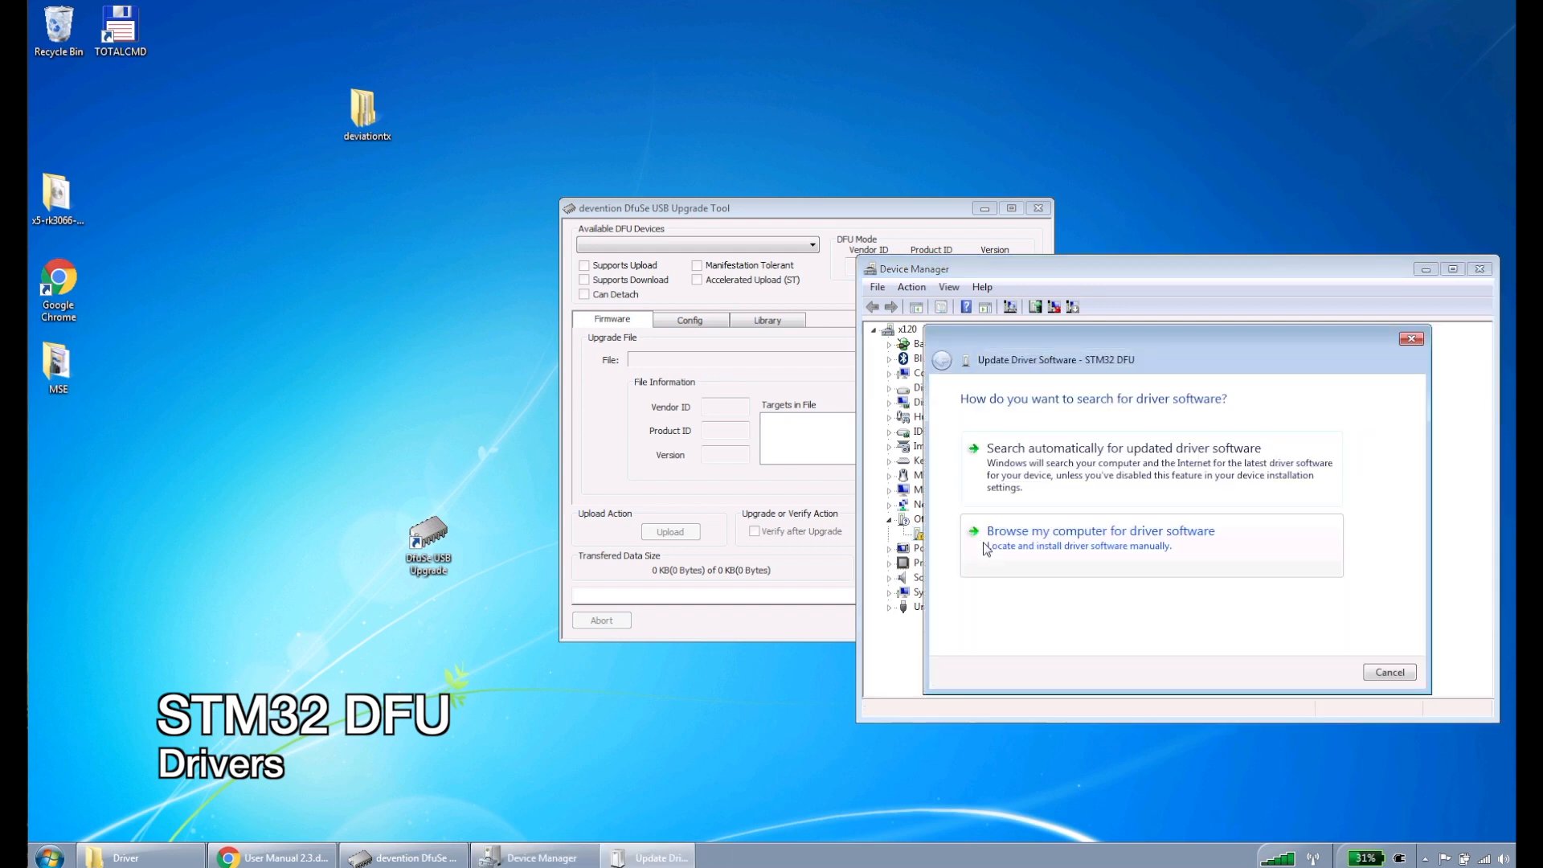
pyautogui.moveTo(1053, 536)
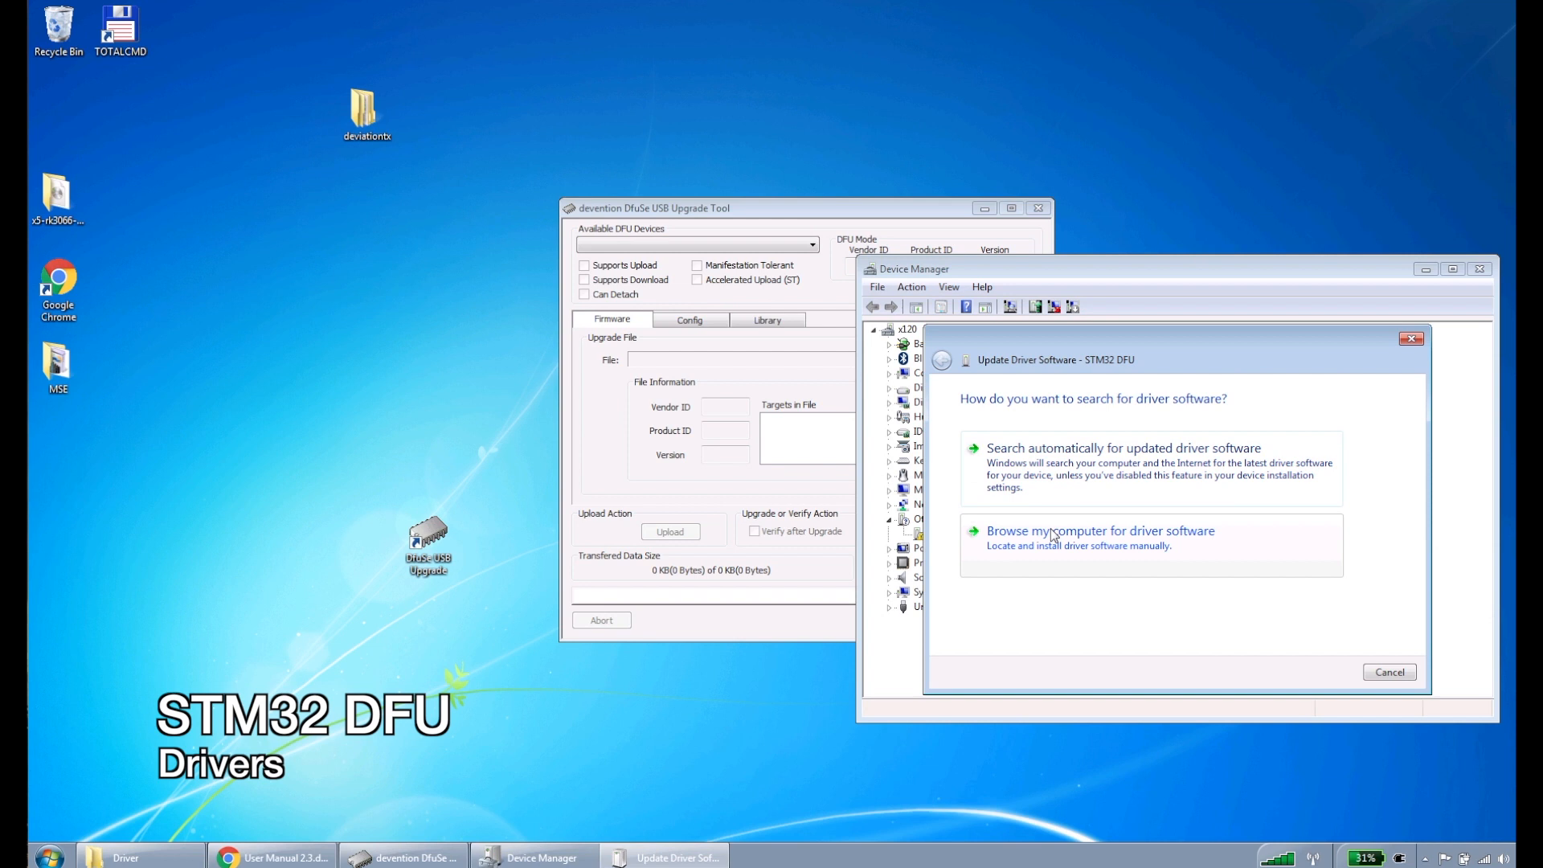
pyautogui.click(1100, 530)
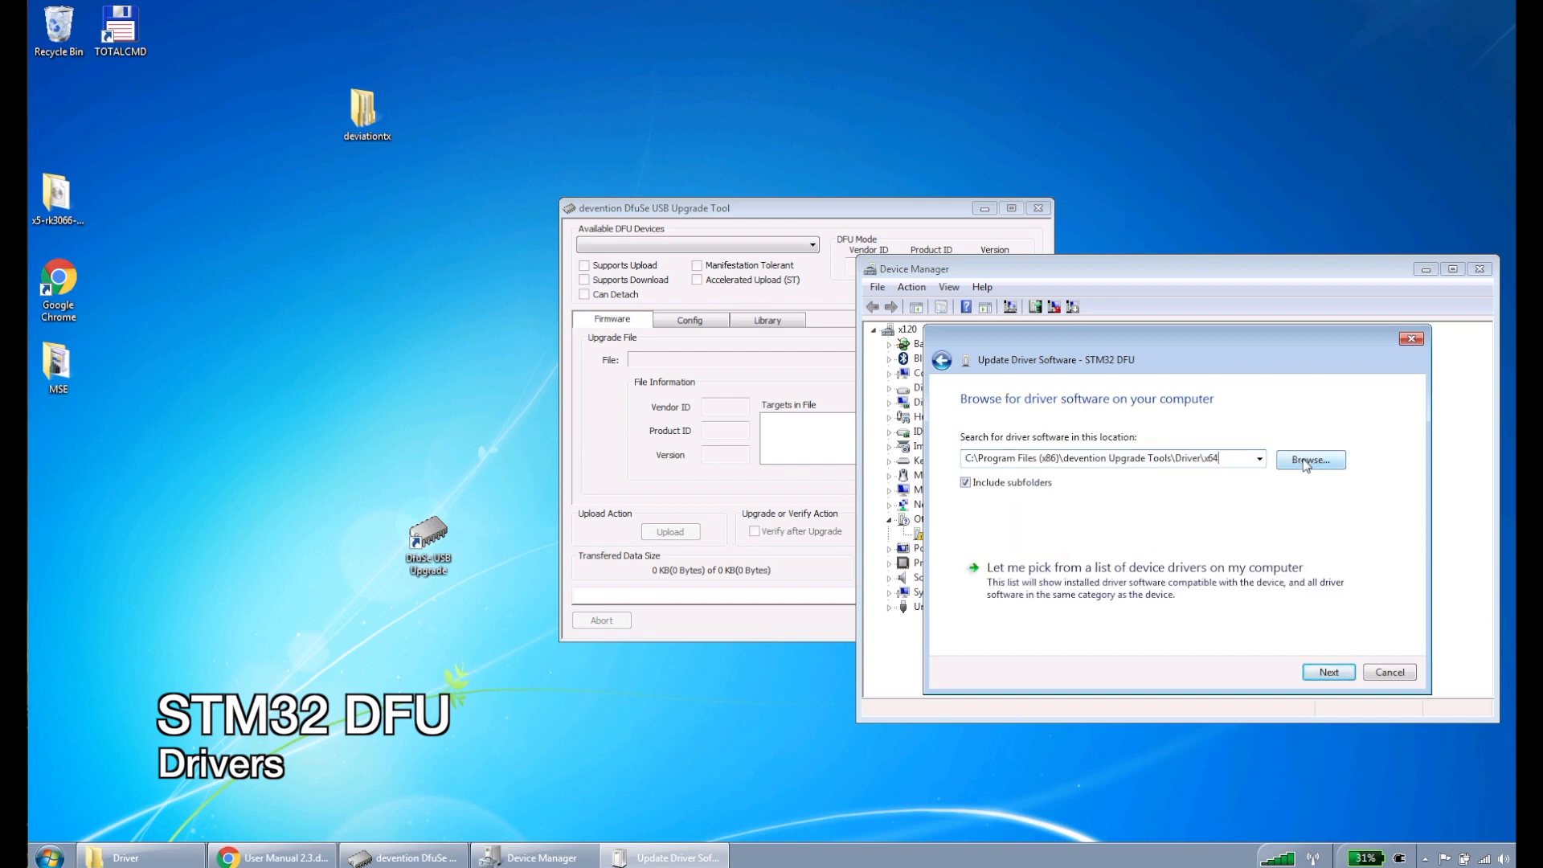
# Step: Point the search to Program Files (x86)\devention Upgrade Tools\Driver and install the driver
pyautogui.click(1311, 460)
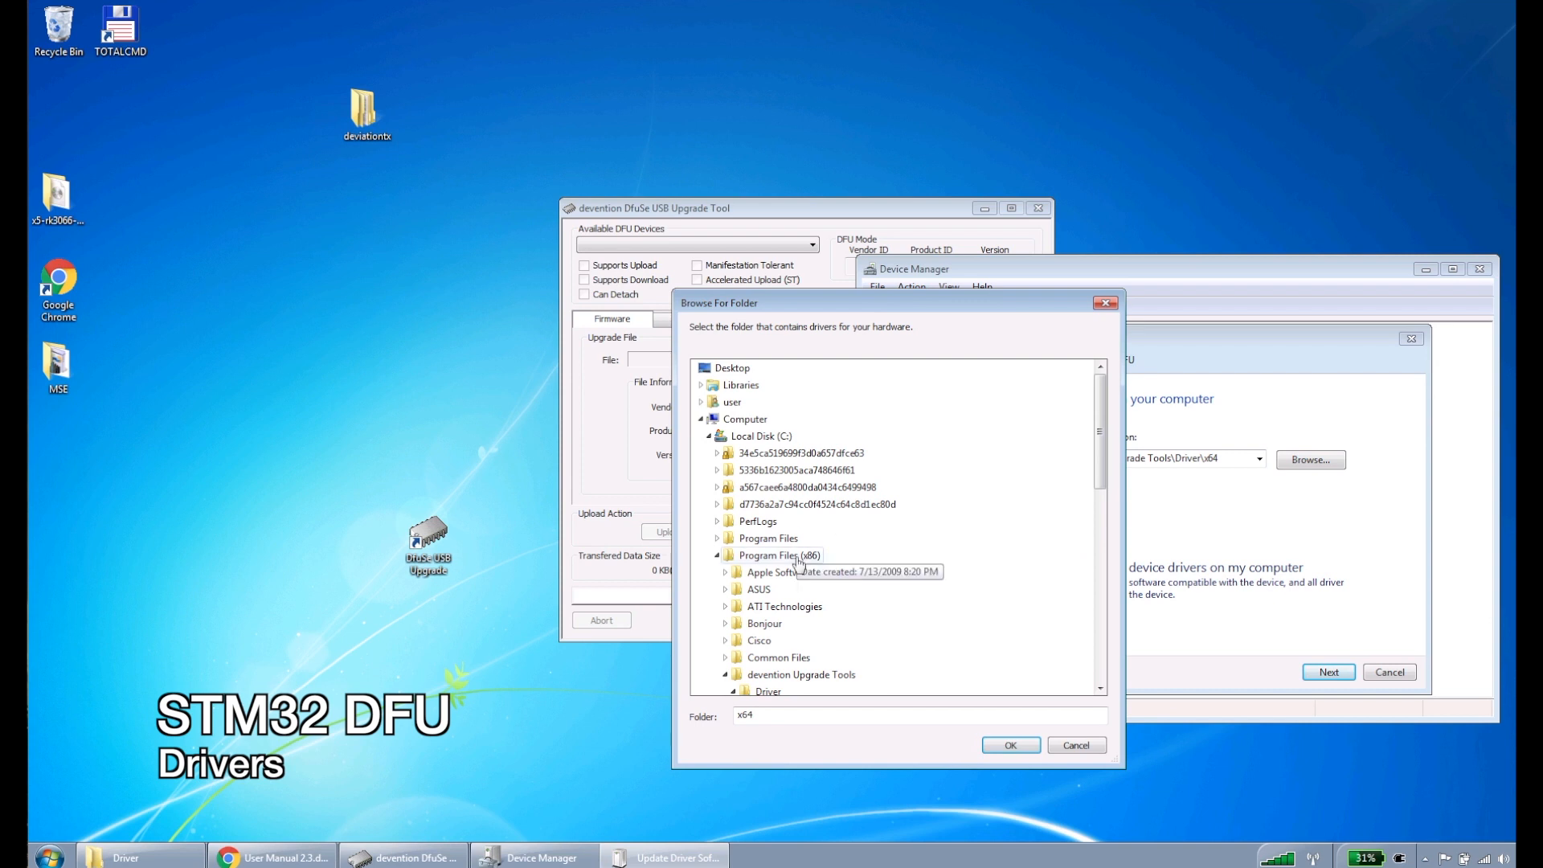
pyautogui.click(768, 556)
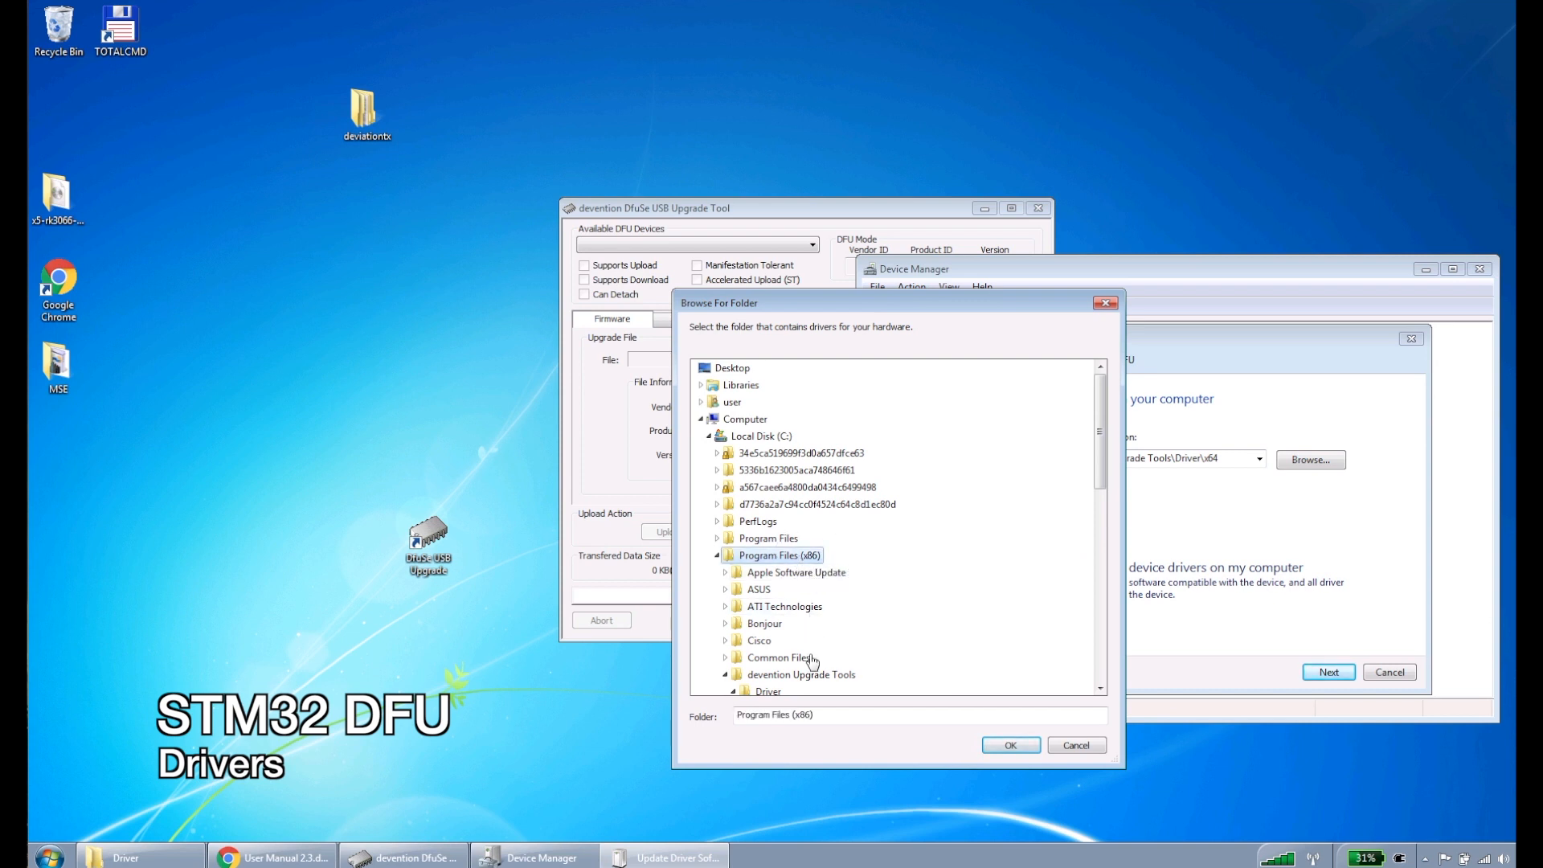
pyautogui.click(801, 572)
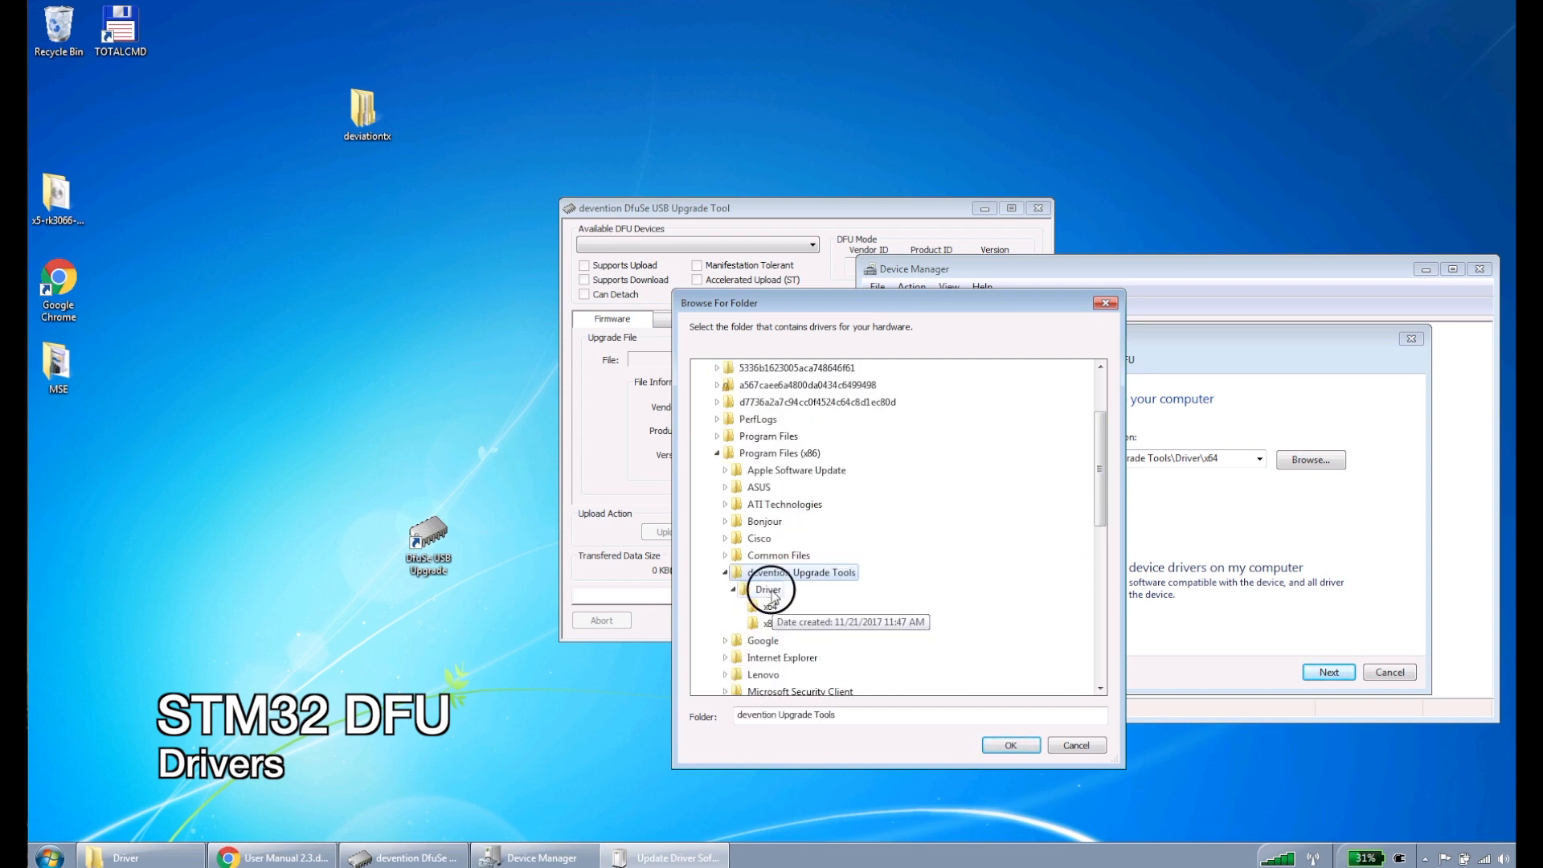
pyautogui.click(768, 588)
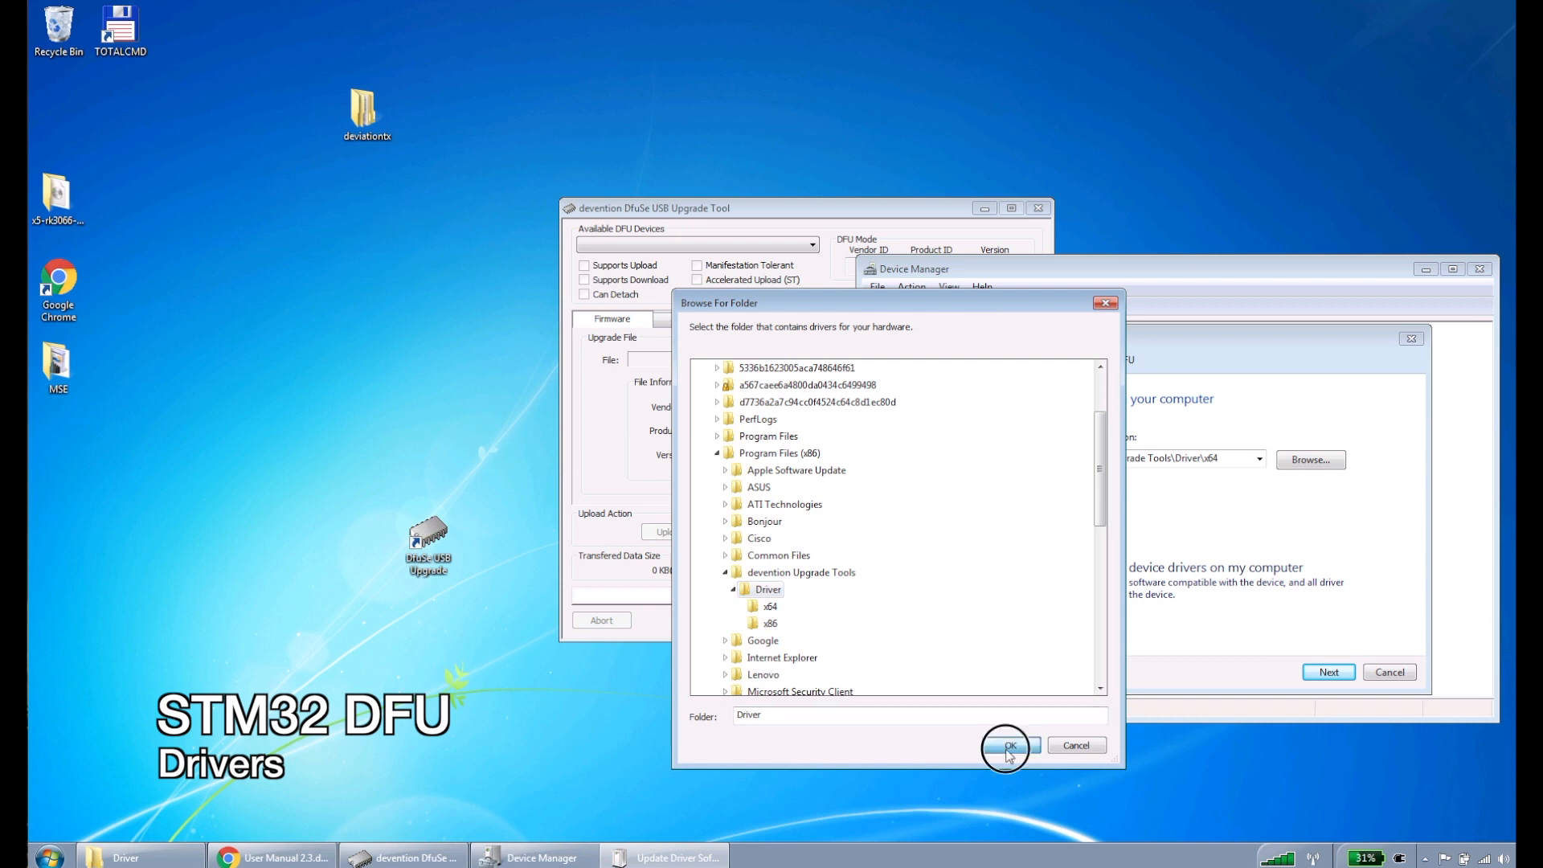
pyautogui.click(1006, 745)
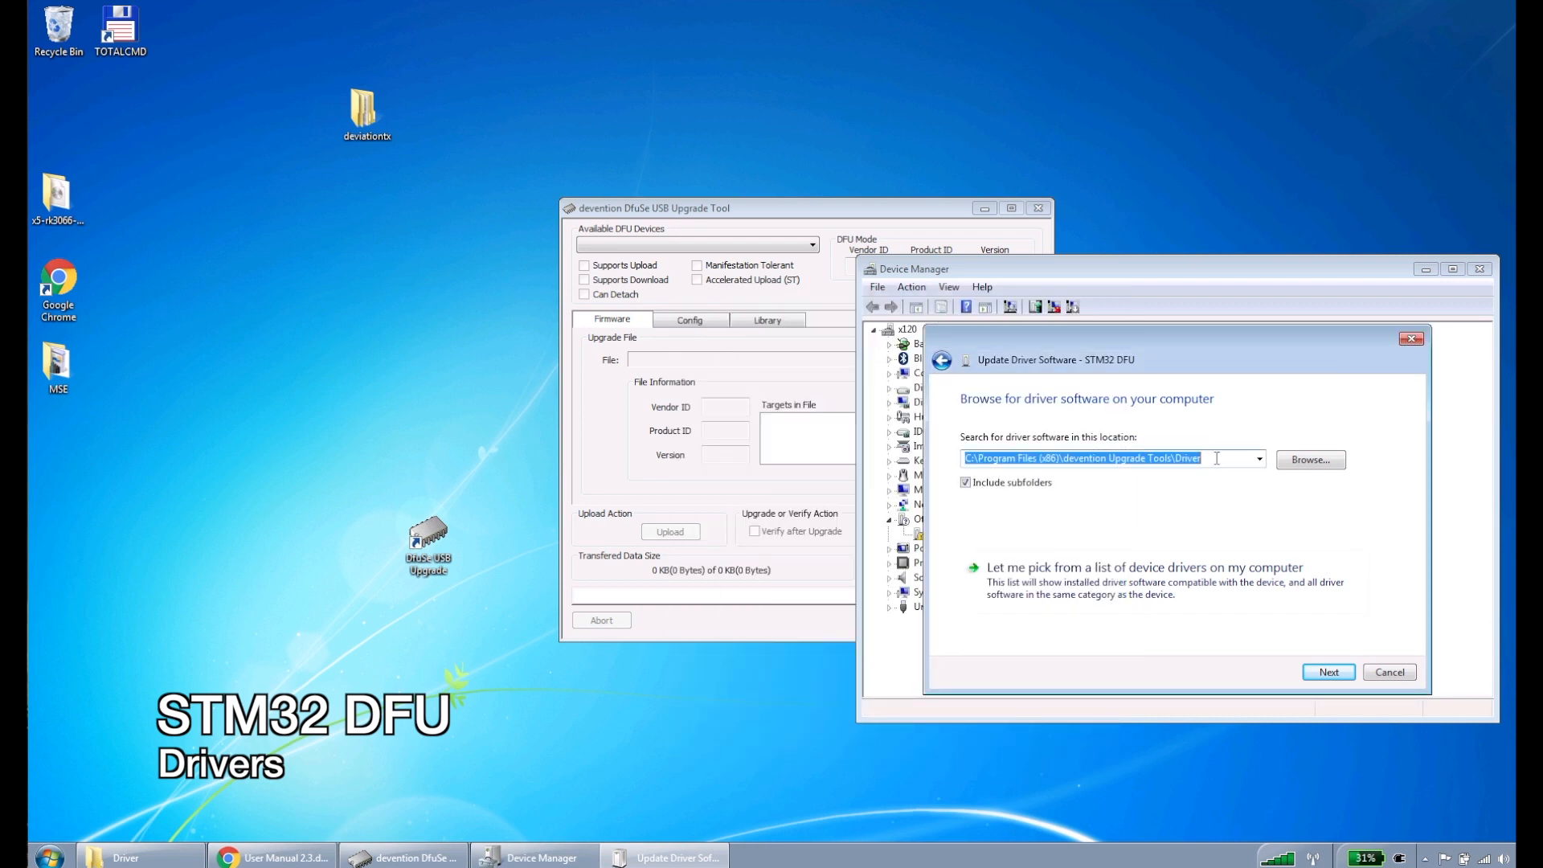
pyautogui.moveTo(1253, 563)
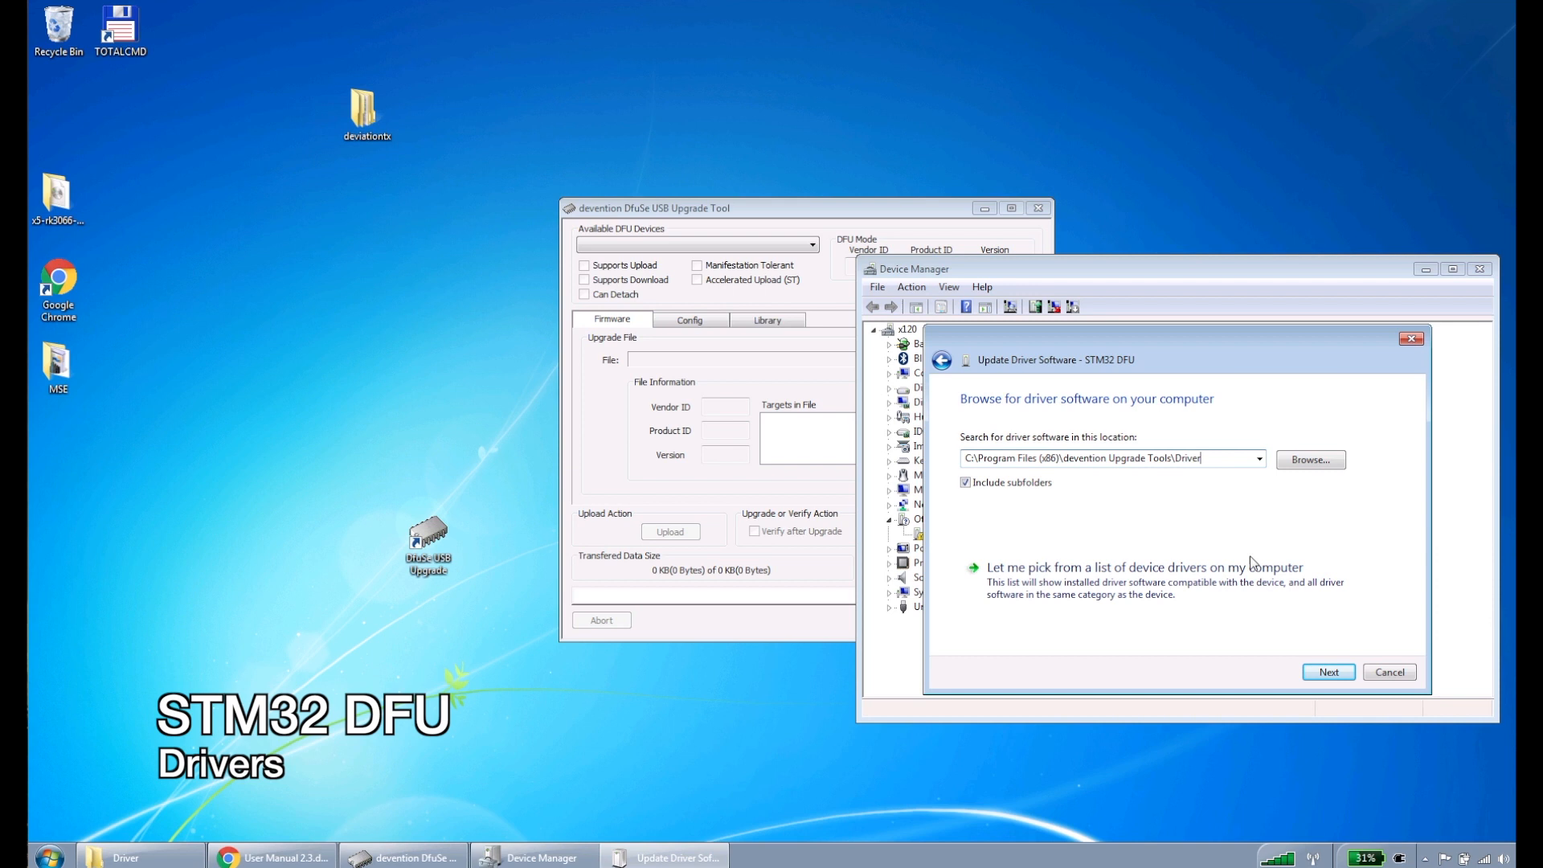
pyautogui.click(1328, 672)
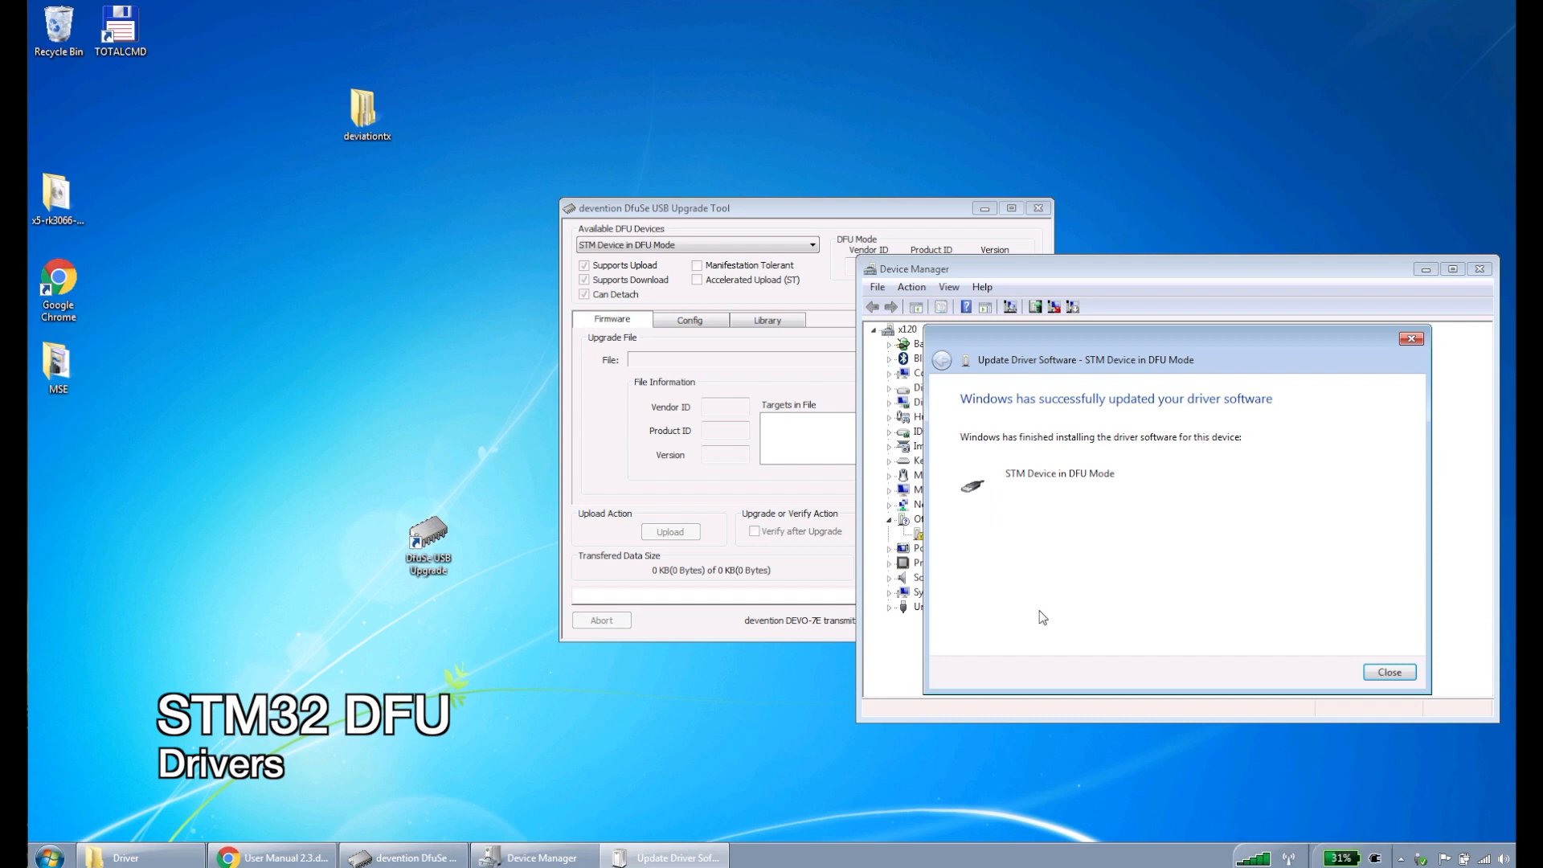
# Step: Close the driver success notice and open the deviation-t8sg_v2_plus-v5.0.0-1cf0886 desktop folder
pyautogui.click(1389, 672)
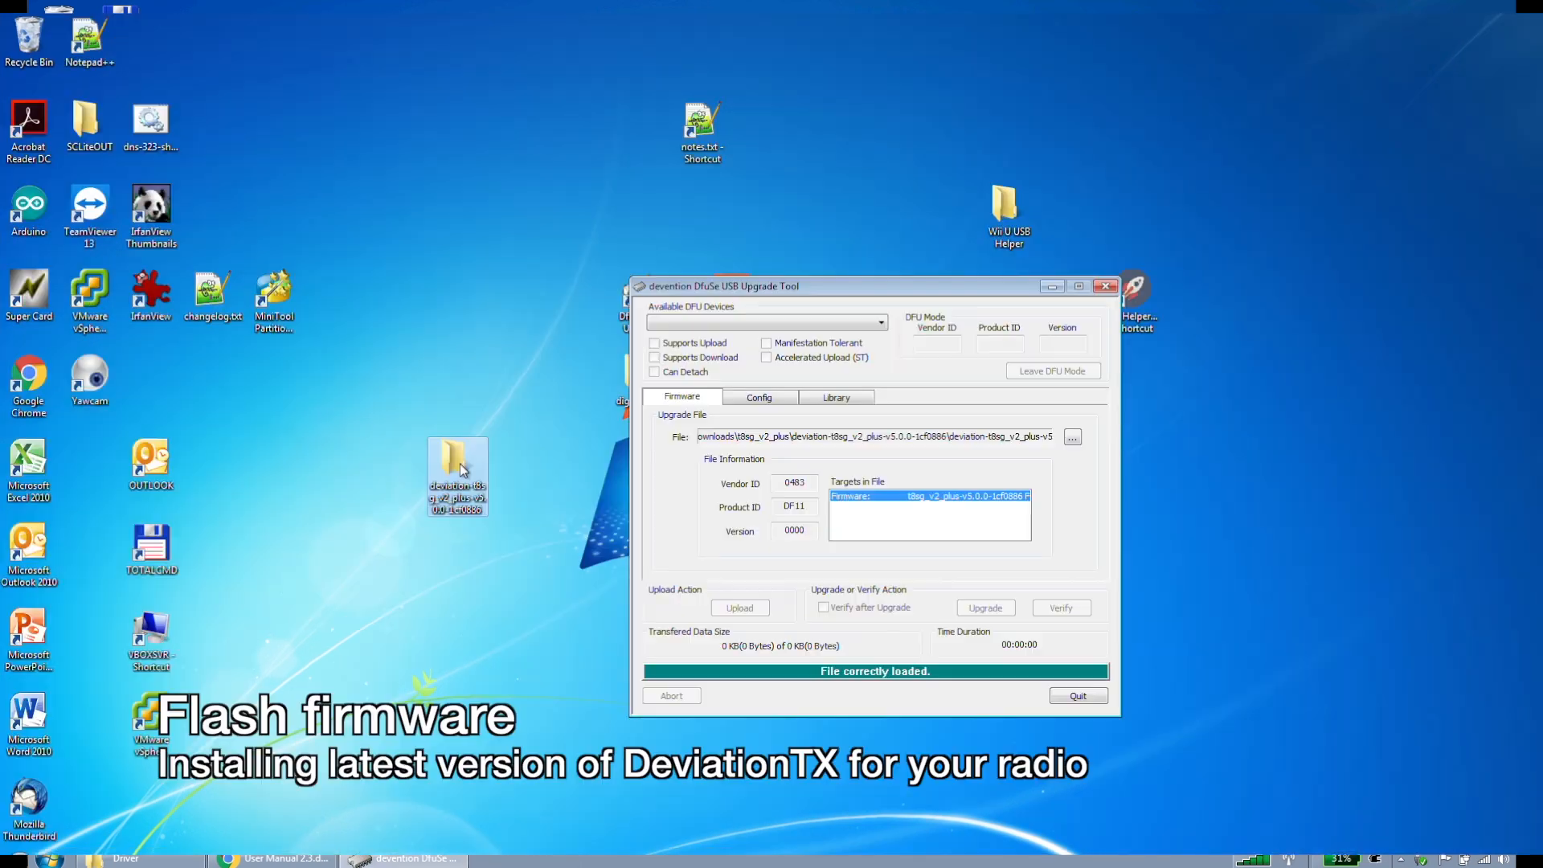
pyautogui.doubleClick(456, 469)
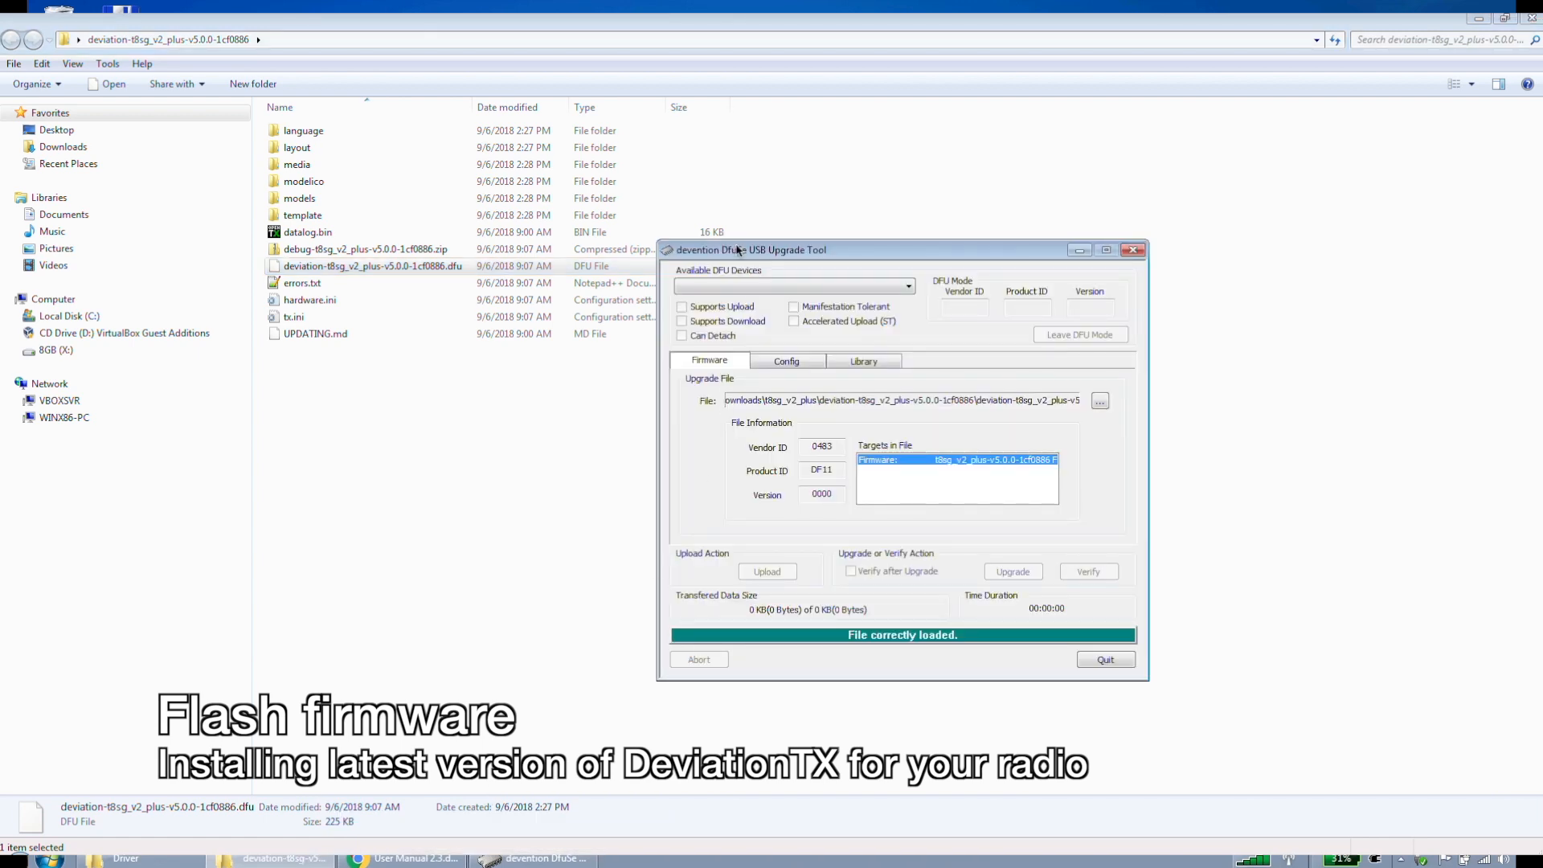
pyautogui.moveTo(1100, 400)
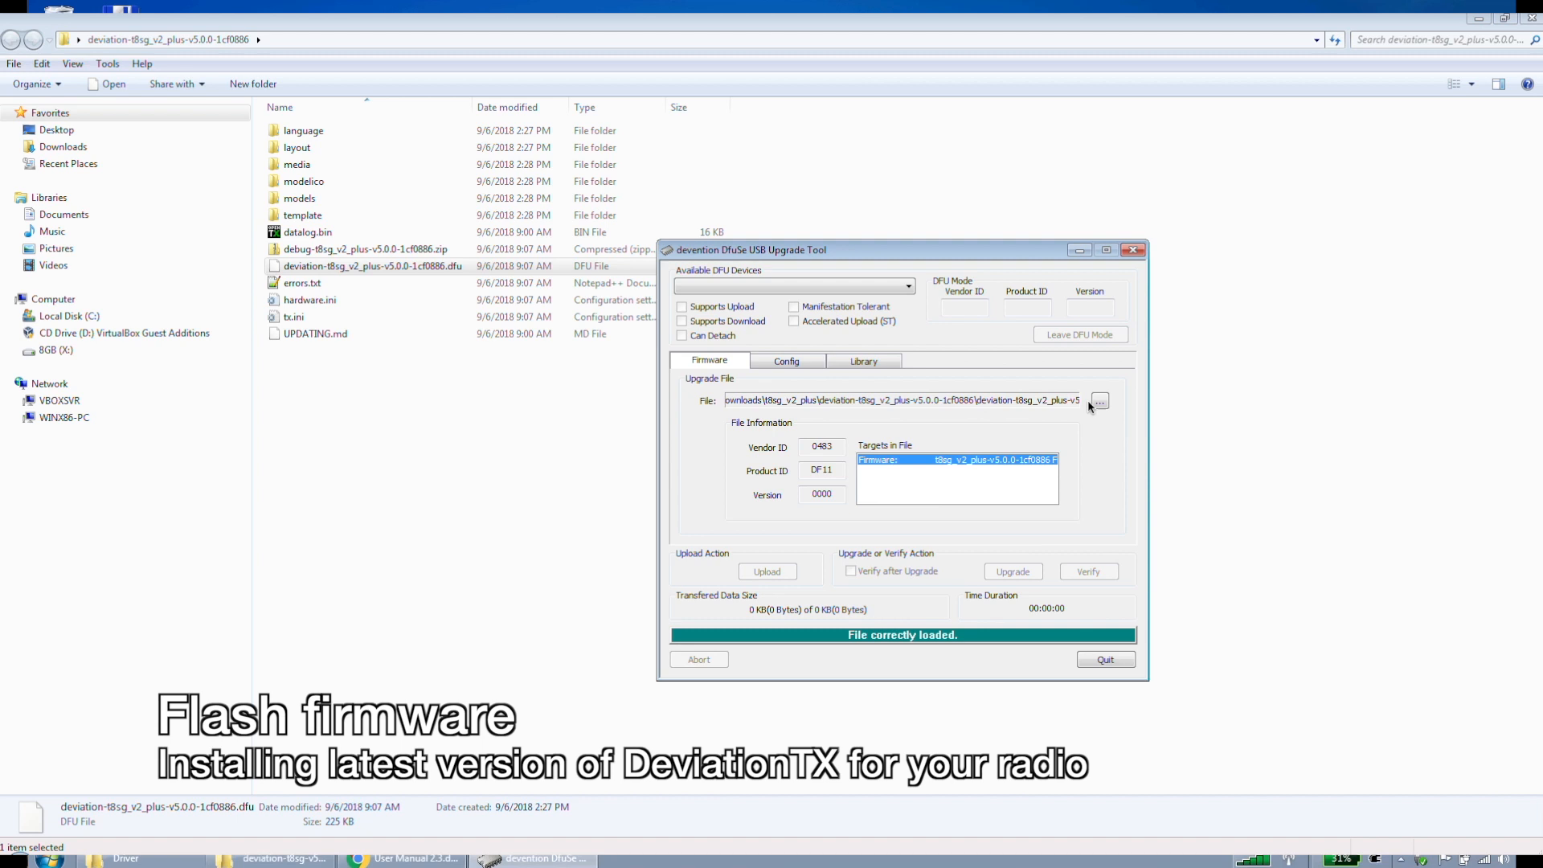
# Step: Select deviation-t8sg_v2_plus-v5.0.0-1cf0886.dfu in DfuSe's file picker and load it
pyautogui.click(1098, 400)
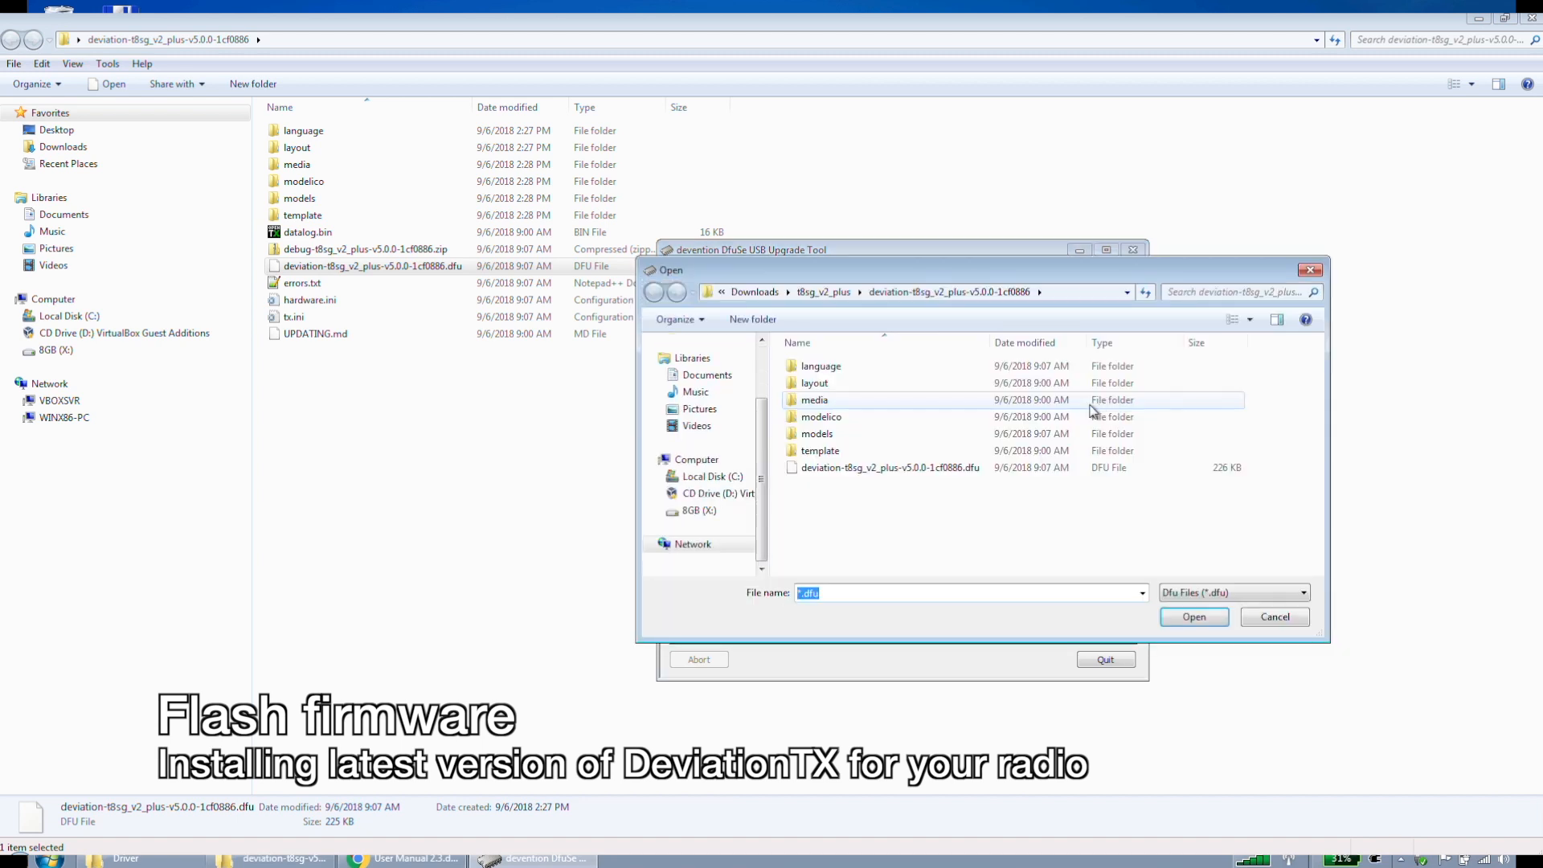
pyautogui.moveTo(889, 468)
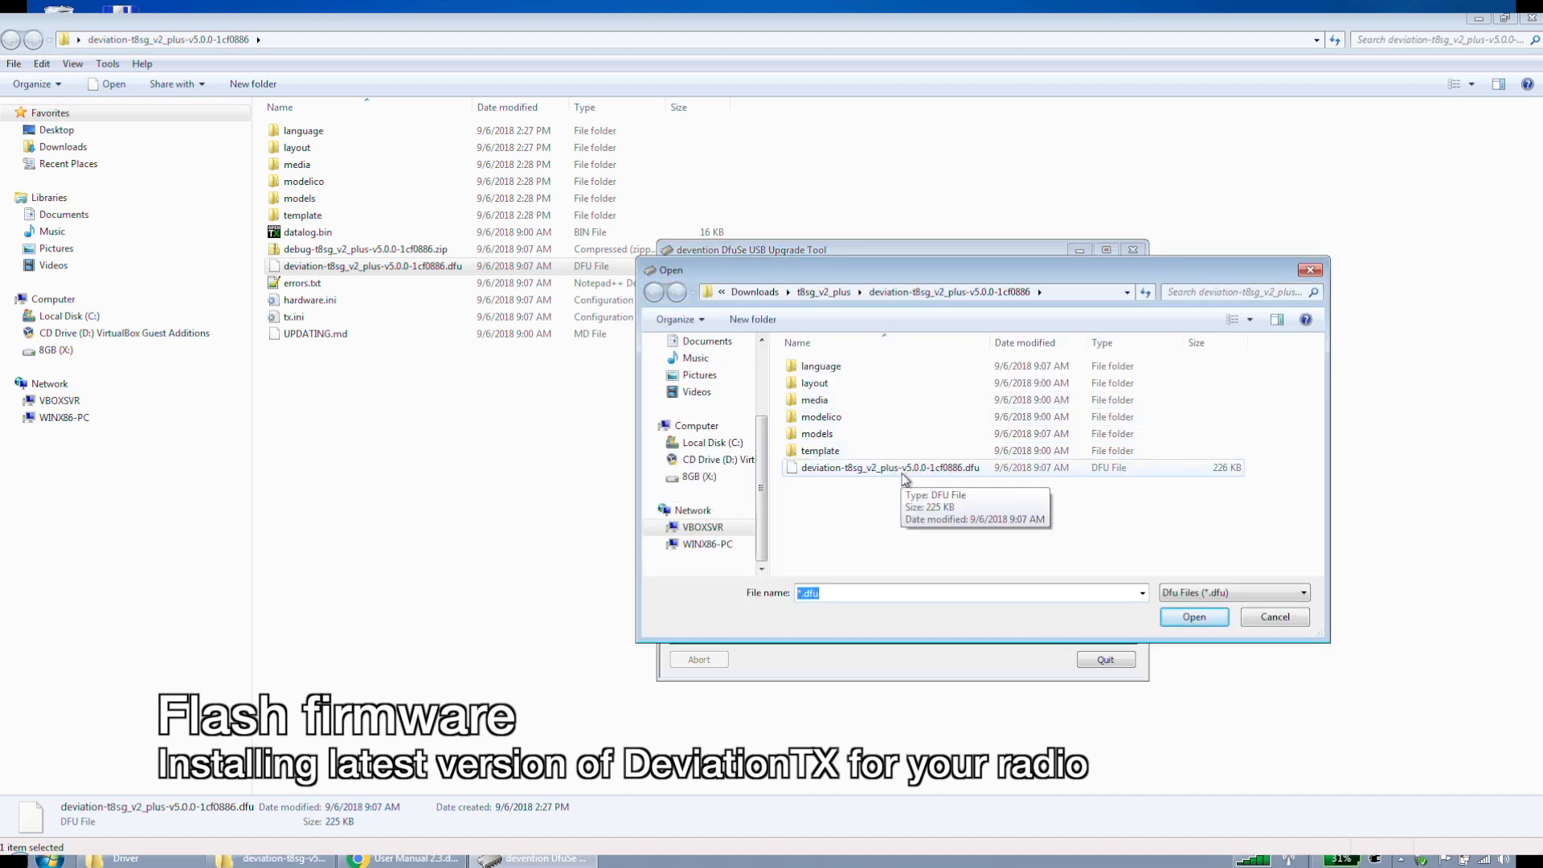
pyautogui.moveTo(948, 479)
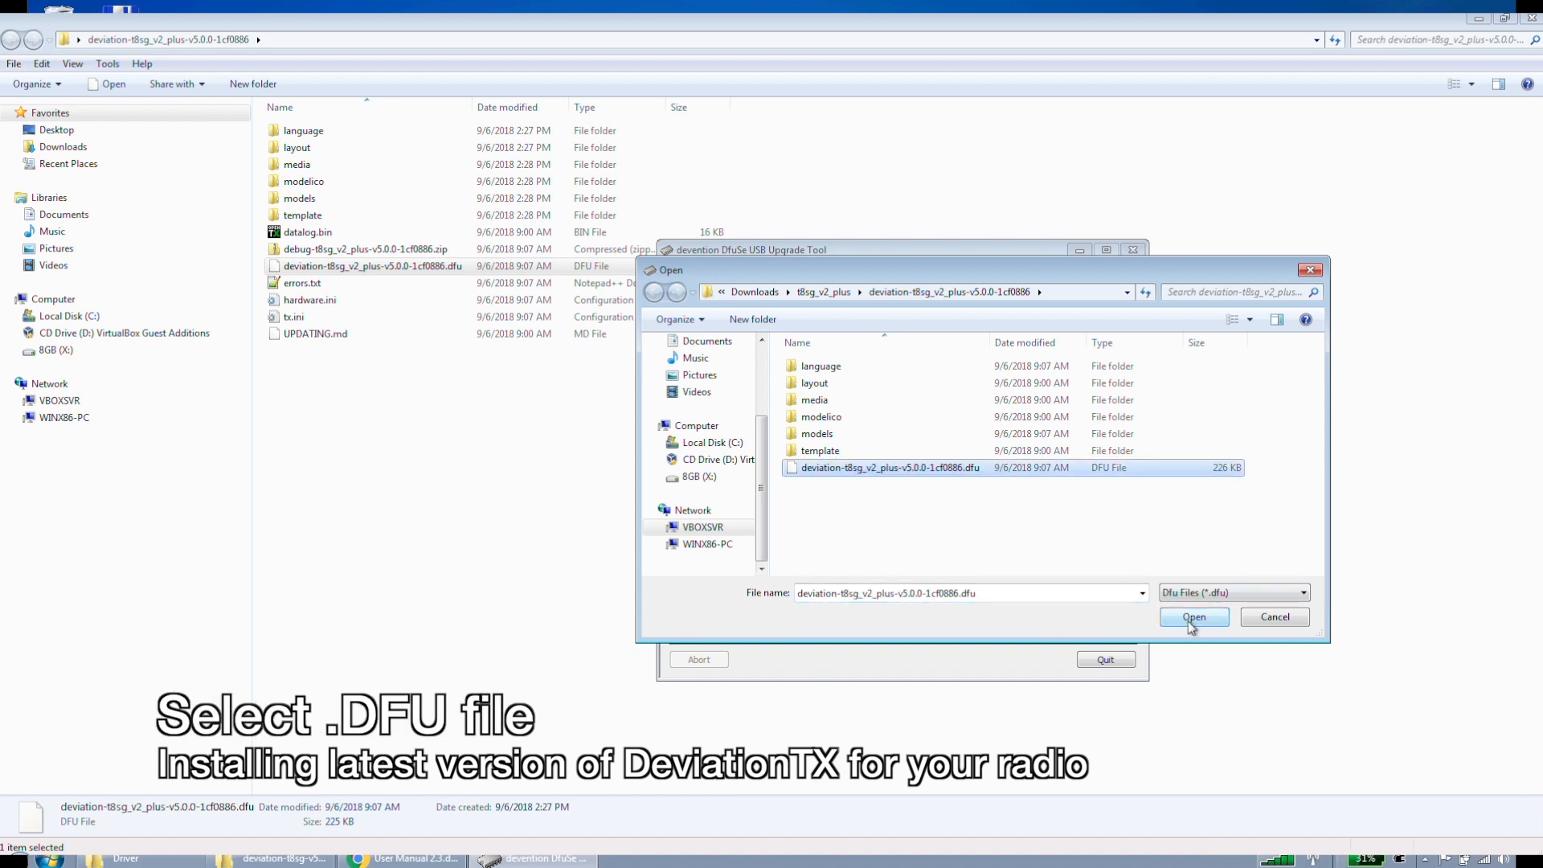
pyautogui.click(1193, 618)
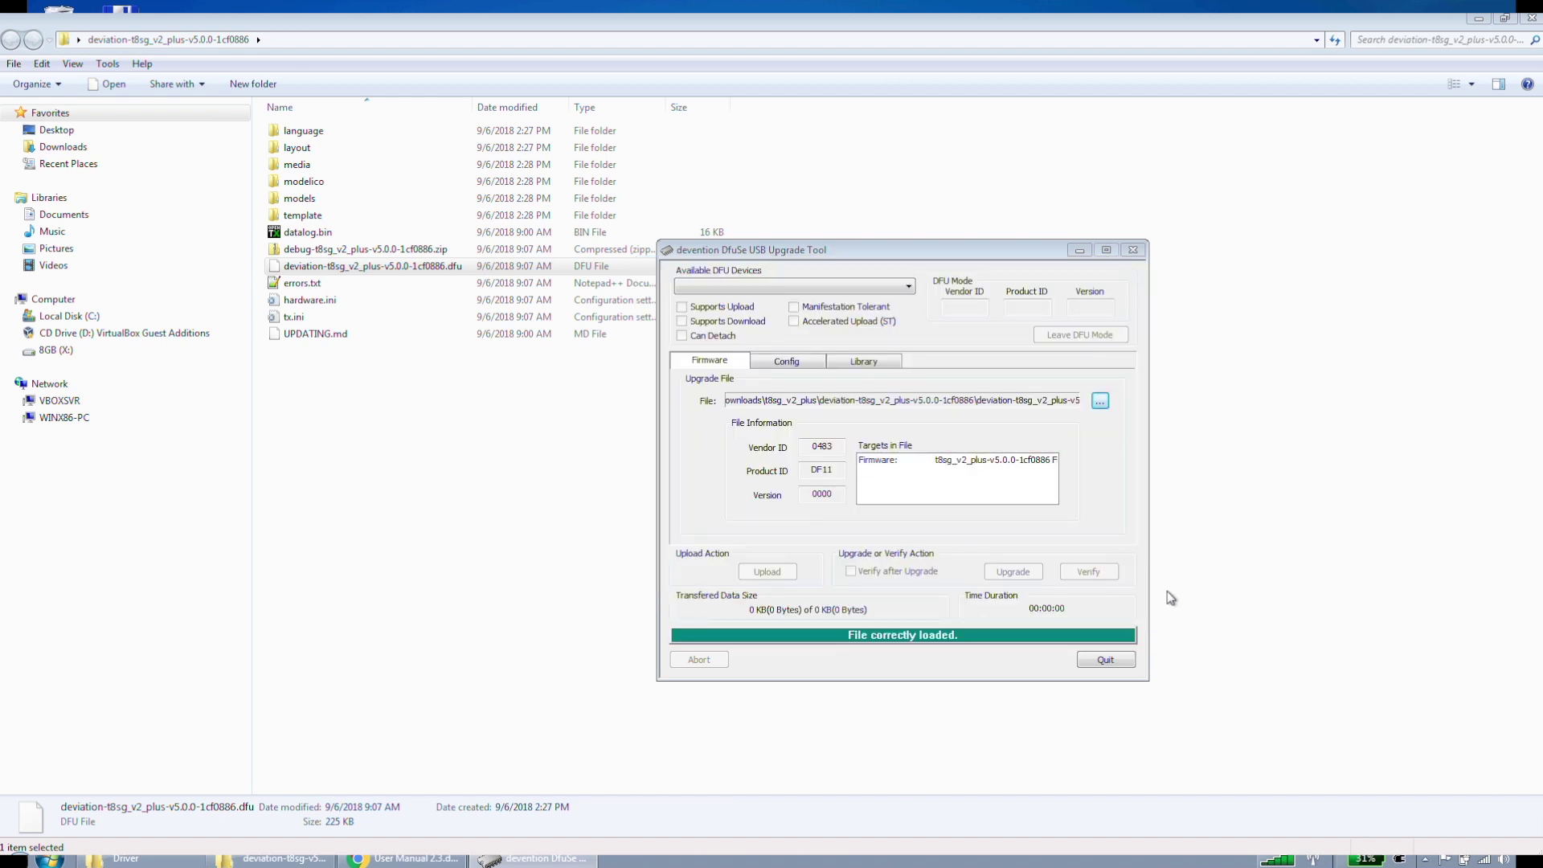
pyautogui.moveTo(1156, 578)
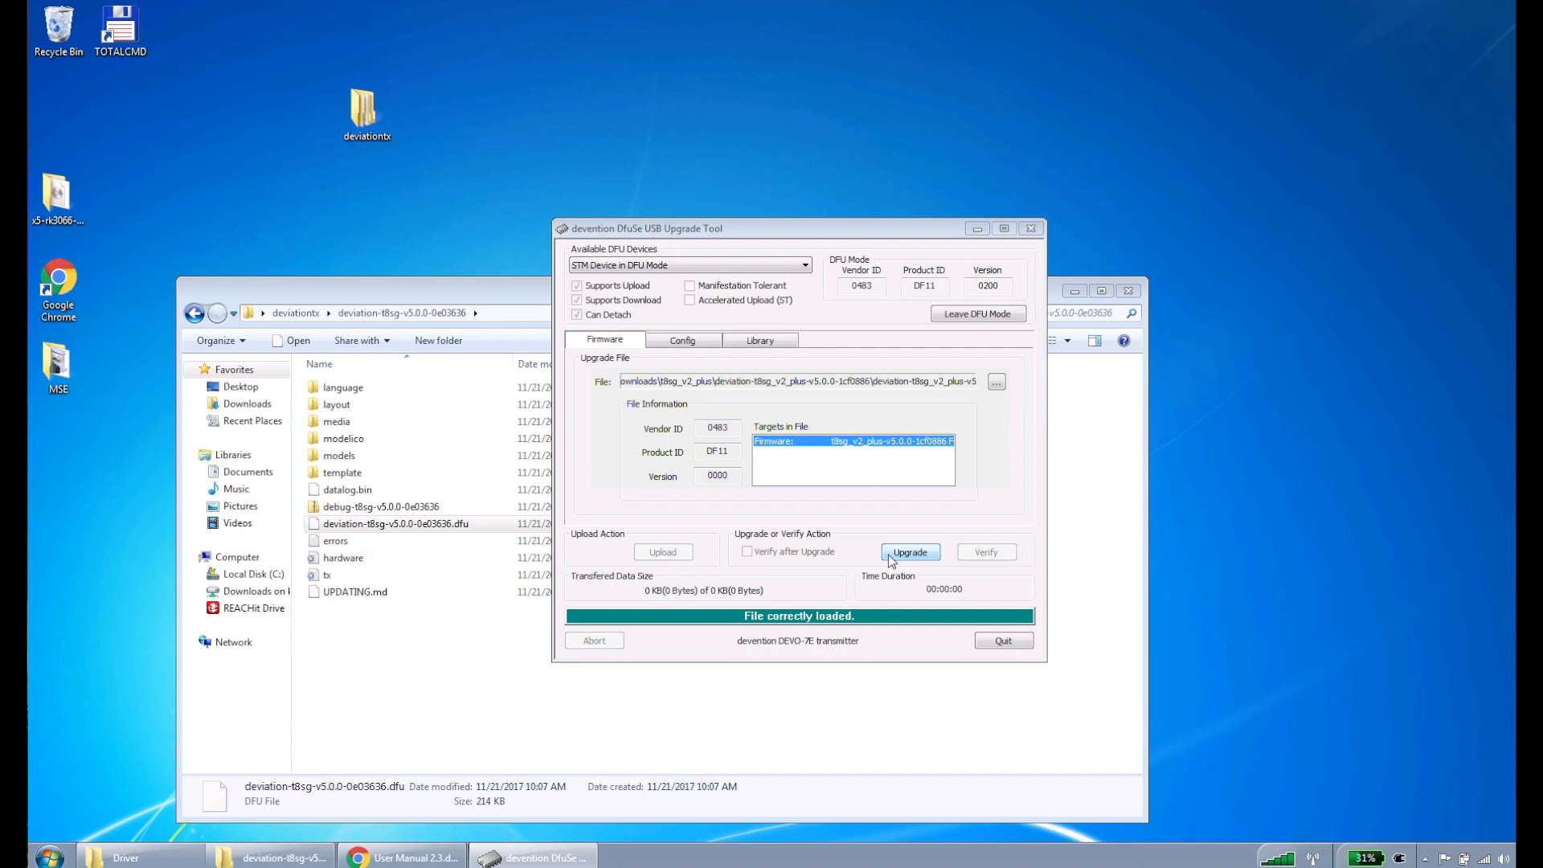
# Step: Flash the firmware, accepting the DFU mode warning, until the 214 KB upgrade succeeds
pyautogui.click(908, 551)
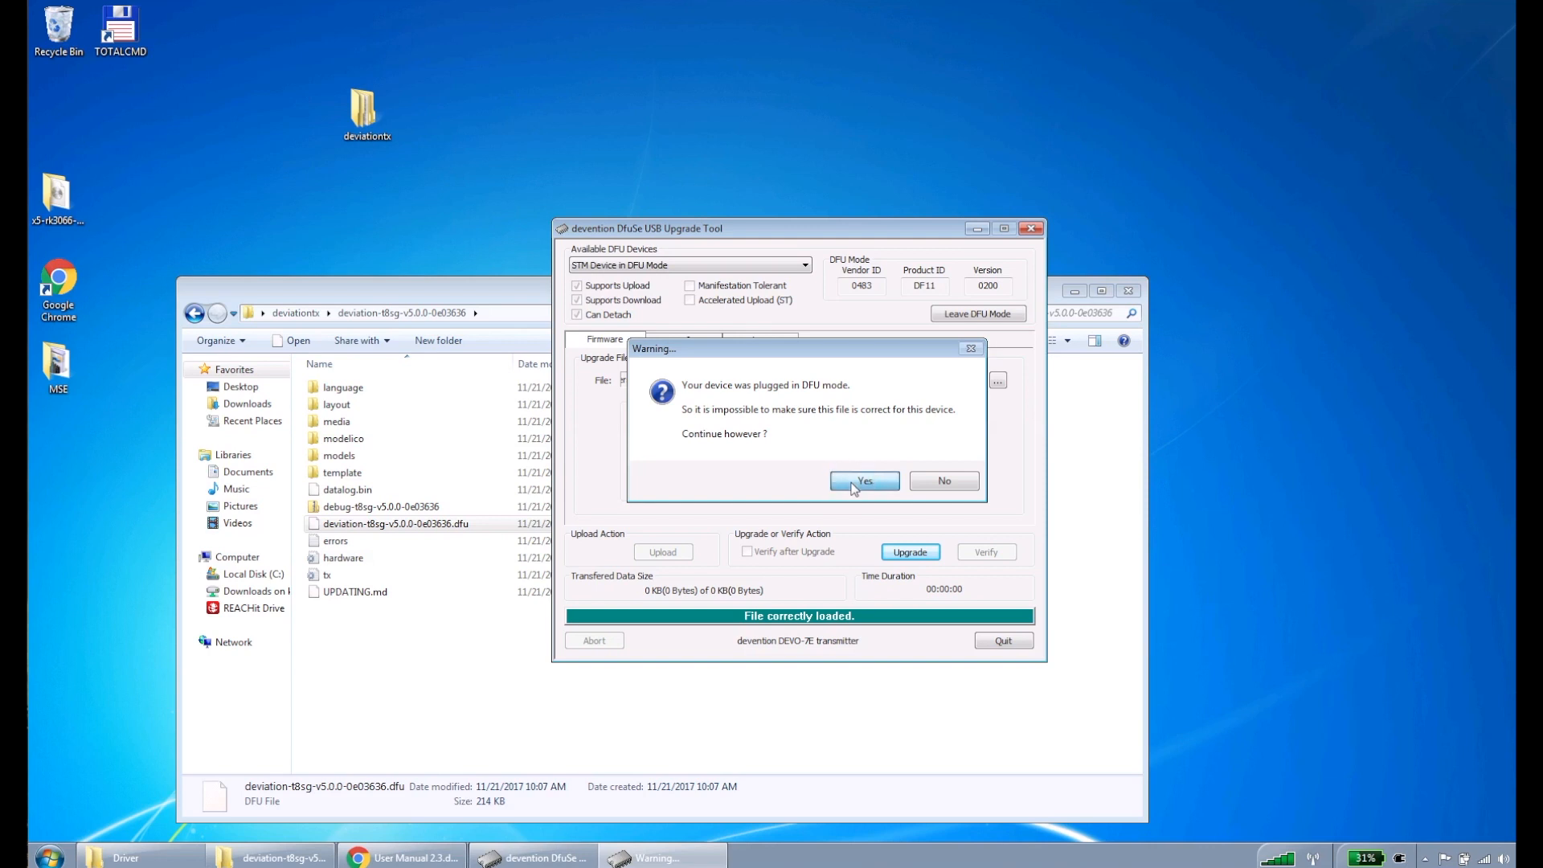
pyautogui.click(863, 482)
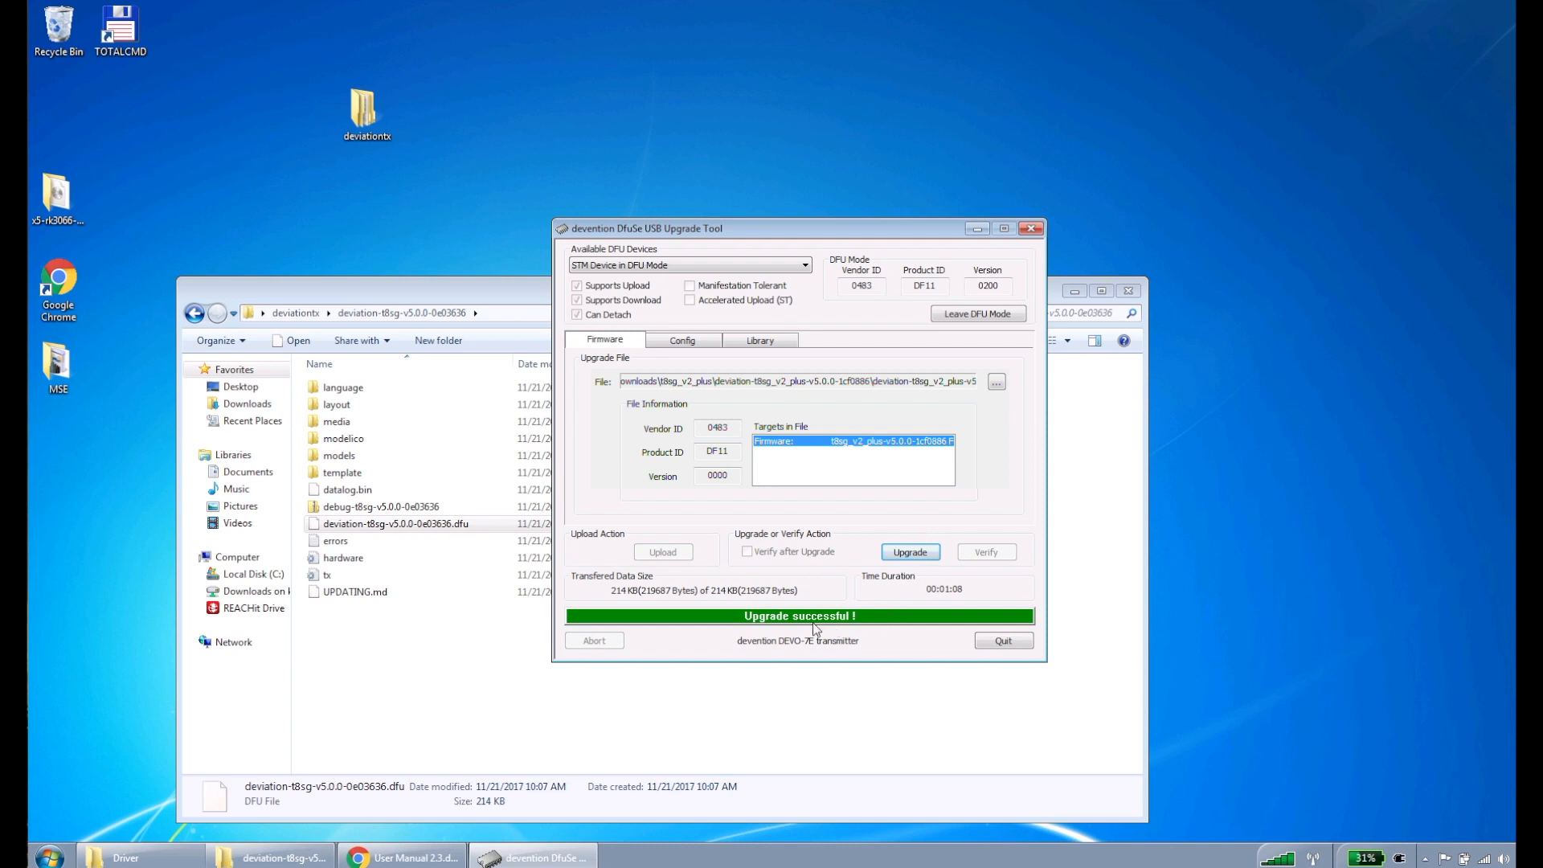
pyautogui.moveTo(1000, 608)
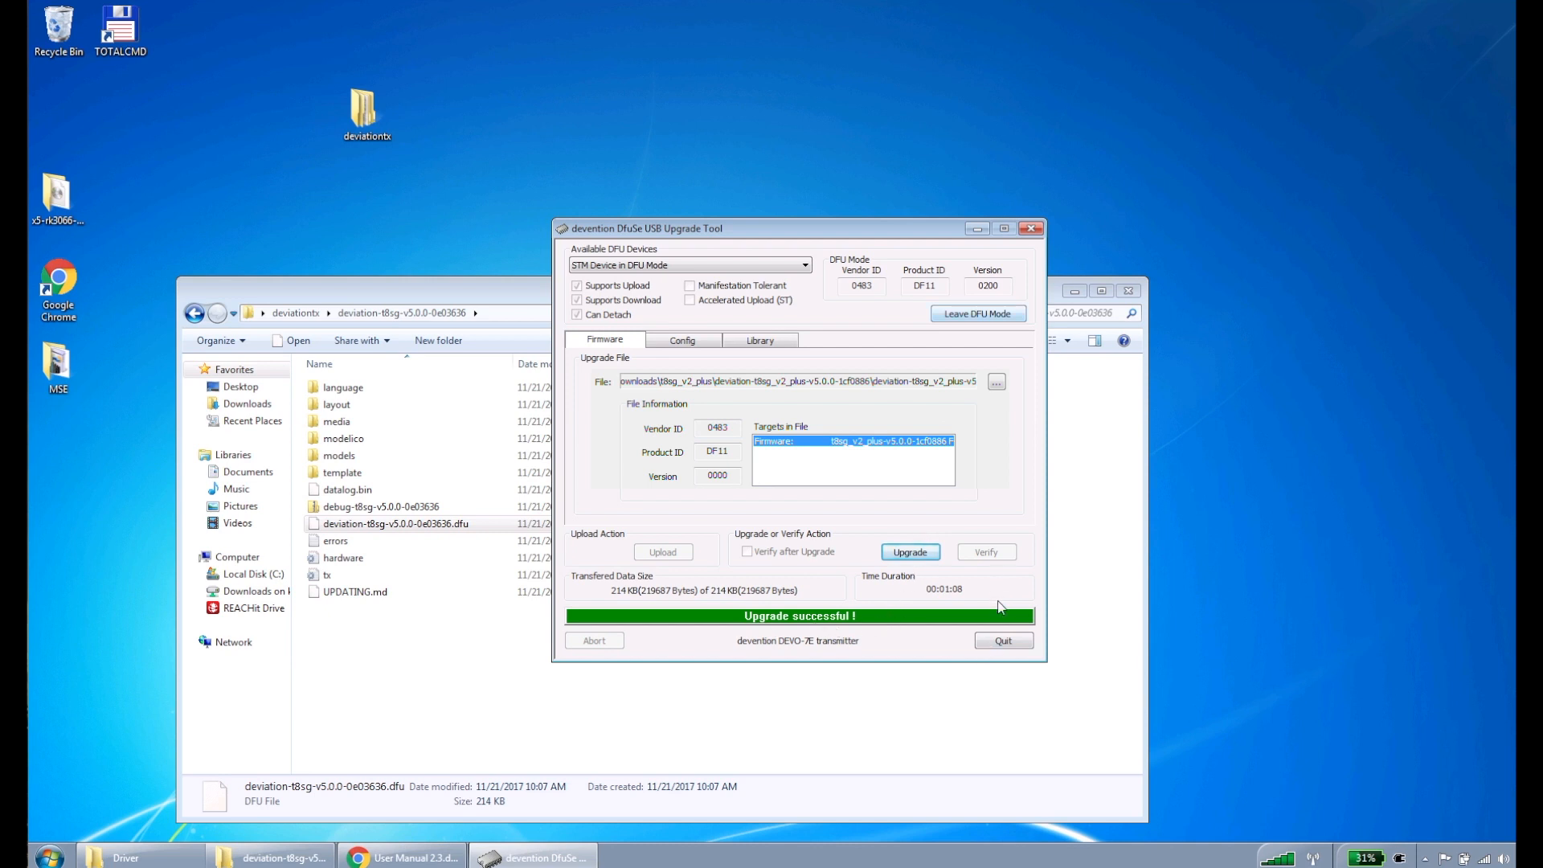
pyautogui.moveTo(999, 626)
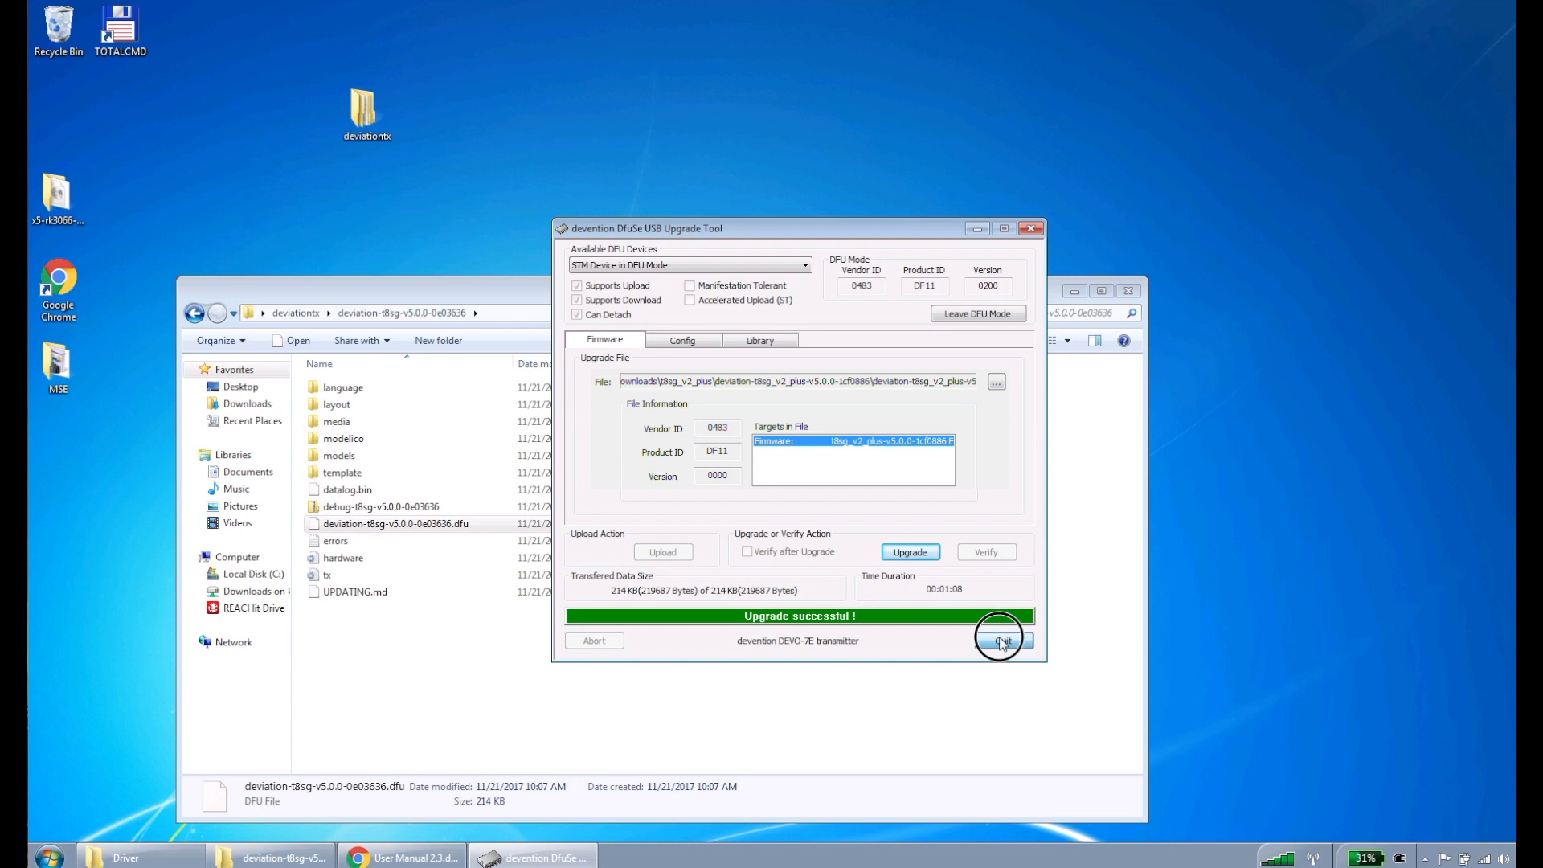
# Step: Quit the DfuSe USB Upgrade Tool once flashing is done
pyautogui.click(1000, 640)
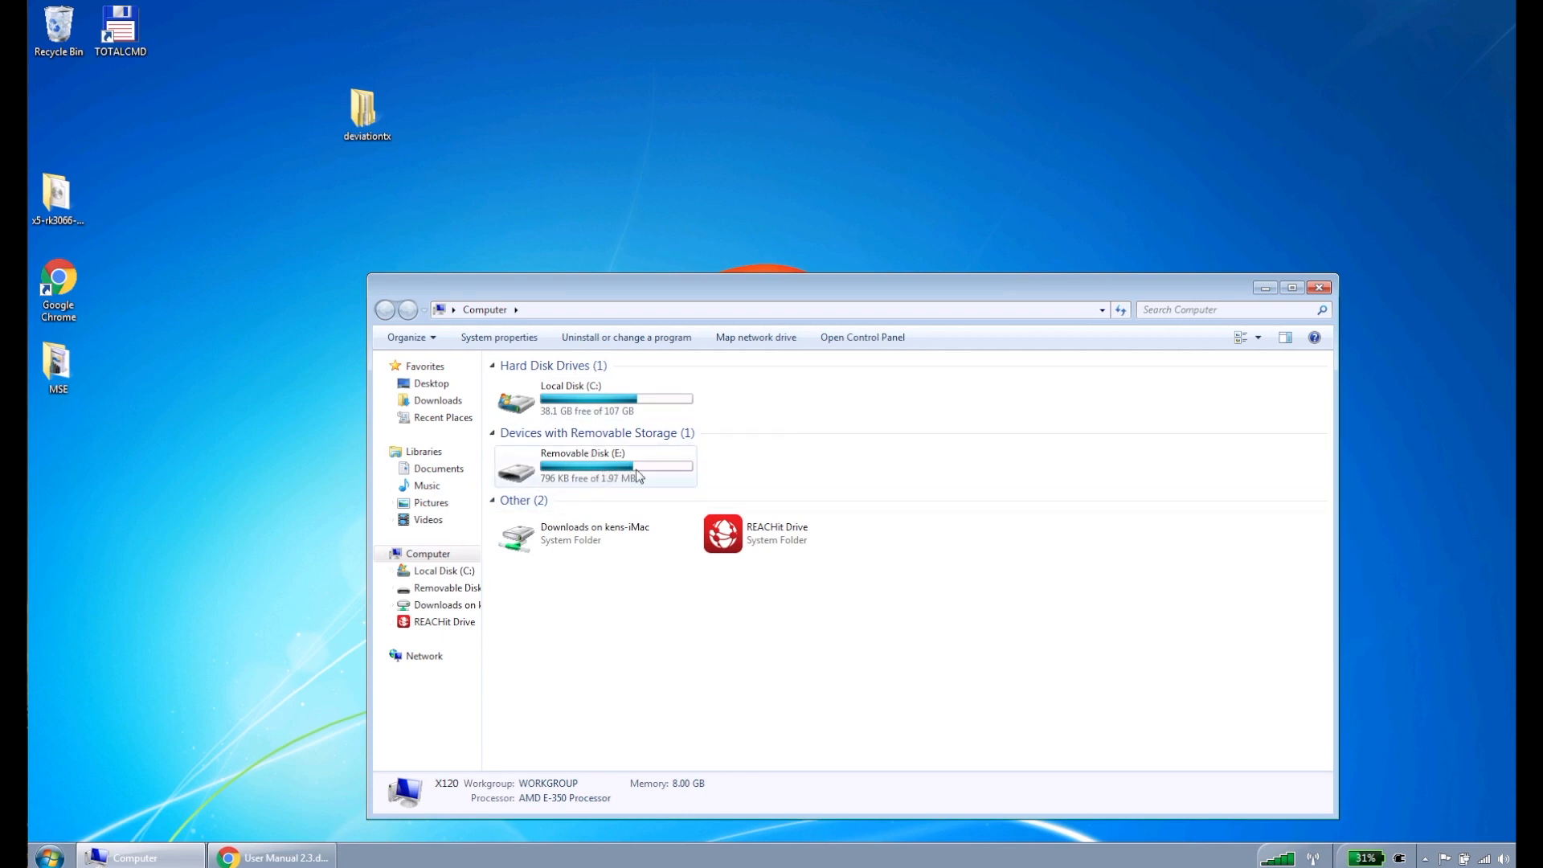
# Step: Create a 'backup-de' desktop folder and copy all Removable Disk (E:) items into it
pyautogui.doubleClick(582, 465)
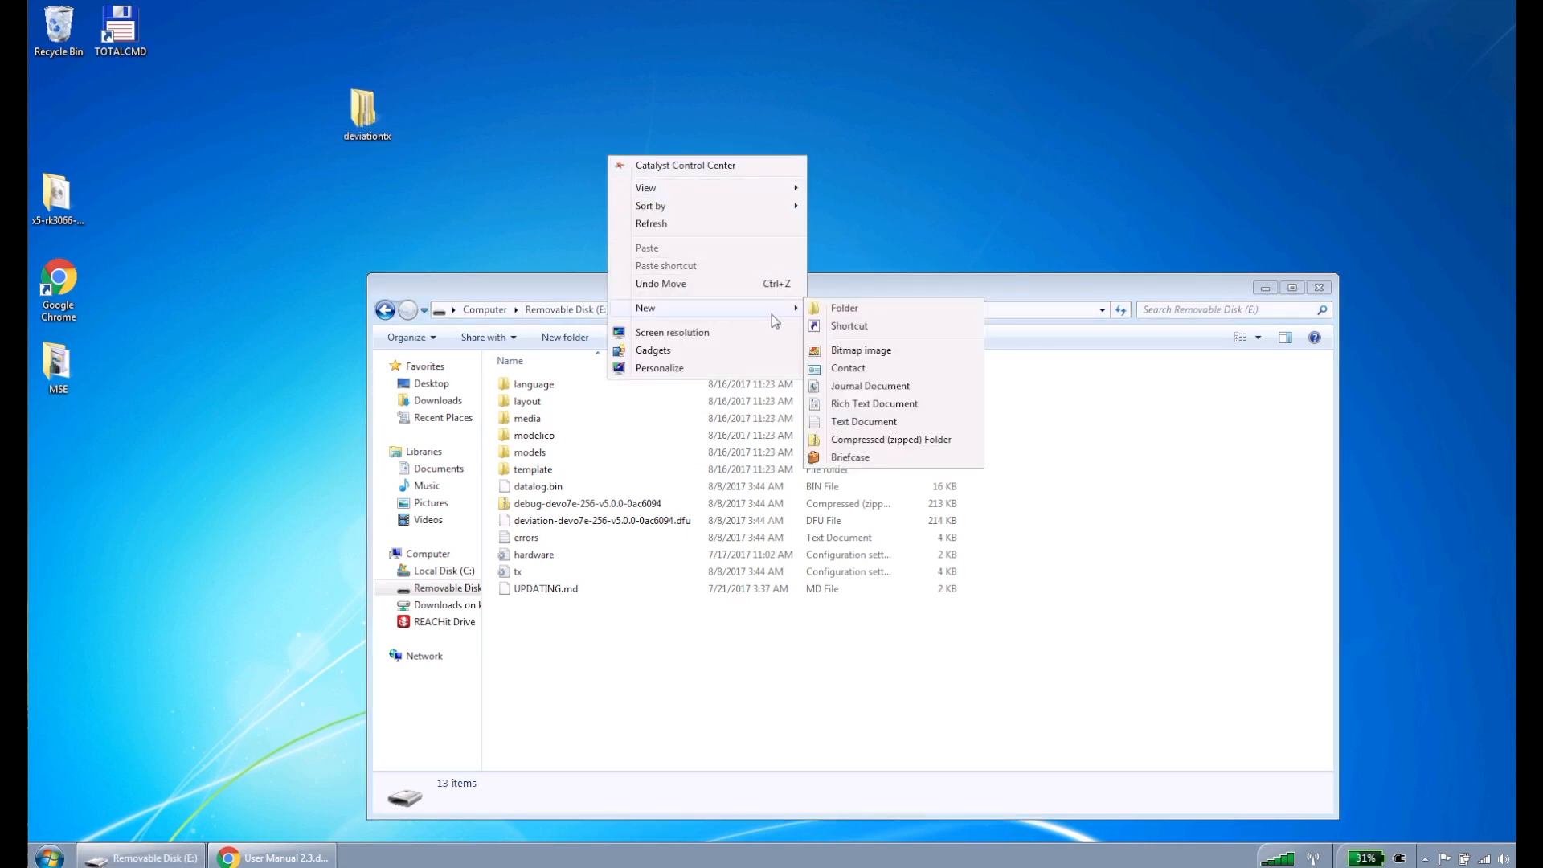
pyautogui.click(843, 307)
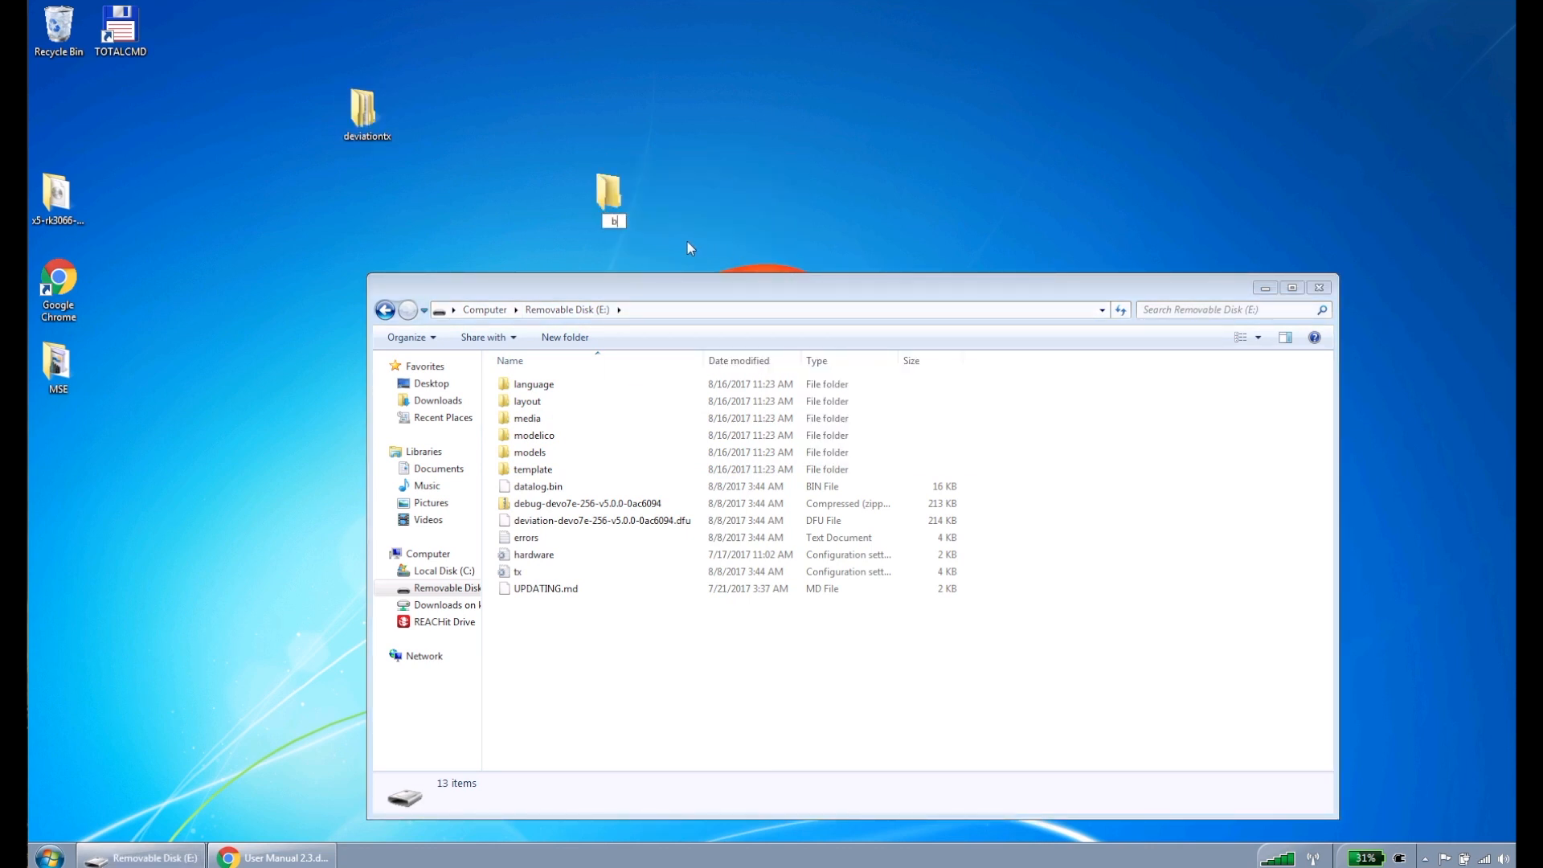
pyautogui.write('backup-dev...')
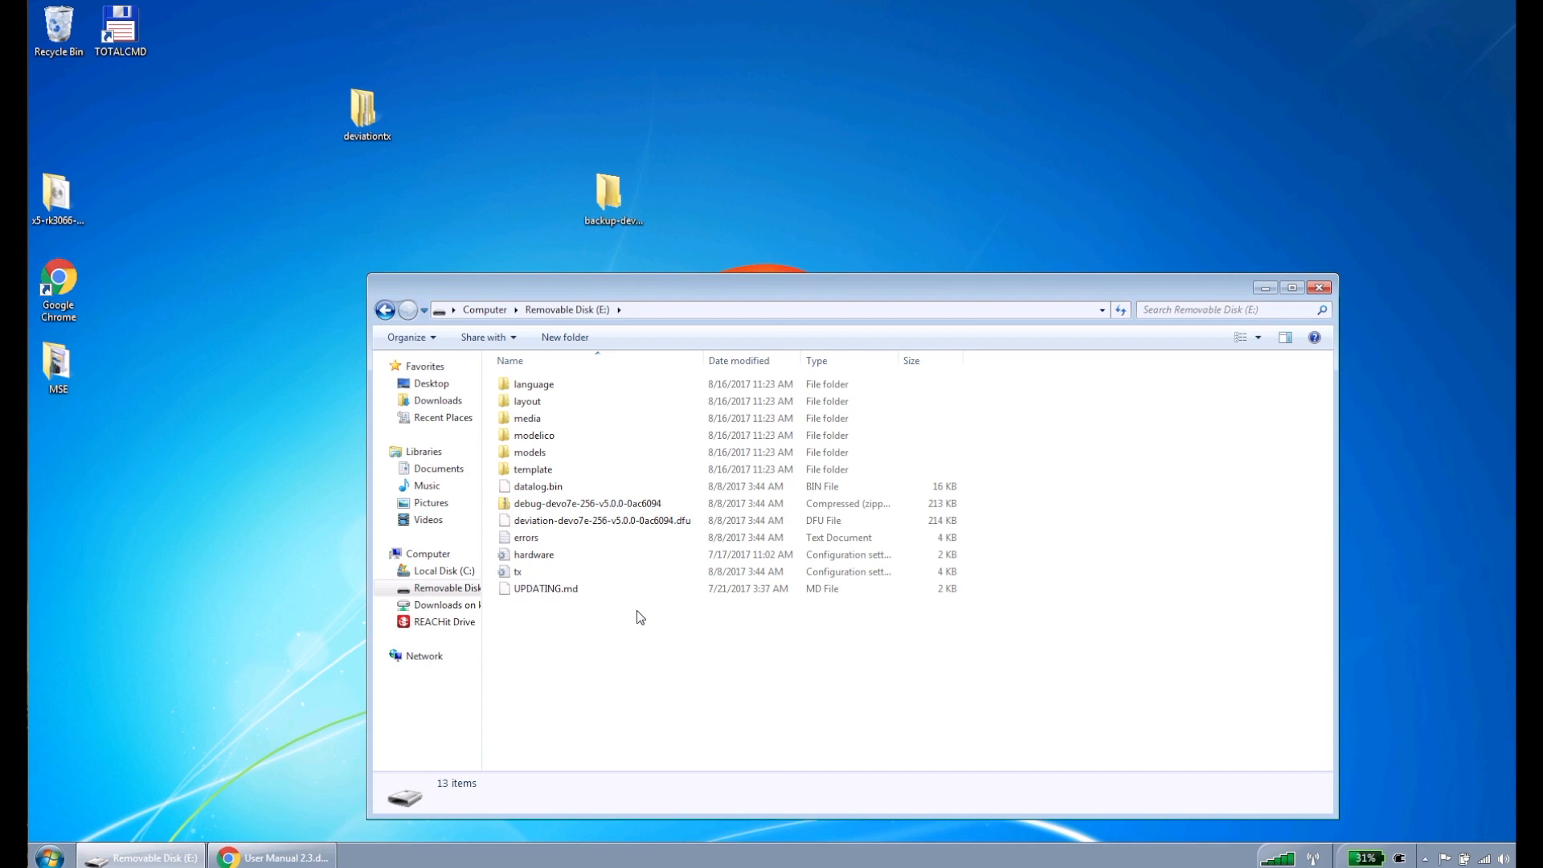
pyautogui.press('ctrl+a')
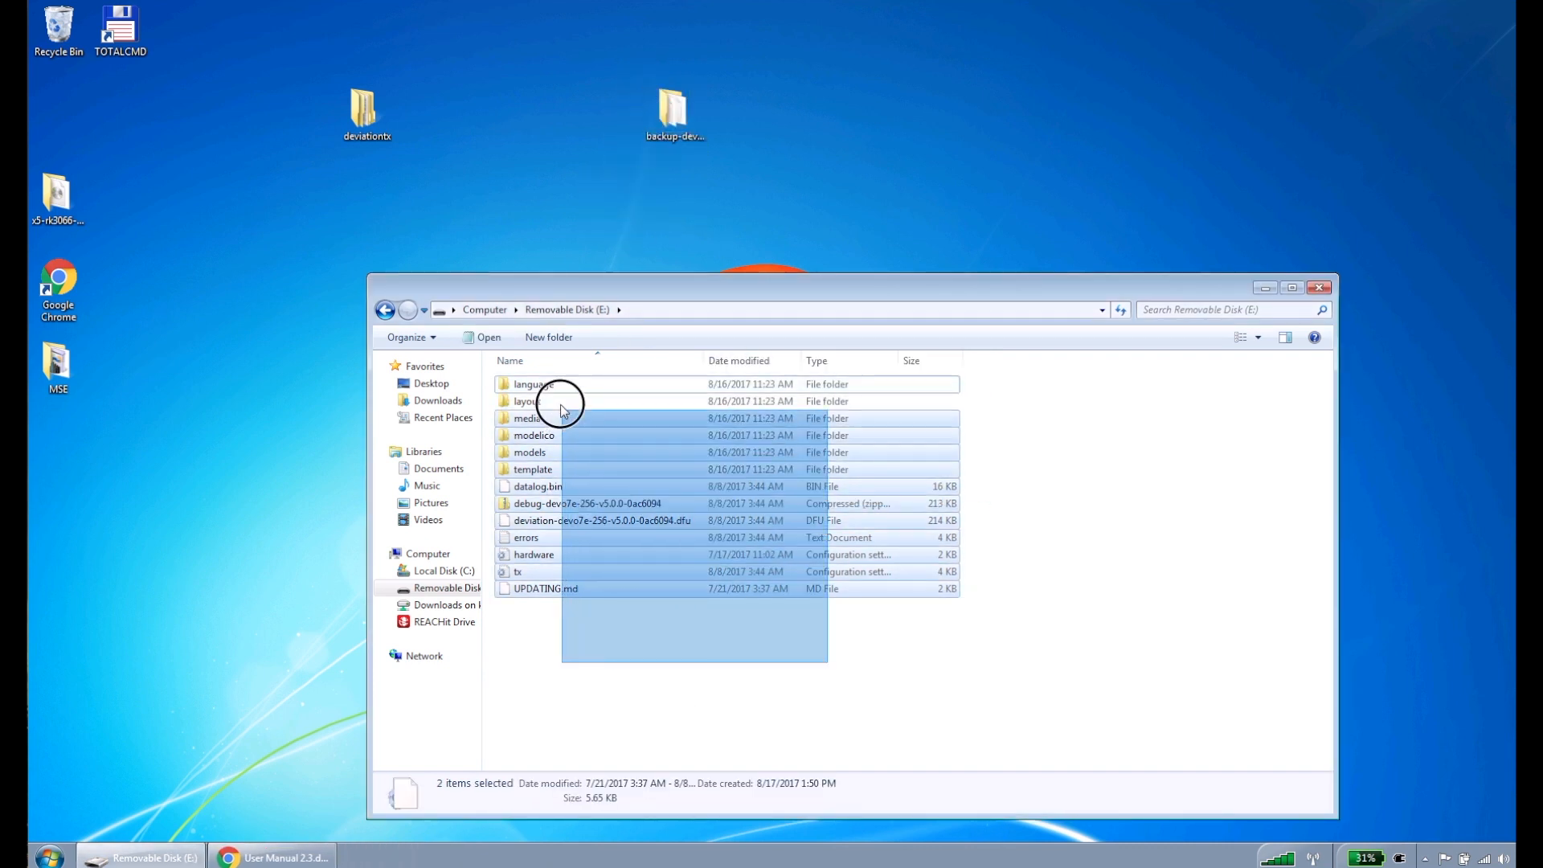
pyautogui.press('ctrl+a')
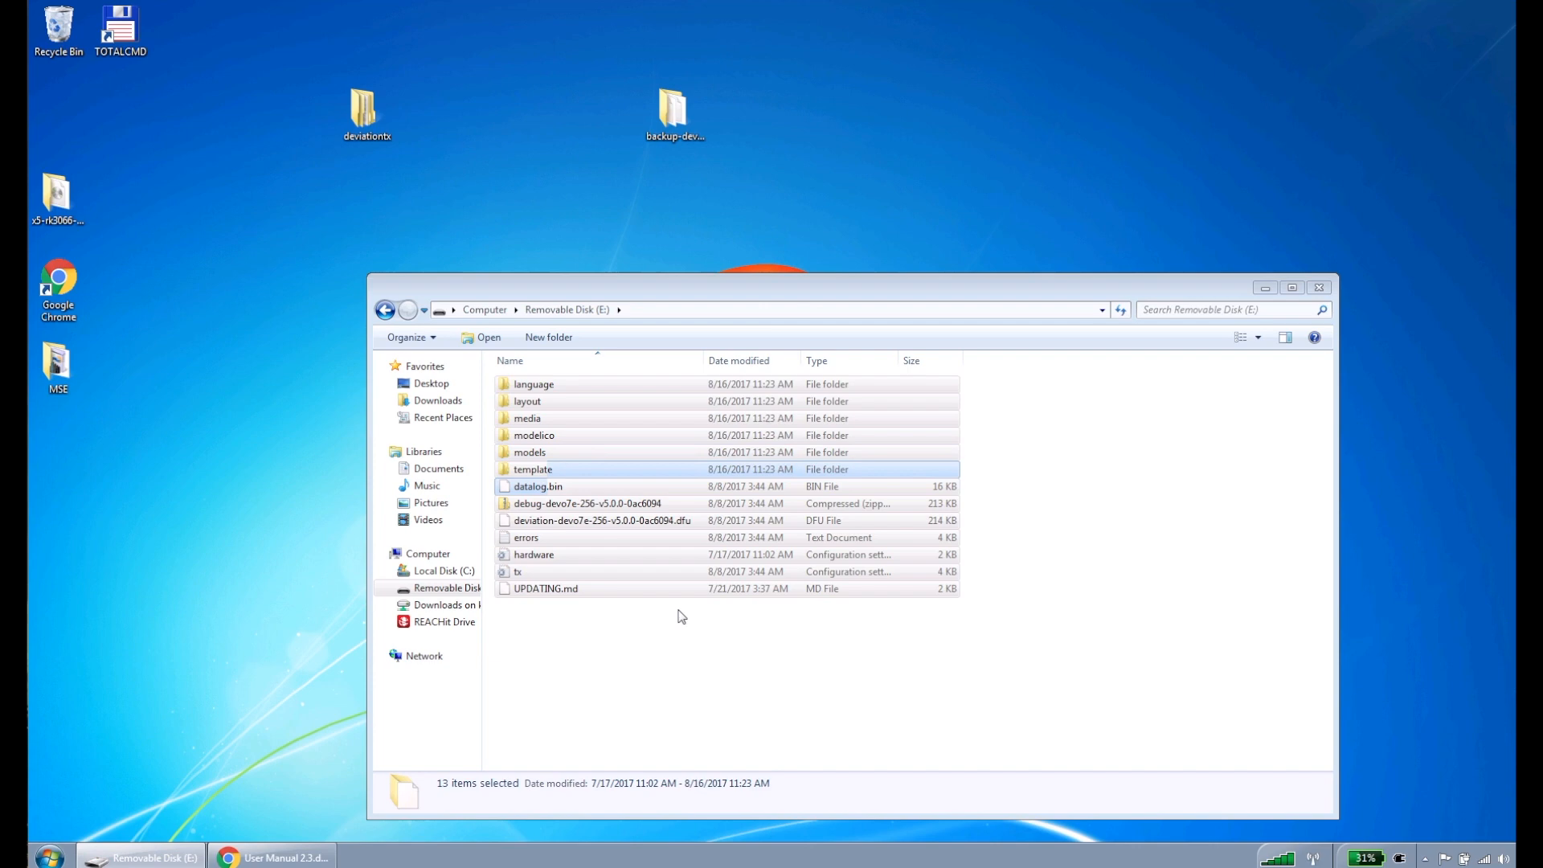
pyautogui.press('Delete')
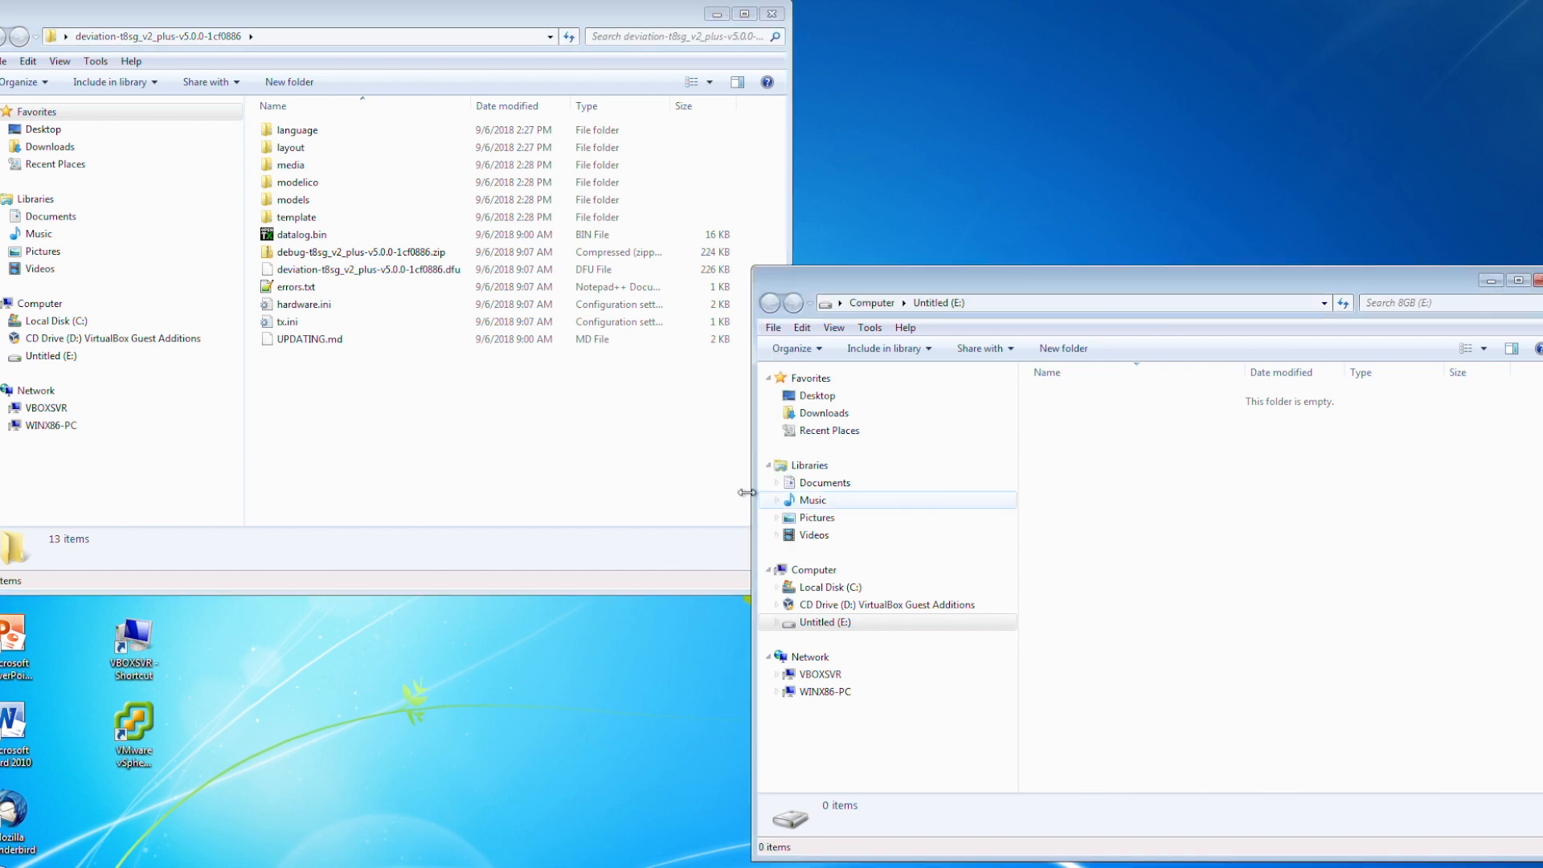
# Step: Select all firmware folder items except the .dfu file for copying to Untitled (E:)
pyautogui.click(824, 621)
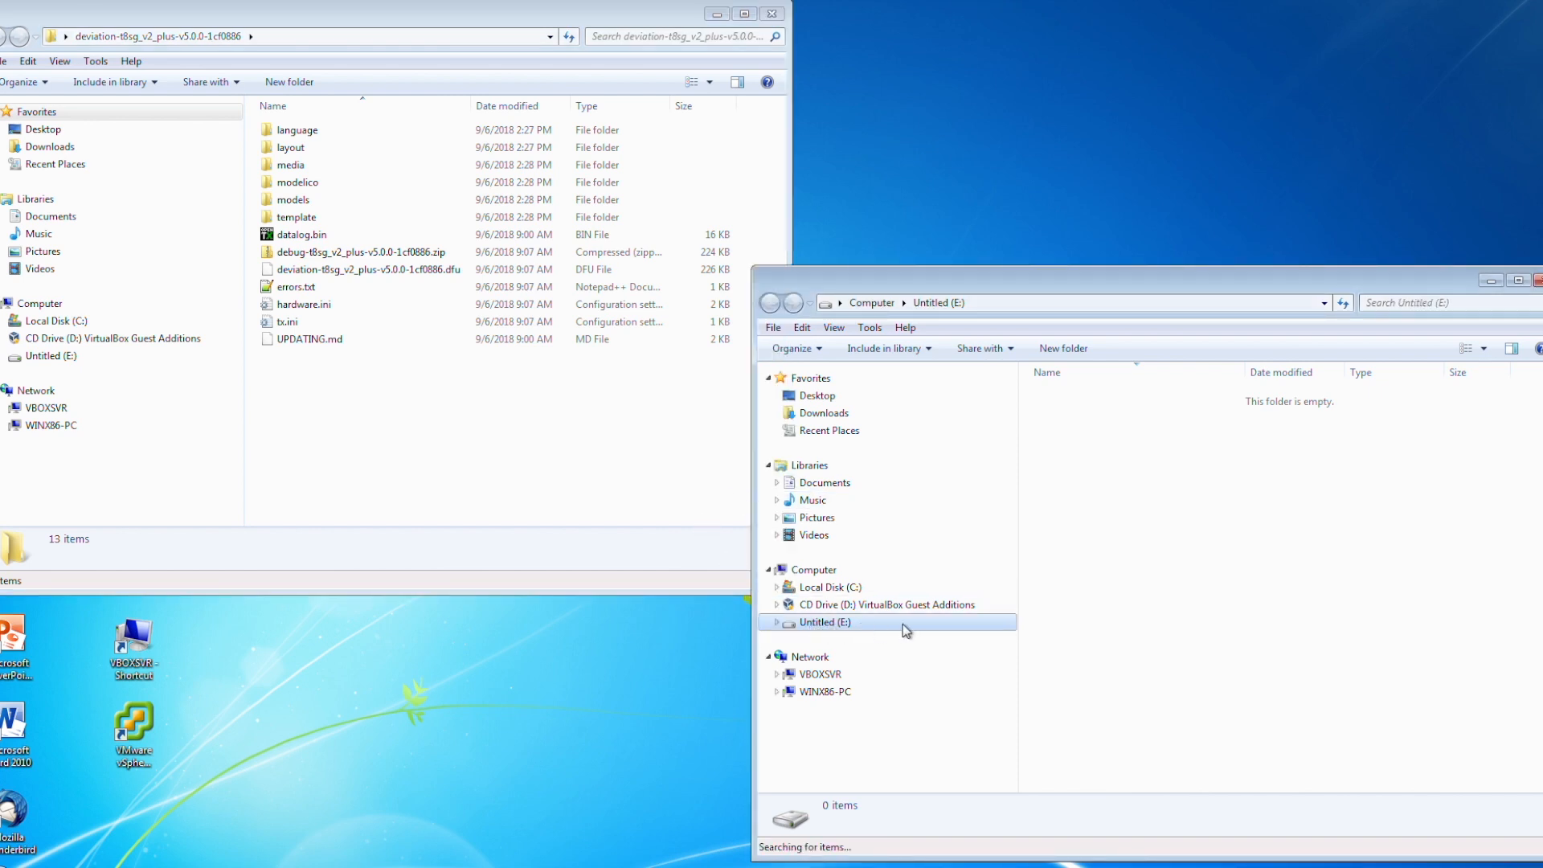
pyautogui.moveTo(955, 632)
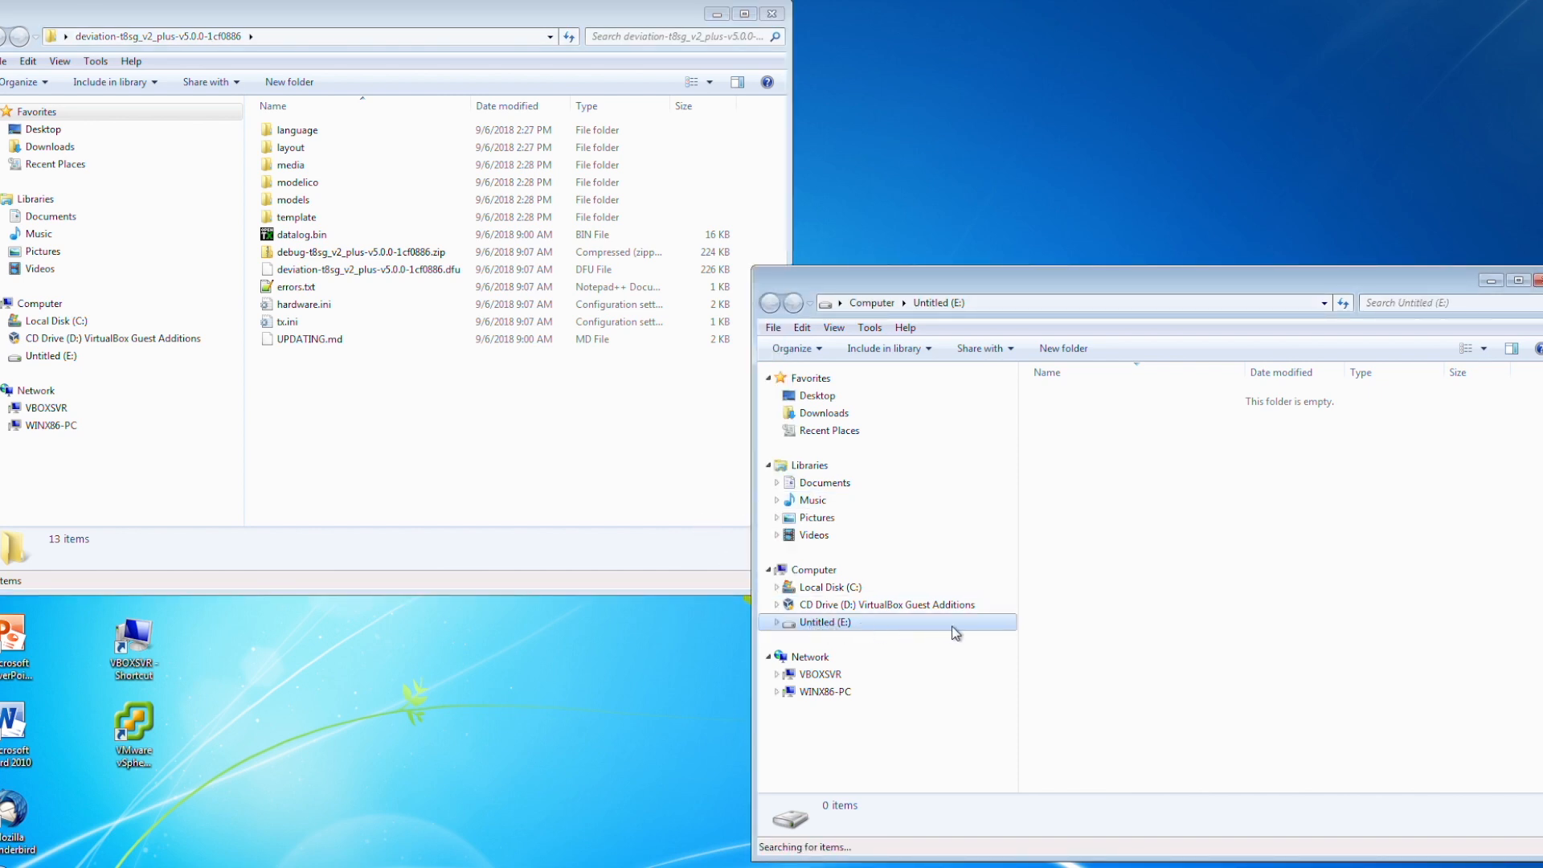
pyautogui.moveTo(649, 526)
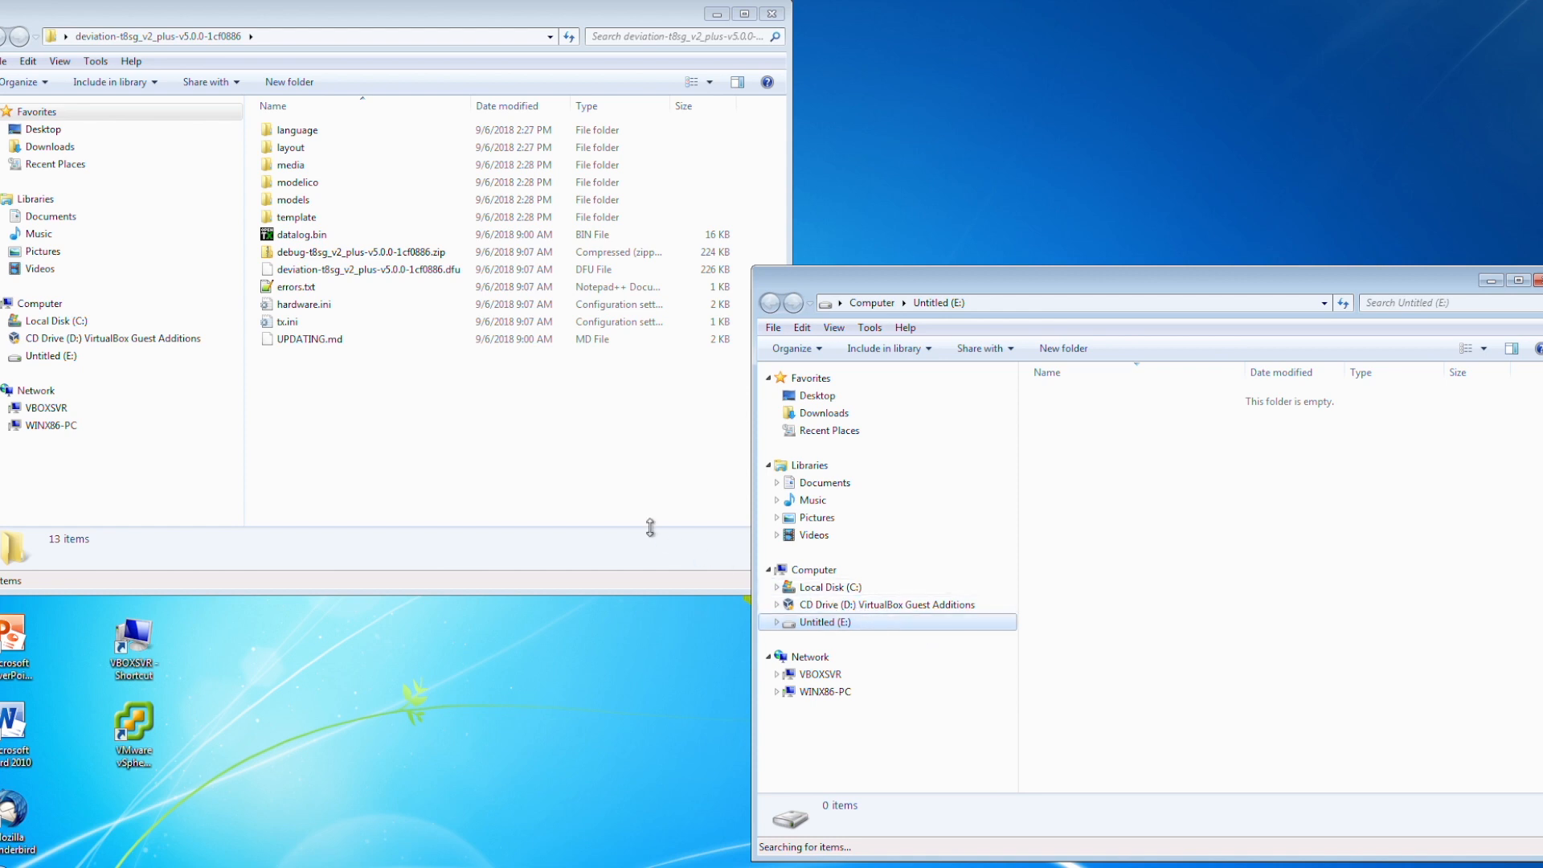
pyautogui.moveTo(281, 394)
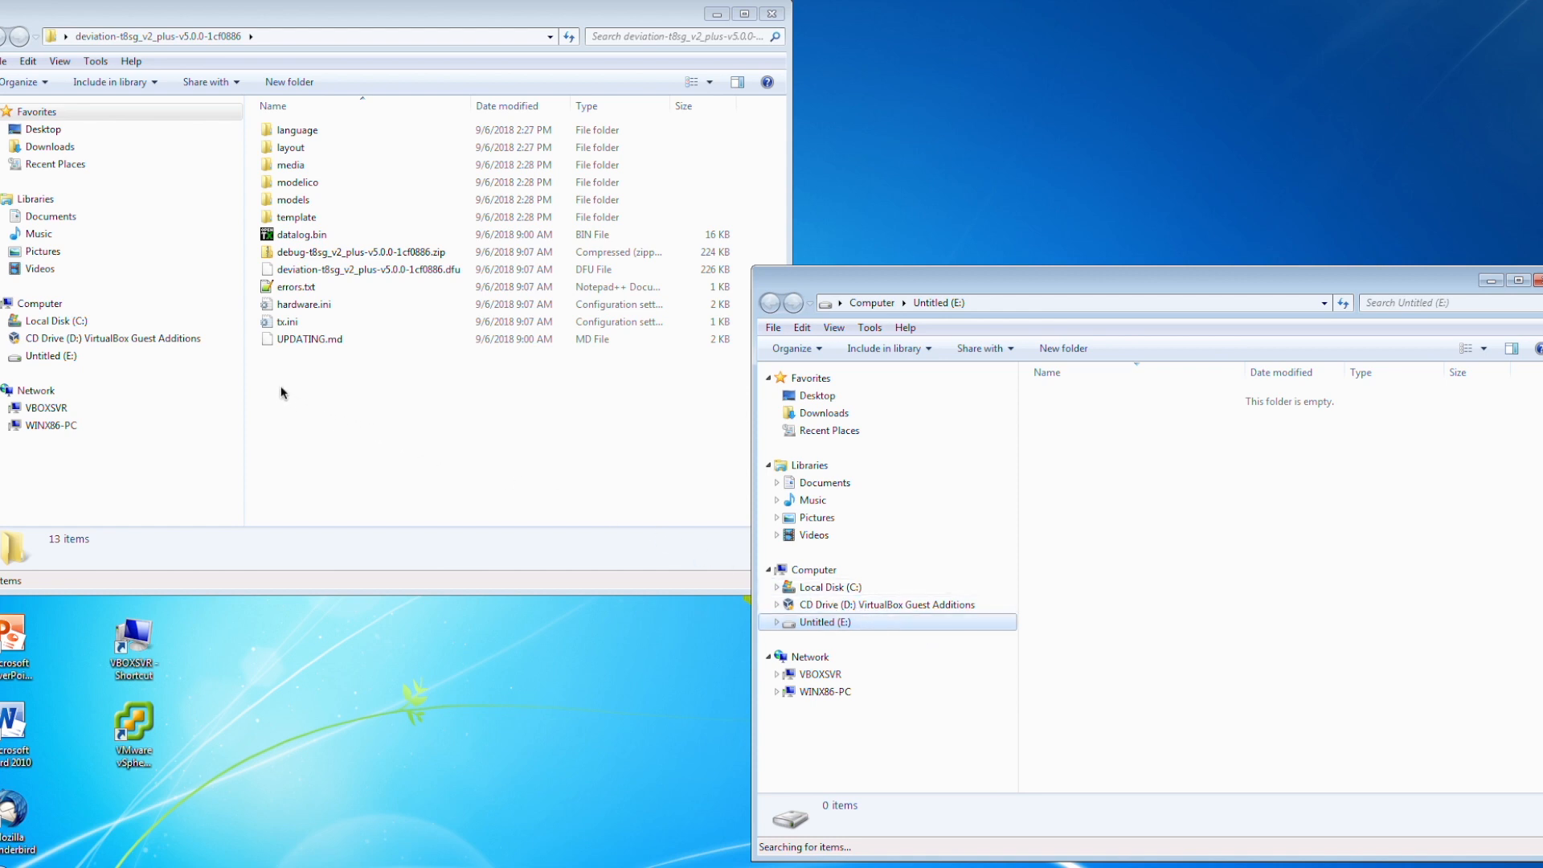
pyautogui.press('ctrl+a')
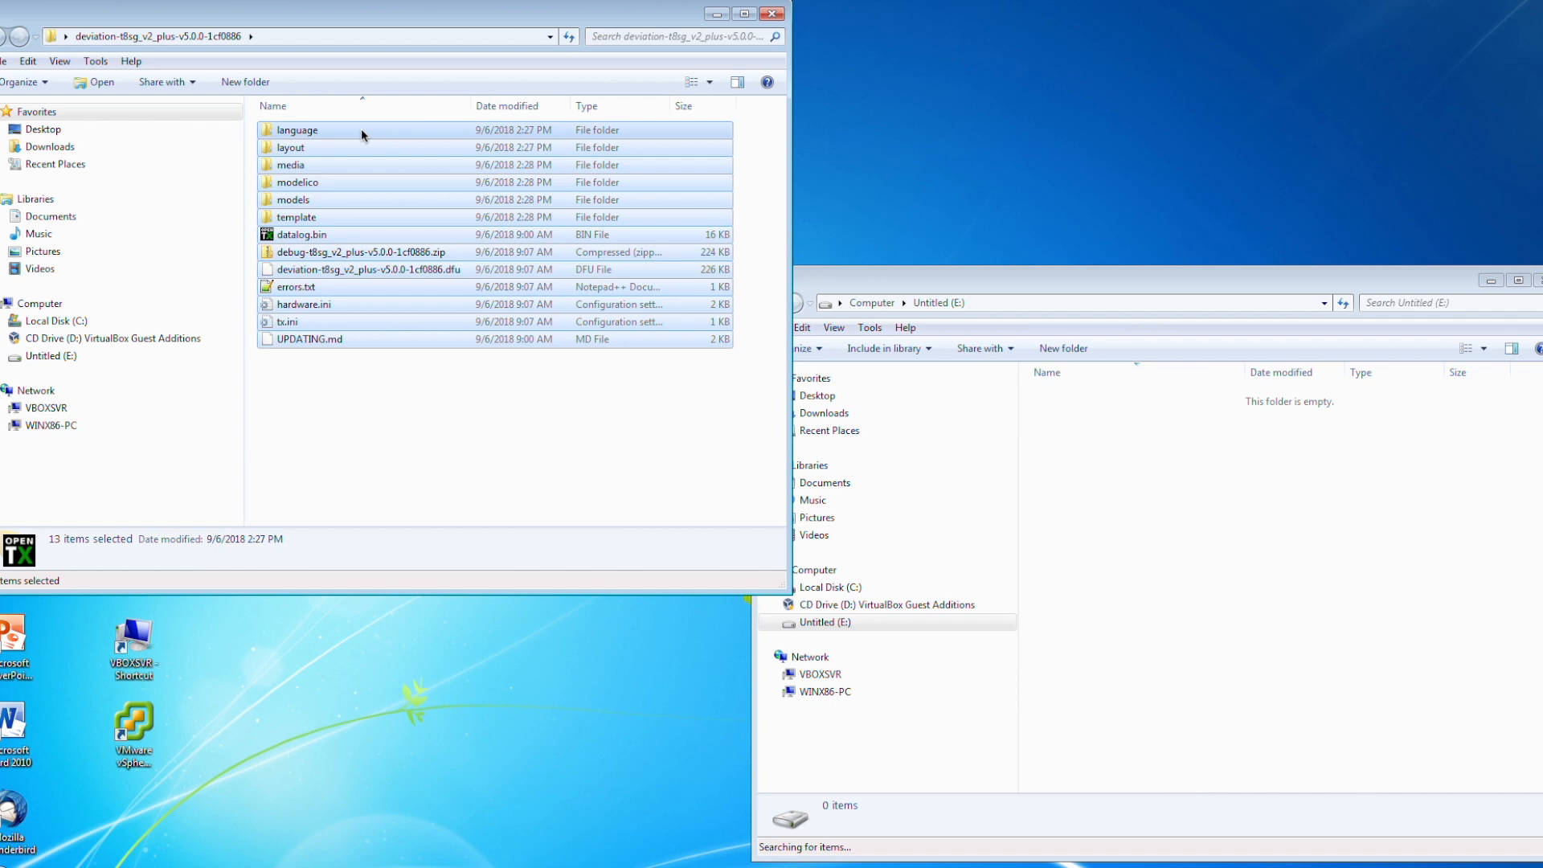
pyautogui.moveTo(407, 270)
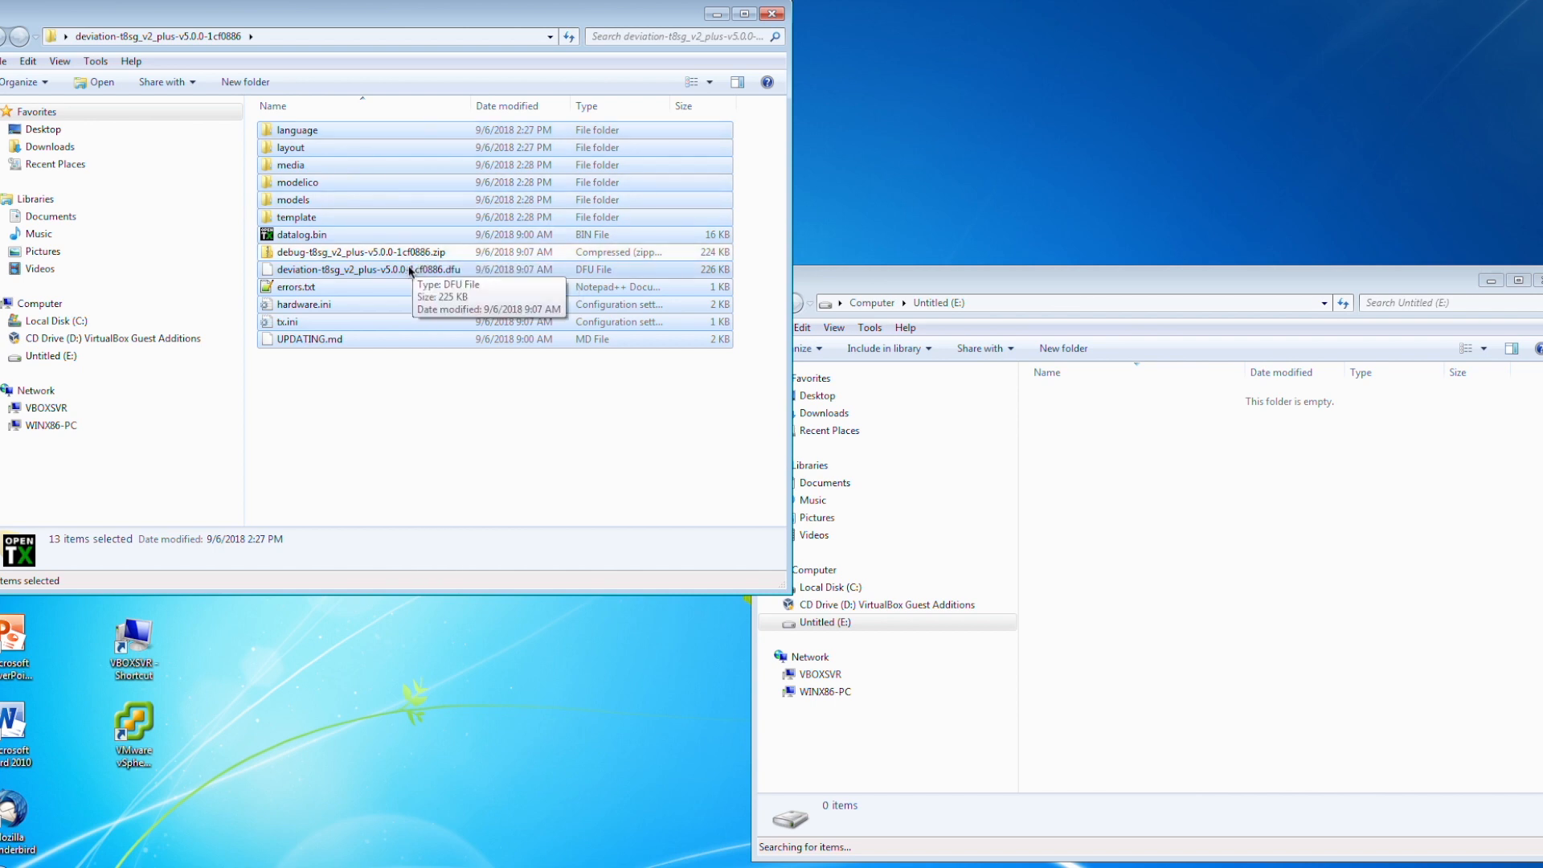
pyautogui.click(454, 372)
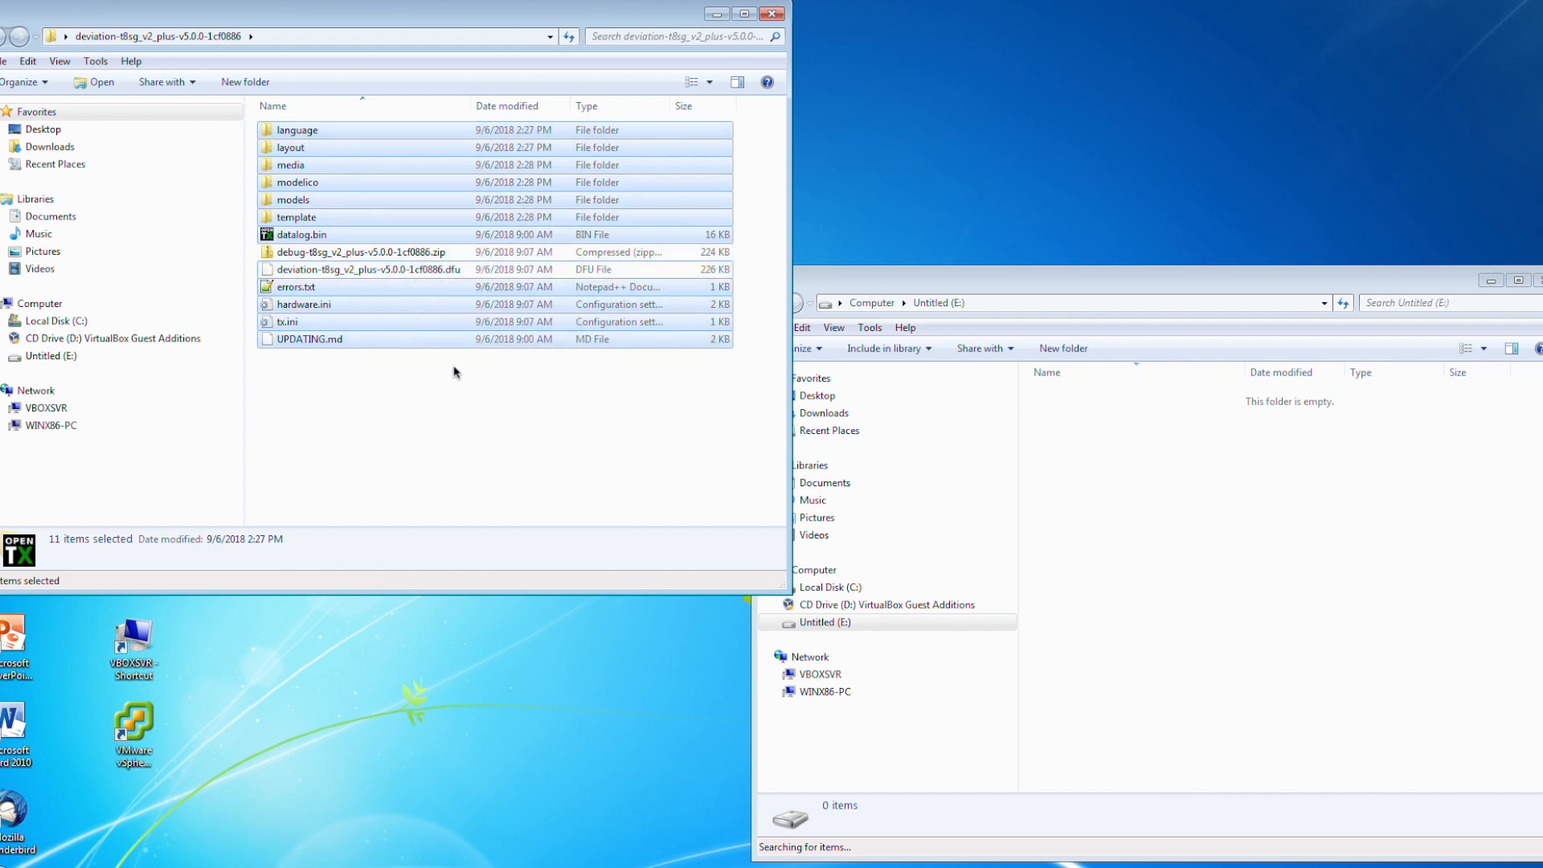
pyautogui.moveTo(293, 203)
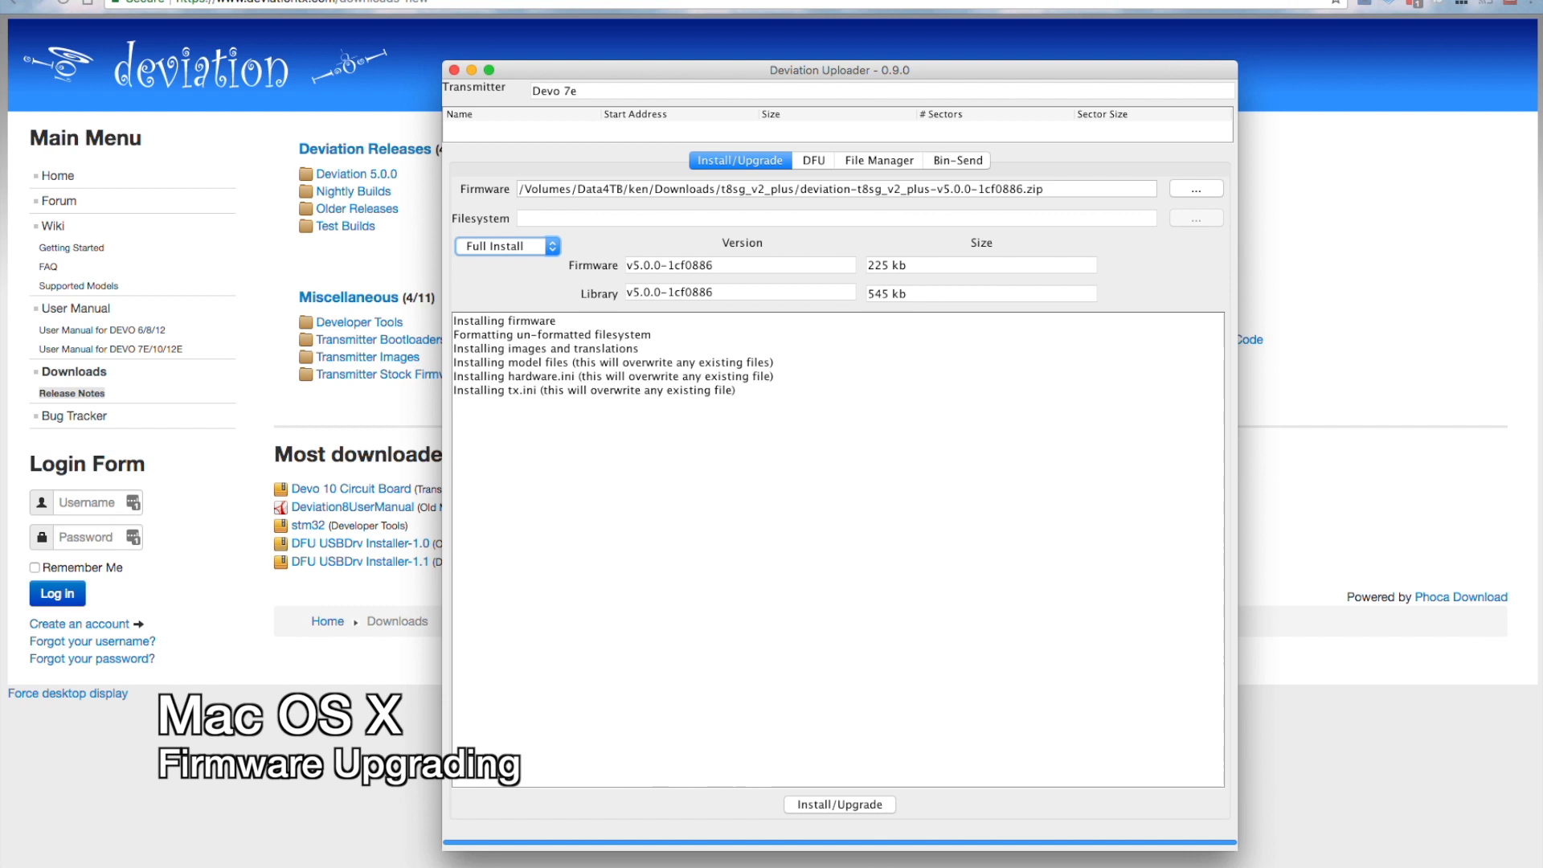
pyautogui.moveTo(851, 79)
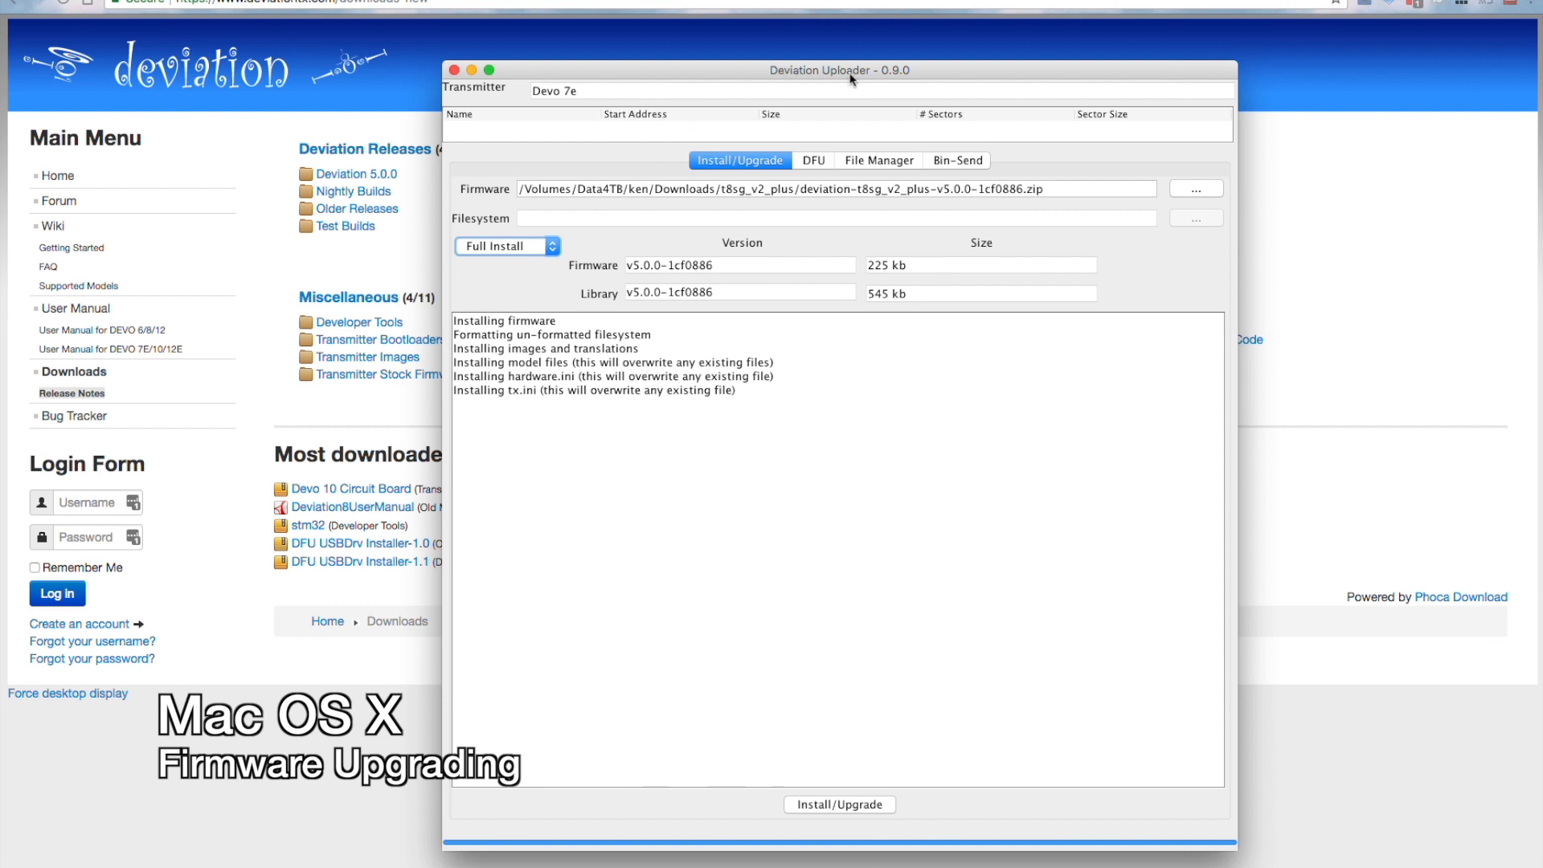
pyautogui.moveTo(245, 145)
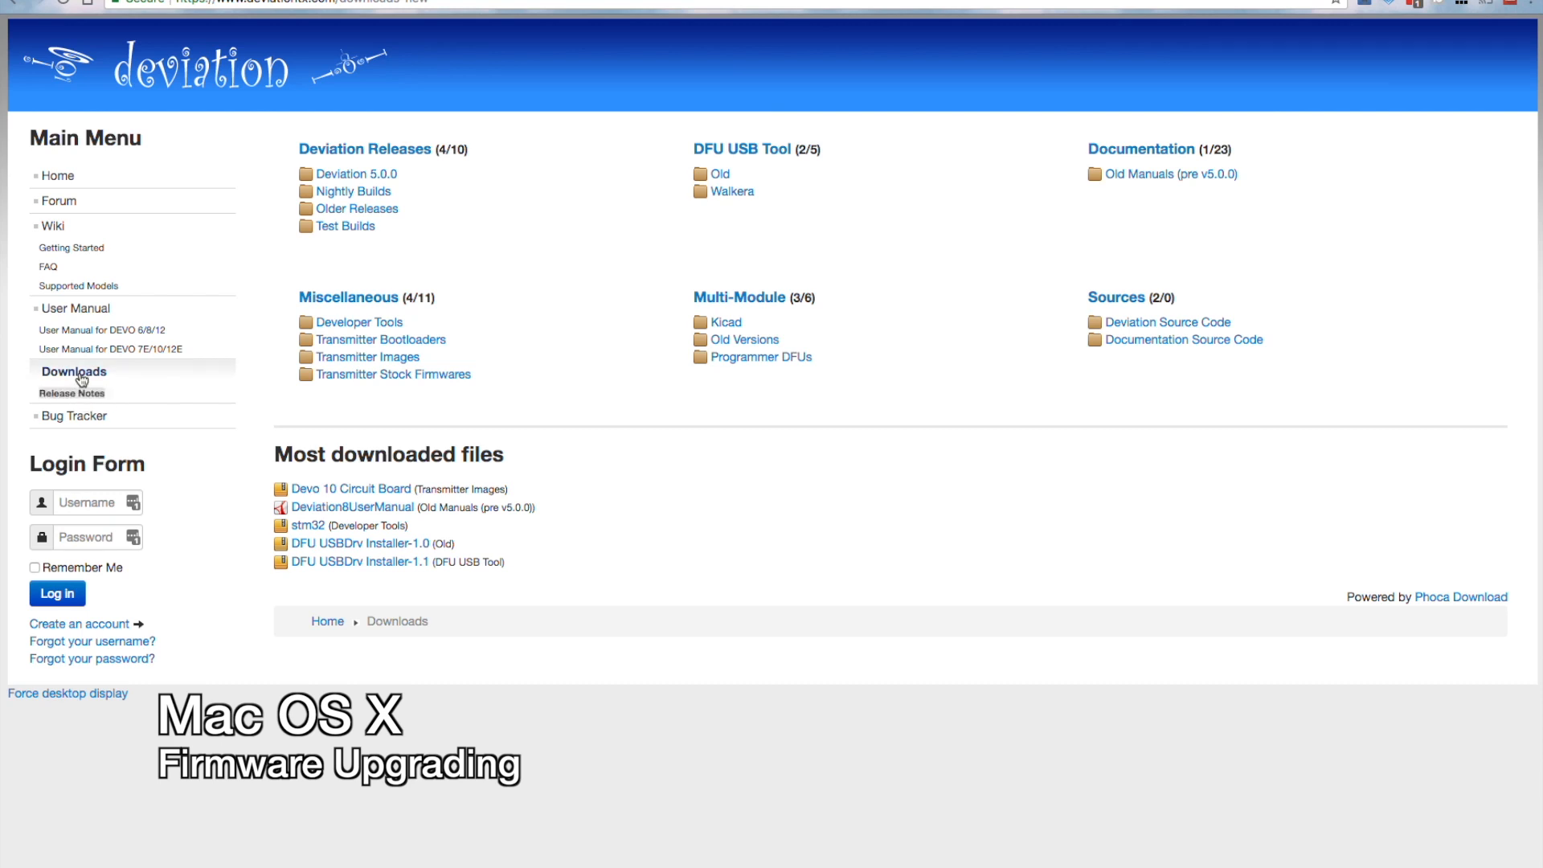
pyautogui.moveTo(300, 325)
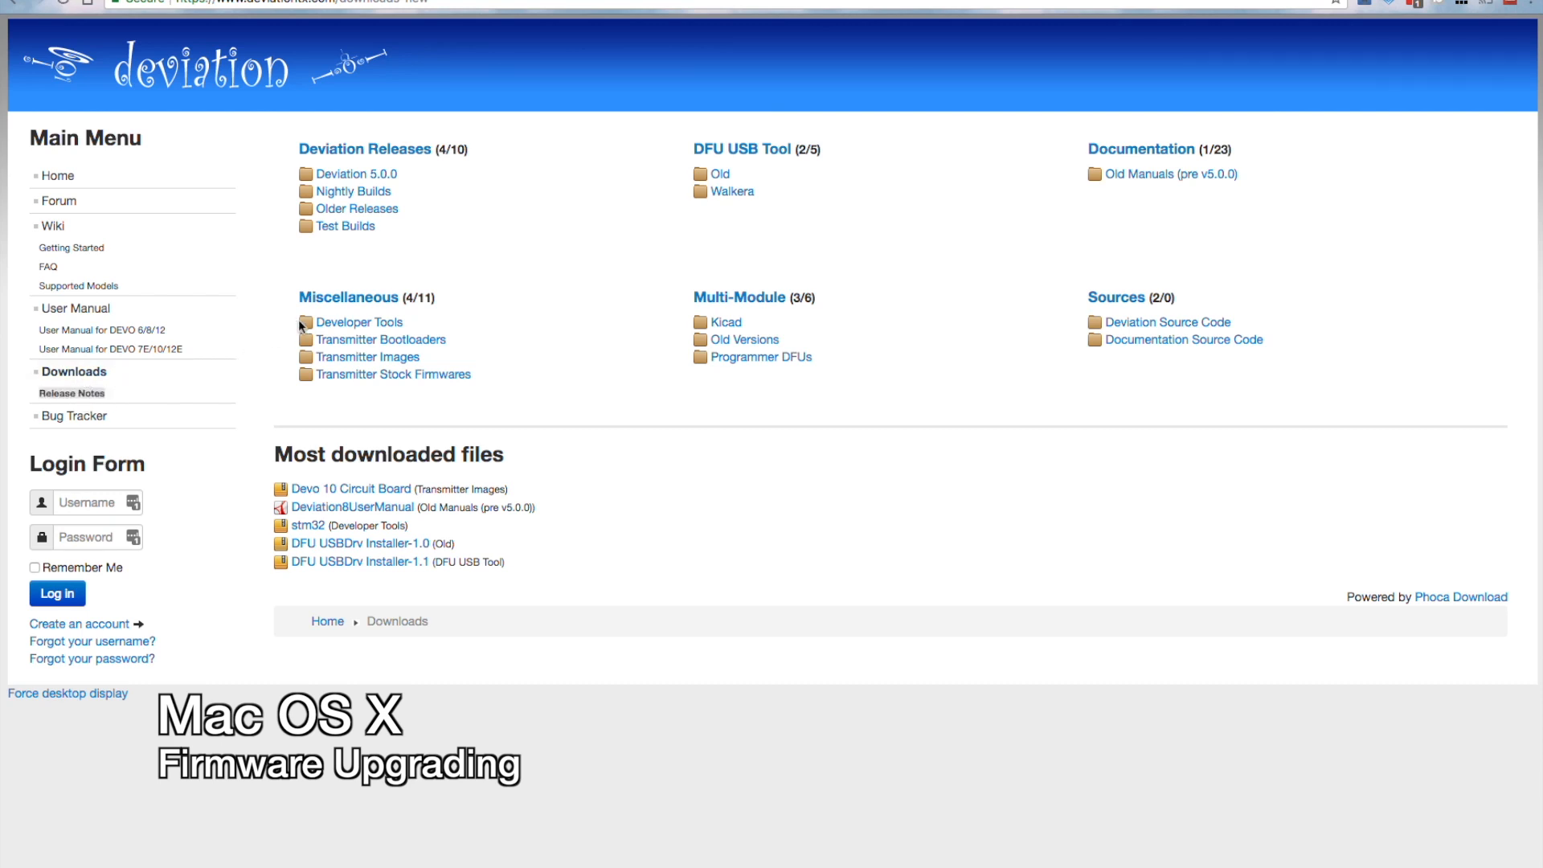
pyautogui.moveTo(348, 225)
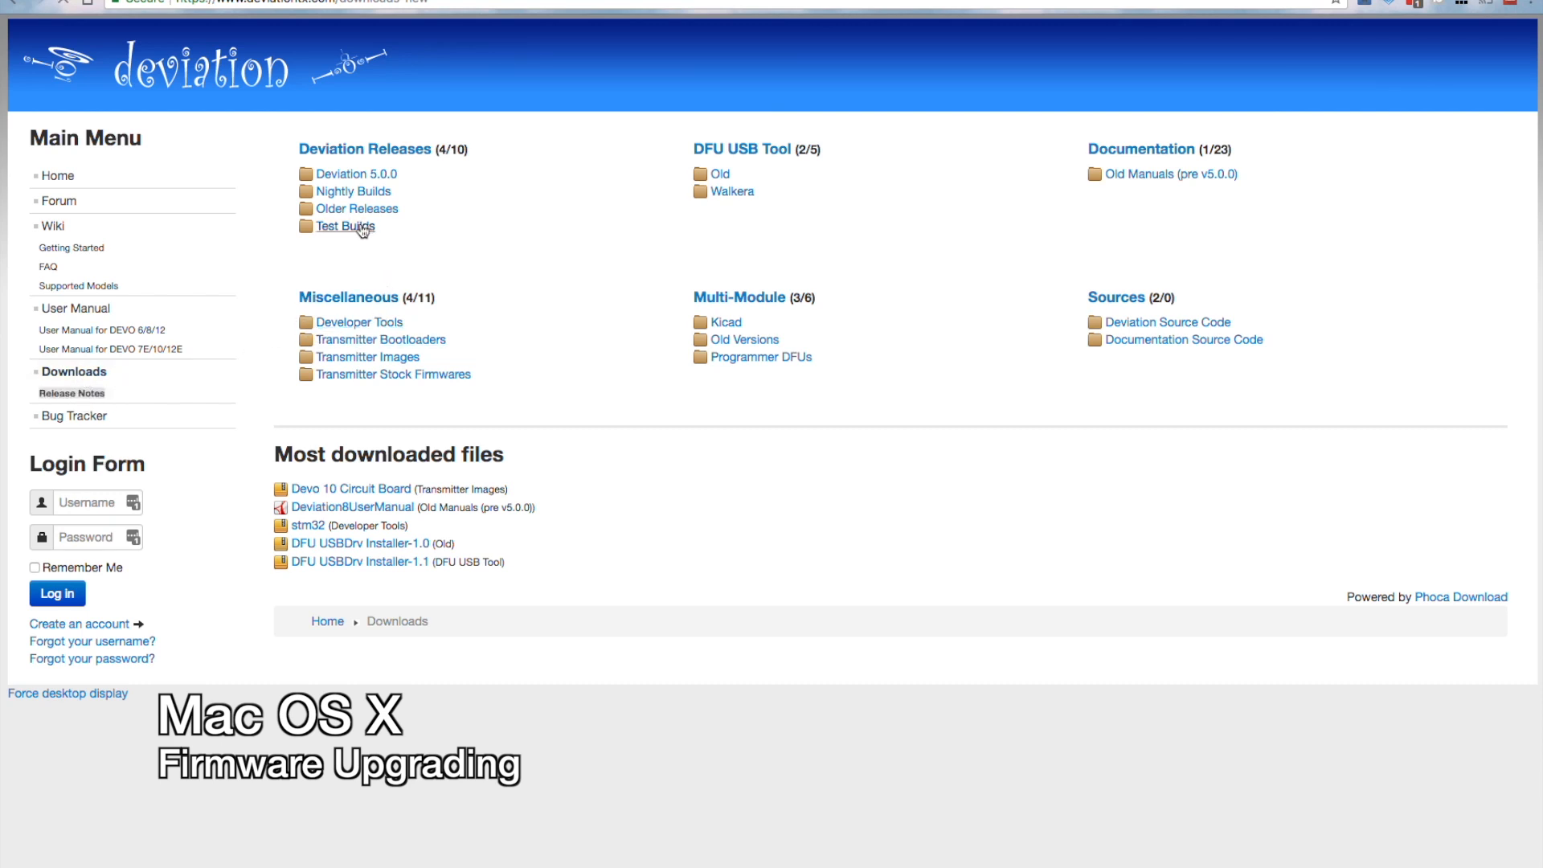
# Step: Open the [Moeder]DeviationUploader-0.9 entry under Test Builds
pyautogui.click(346, 225)
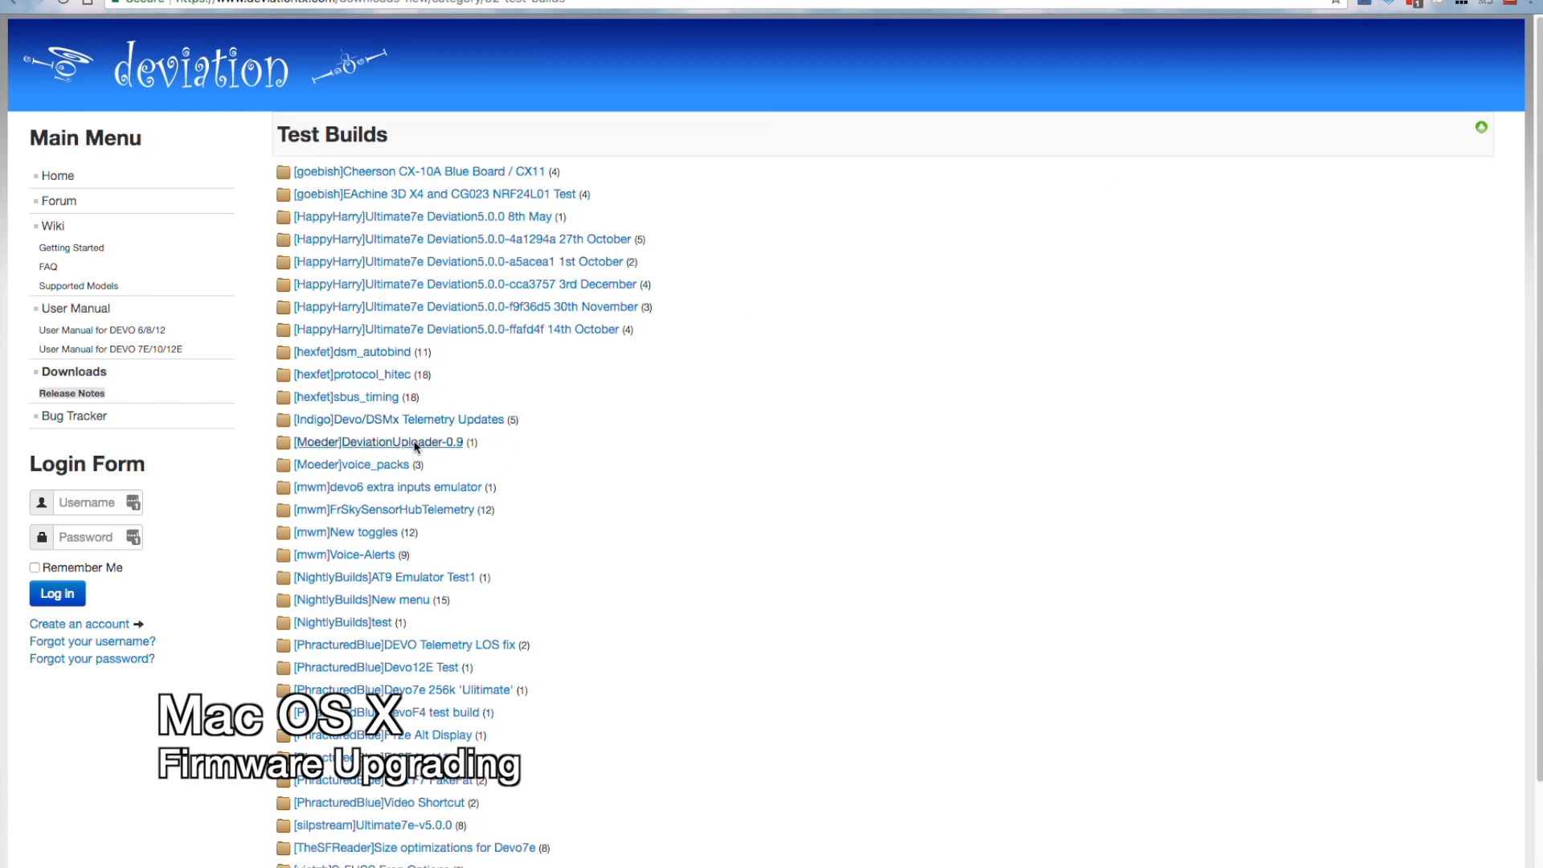
pyautogui.click(381, 441)
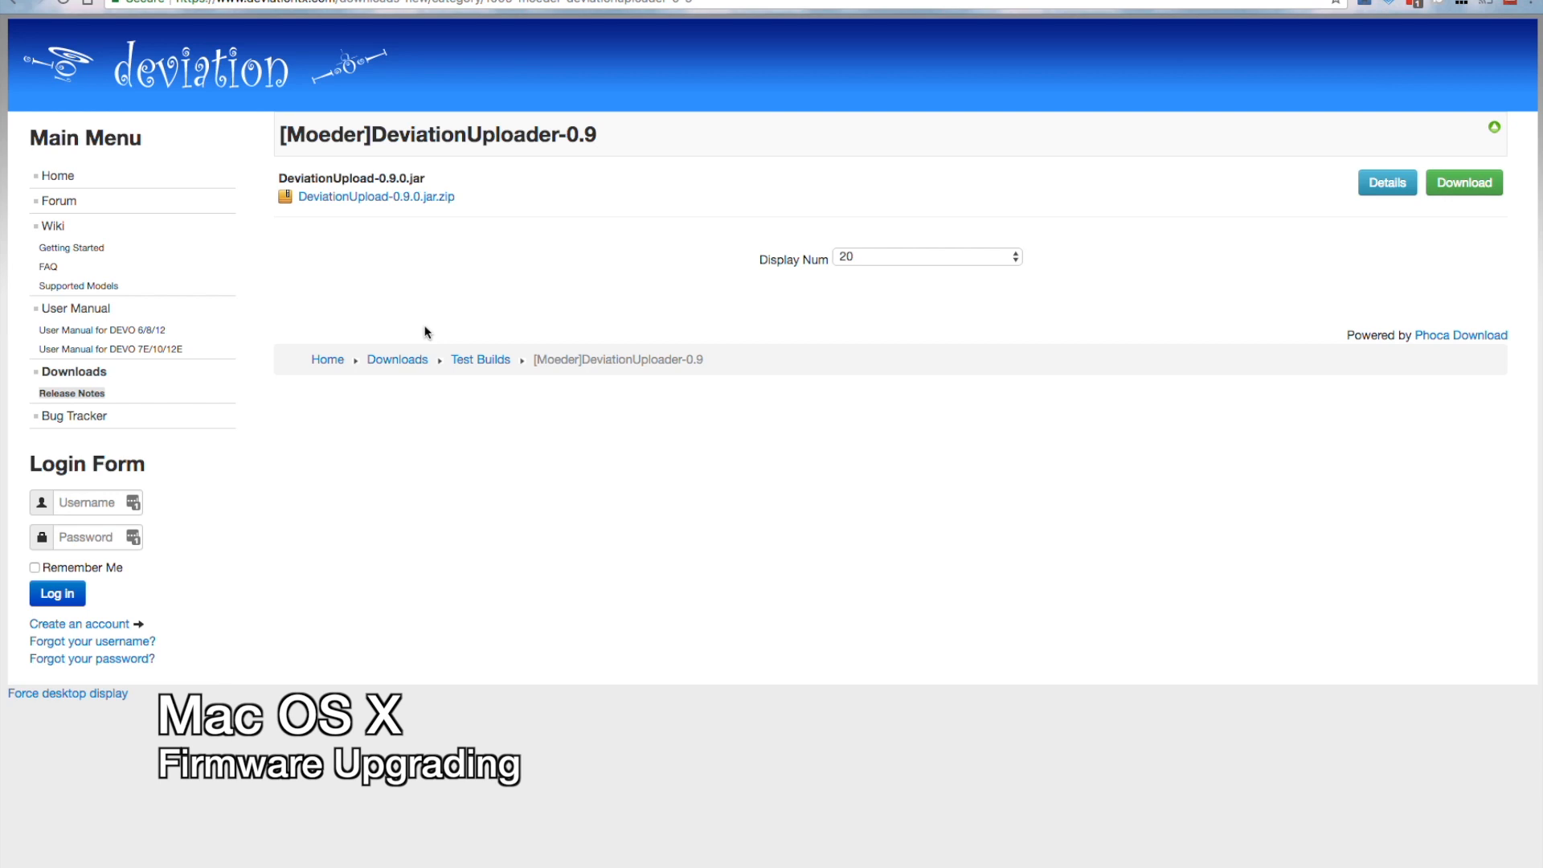
pyautogui.moveTo(377, 197)
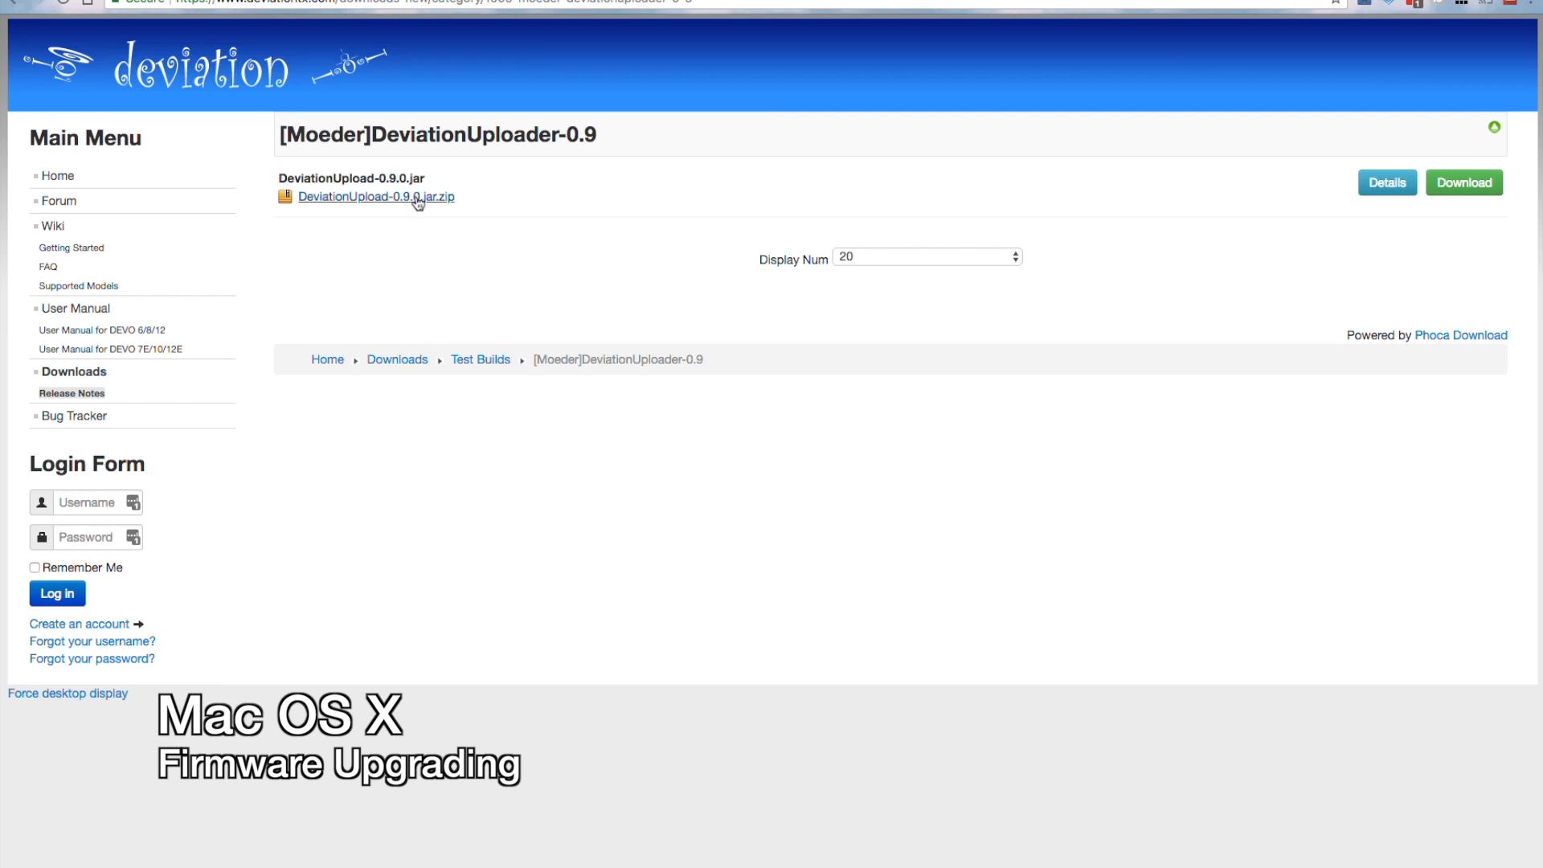
pyautogui.moveTo(412, 210)
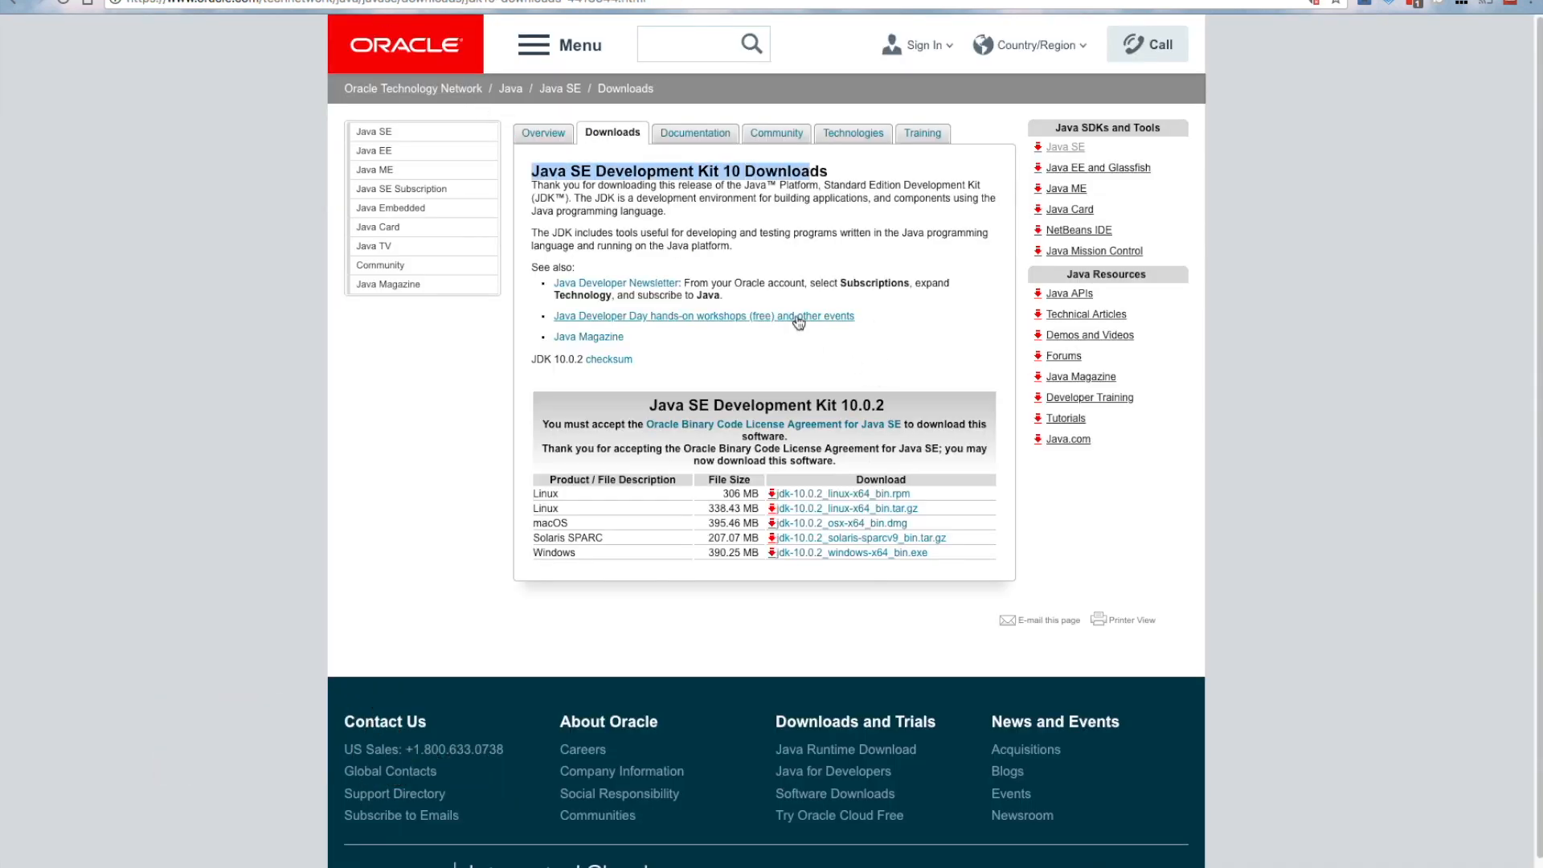
pyautogui.moveTo(615, 618)
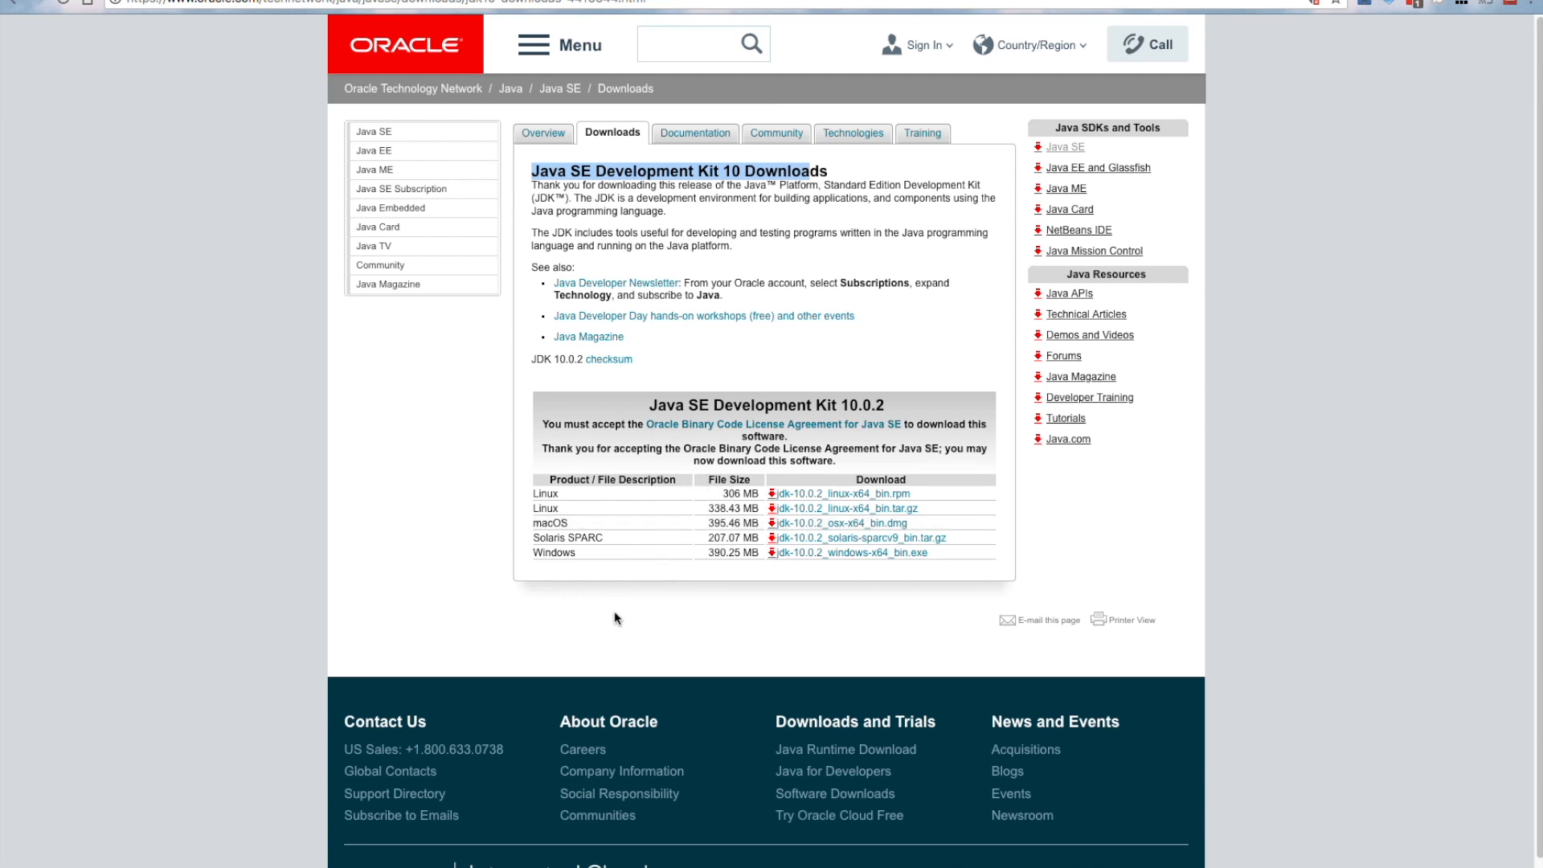
pyautogui.moveTo(870, 525)
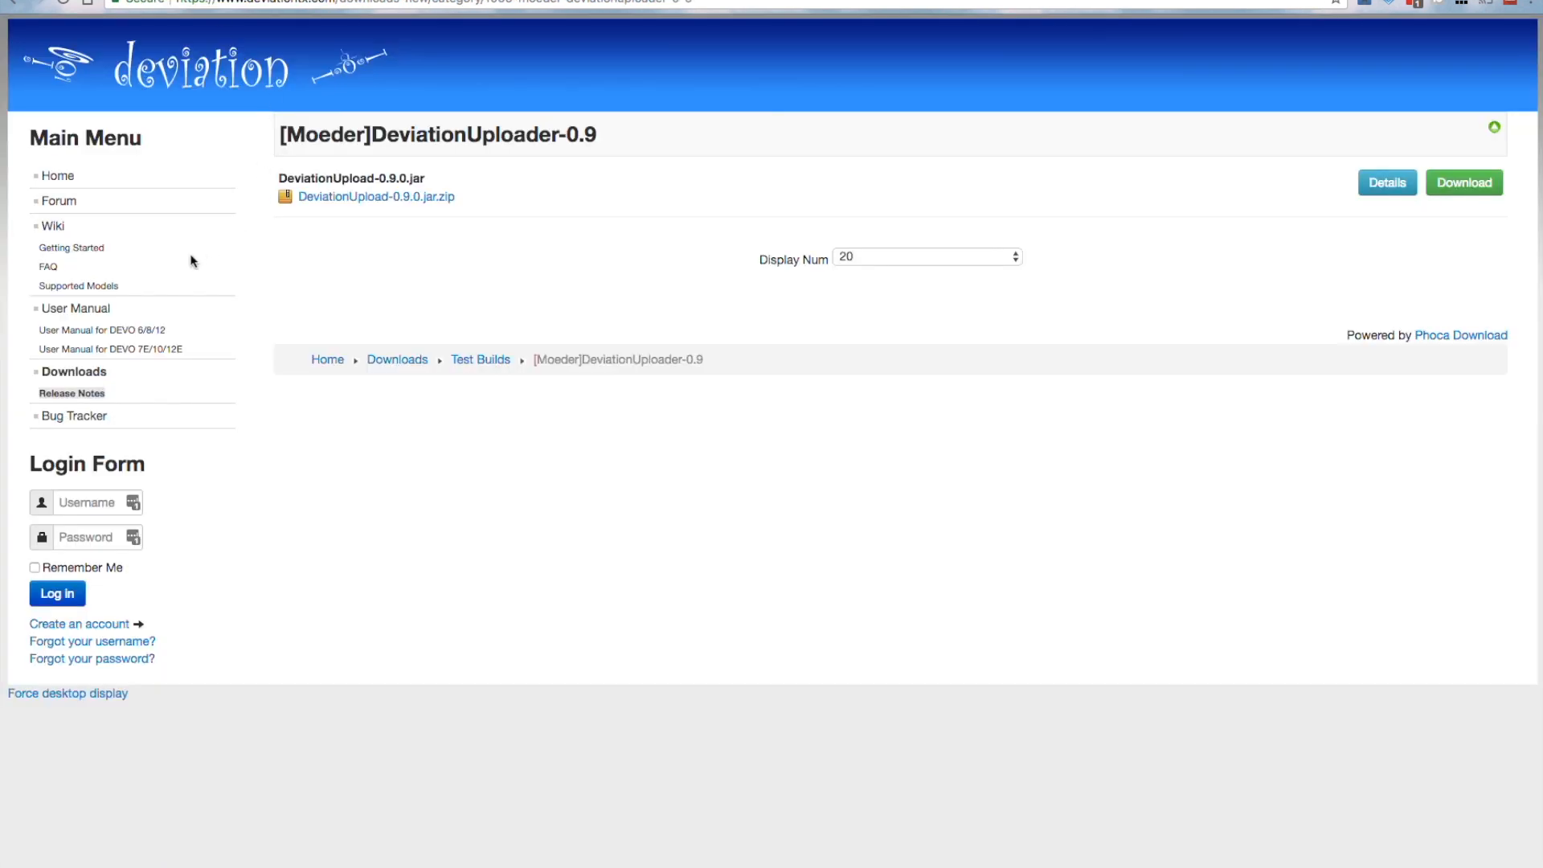
# Step: Download deviation-t8sg_v2_plus-v5.0.0-1cf0886.zip from the 2018-09-06 Nightly Builds folder
pyautogui.click(396, 359)
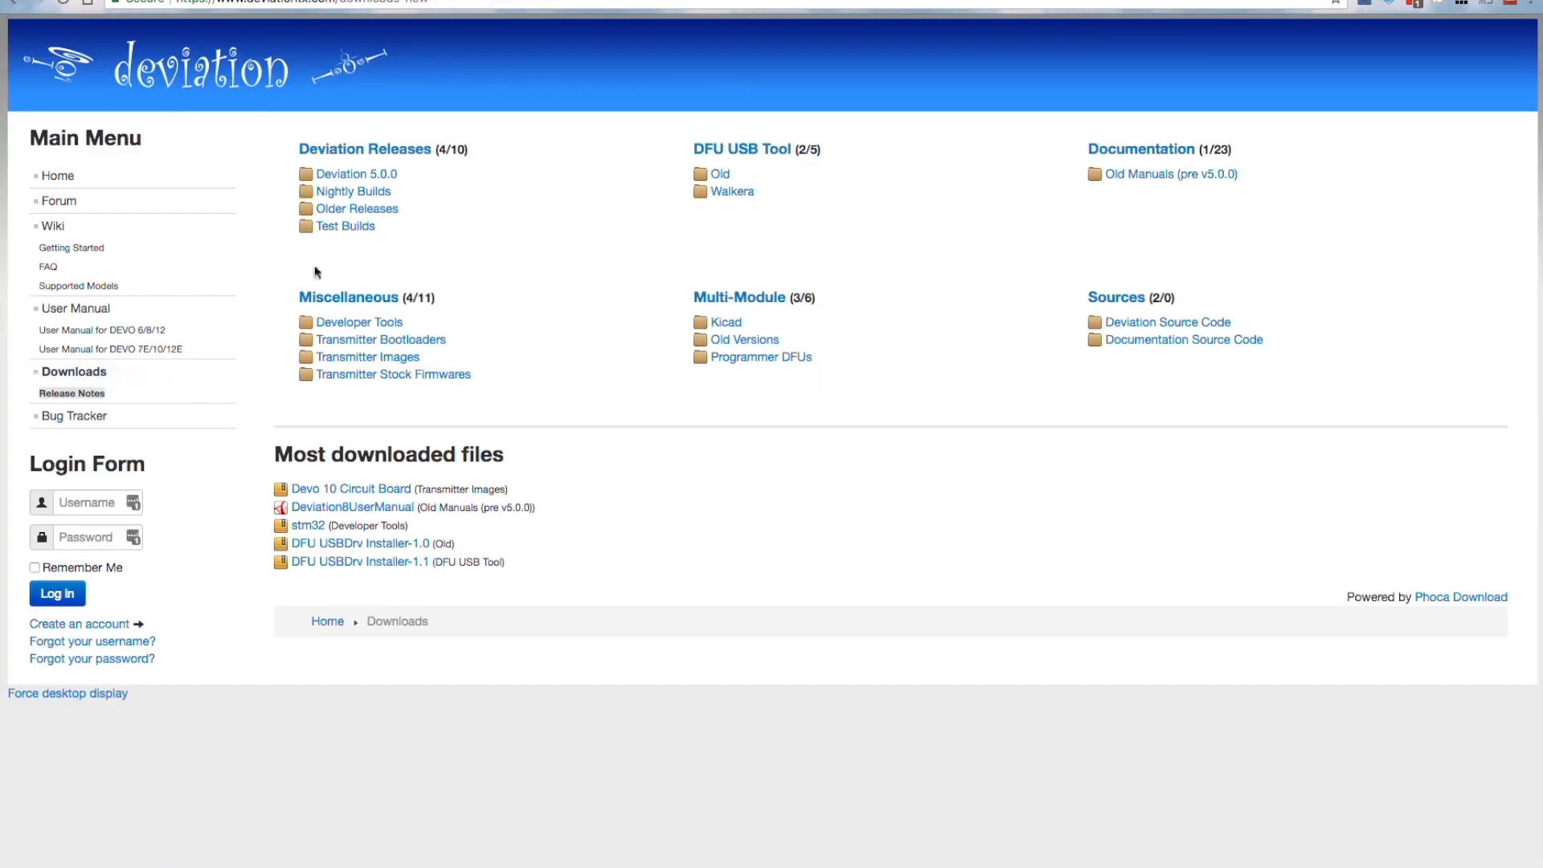
pyautogui.click(351, 191)
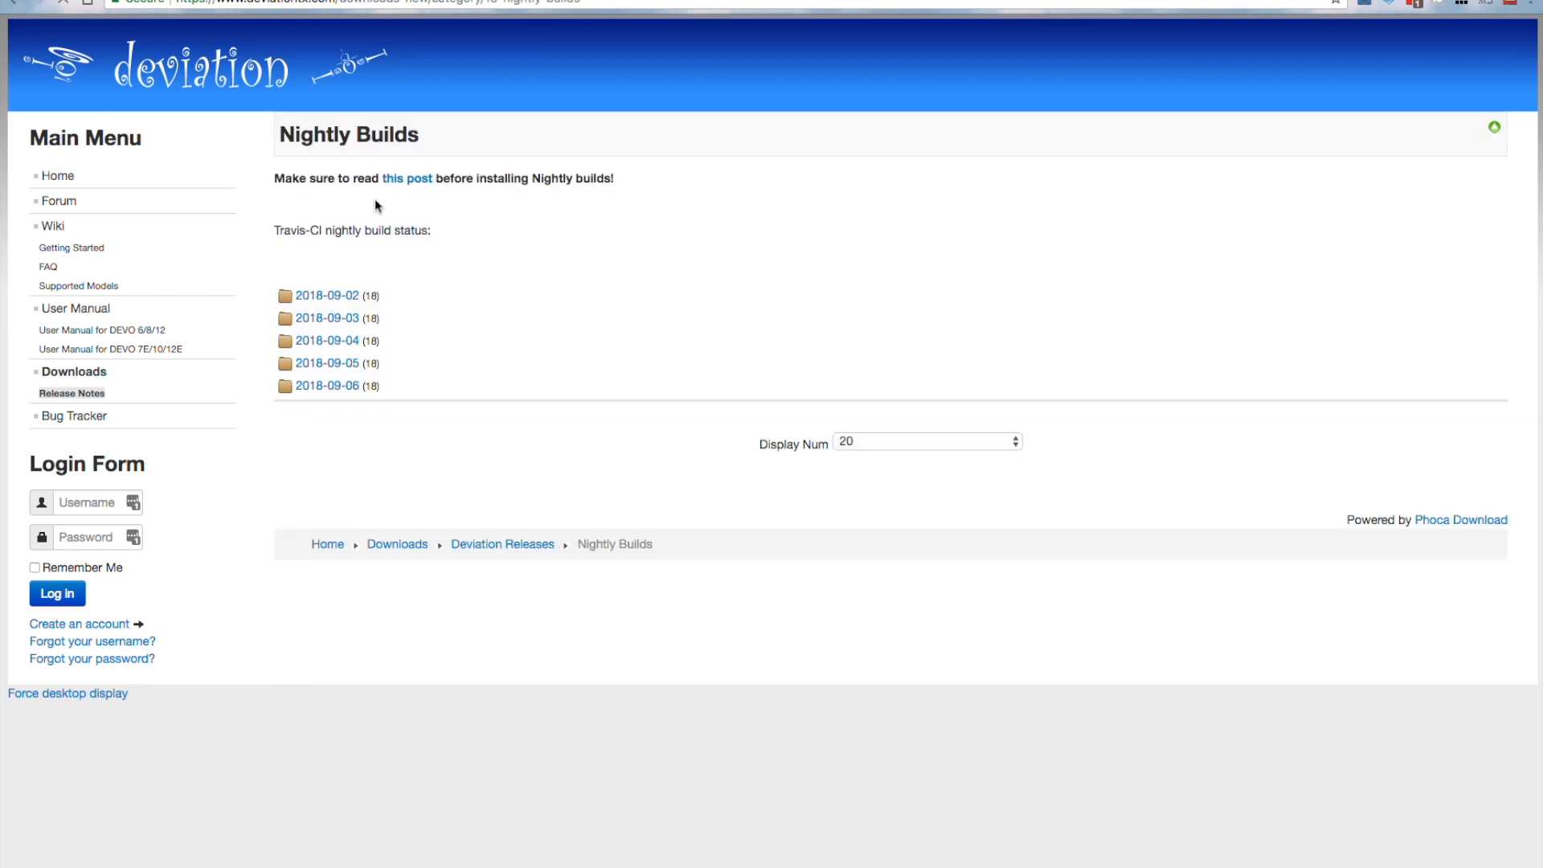
pyautogui.click(326, 385)
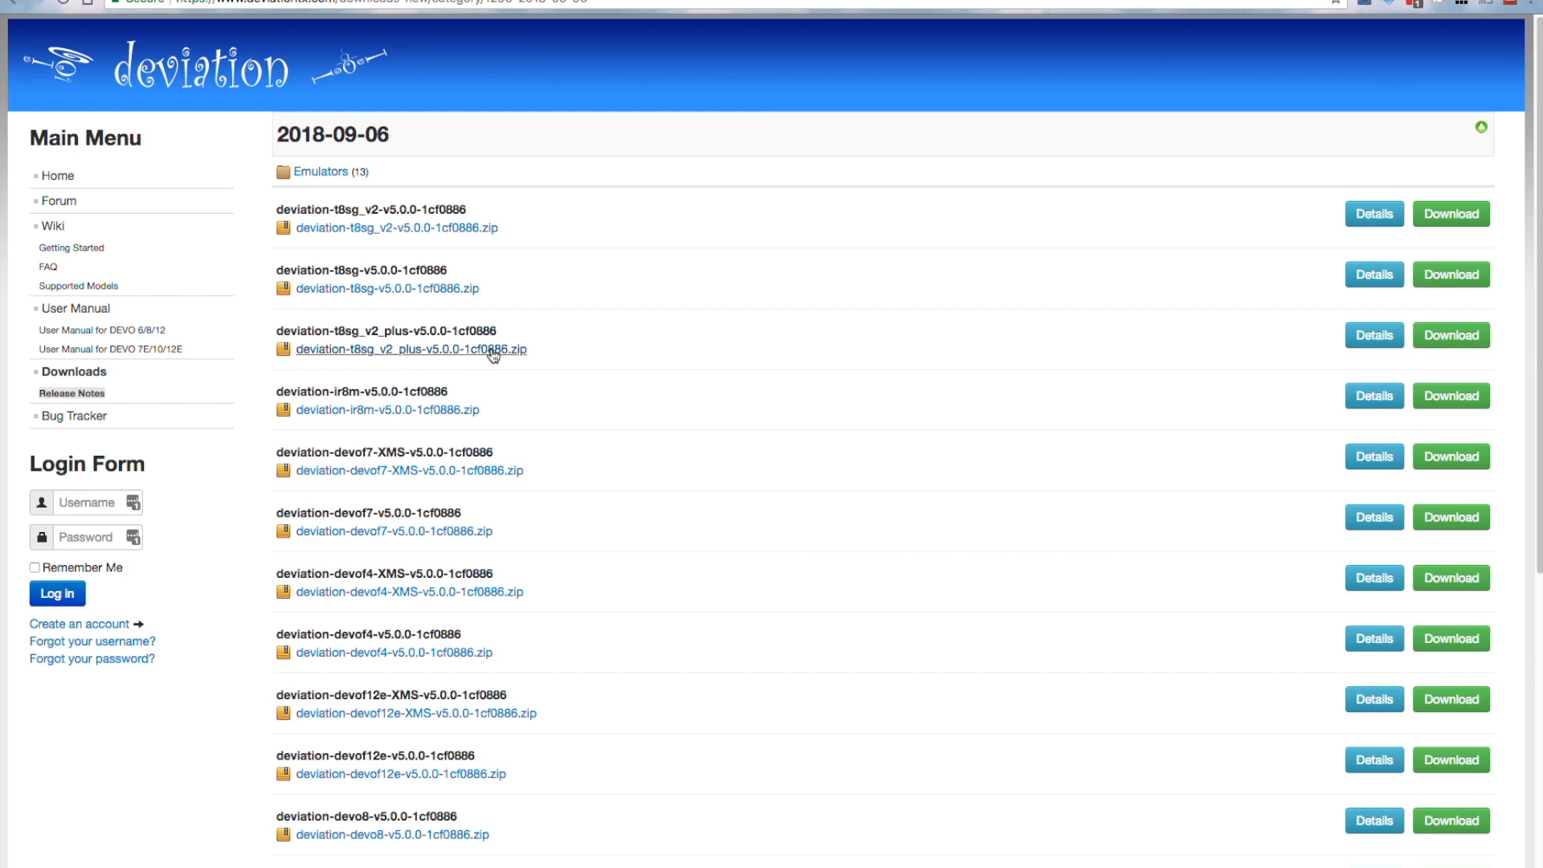
pyautogui.doubleClick(382, 339)
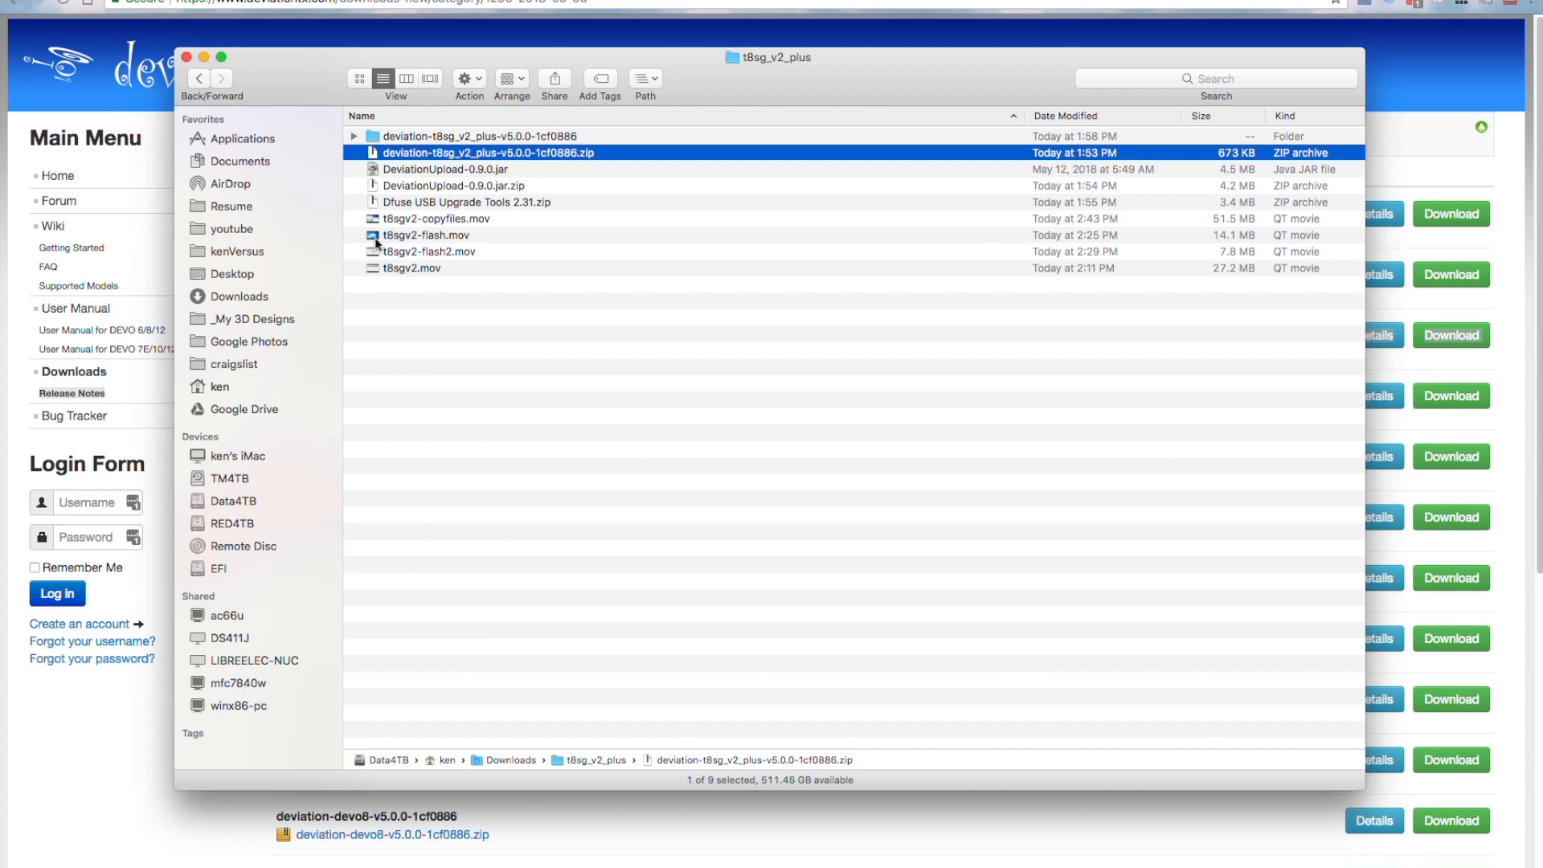
# Step: Launch DeviationUpload-0.9.0.jar with Jar Launcher from the downloads folder
pyautogui.click(446, 169)
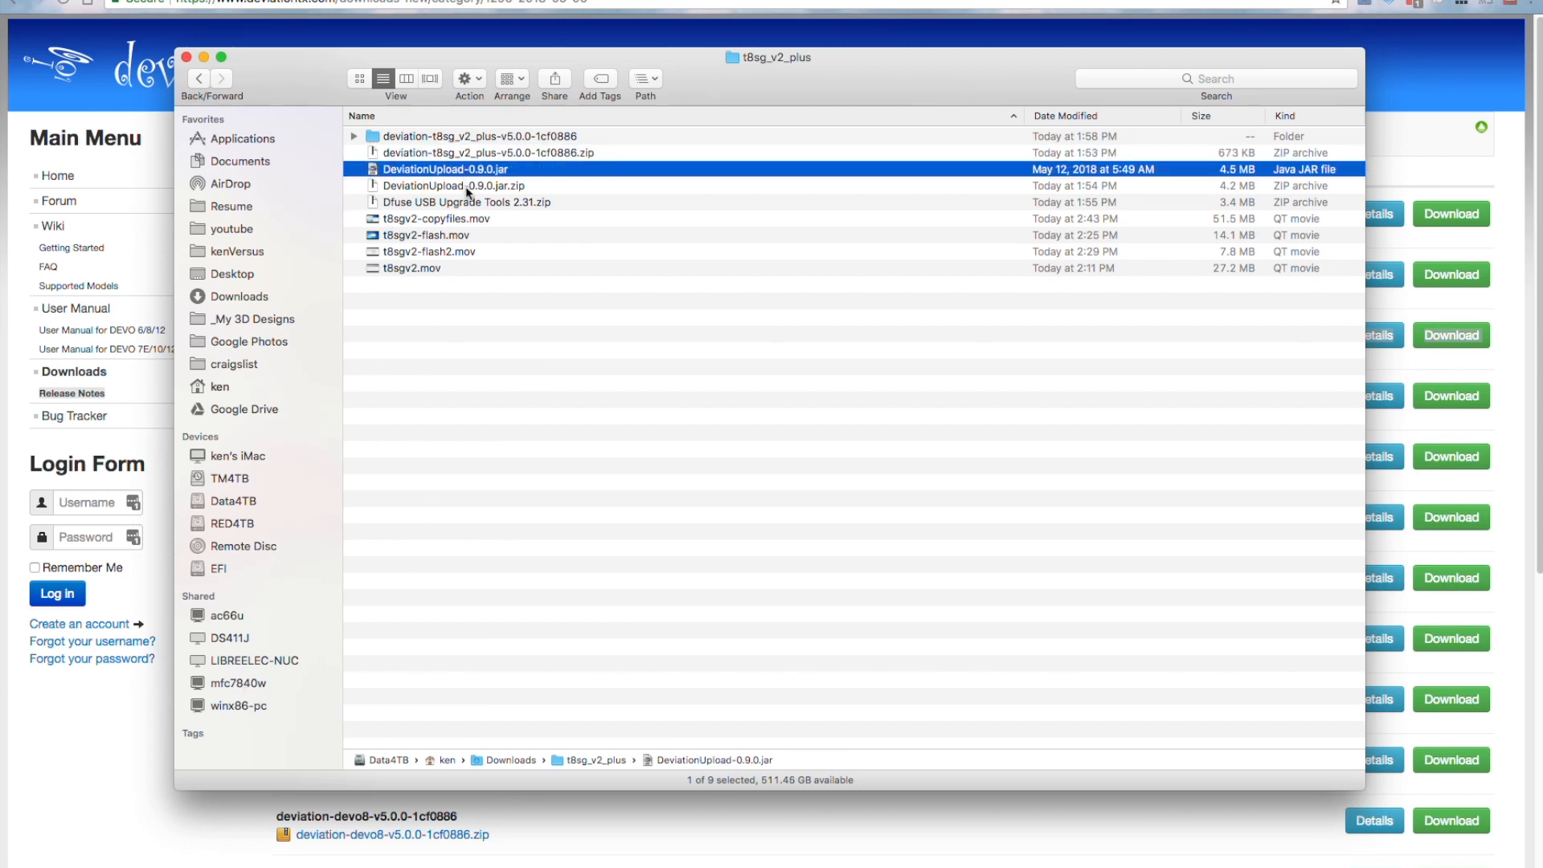
pyautogui.moveTo(448, 201)
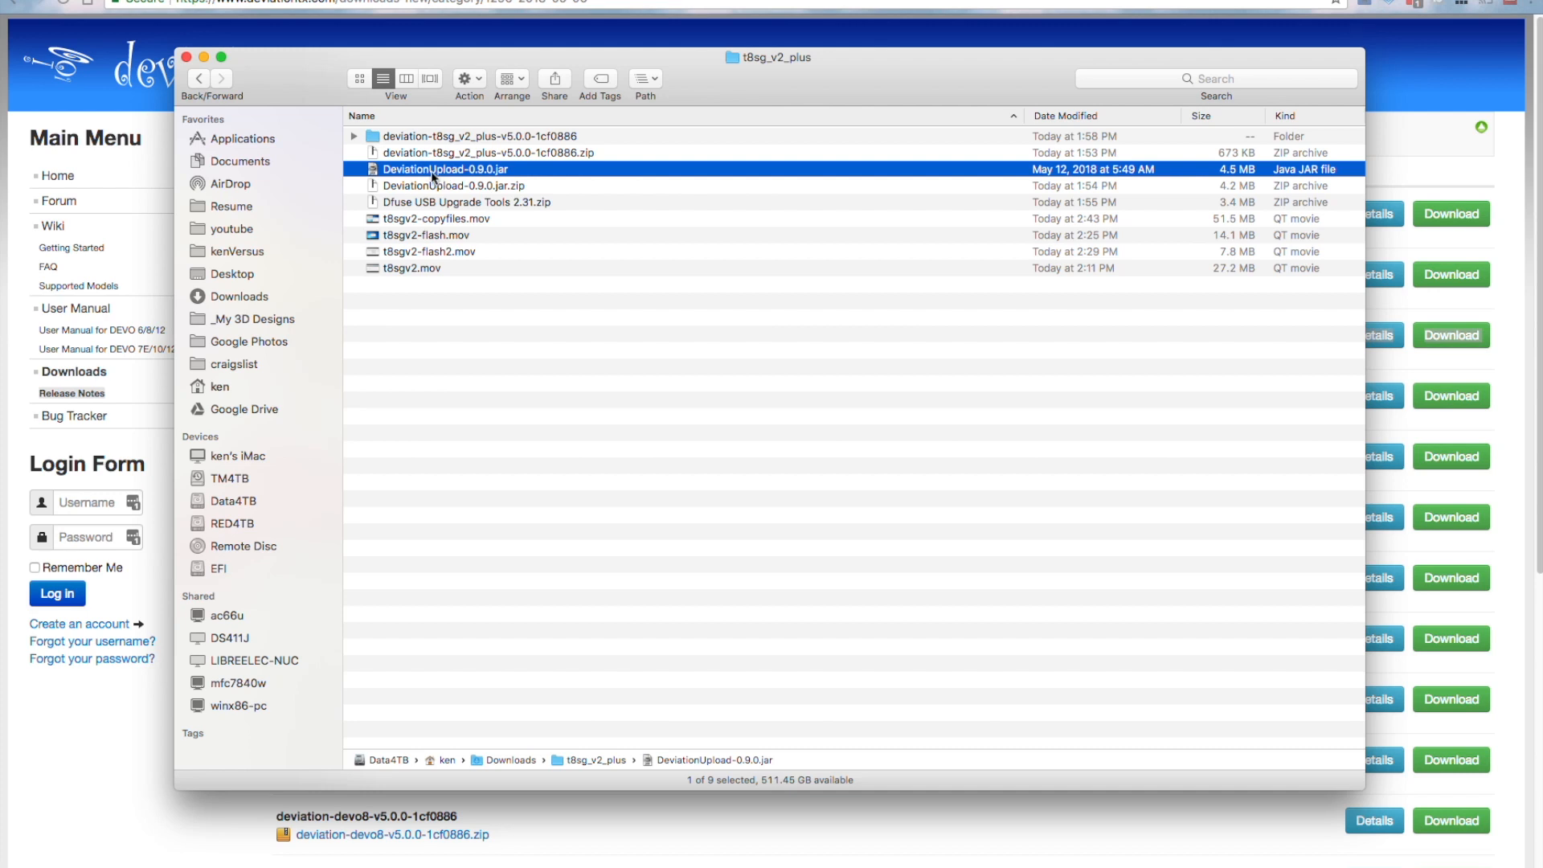
pyautogui.rightClick(445, 169)
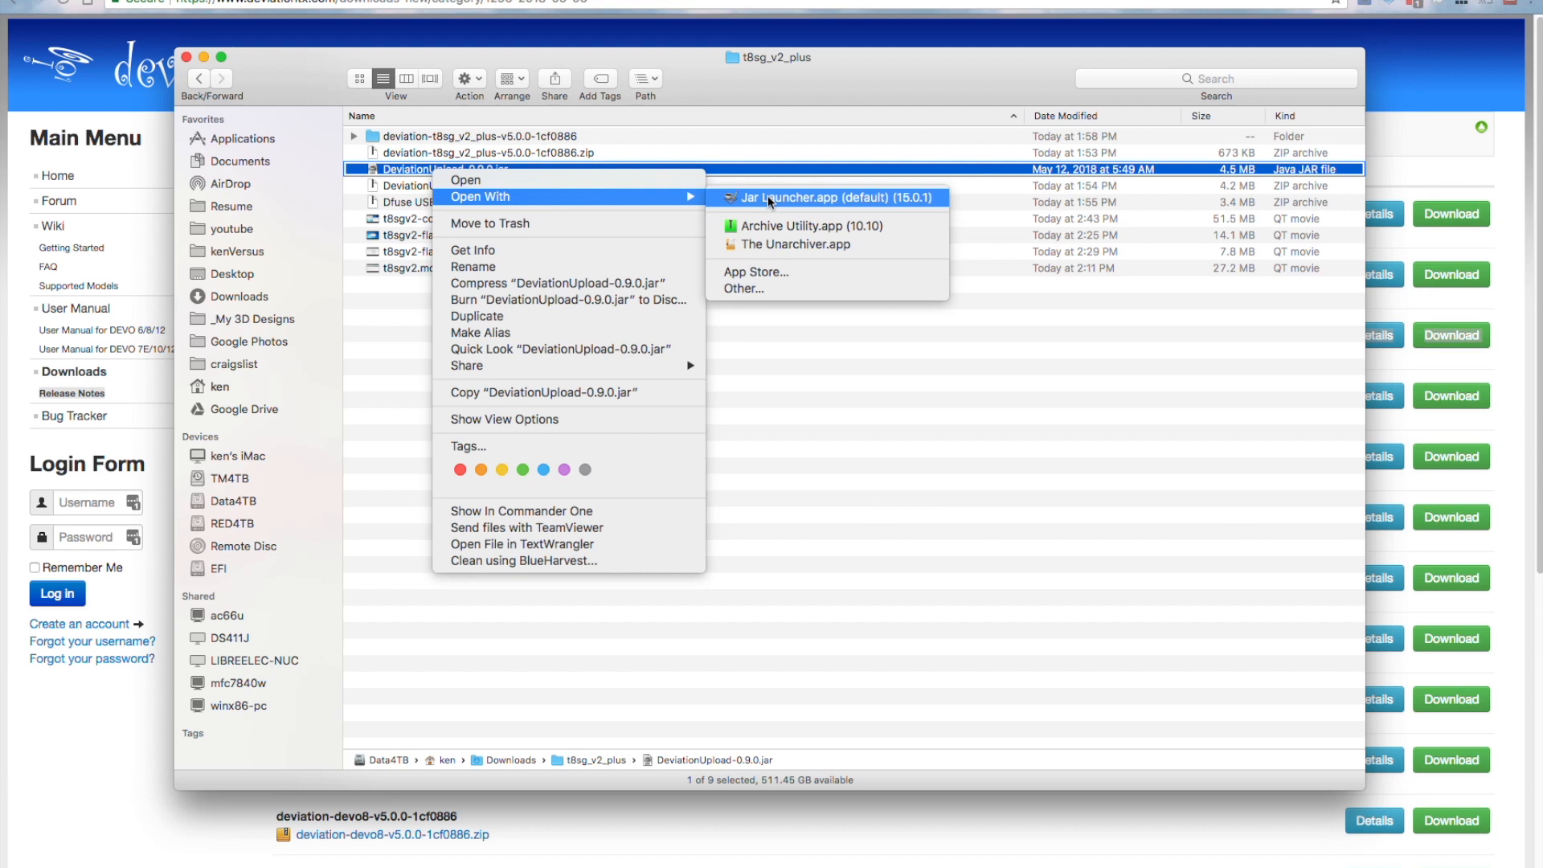
pyautogui.click(646, 715)
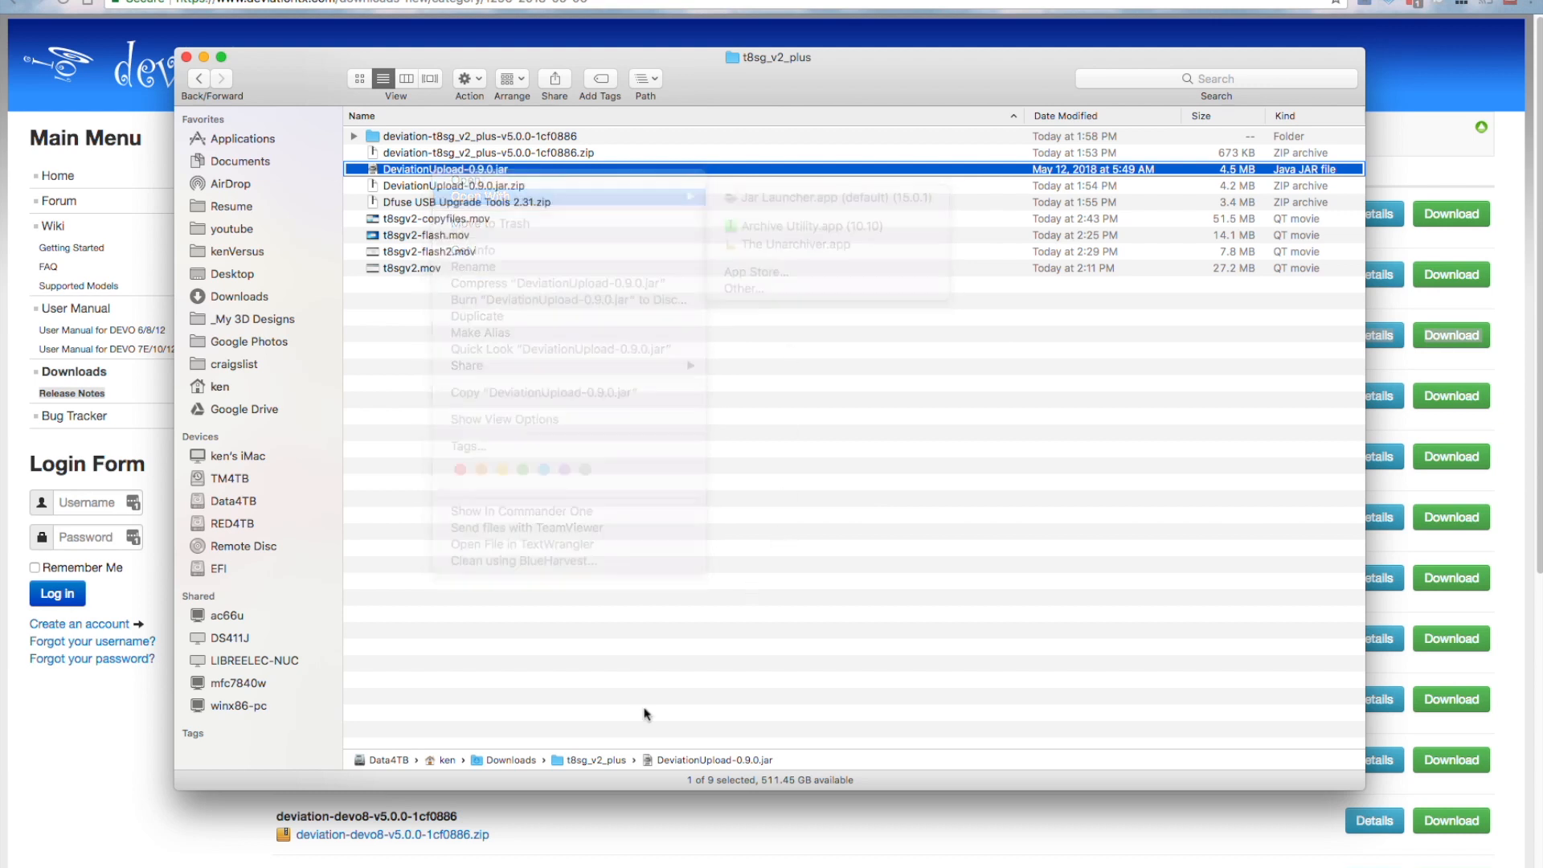
pyautogui.doubleClick(448, 168)
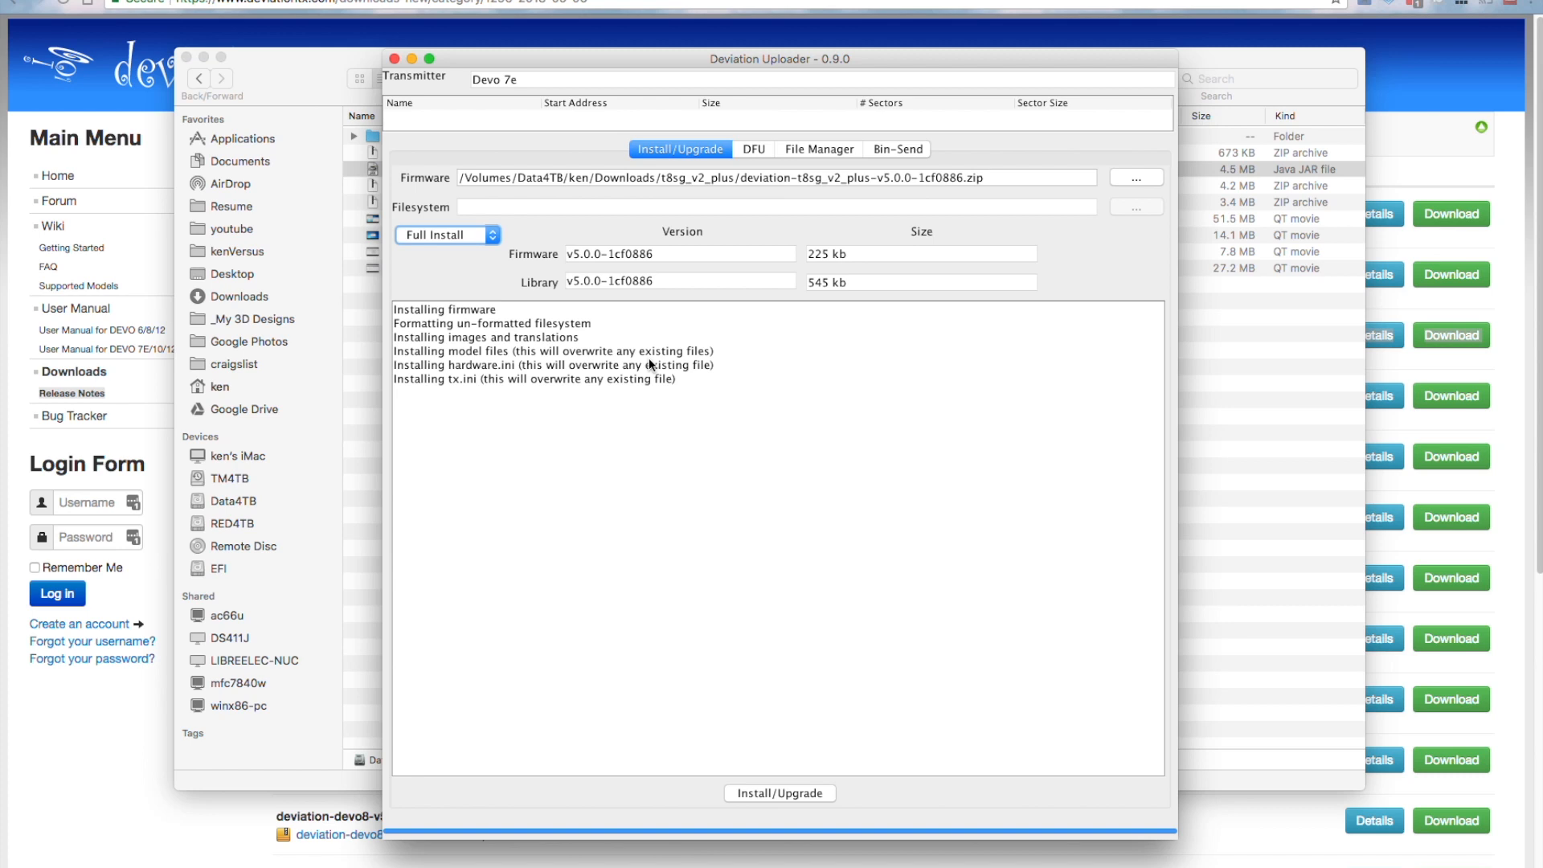
pyautogui.moveTo(541, 122)
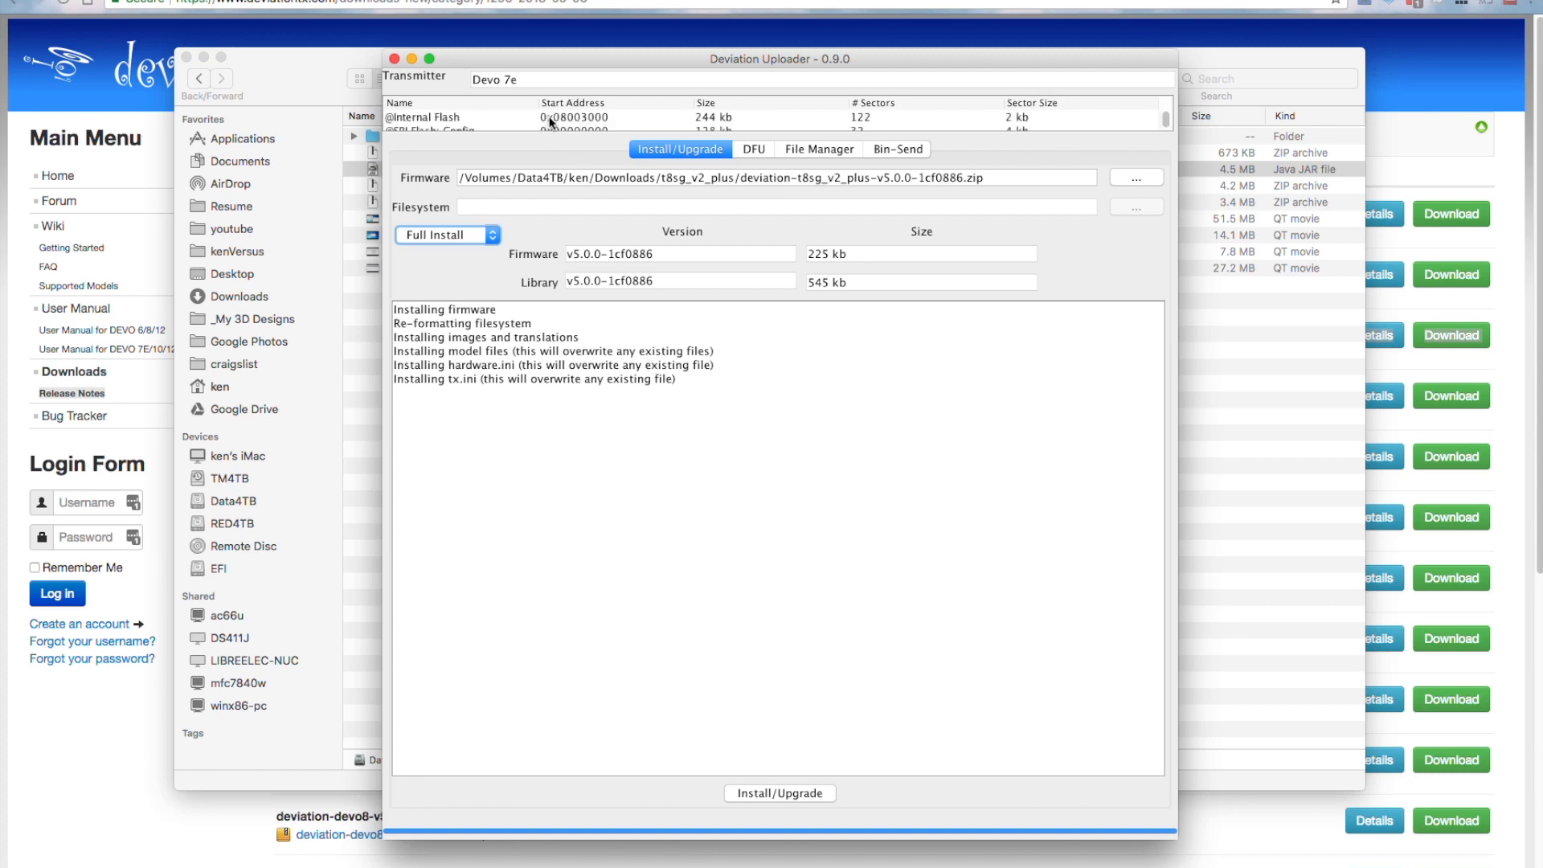
pyautogui.moveTo(1156, 126)
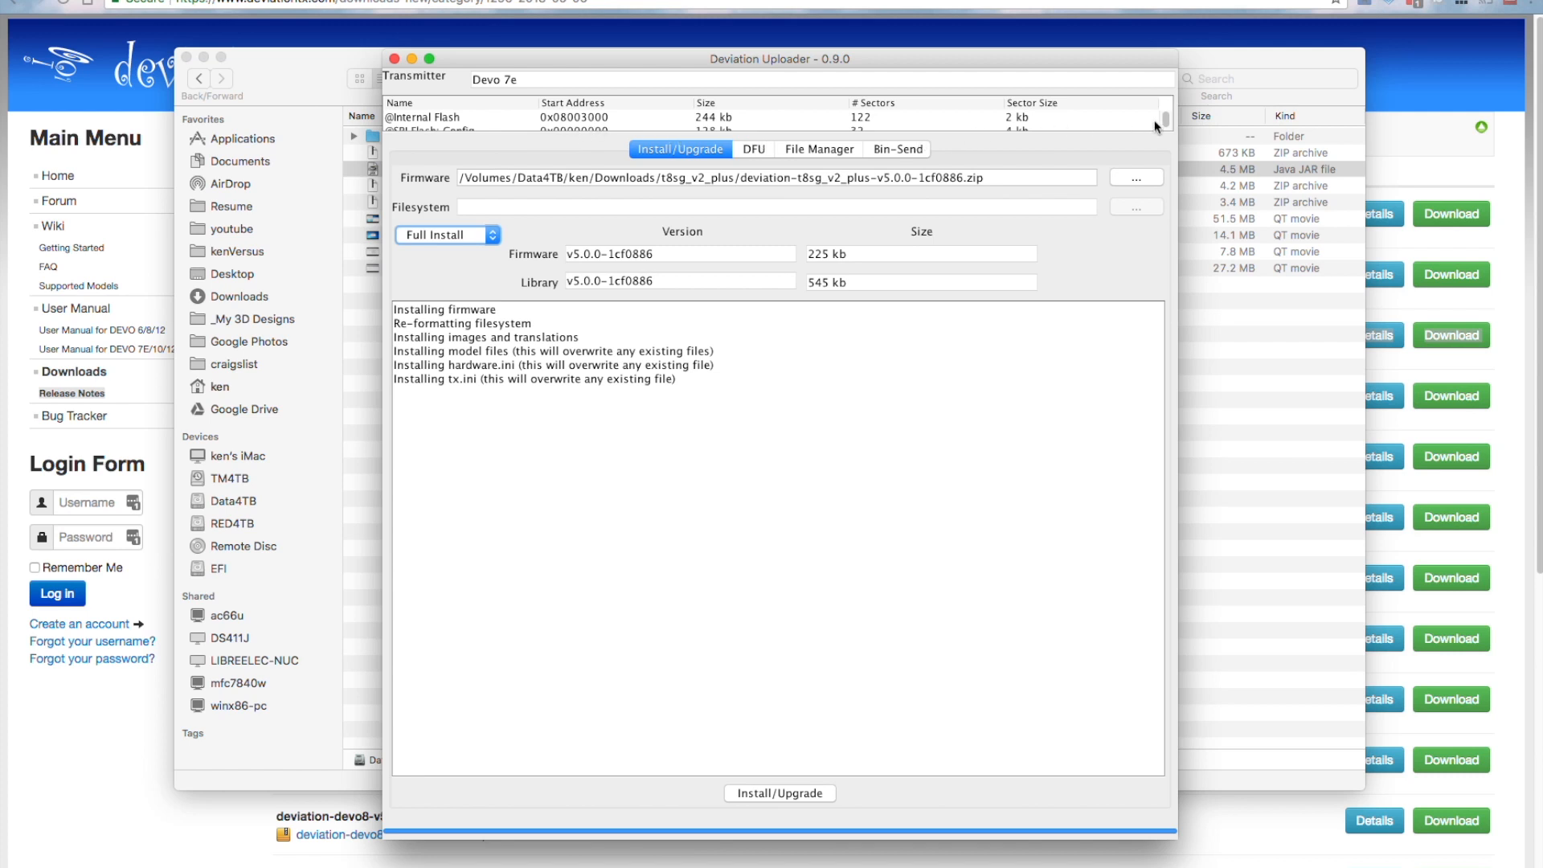
pyautogui.moveTo(943, 139)
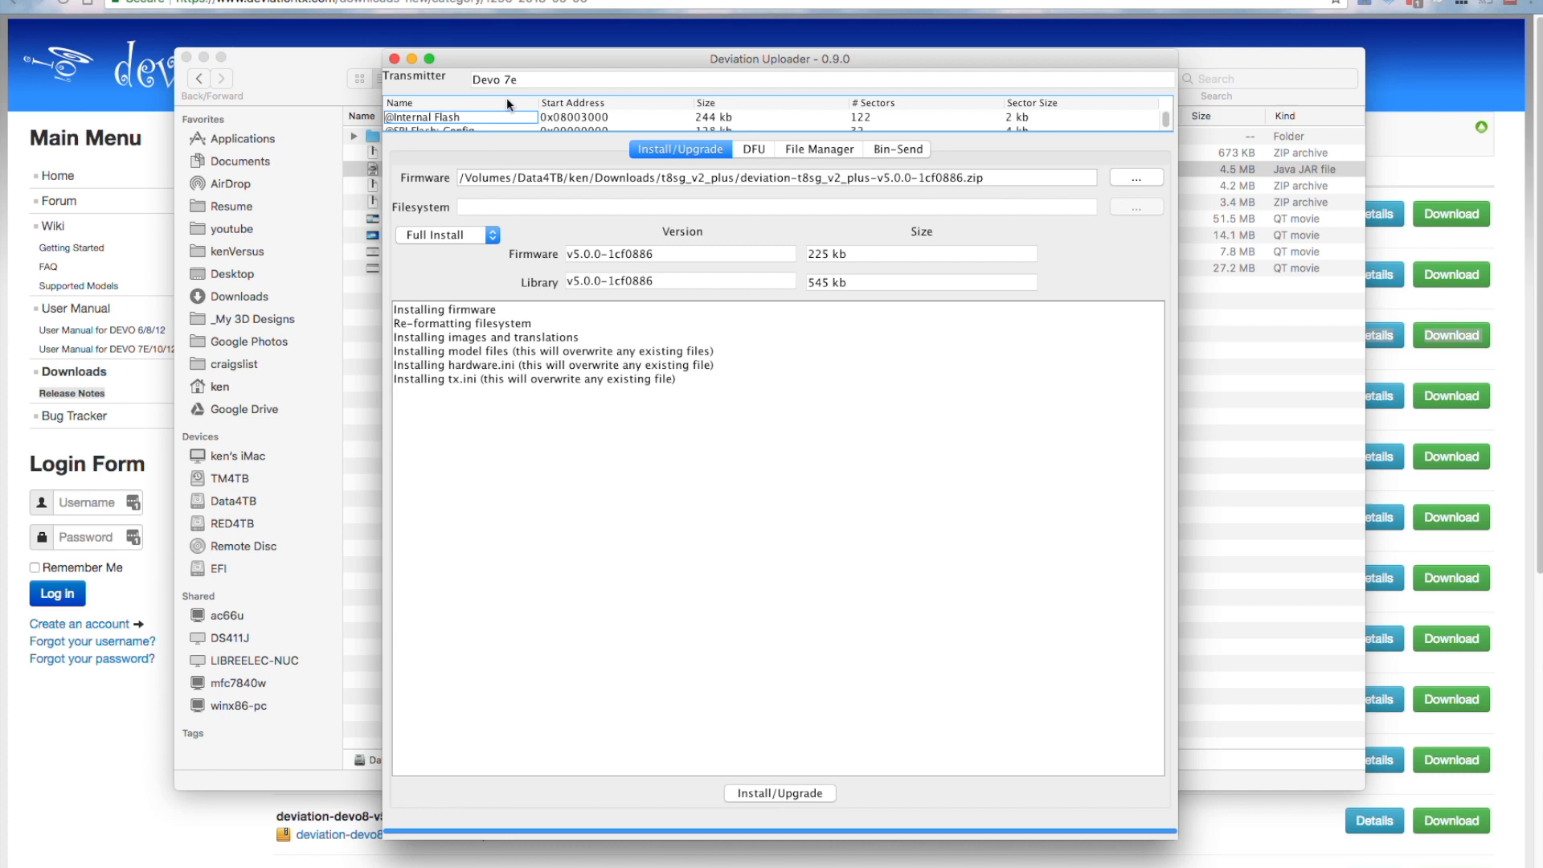
pyautogui.moveTo(1144, 126)
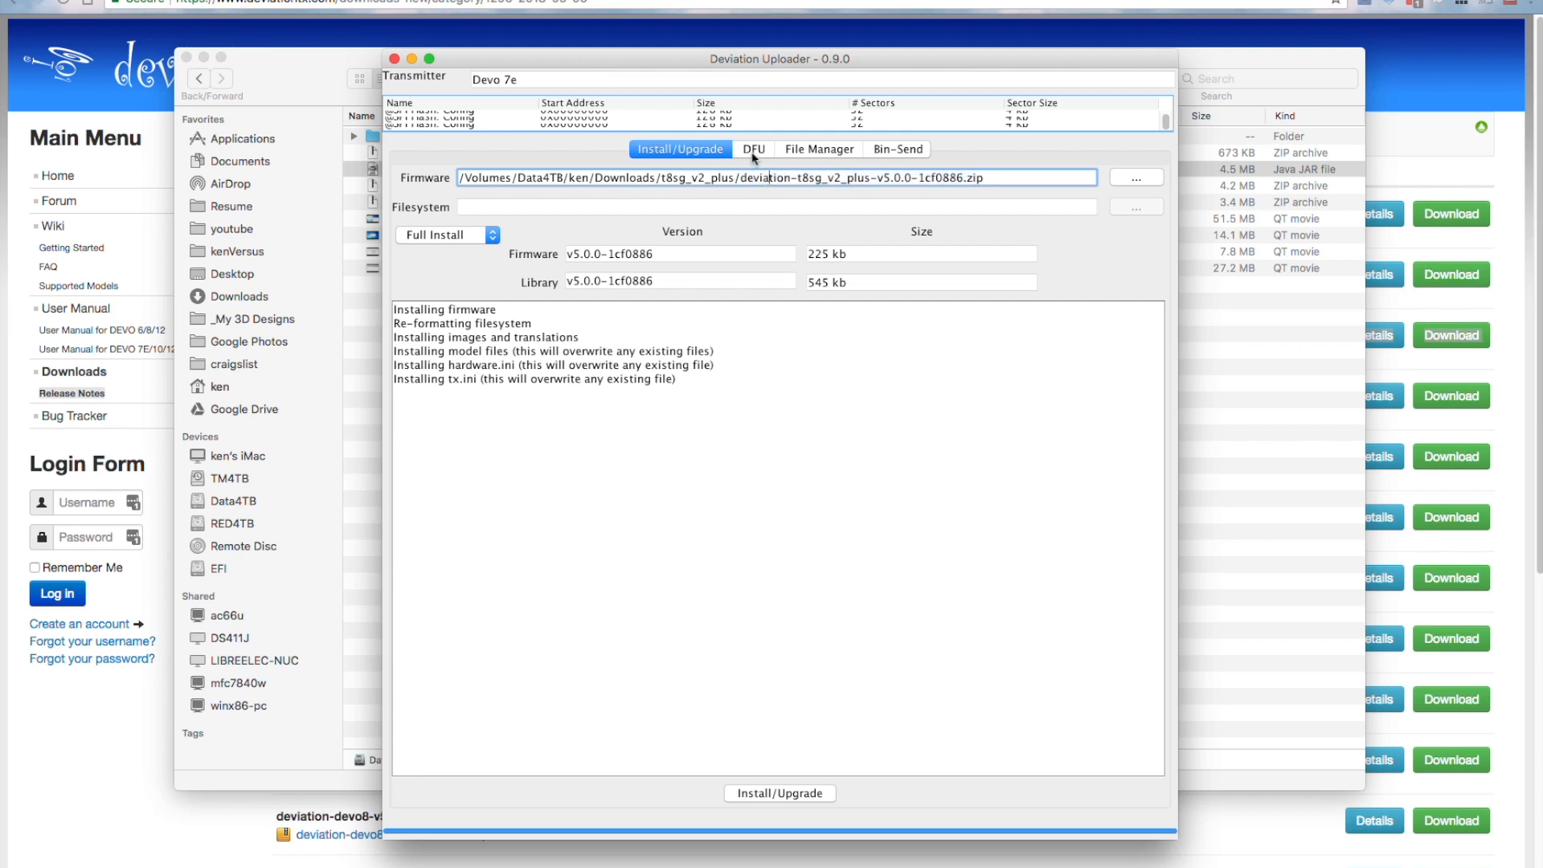
# Step: On the DFU tab, browse to the v5.0.0 firmware folder and select the .dfu file
pyautogui.click(753, 148)
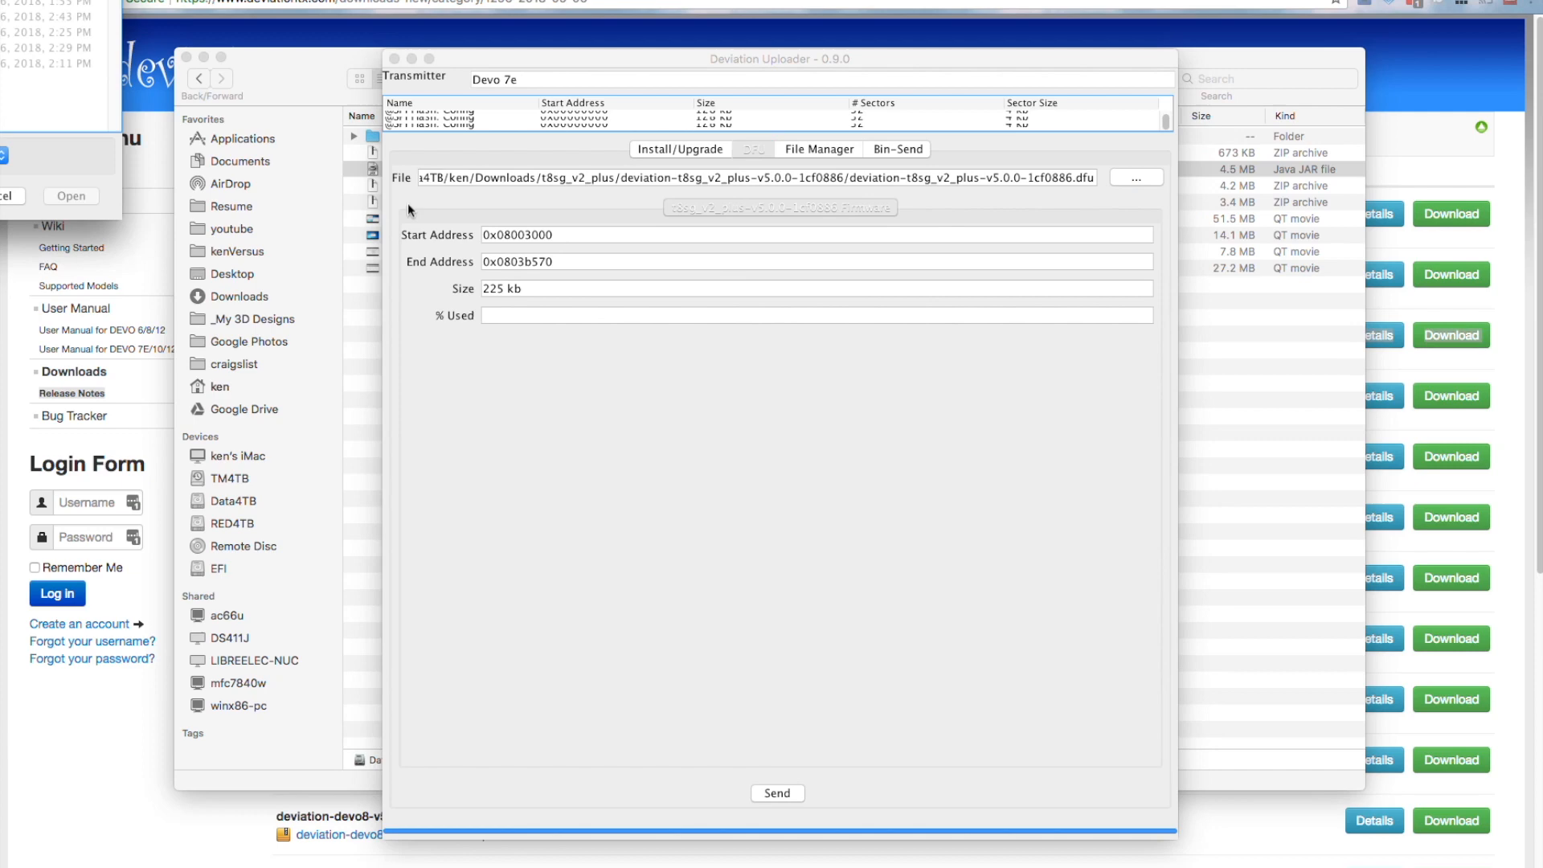
pyautogui.click(1135, 177)
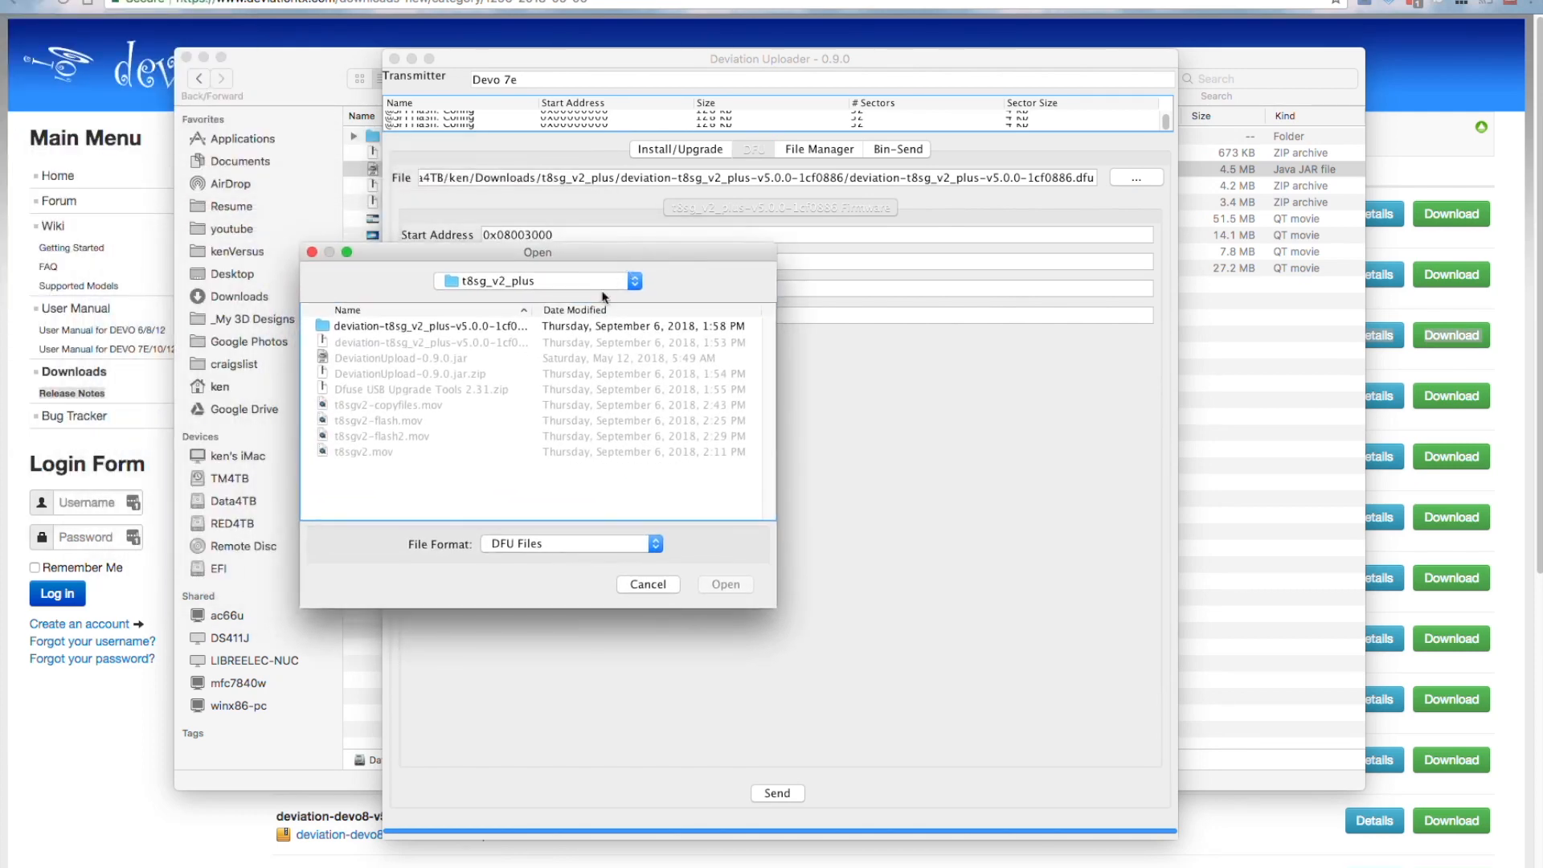
pyautogui.doubleClick(430, 326)
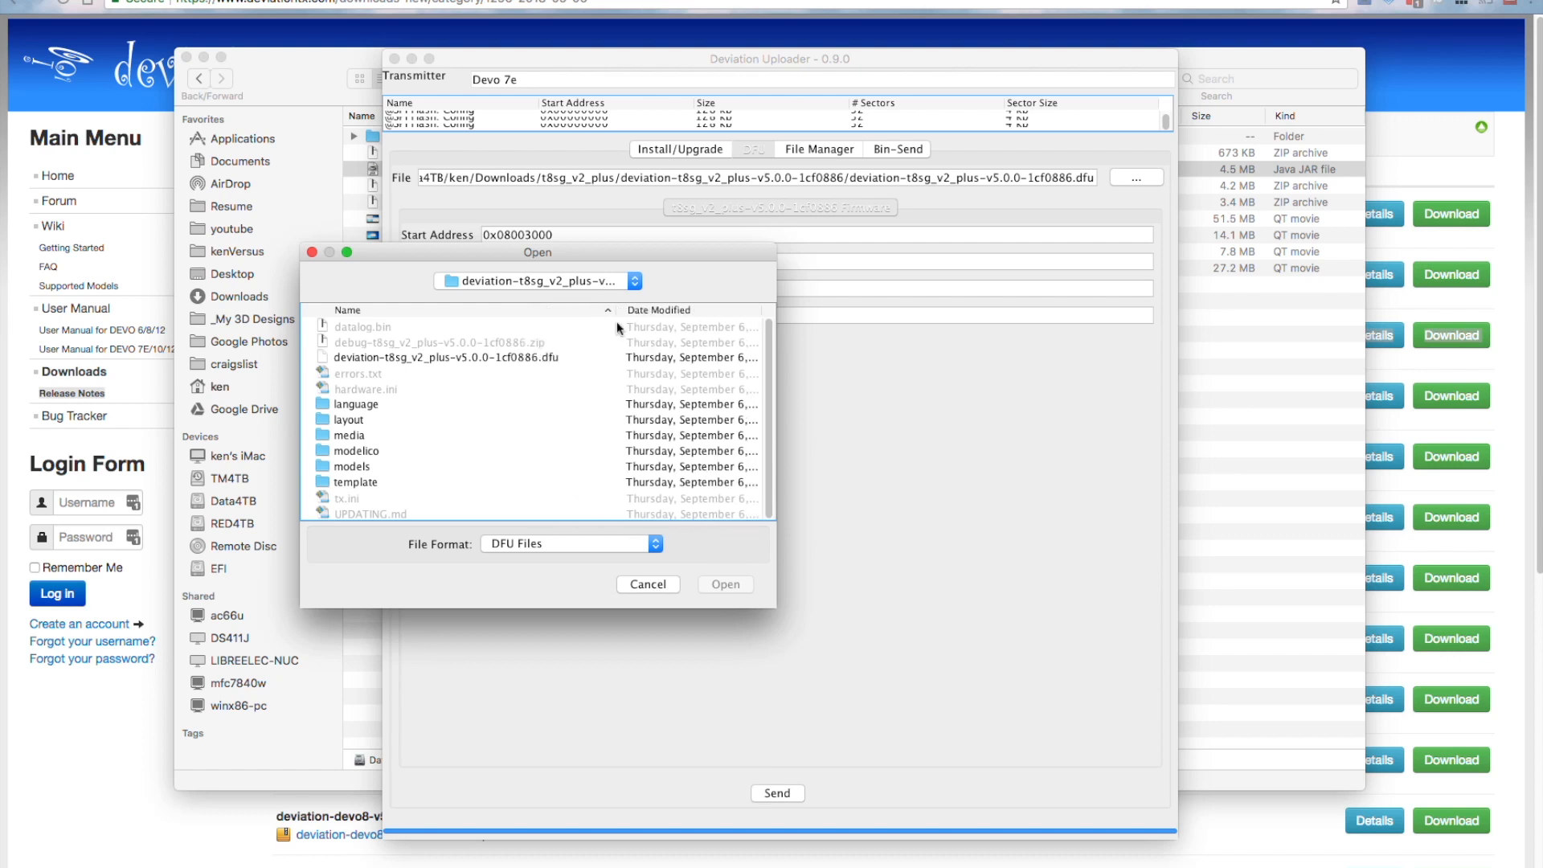
pyautogui.click(446, 357)
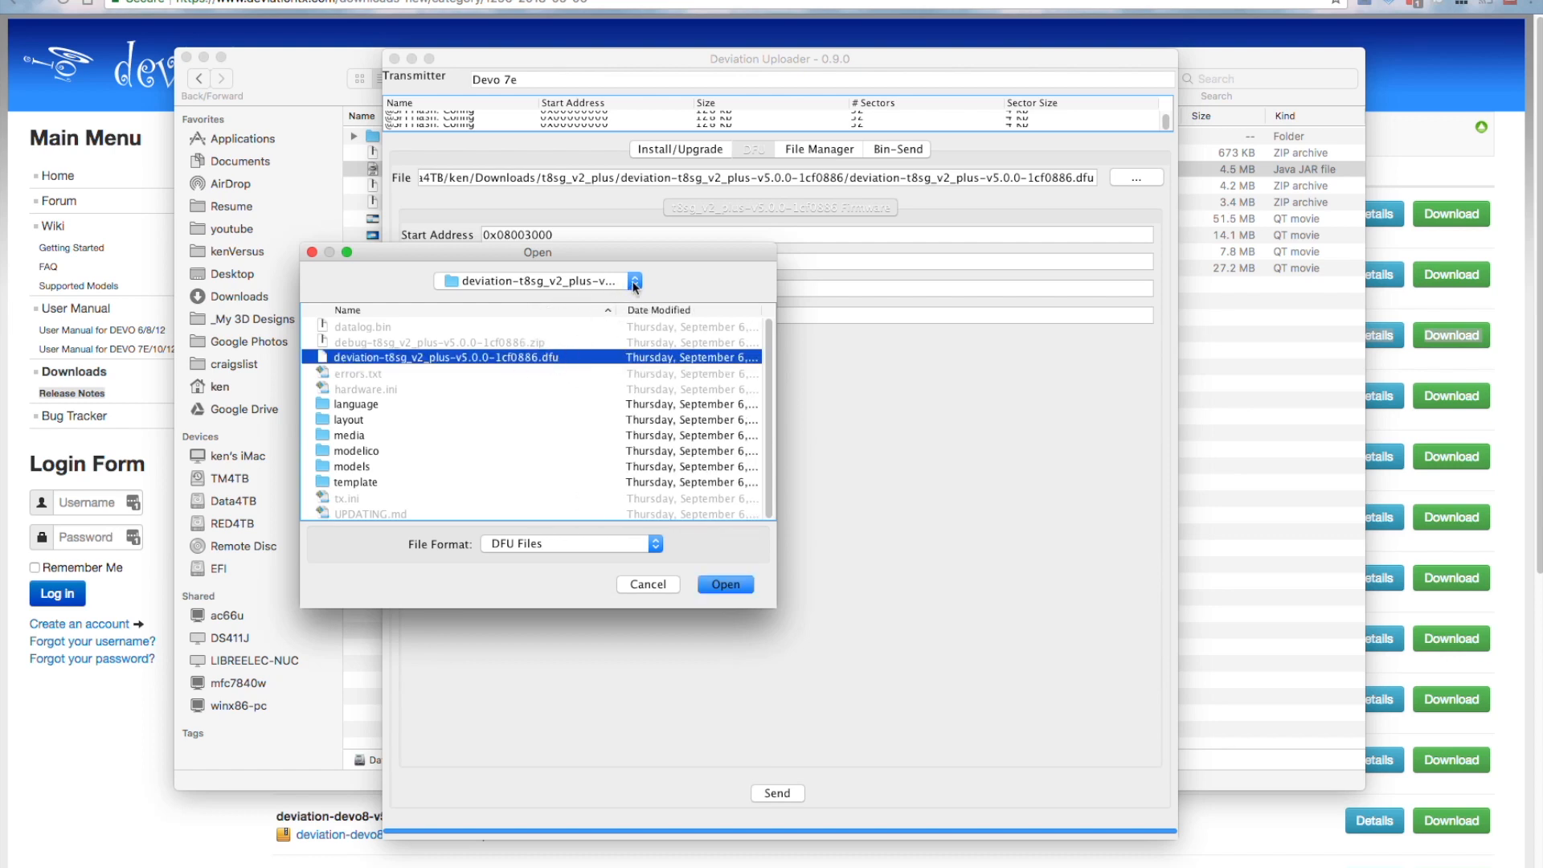
# Step: Load the chosen DFU file, send it to the transmitter, and return to Install/Upgrade
pyautogui.click(725, 583)
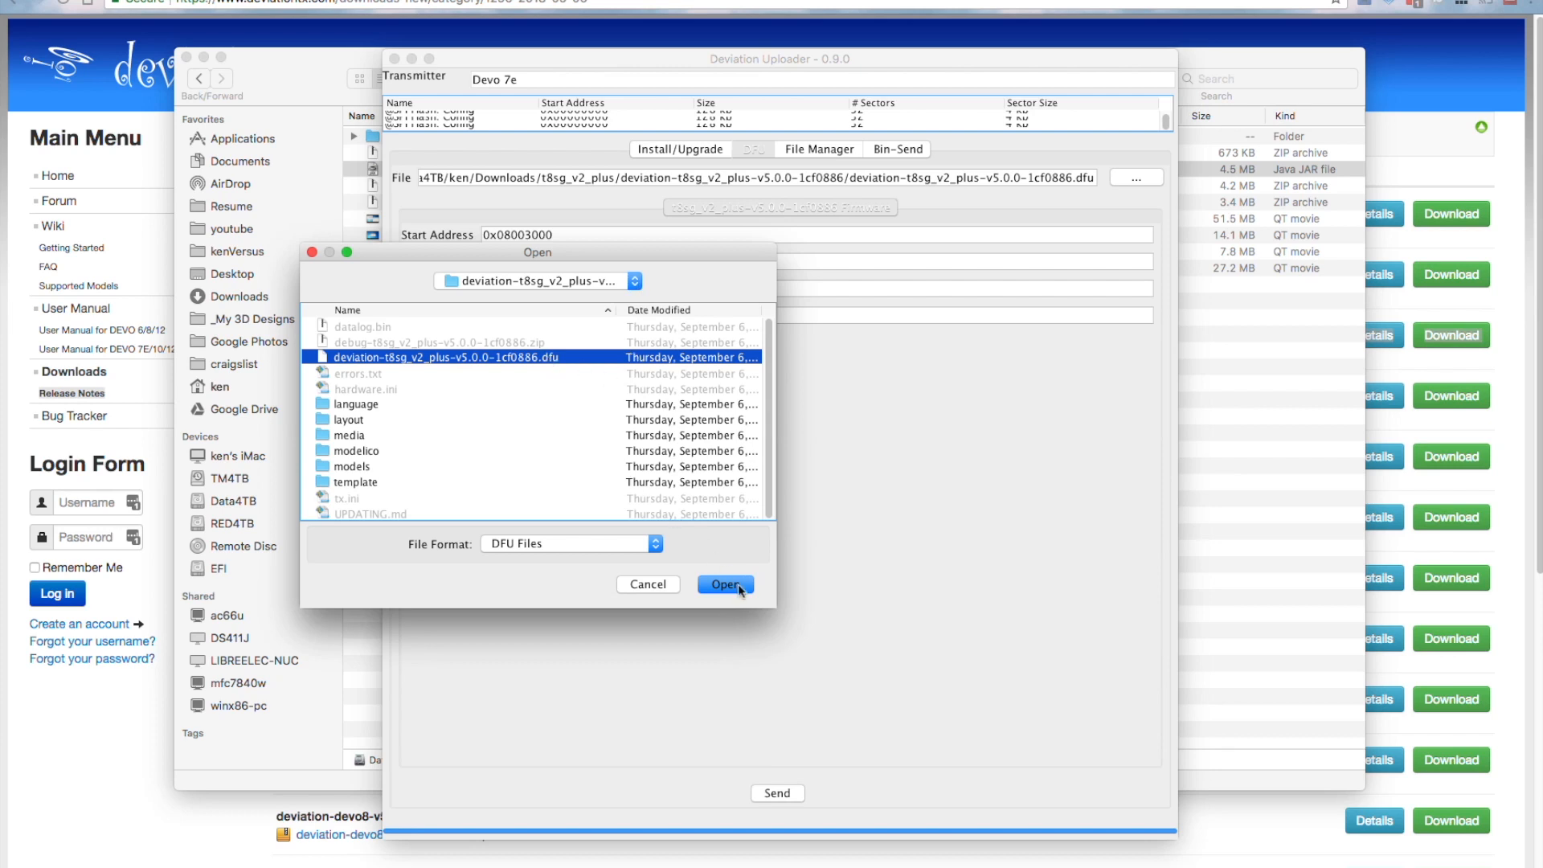
pyautogui.click(725, 584)
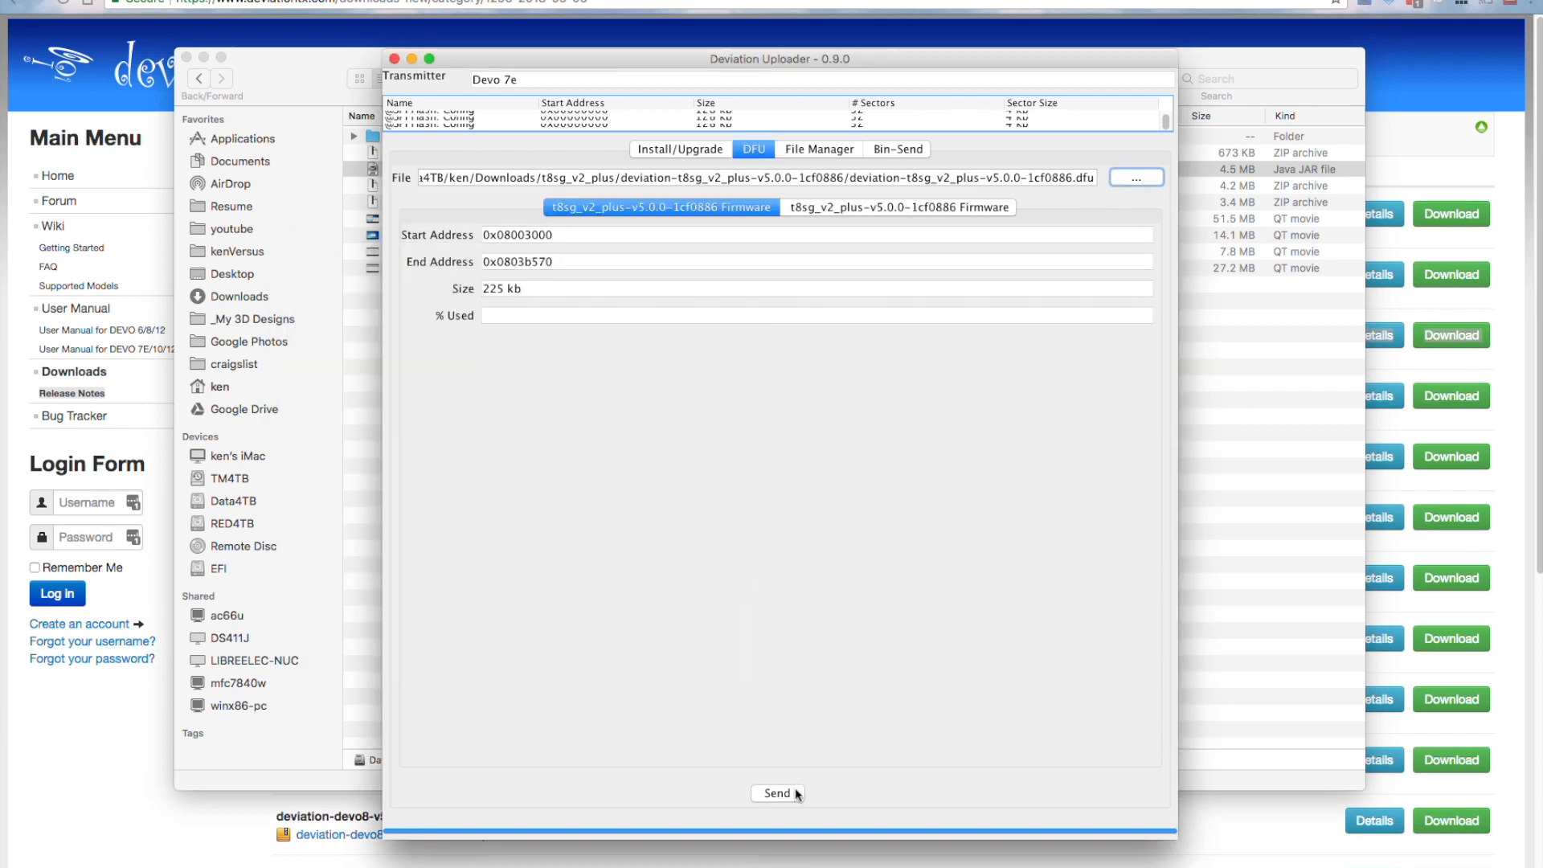
pyautogui.click(777, 793)
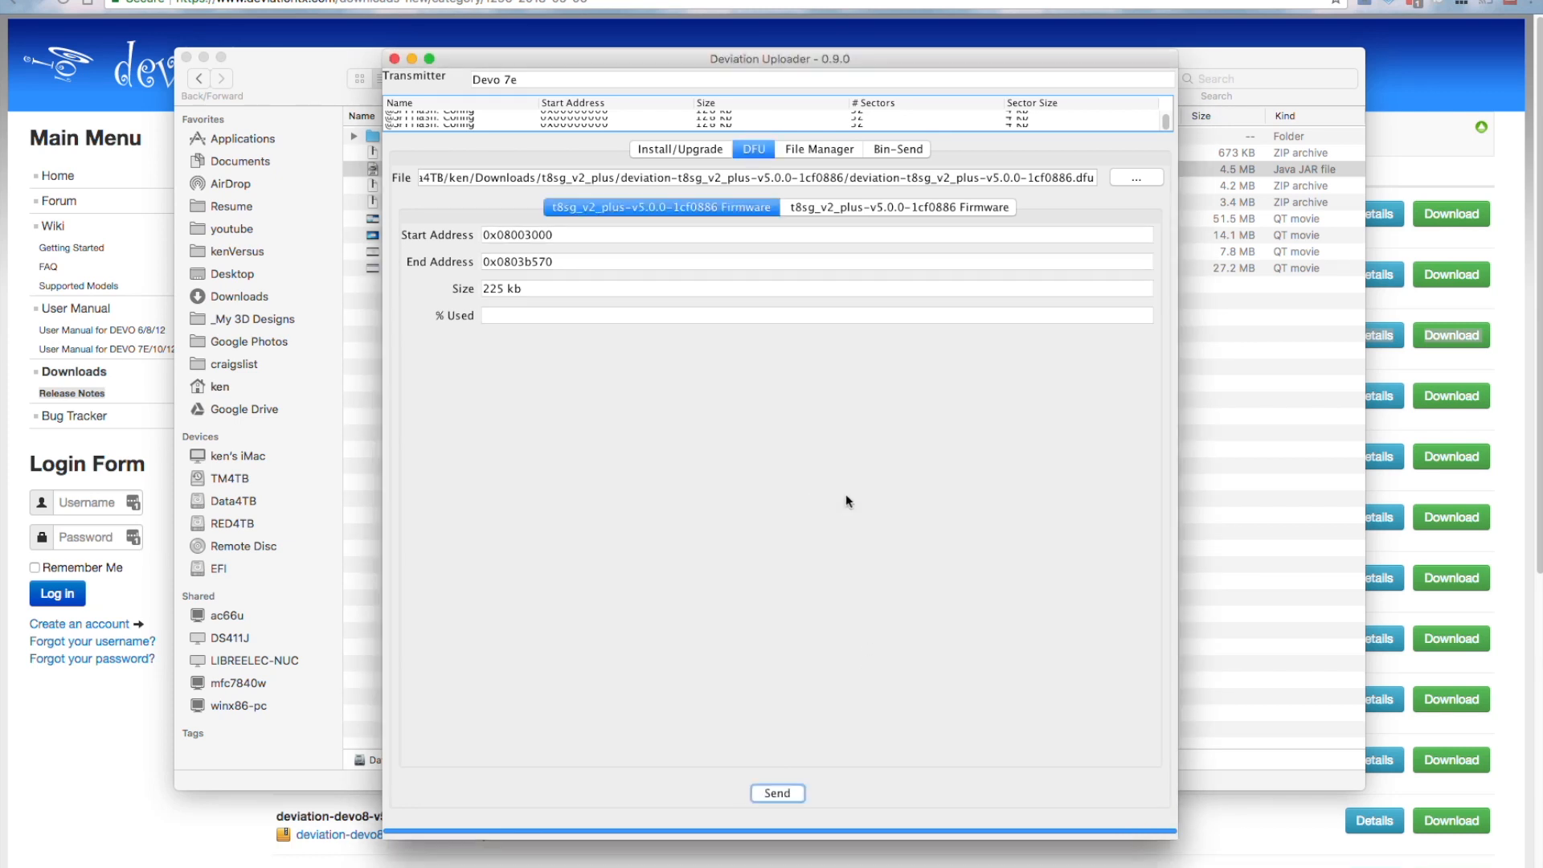
pyautogui.click(680, 149)
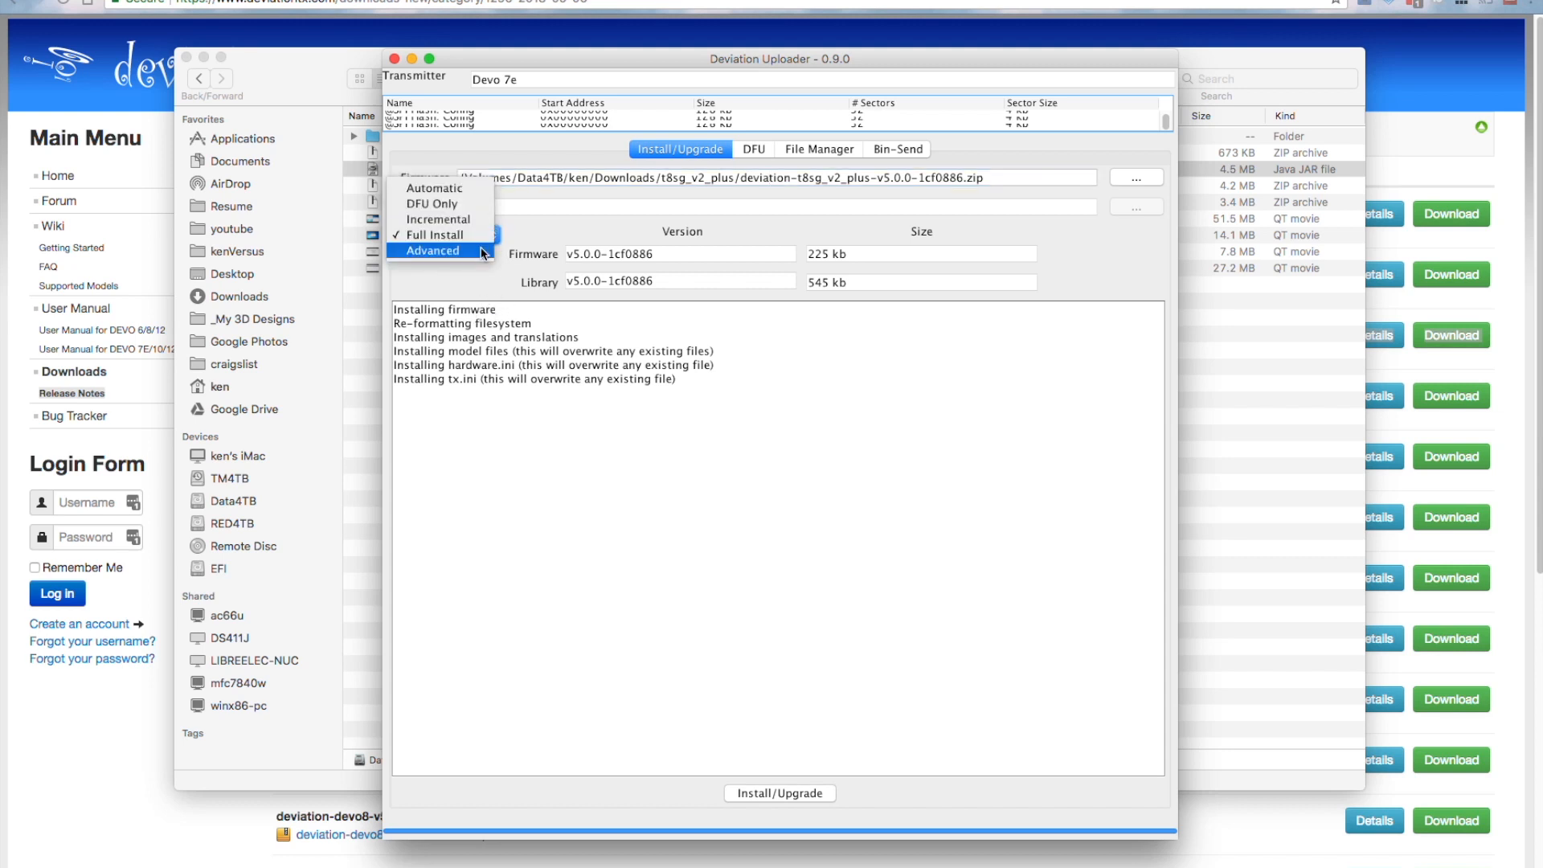
# Step: Try Advanced mode, toggle Install Library on and off, then choose the install mode
pyautogui.click(442, 234)
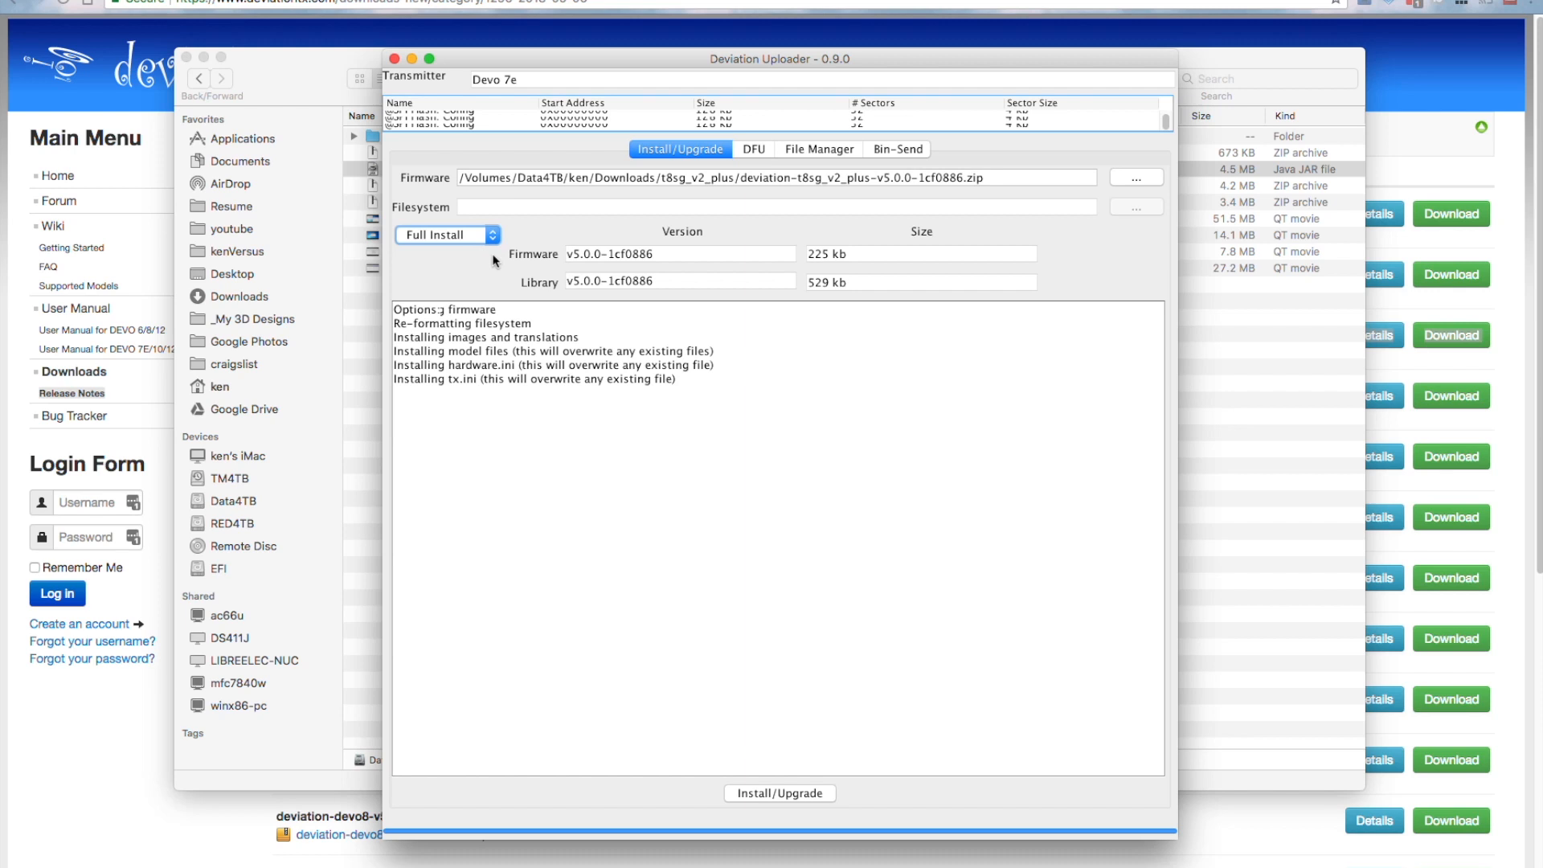
pyautogui.click(447, 234)
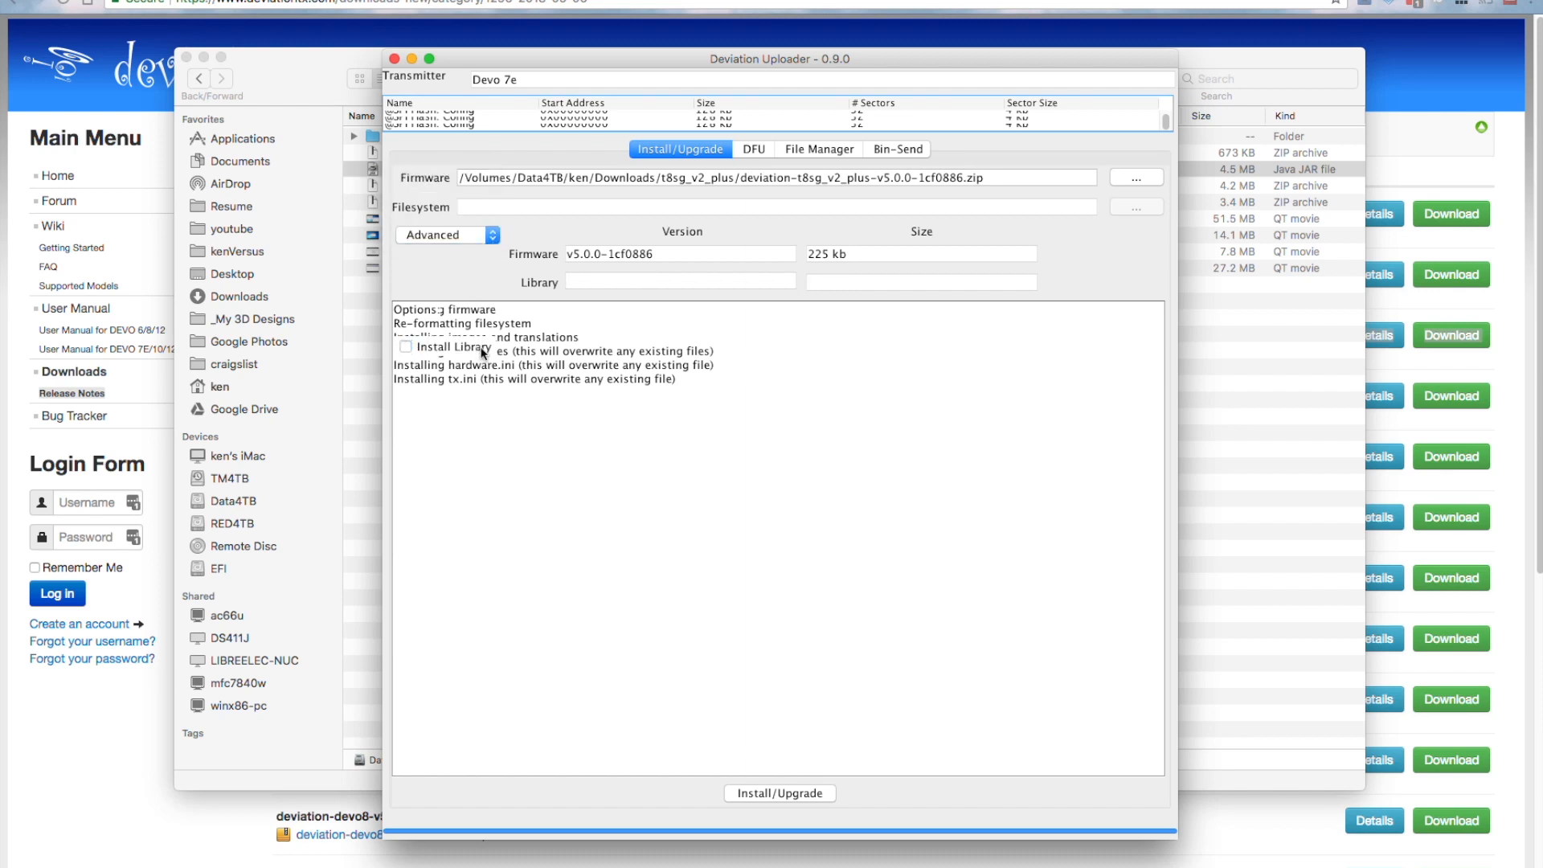
pyautogui.click(404, 346)
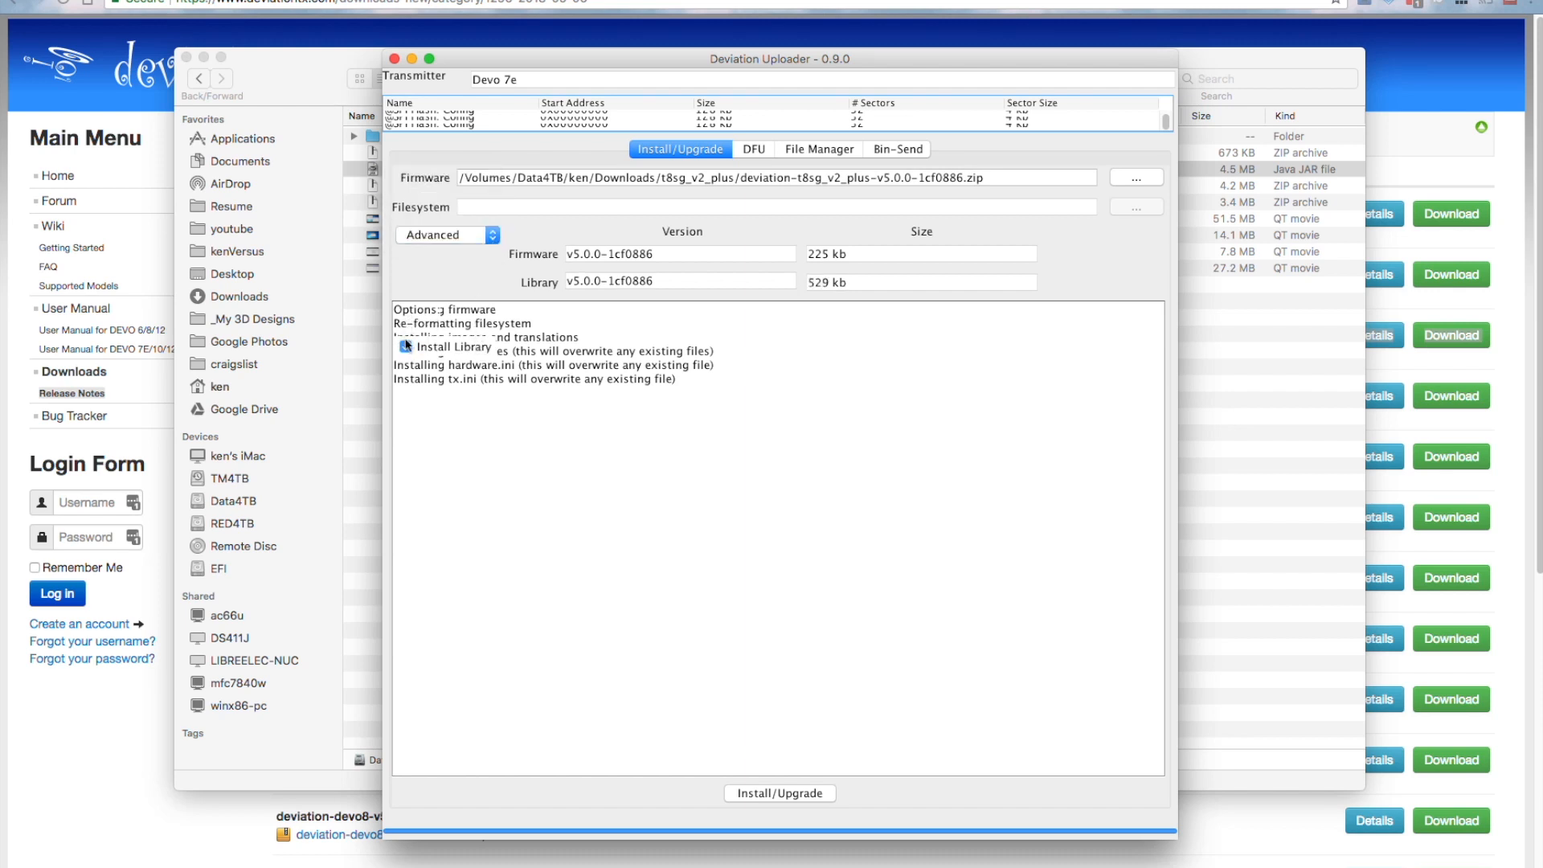
pyautogui.click(405, 347)
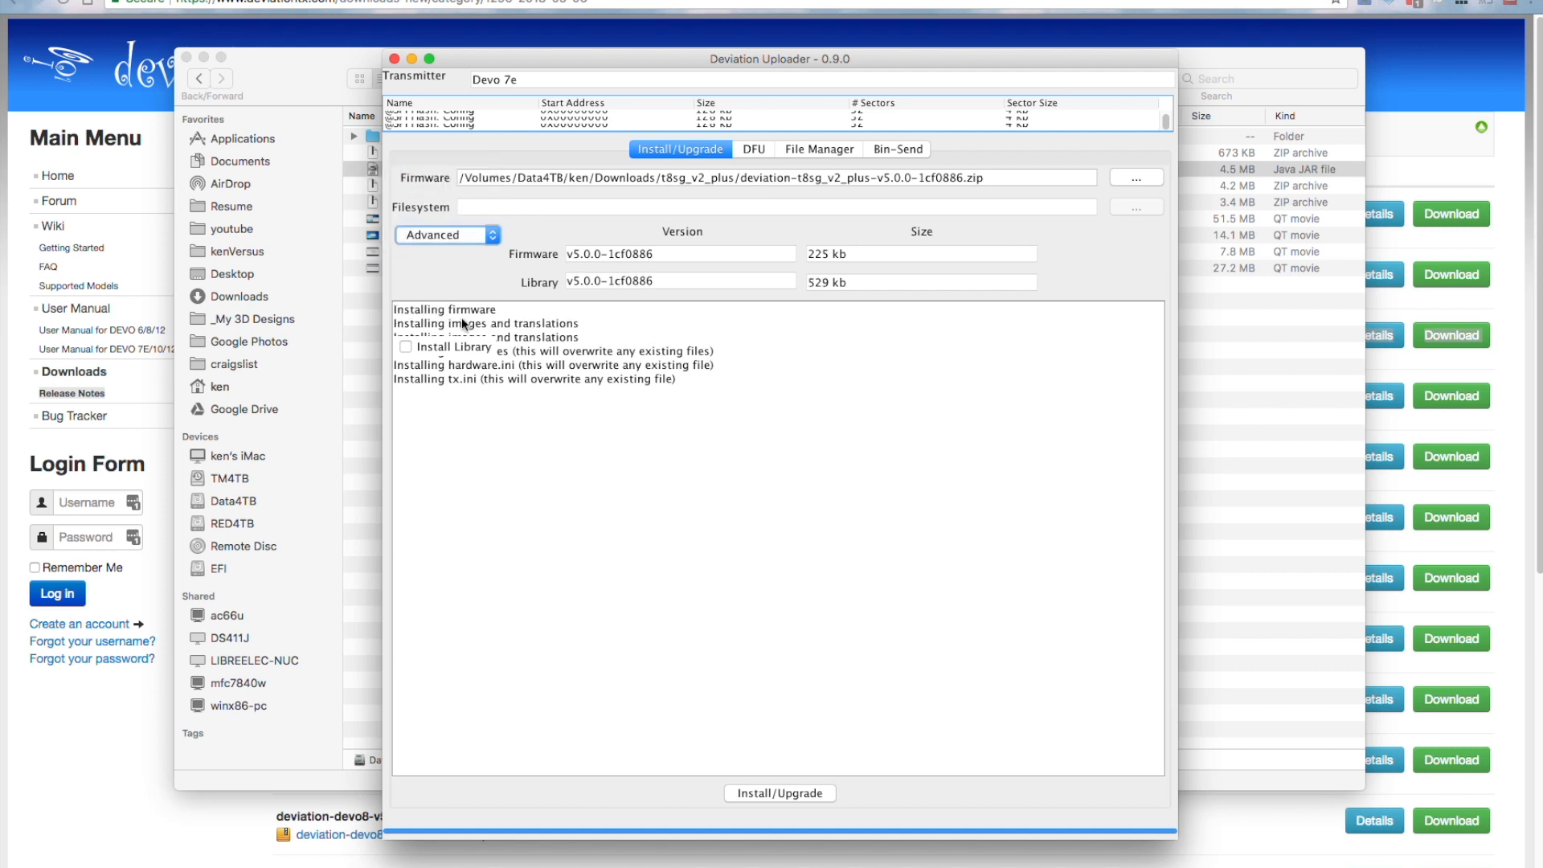
pyautogui.moveTo(566, 155)
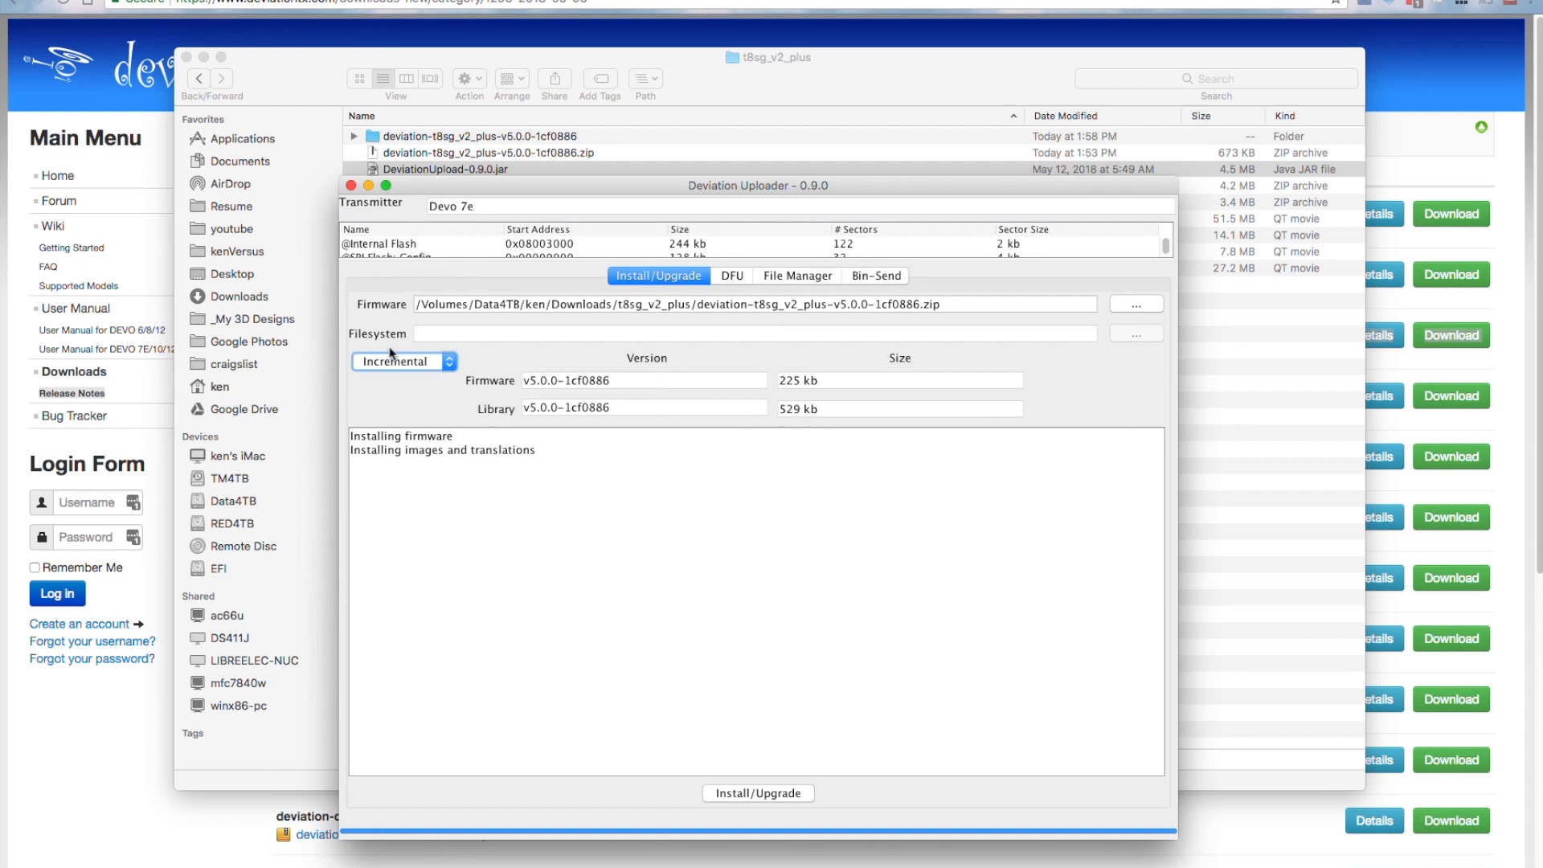
pyautogui.click(404, 361)
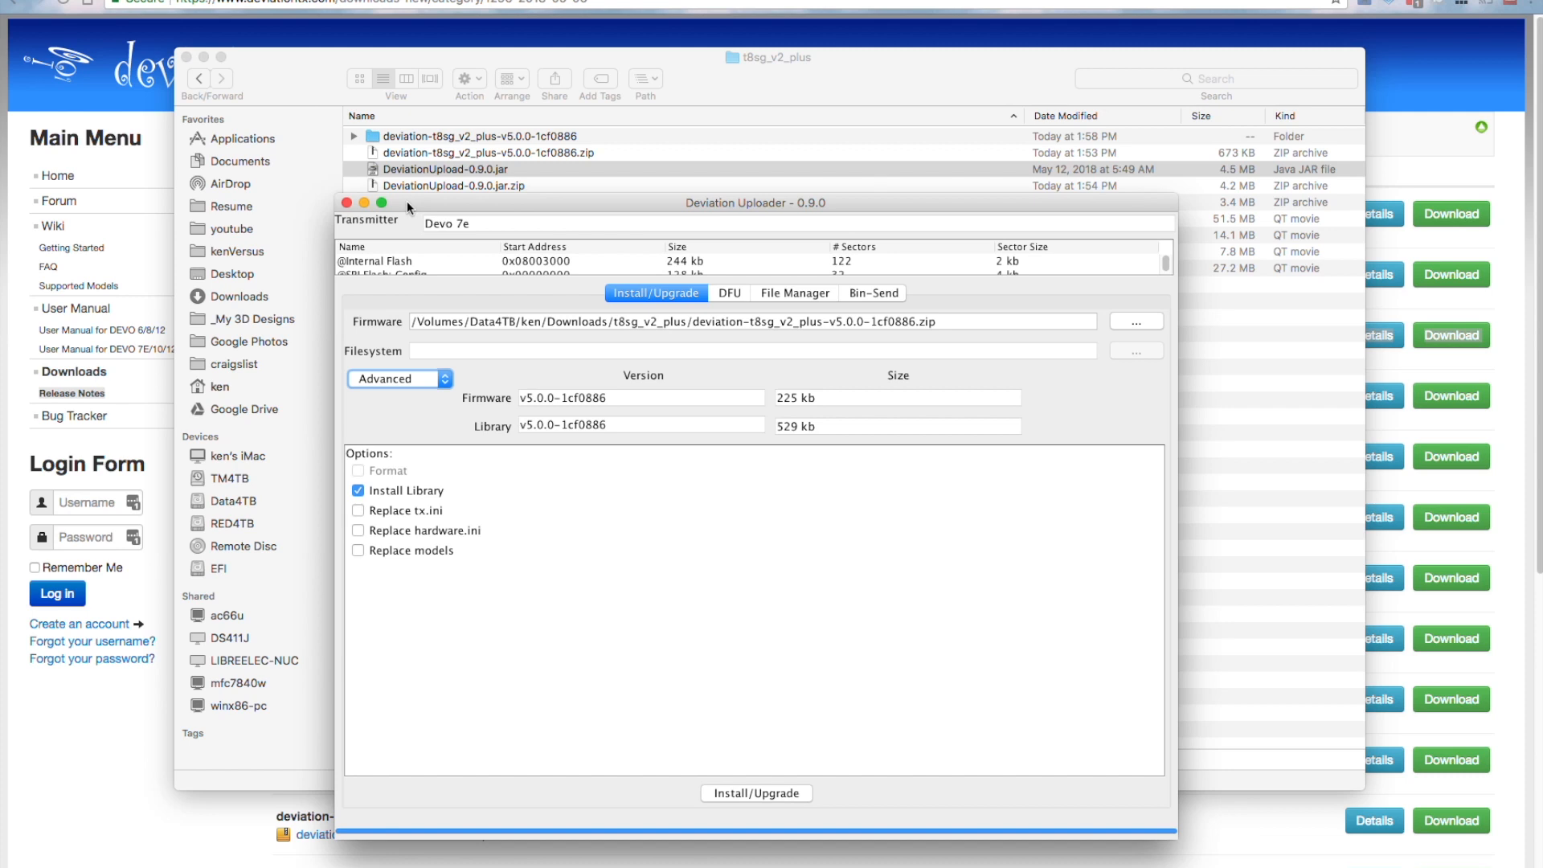
# Step: Pick the install mode, enable Replace tx.ini and Replace models, and start the install
pyautogui.click(394, 377)
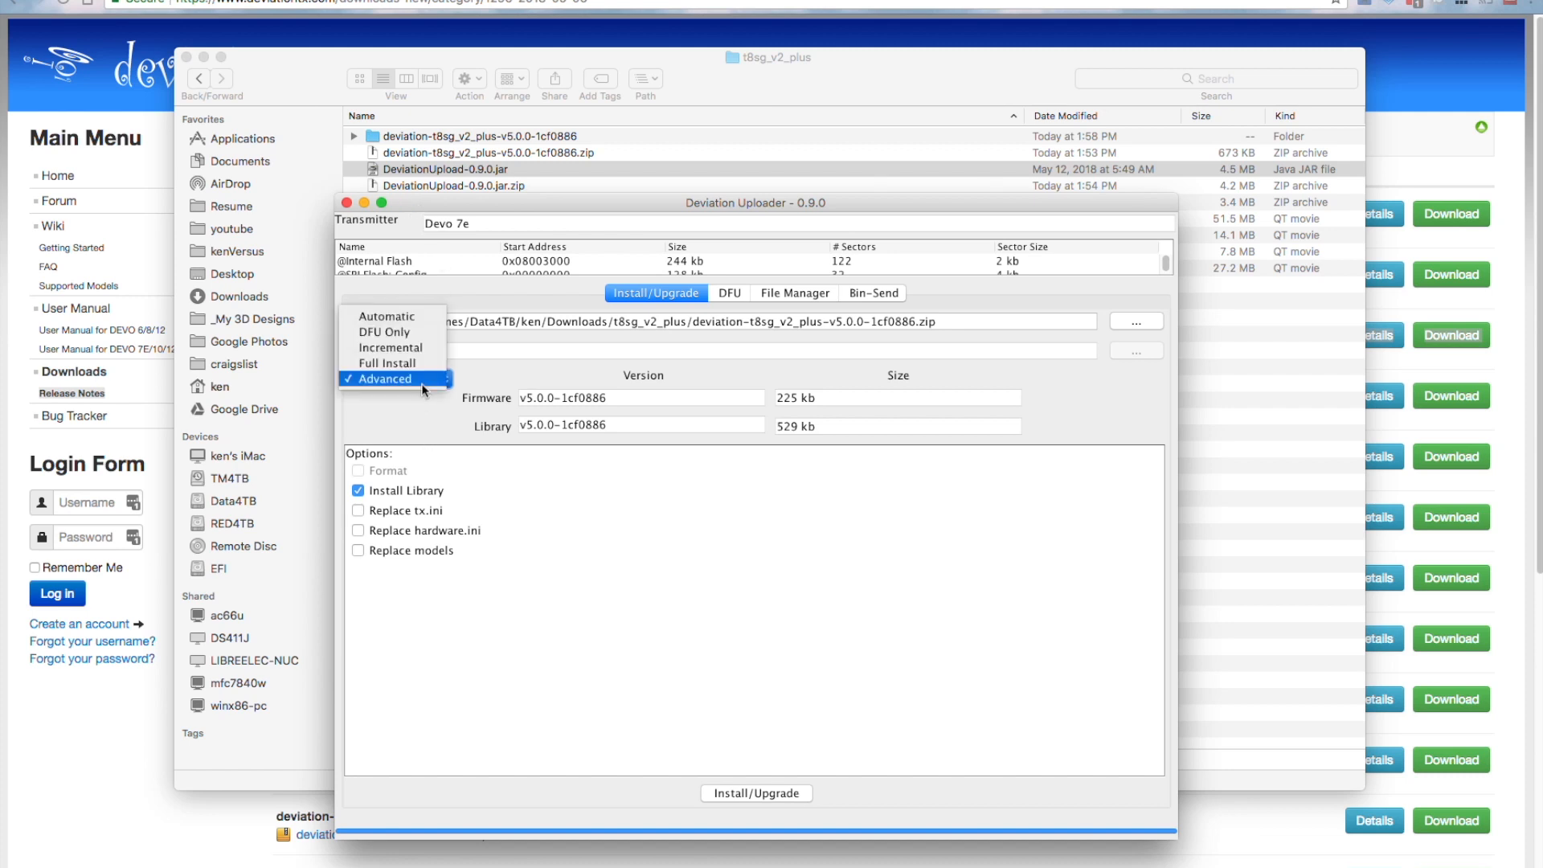
pyautogui.moveTo(390, 363)
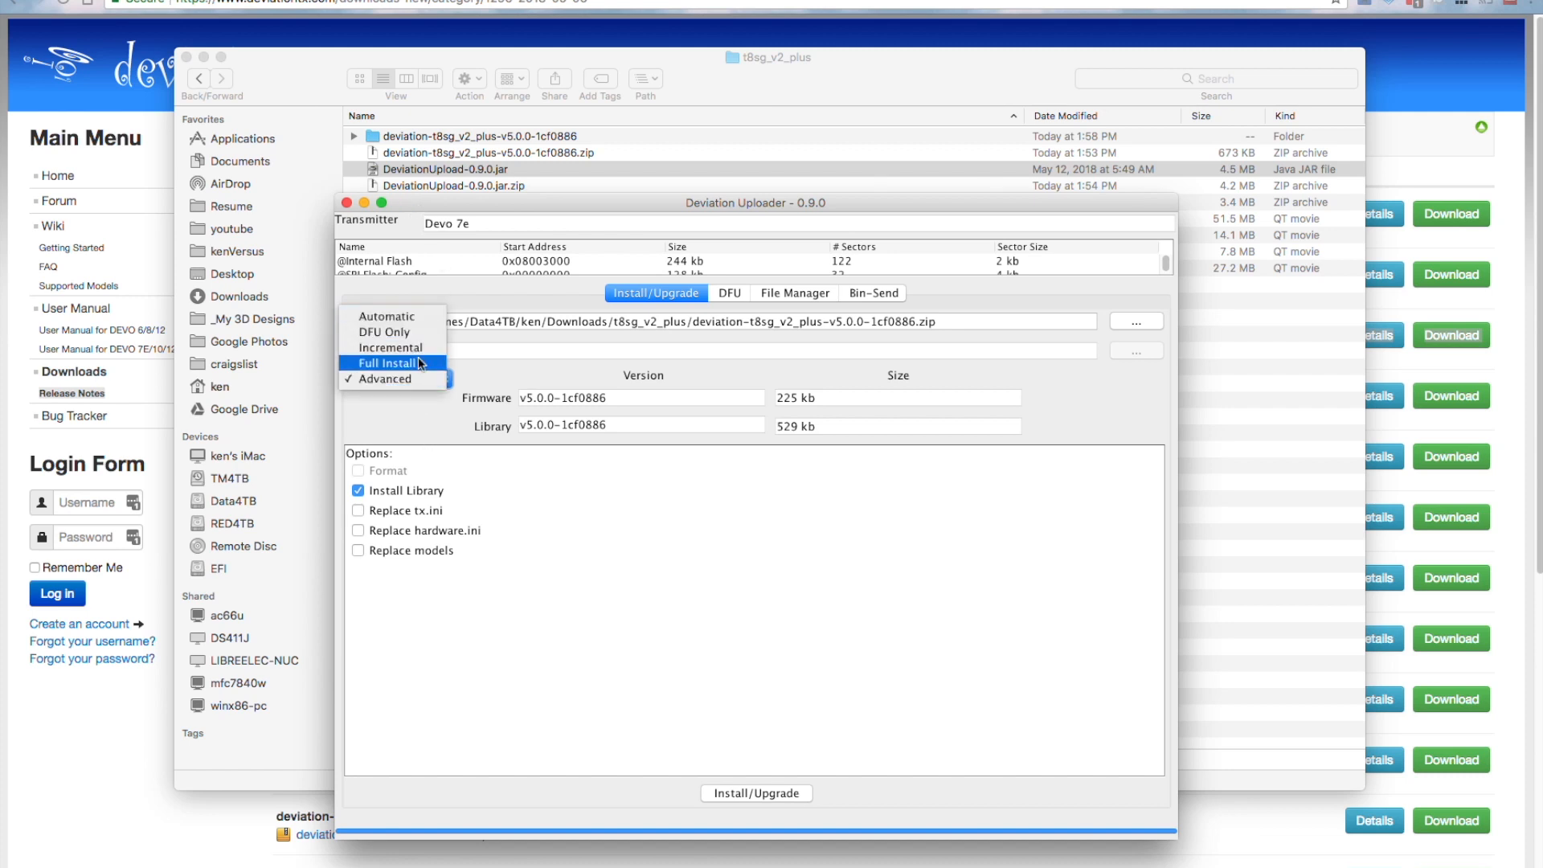
pyautogui.click(390, 363)
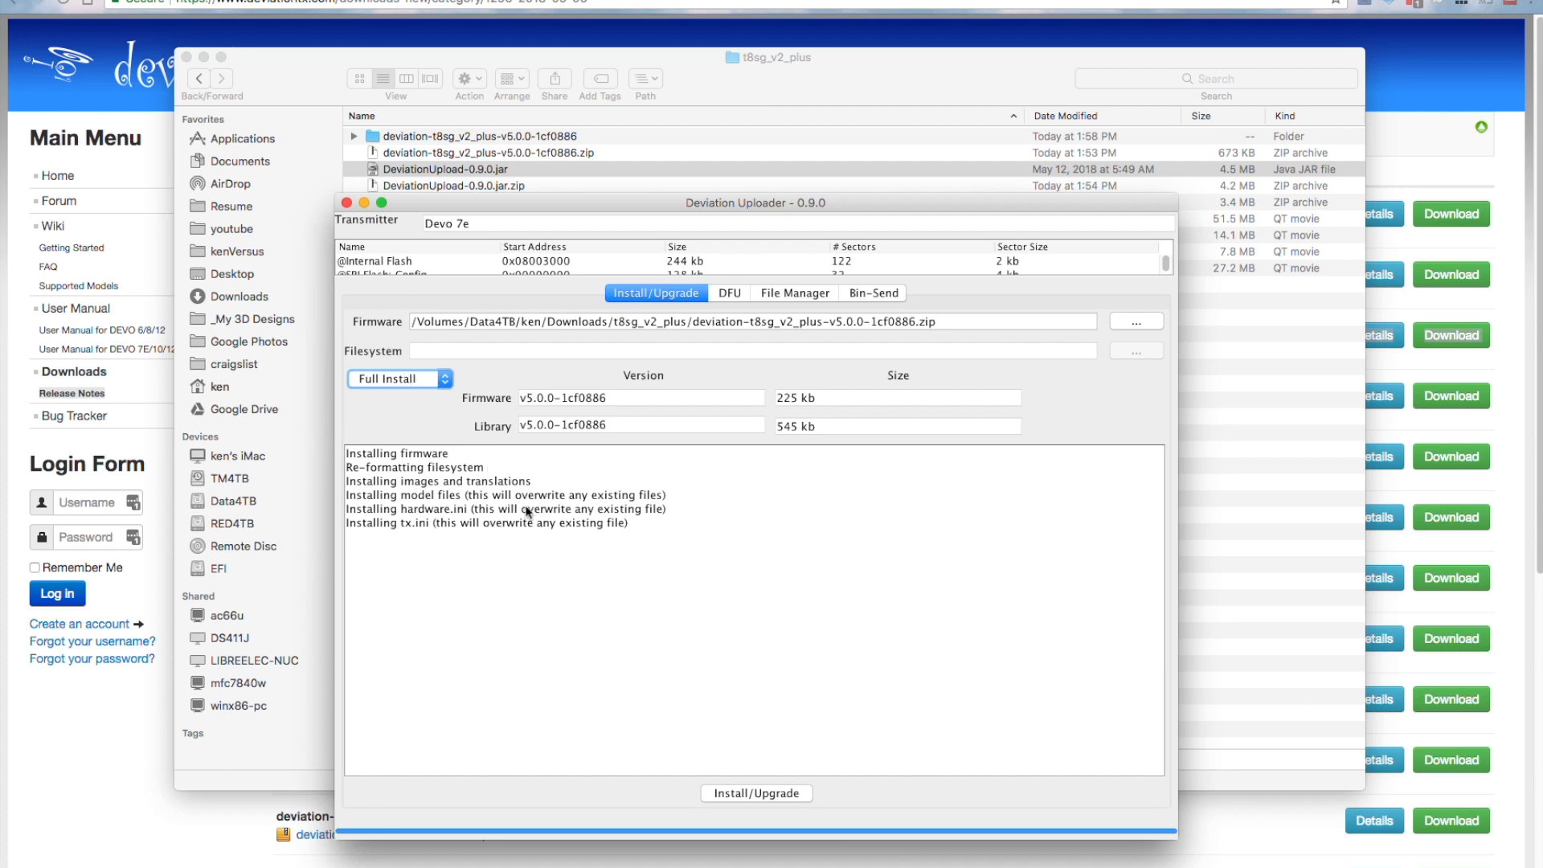
pyautogui.moveTo(440, 387)
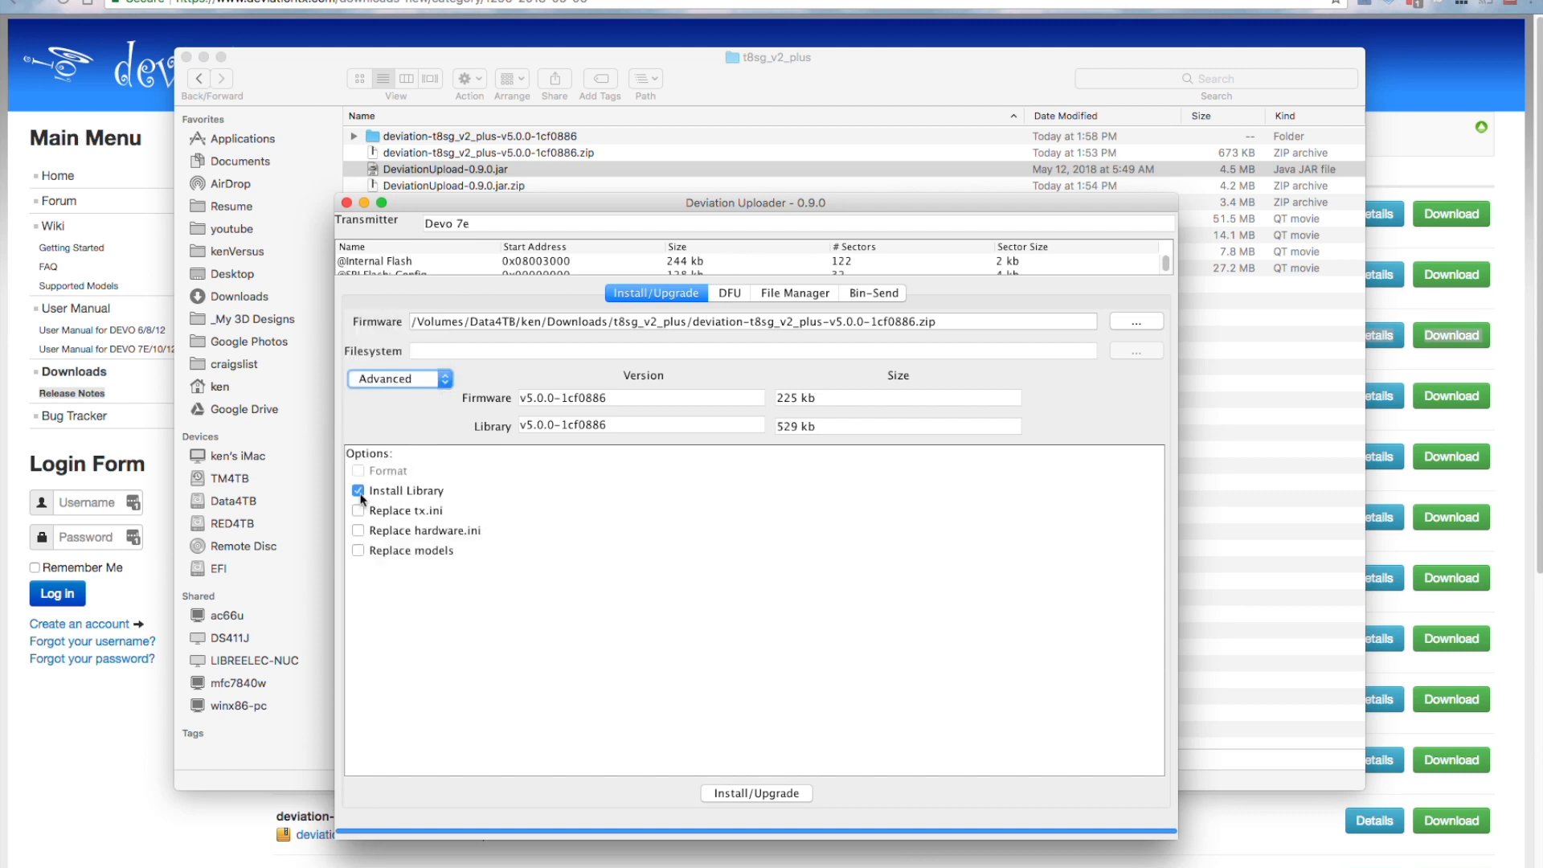
pyautogui.click(359, 531)
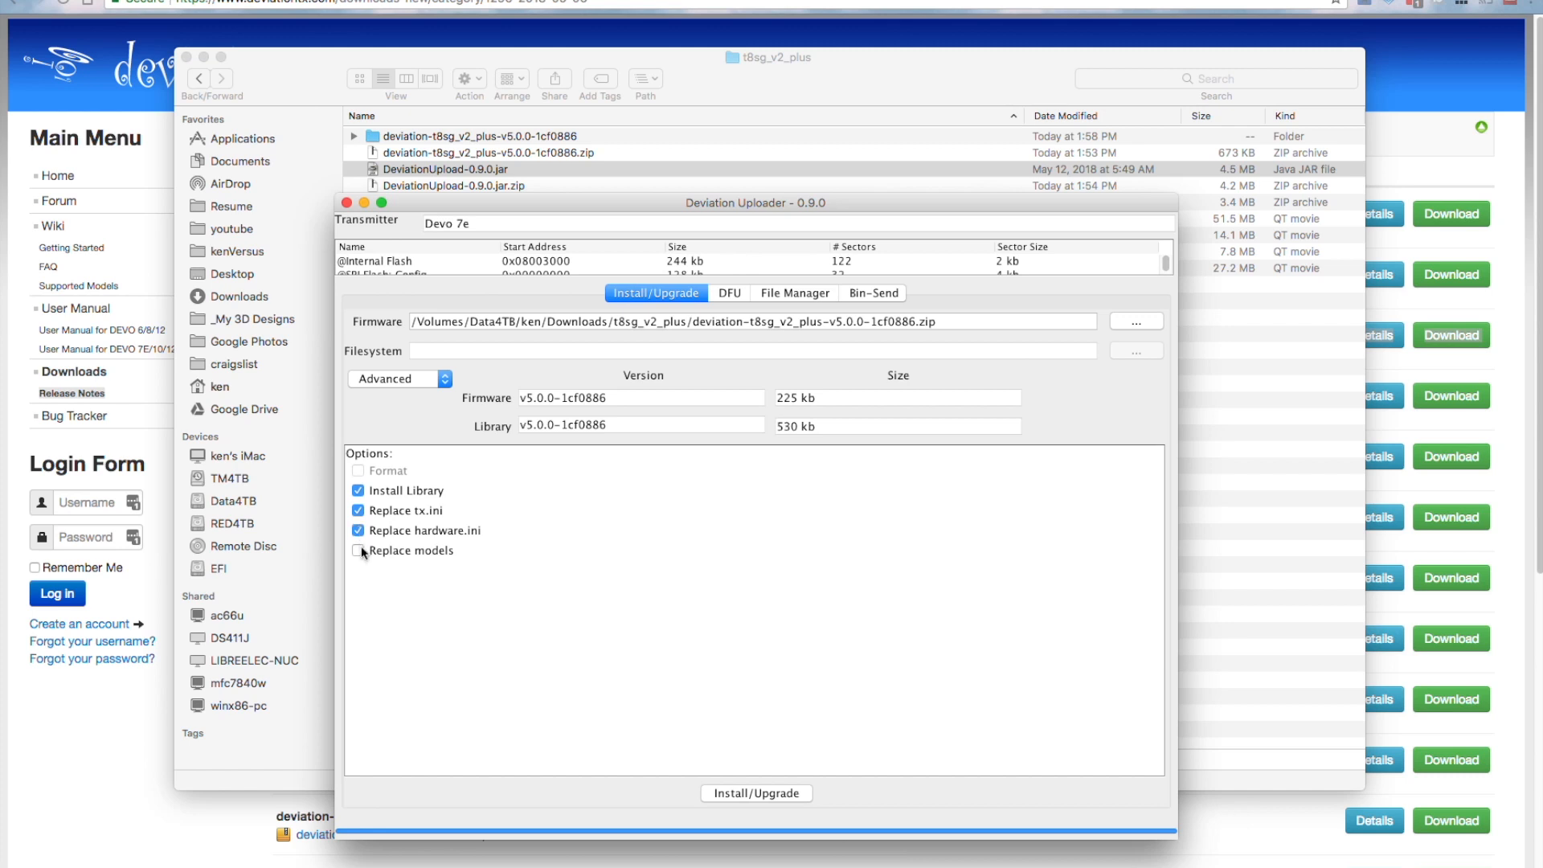
pyautogui.click(358, 550)
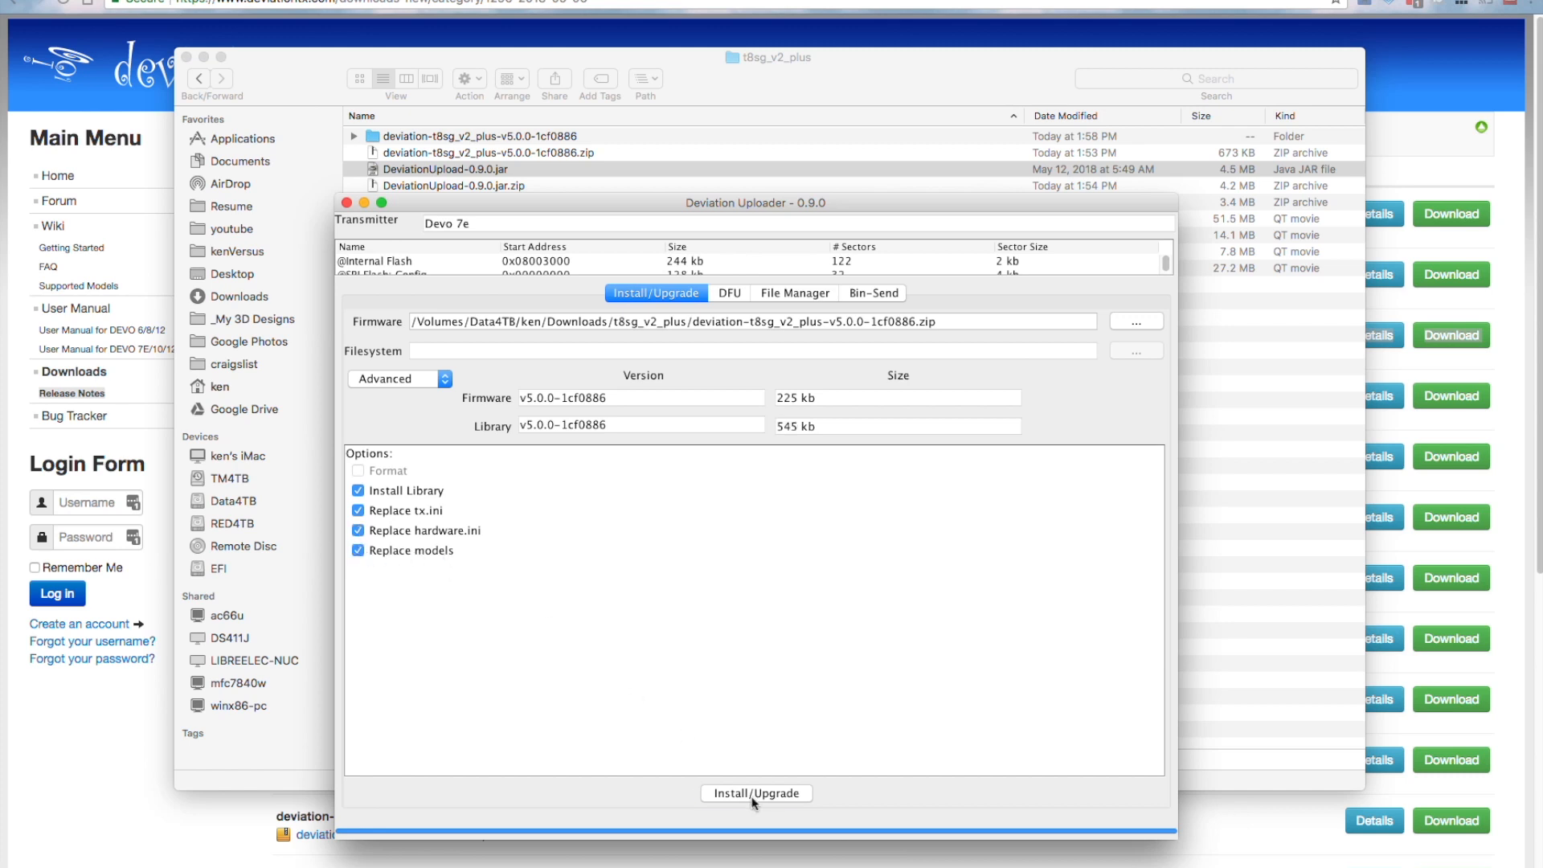
pyautogui.click(756, 793)
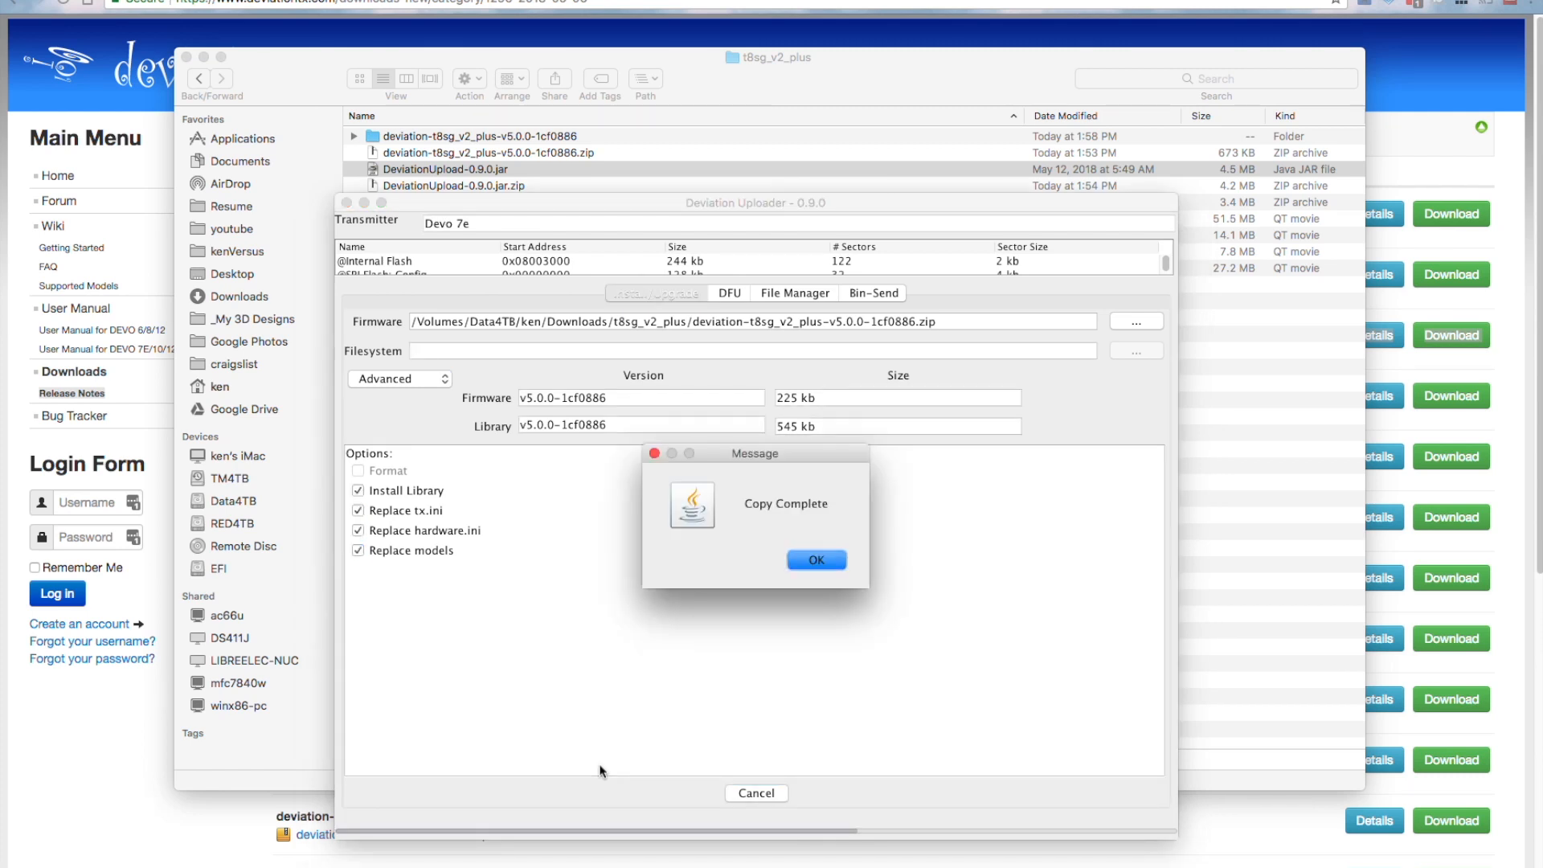
pyautogui.moveTo(816, 610)
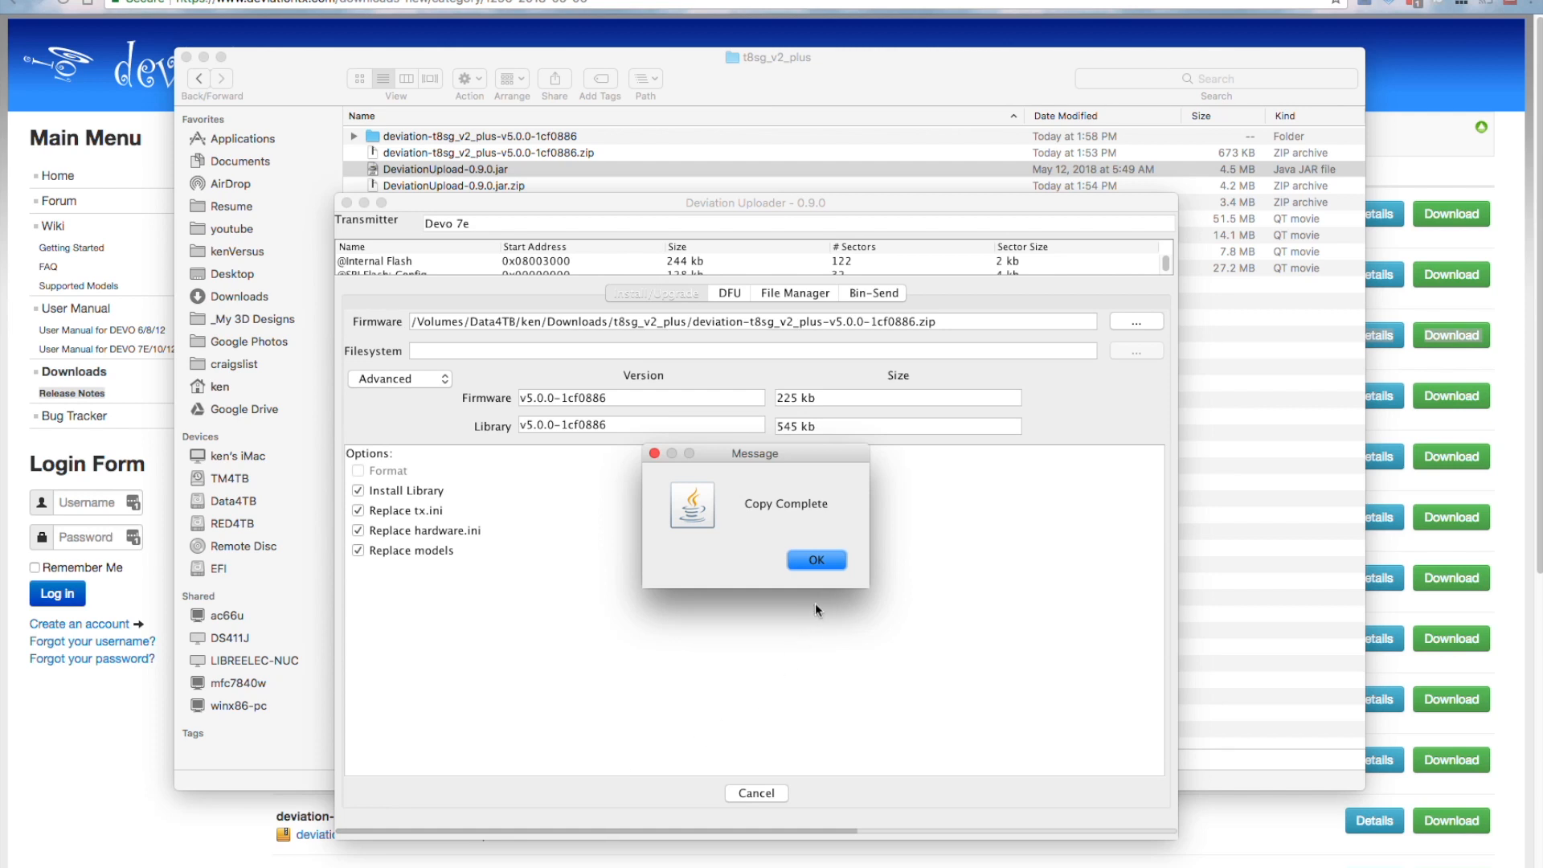
pyautogui.moveTo(864, 581)
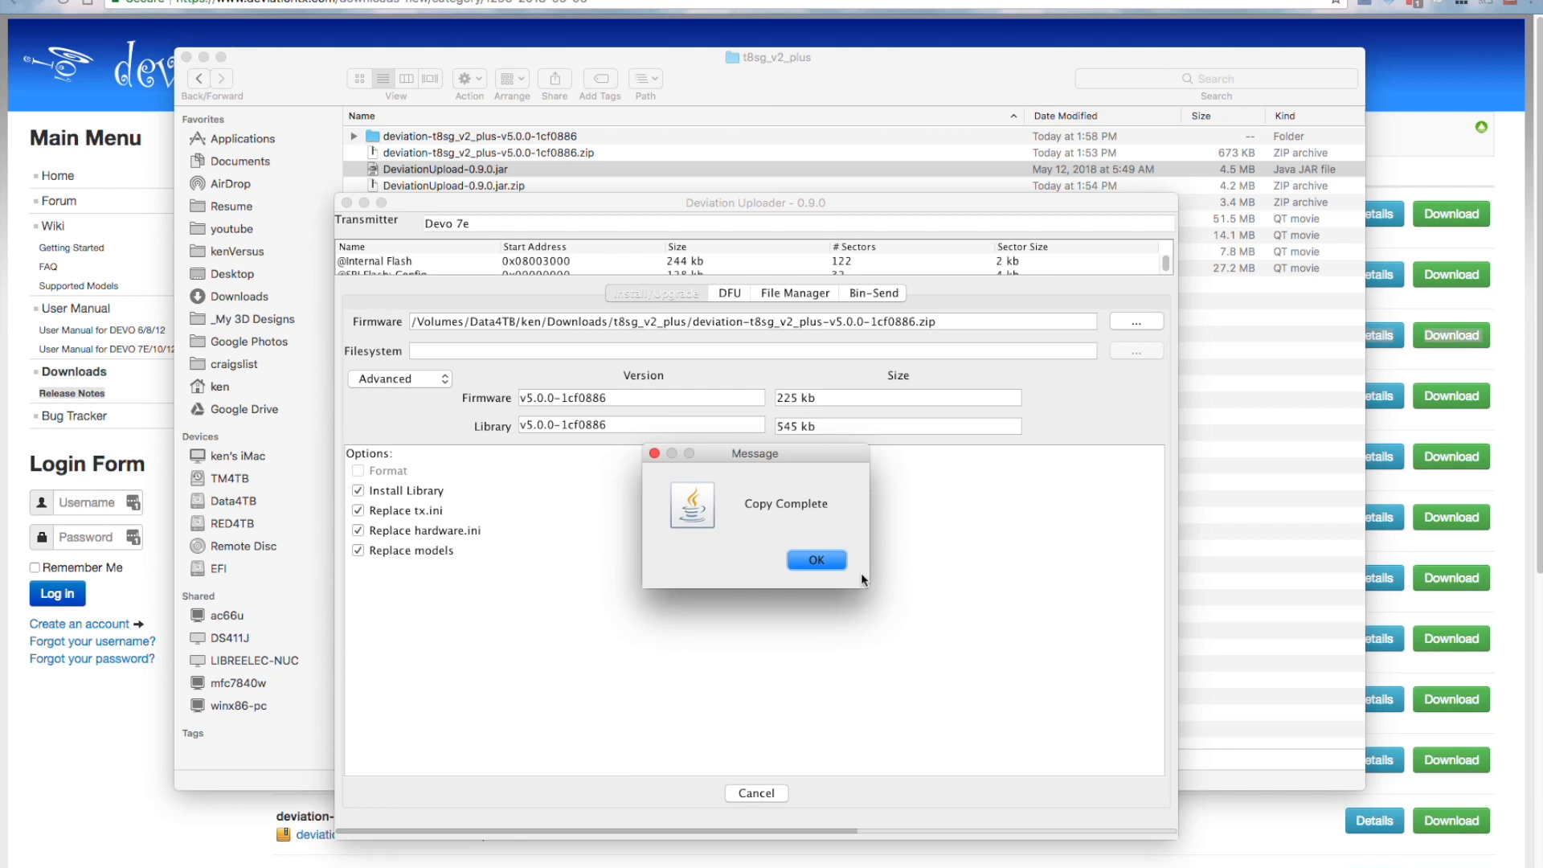
pyautogui.moveTo(856, 571)
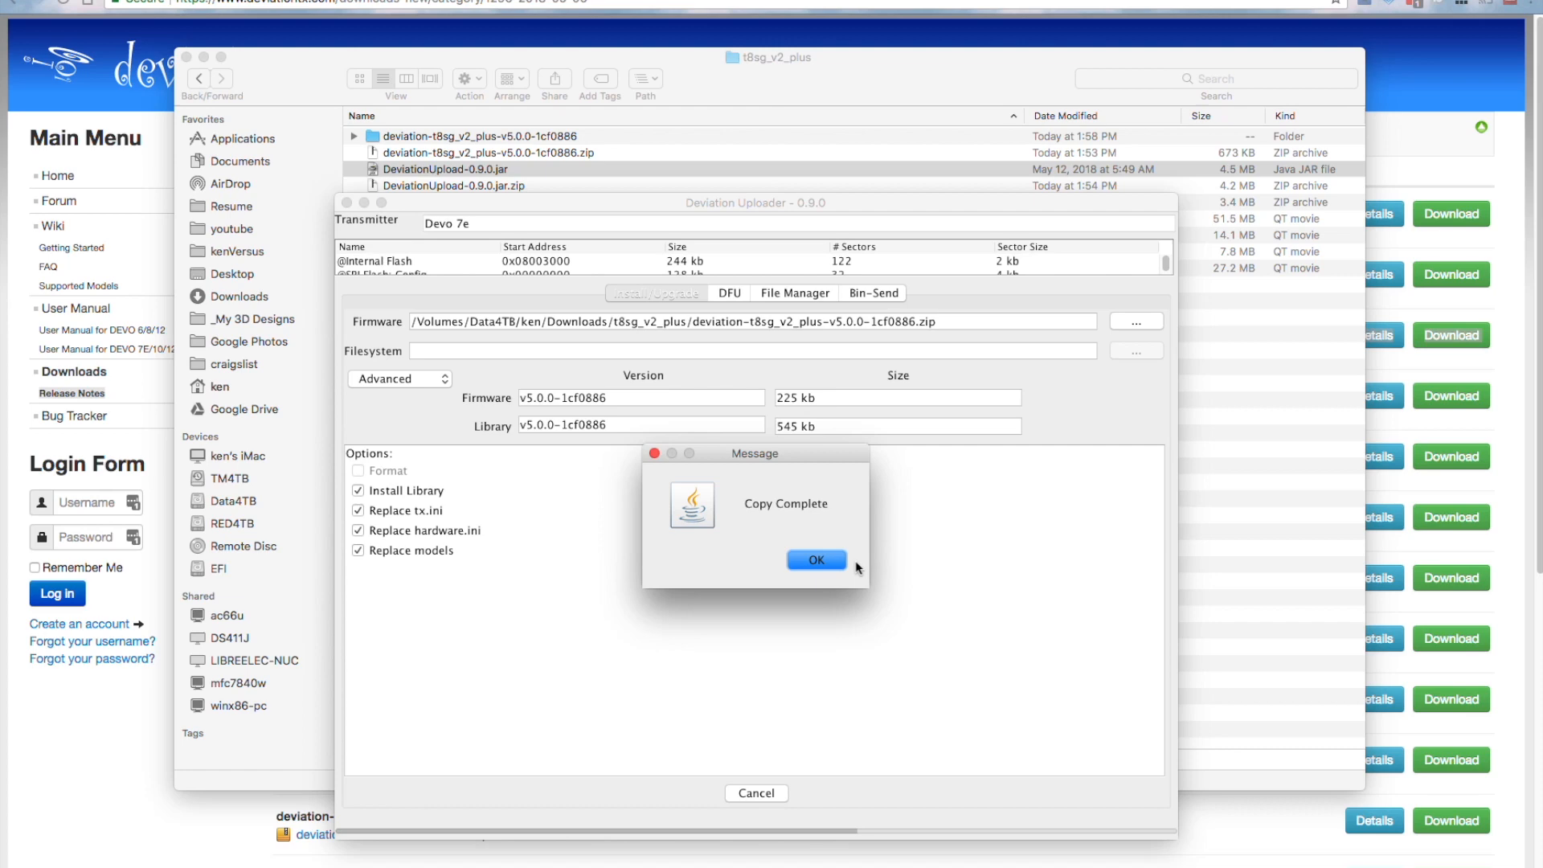
pyautogui.moveTo(856, 569)
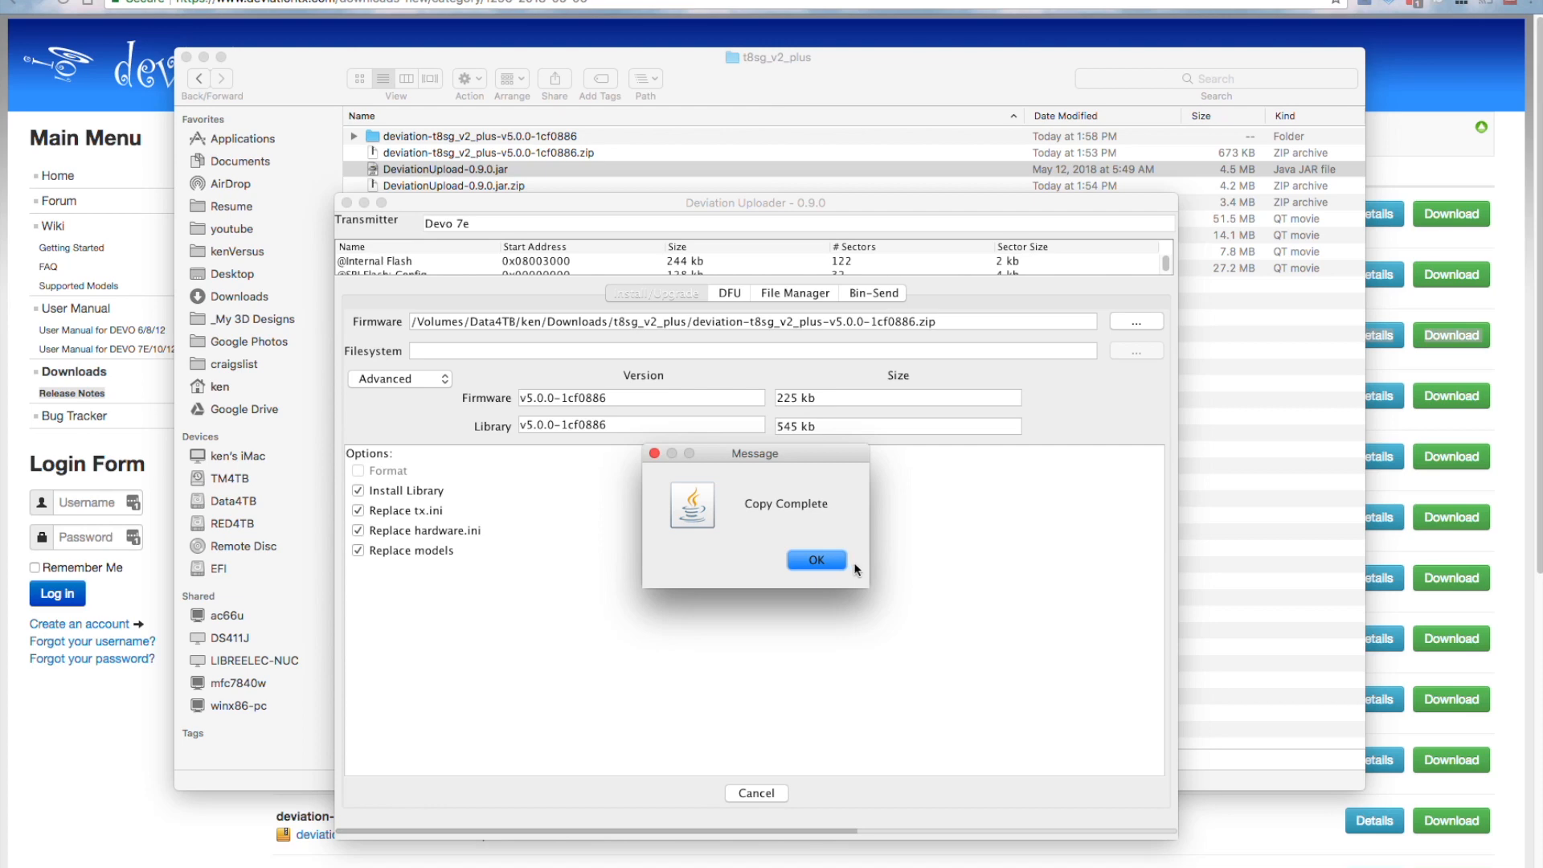